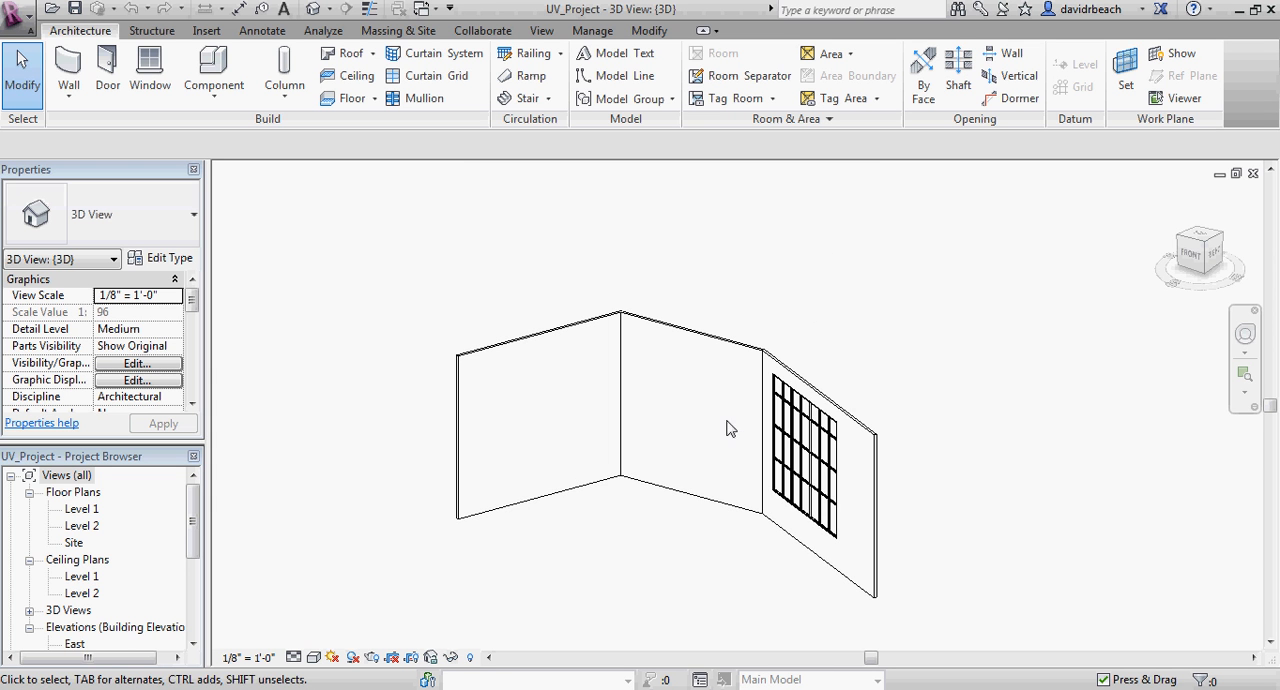
Orbit and pan the view to inspect the walls and curtain wall from several angles.
left_click_drag(730, 428, 734, 422)
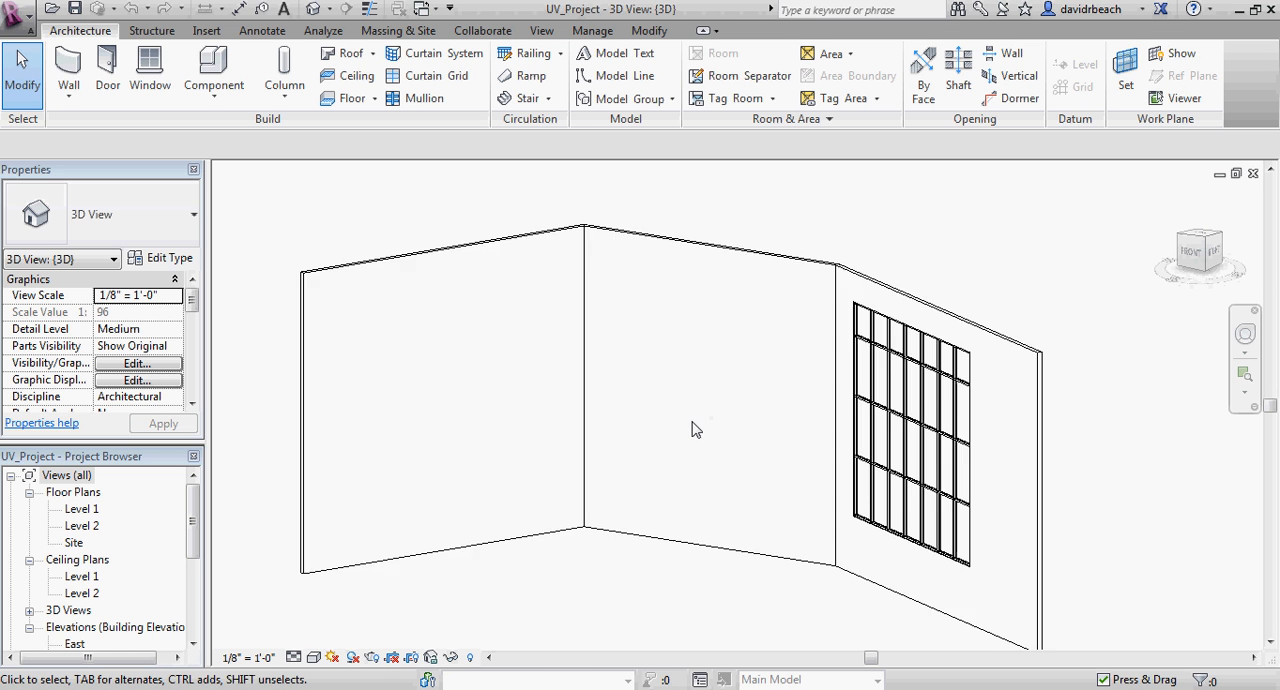
left_click_drag(697, 429, 747, 425)
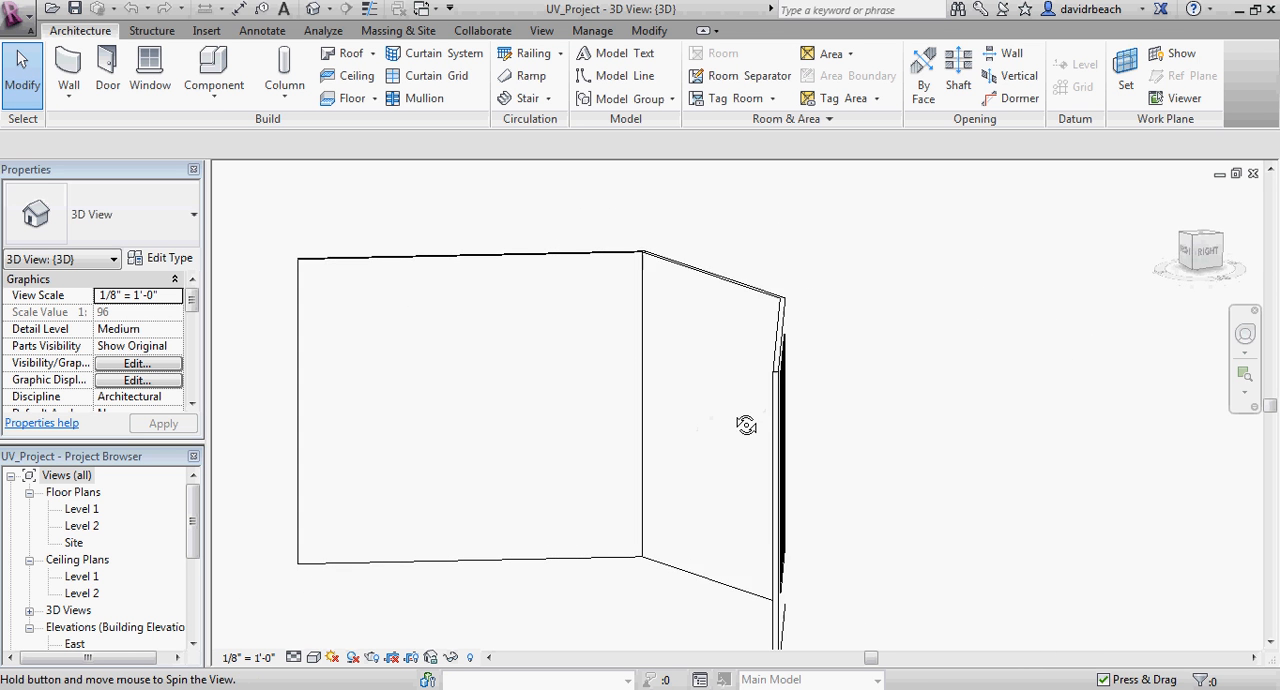
left_click_drag(747, 425, 830, 442)
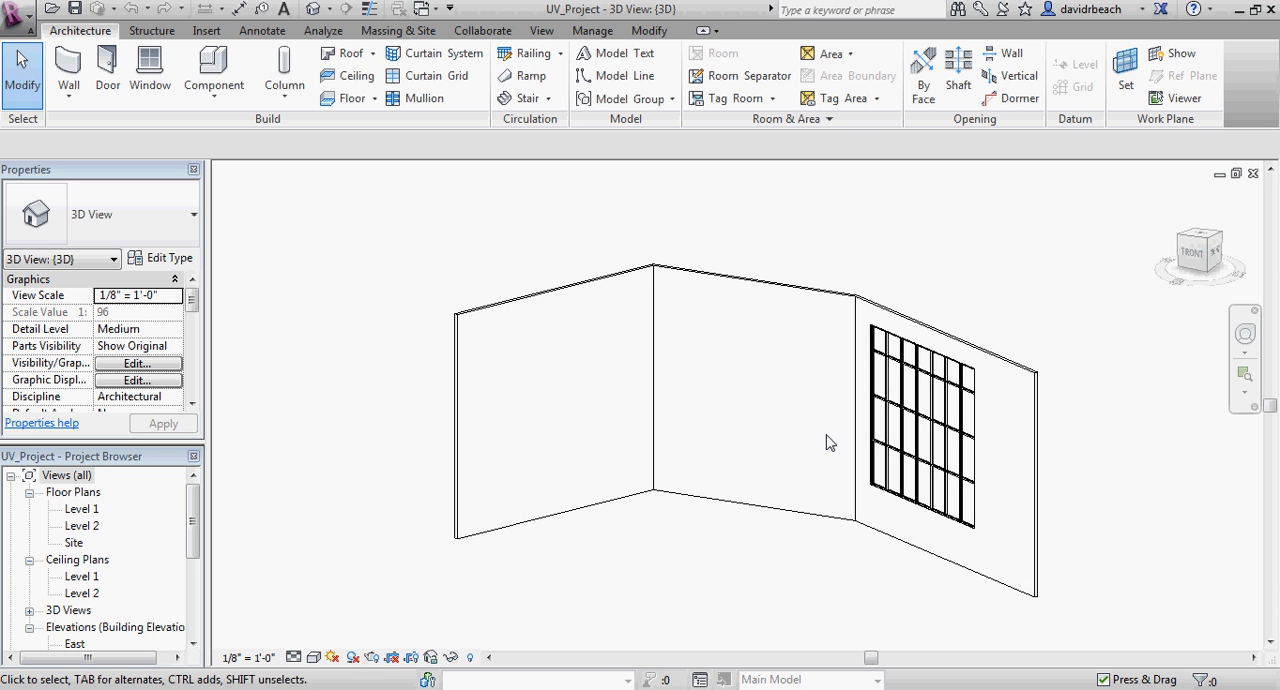
left_click_drag(830, 442, 845, 431)
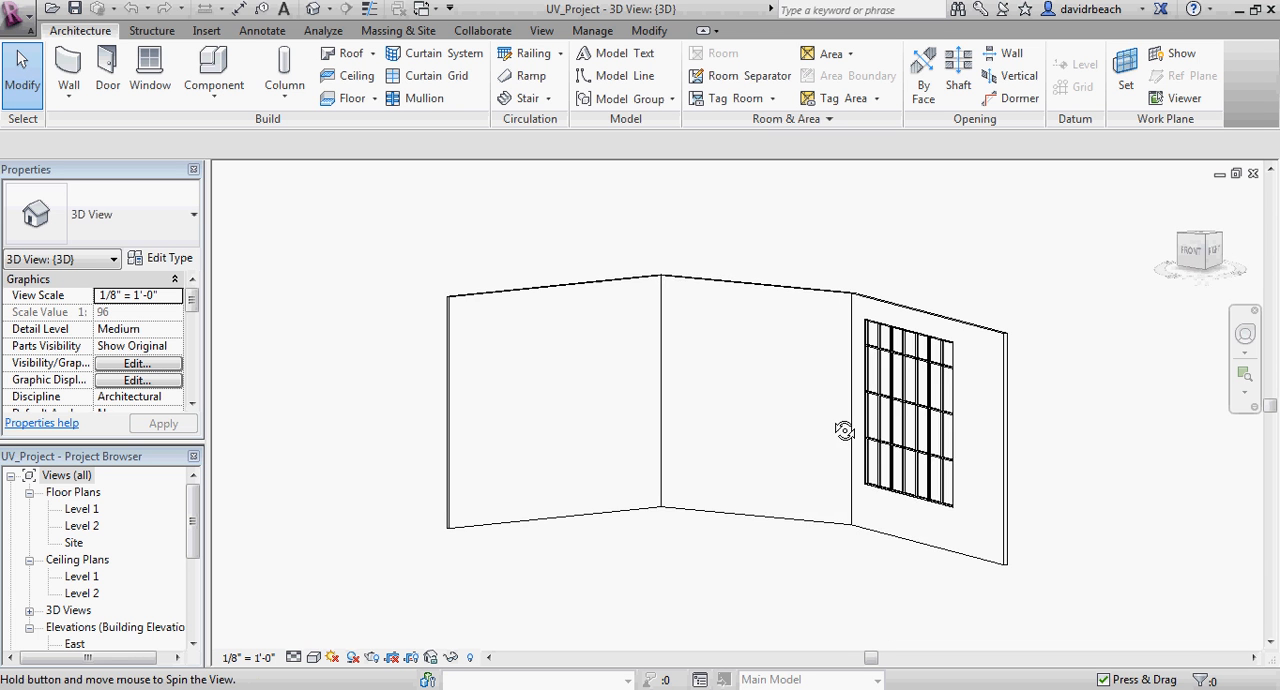
left_click_drag(845, 431, 735, 474)
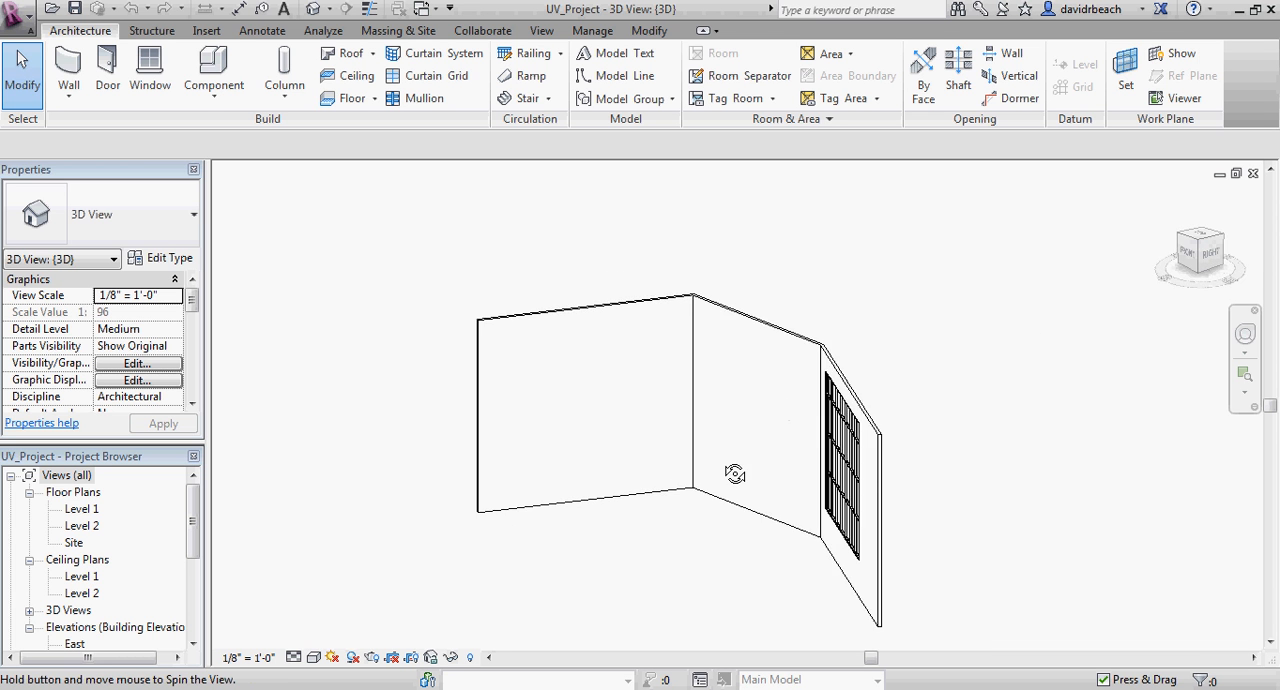
left_click_drag(735, 474, 878, 501)
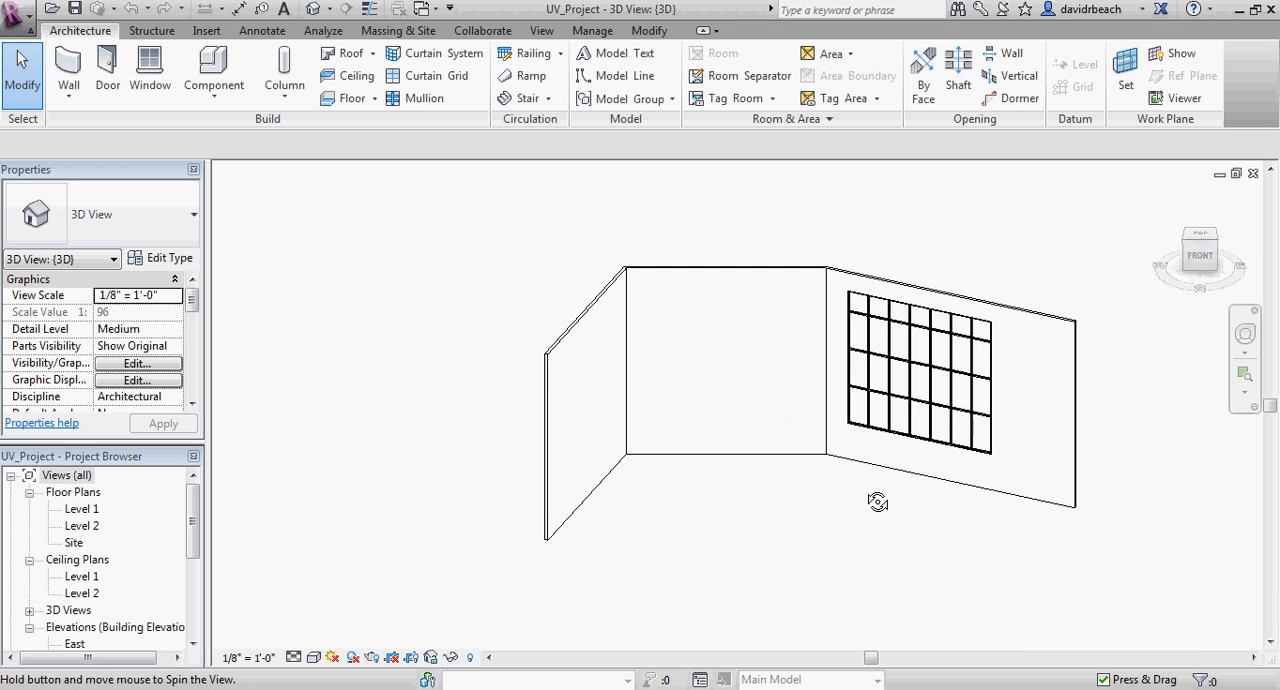
left_click_drag(877, 502, 835, 498)
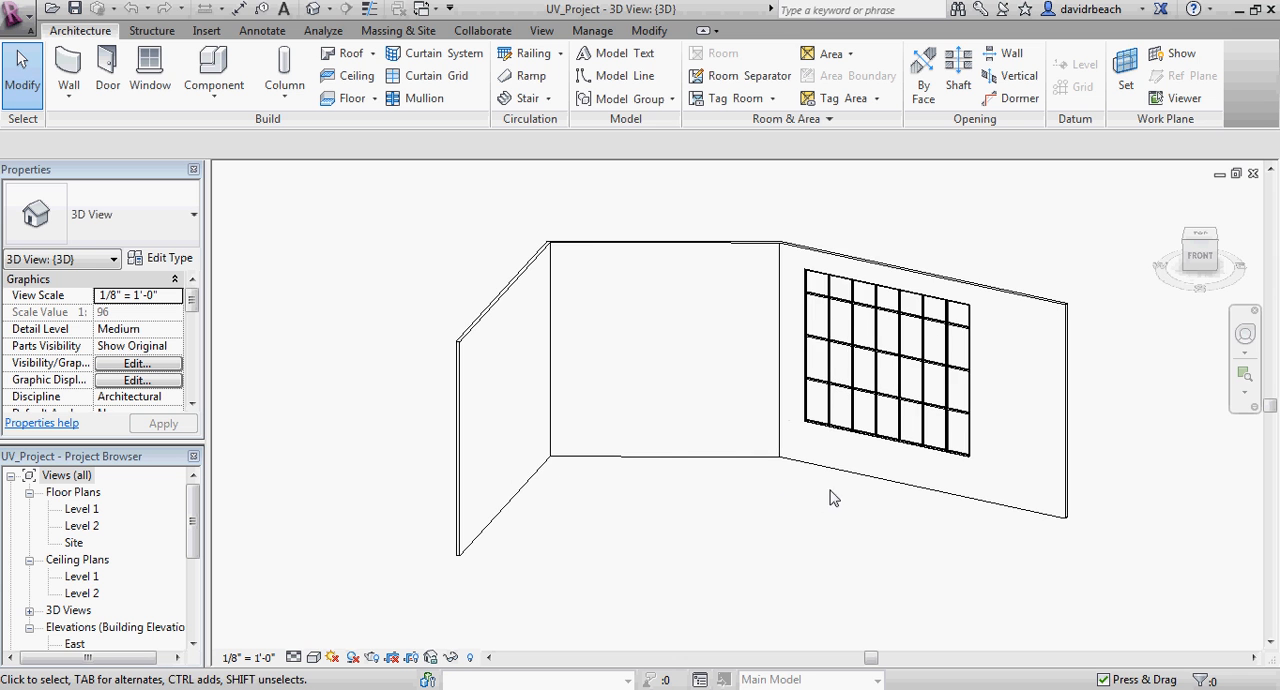
left_click_drag(835, 498, 828, 538)
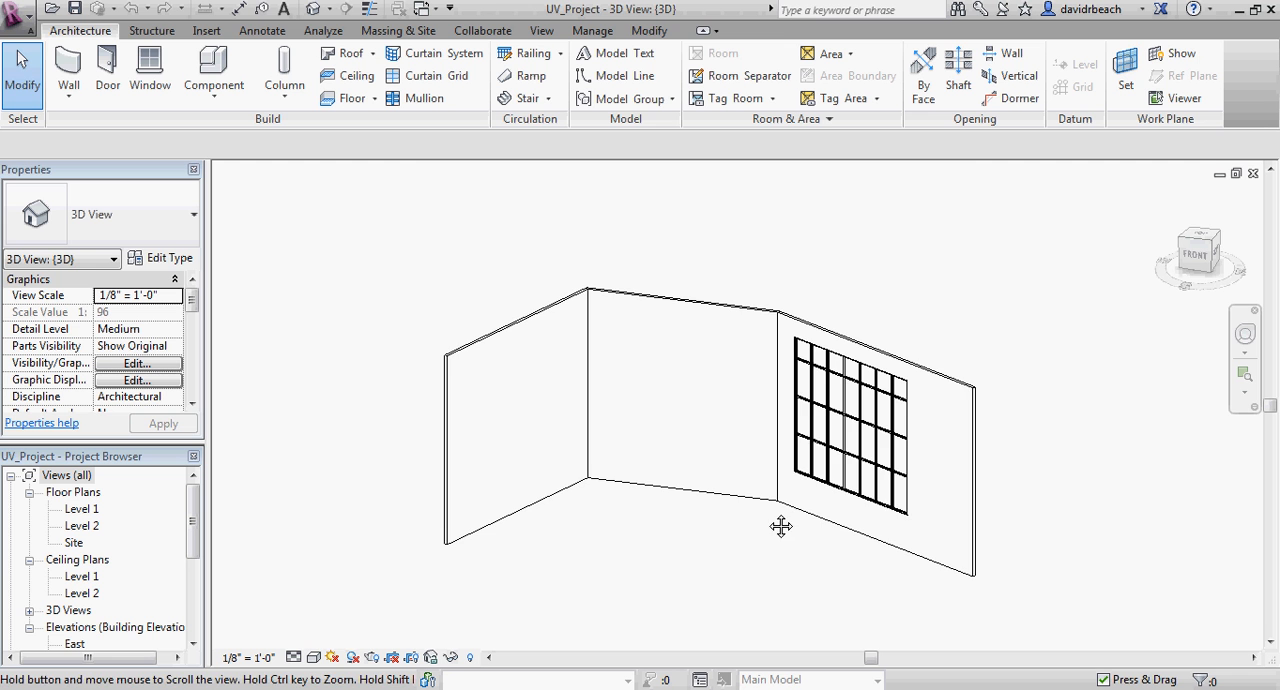
left_click_drag(781, 526, 684, 517)
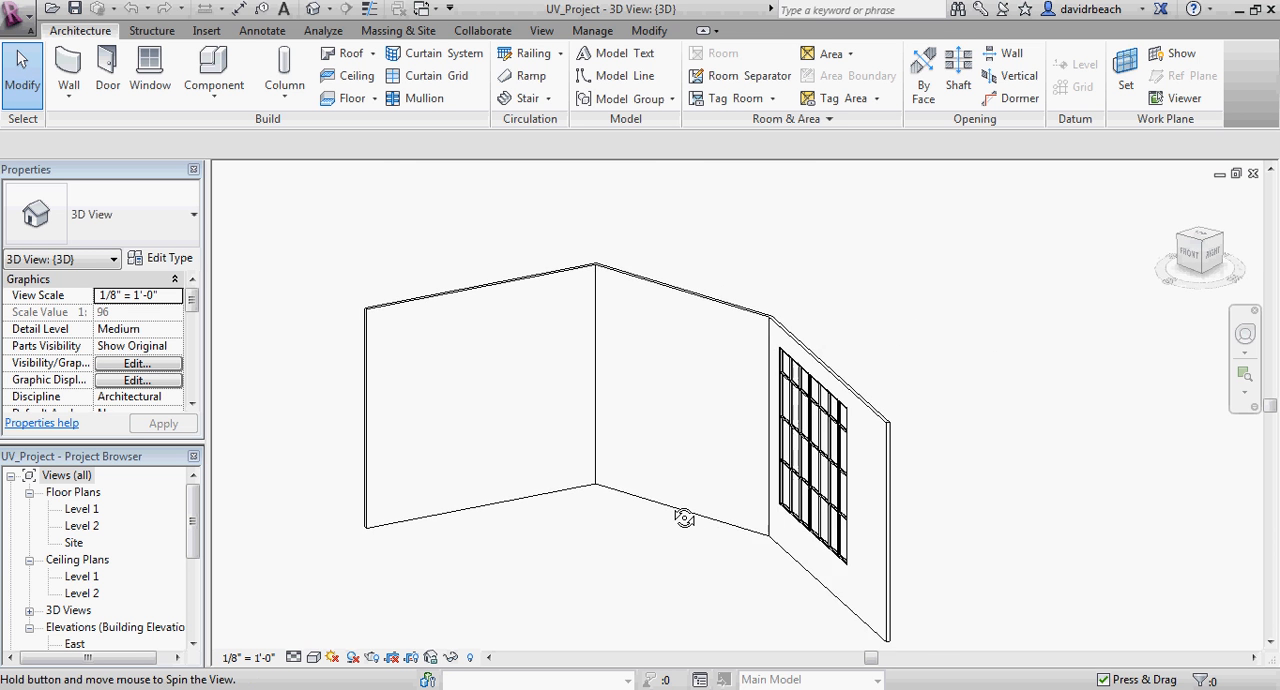
left_click_drag(684, 516, 744, 488)
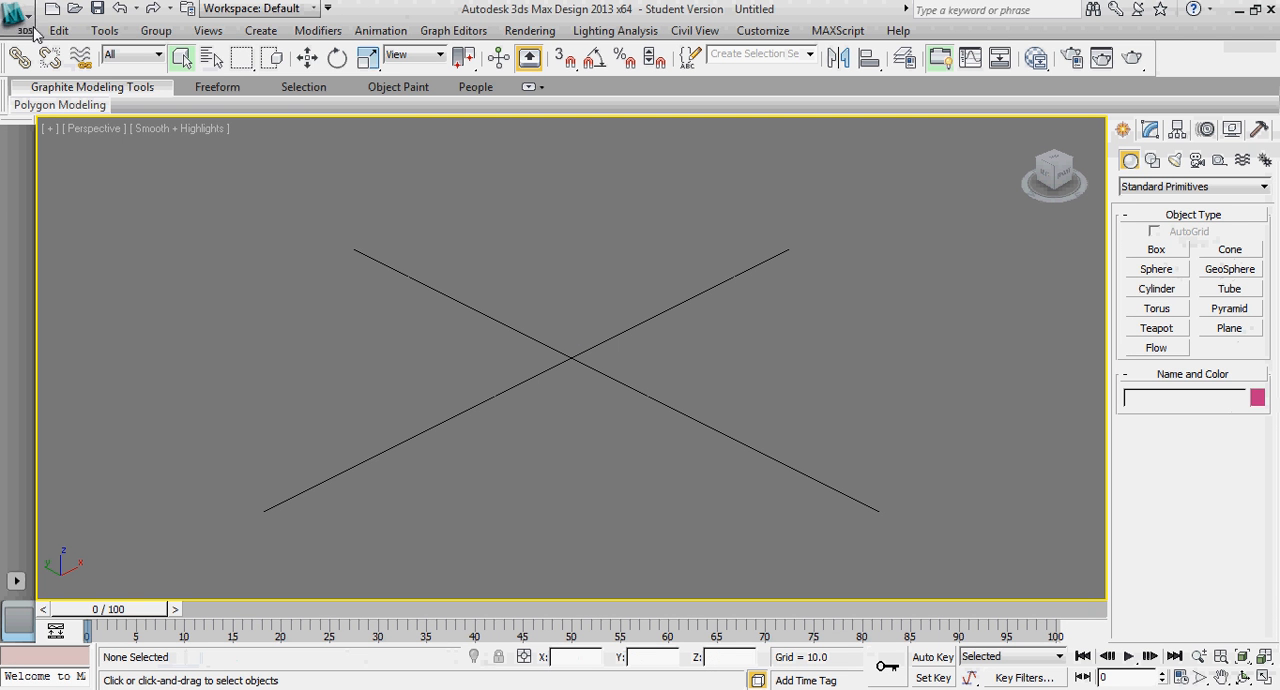
mouse_move(38, 192)
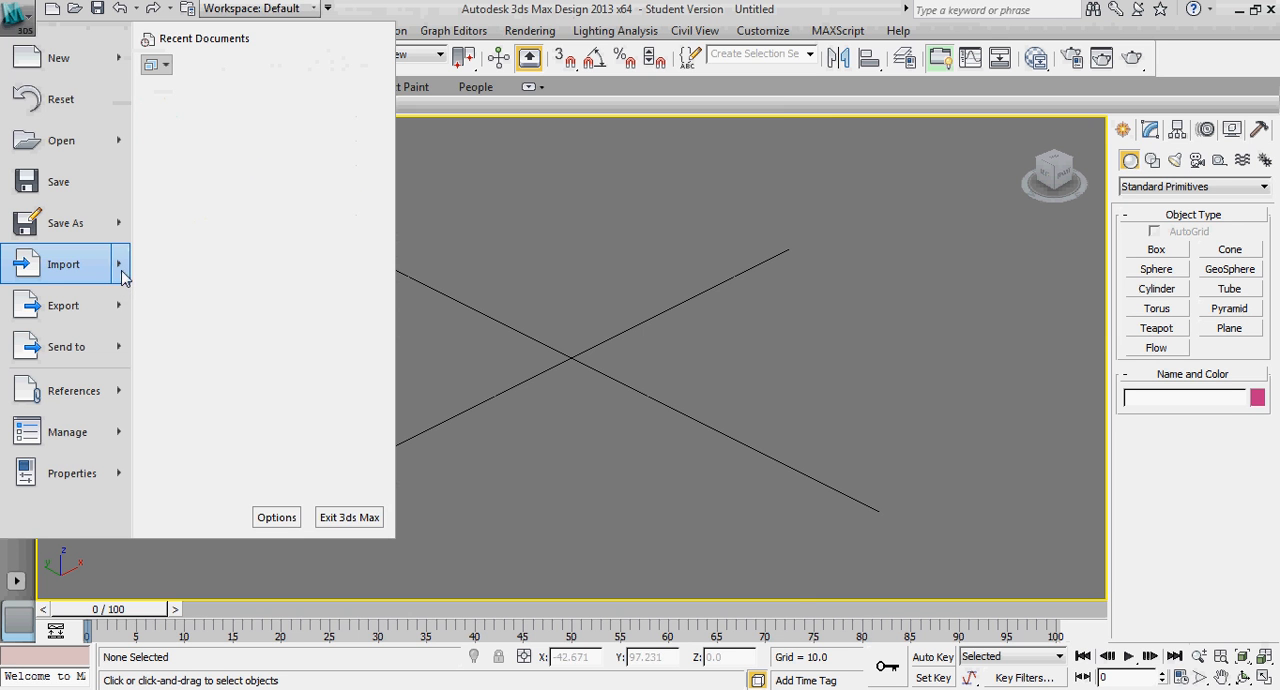
Choose UV_Project.rvt from the Desktop as the Revit file to link.
left_click(63, 264)
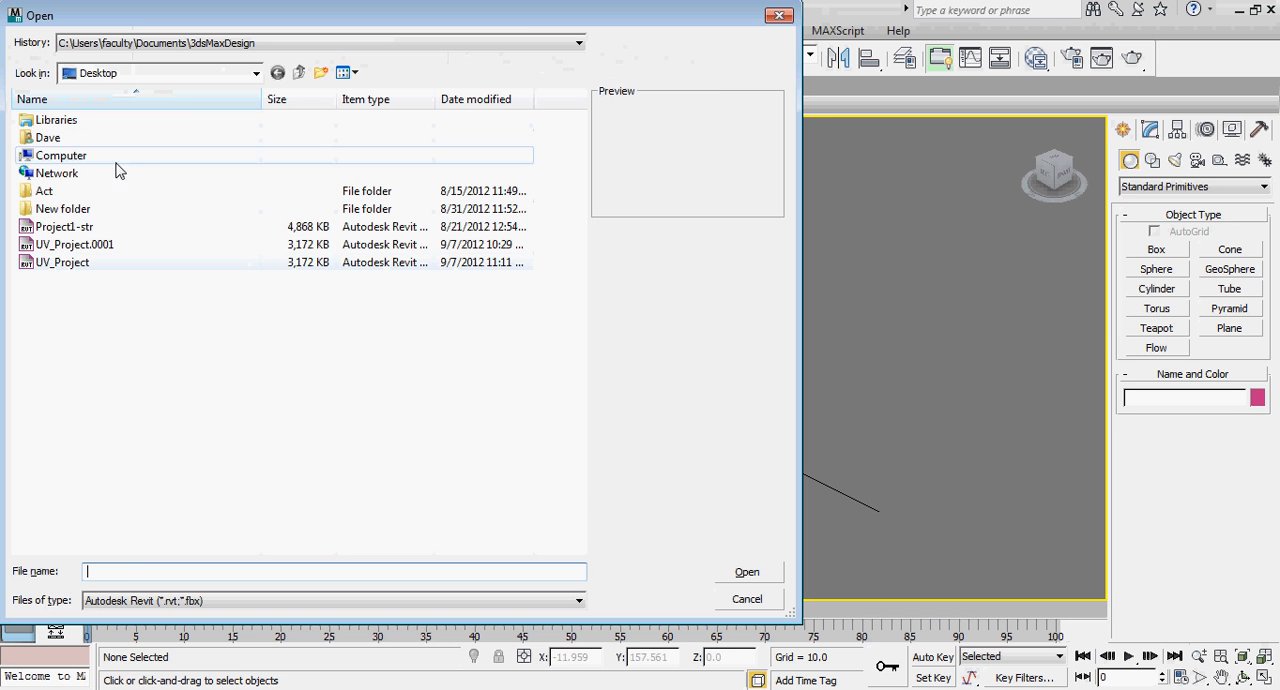
left_click(62, 262)
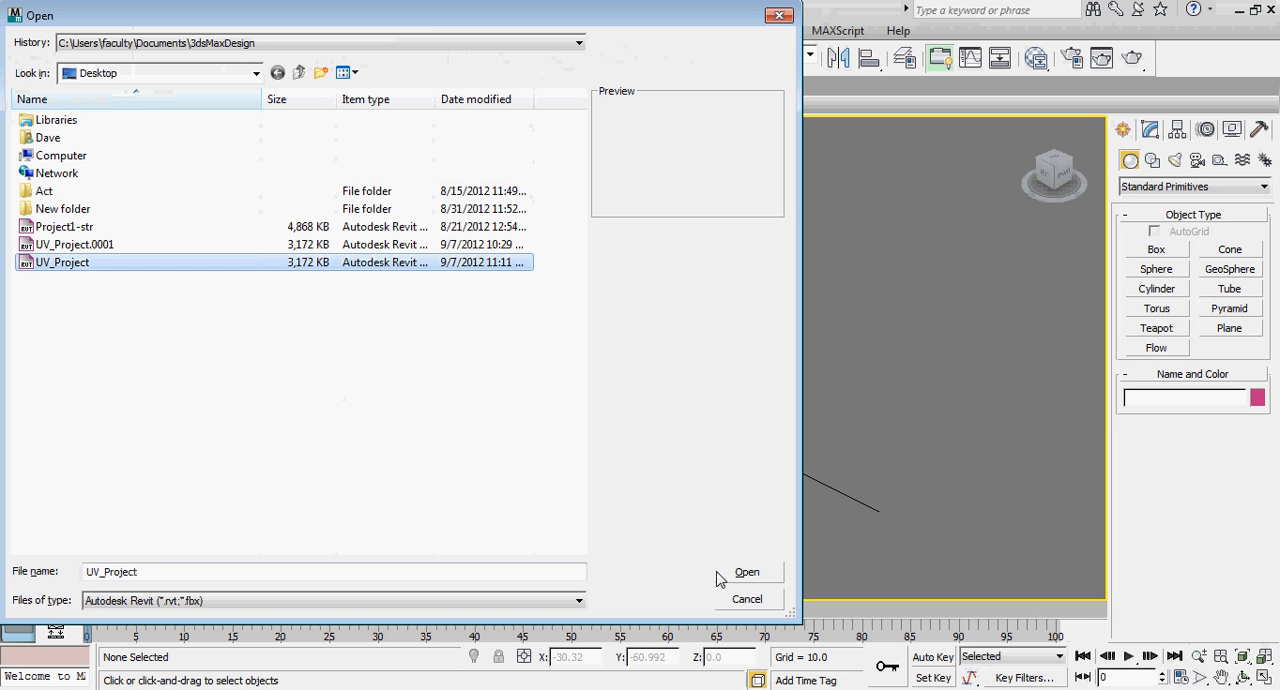
left_click(746, 571)
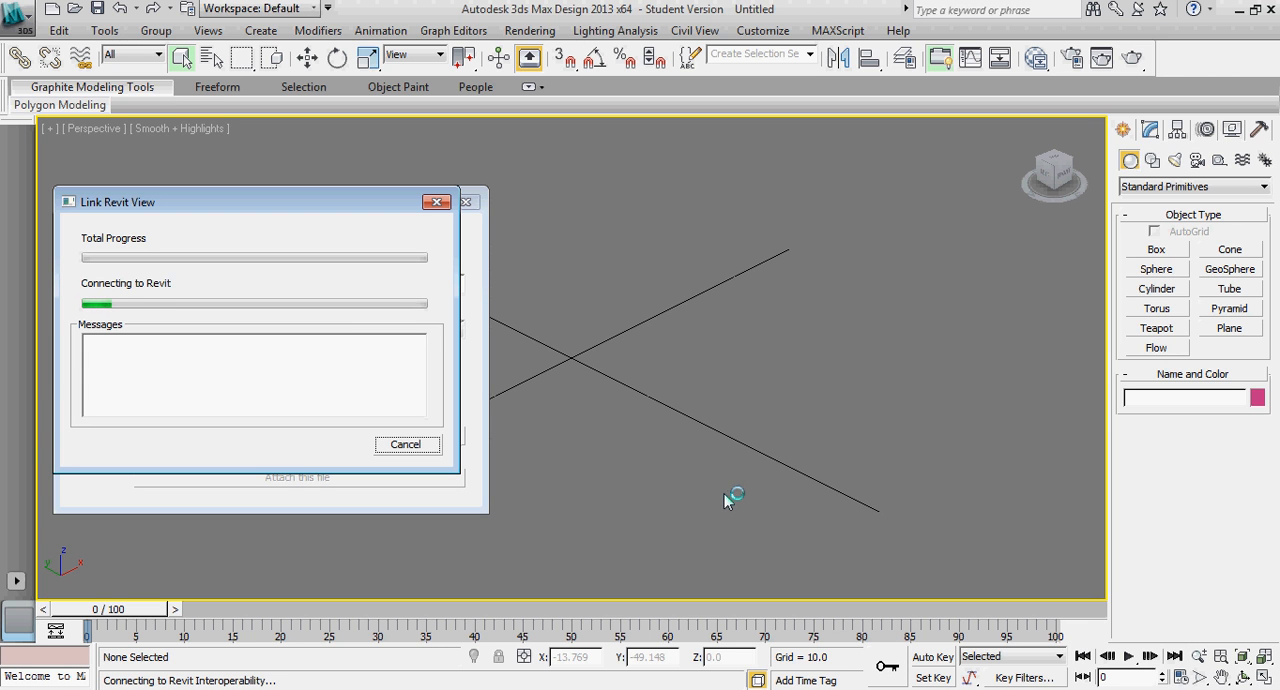
mouse_move(855, 540)
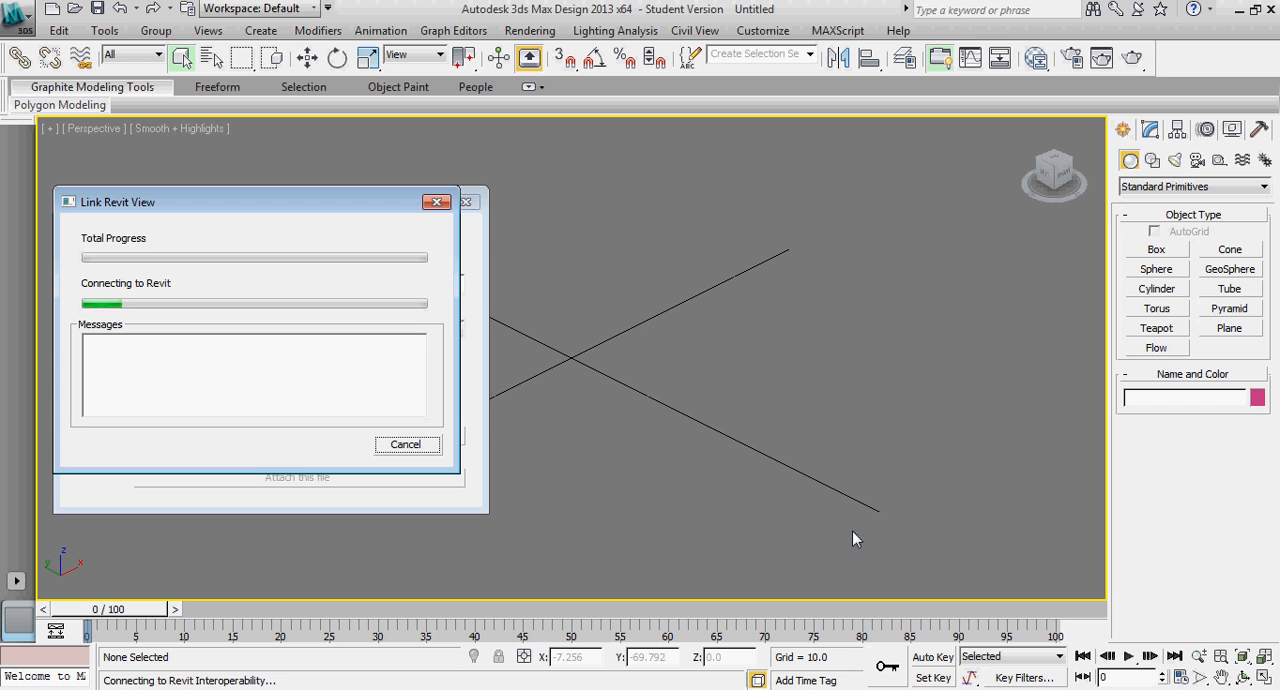
mouse_move(895, 552)
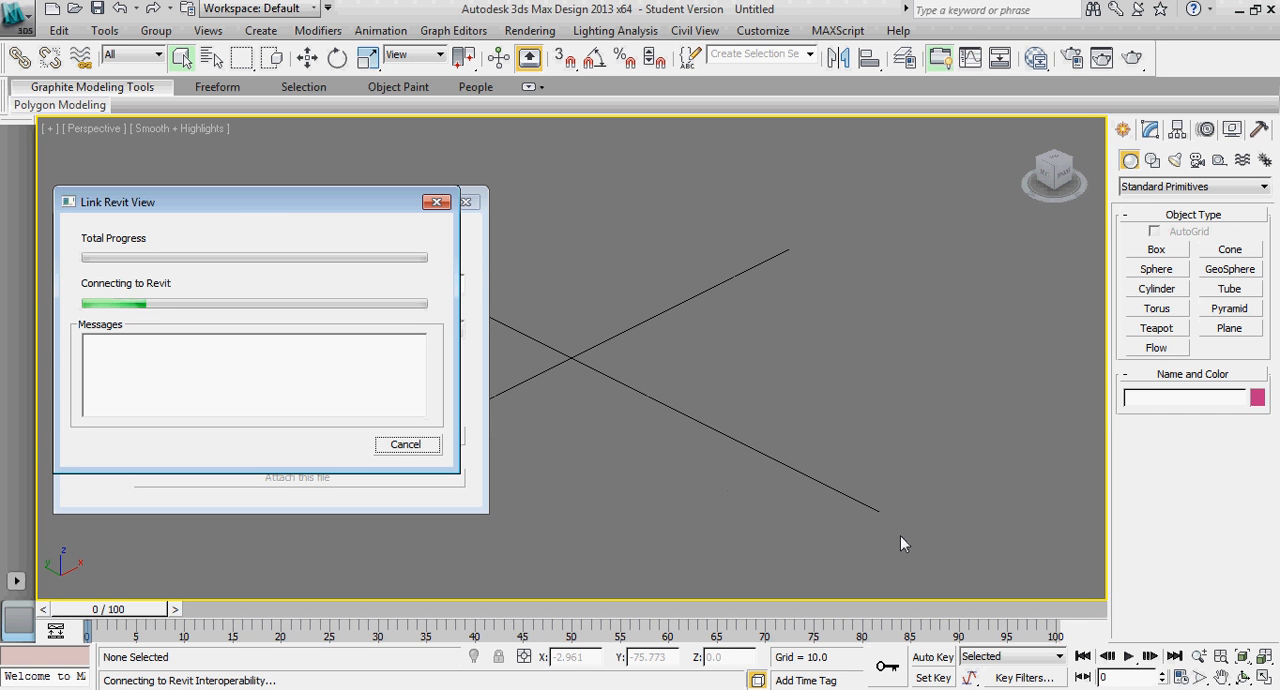
mouse_move(920, 554)
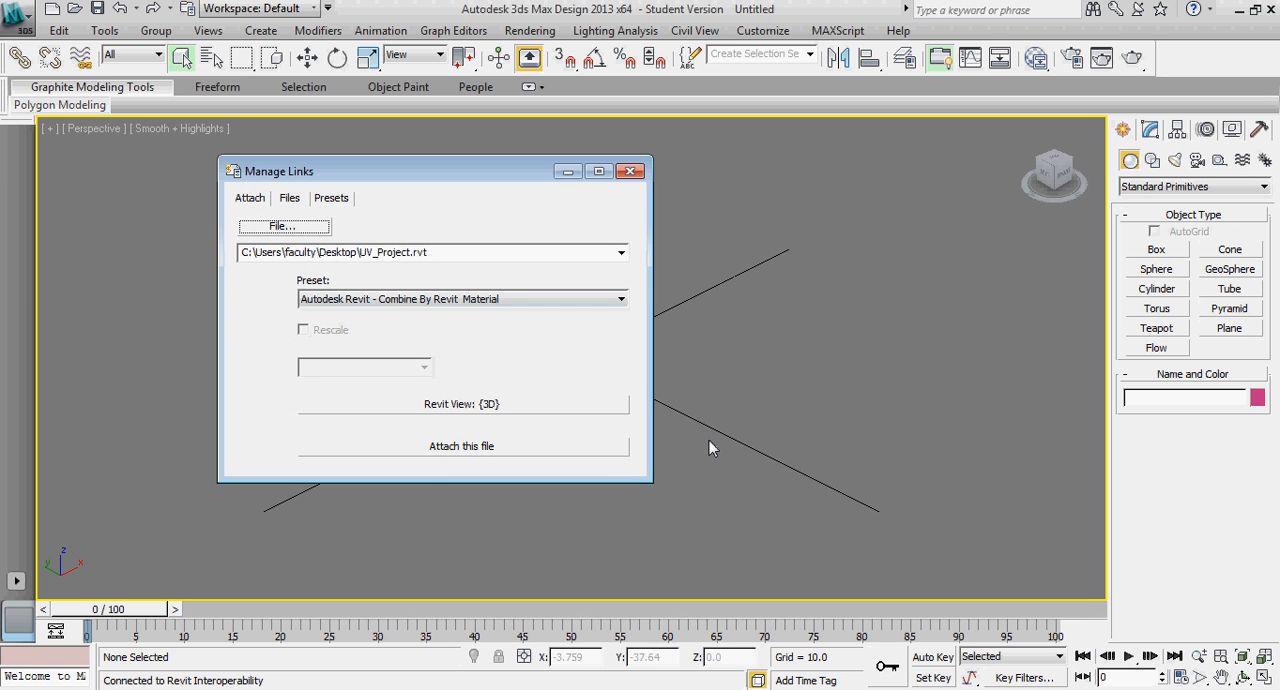
mouse_move(428, 479)
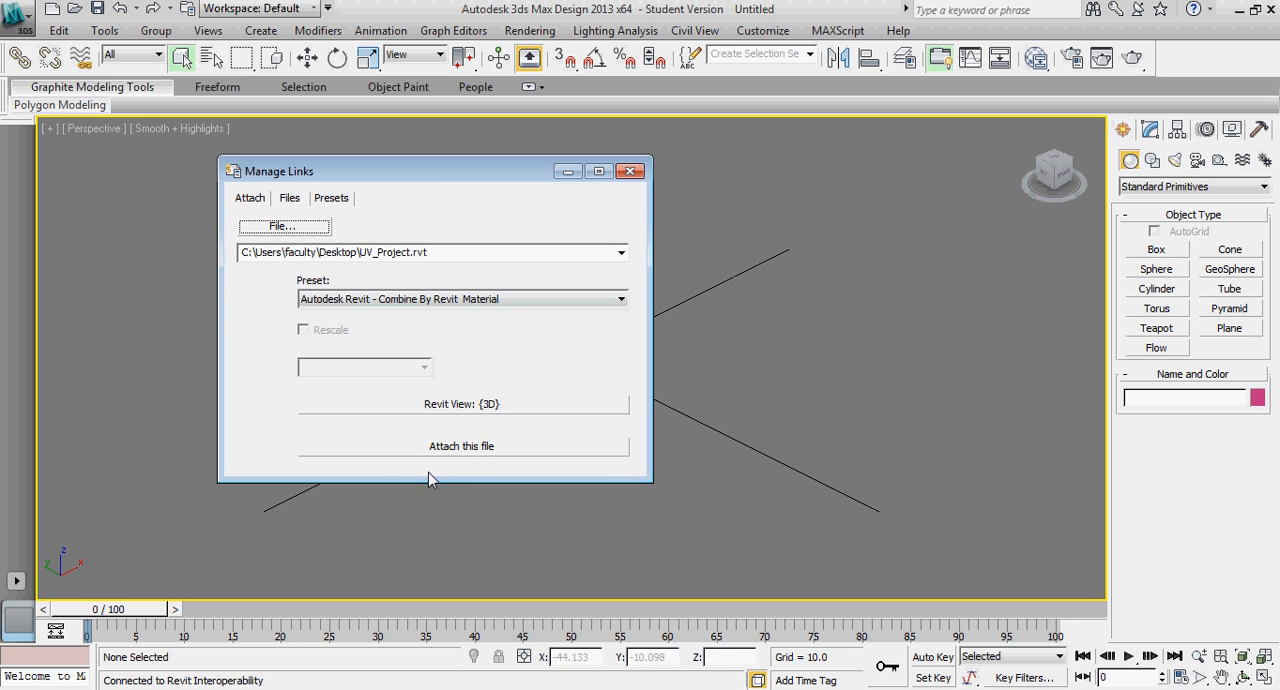
mouse_move(505, 452)
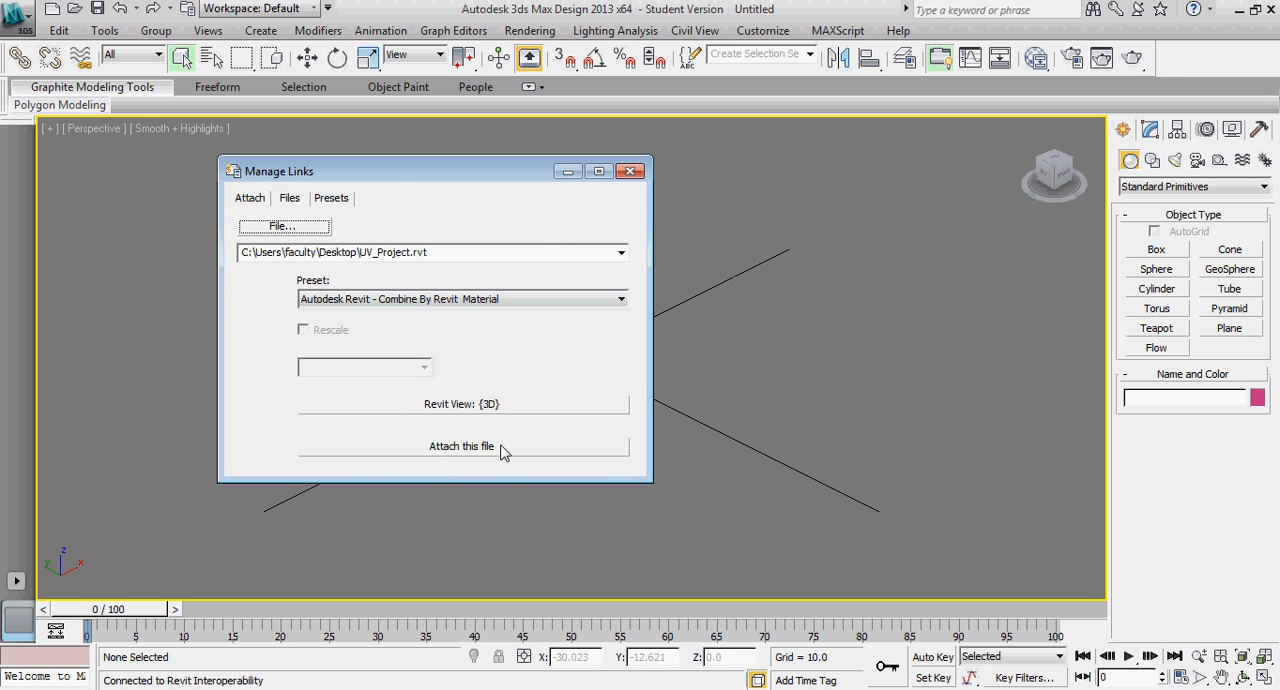
Attach the UV_Project 3D view to the scene from Manage Links.
left_click(461, 446)
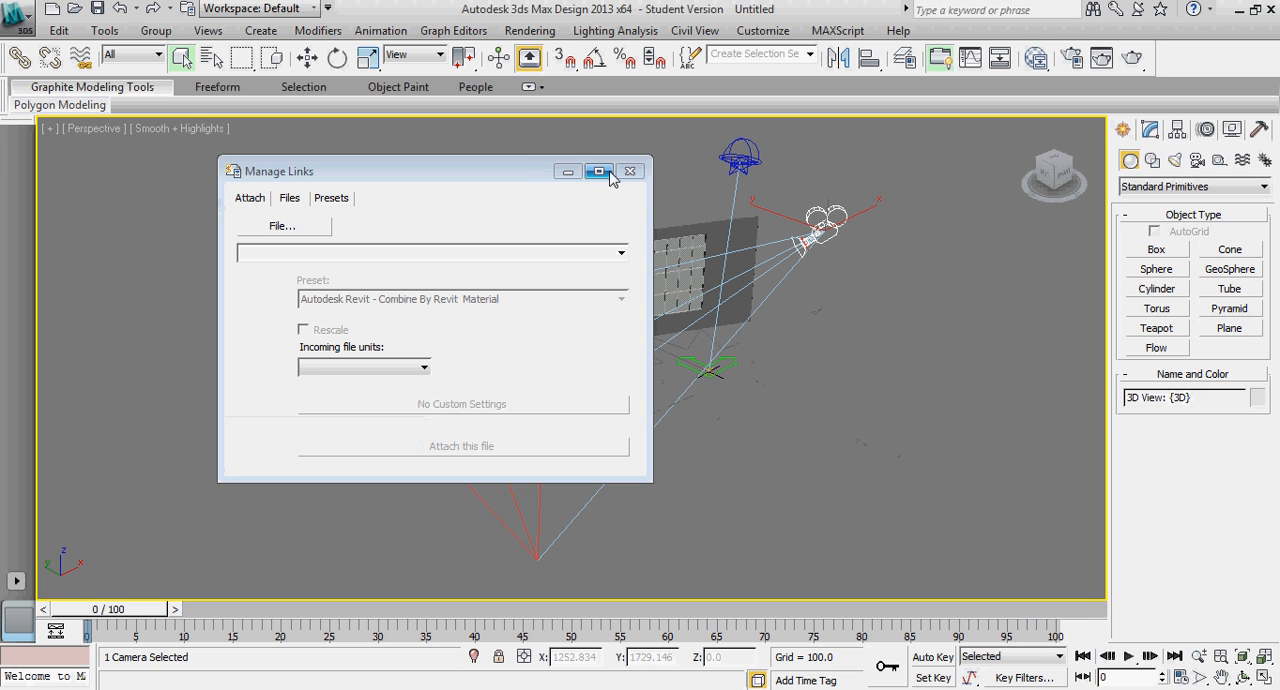
mouse_move(631, 171)
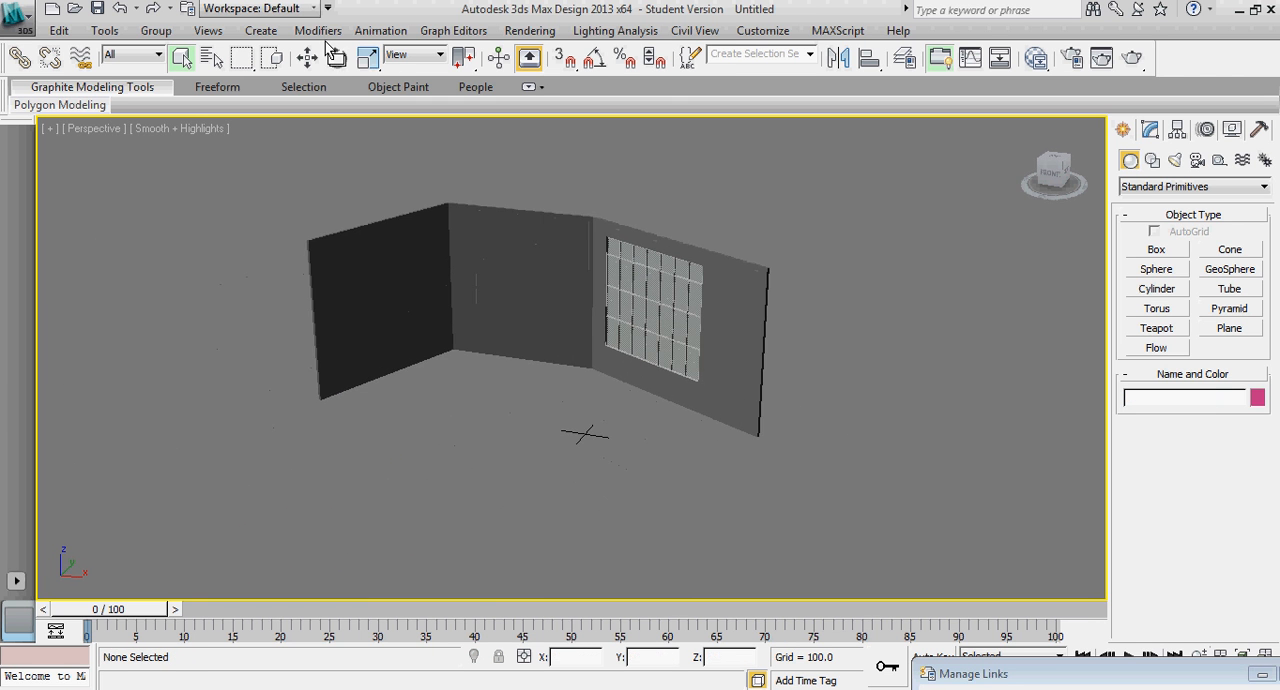
Create a Daylight system with the recommended exposure, placing its compass and sun height.
left_click(260, 30)
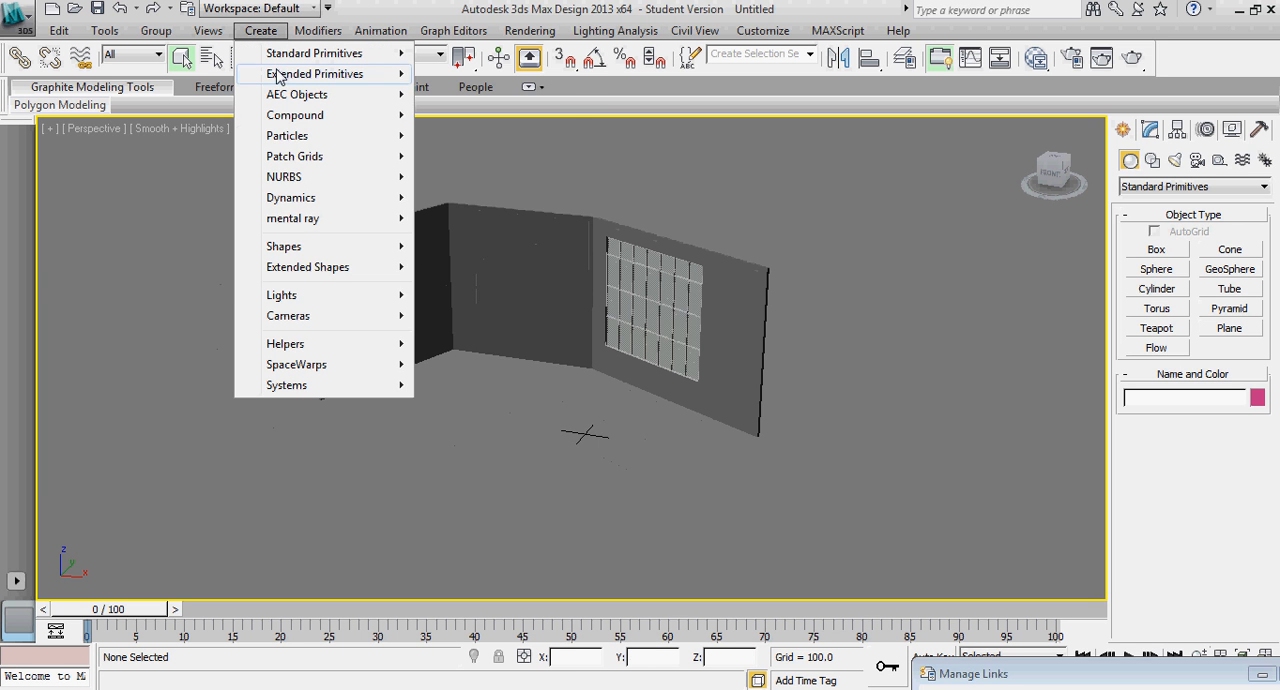
mouse_move(281, 294)
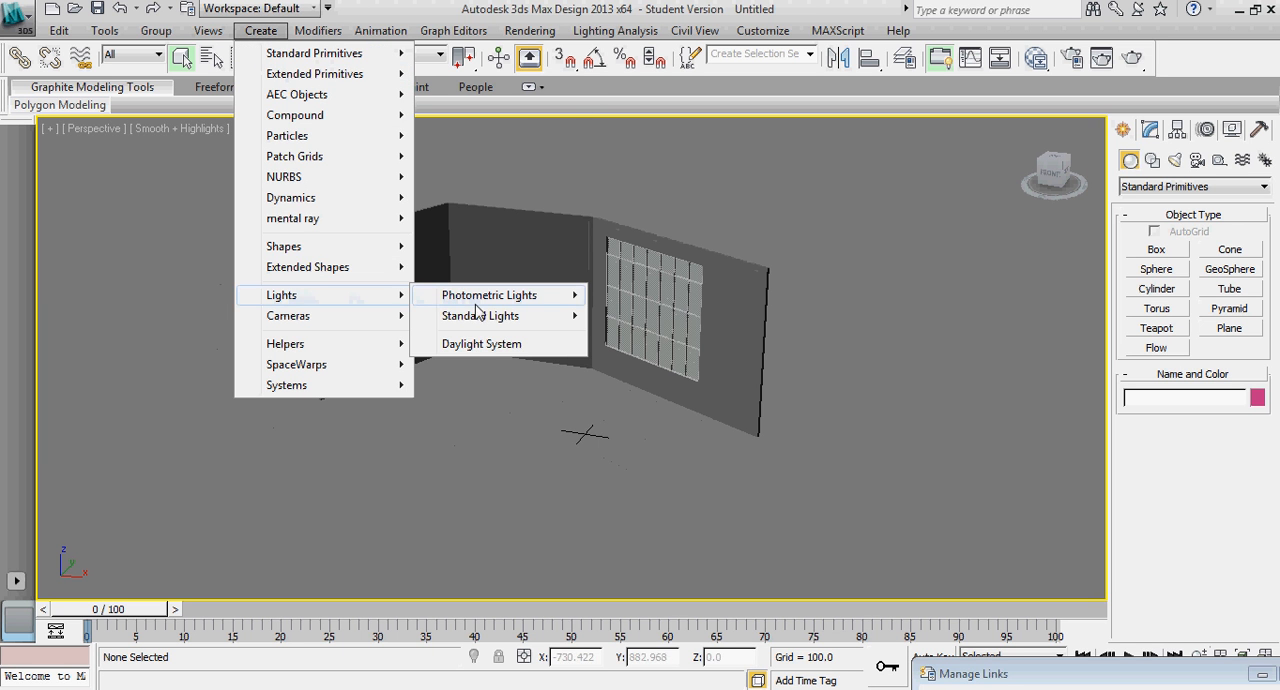
left_click(481, 343)
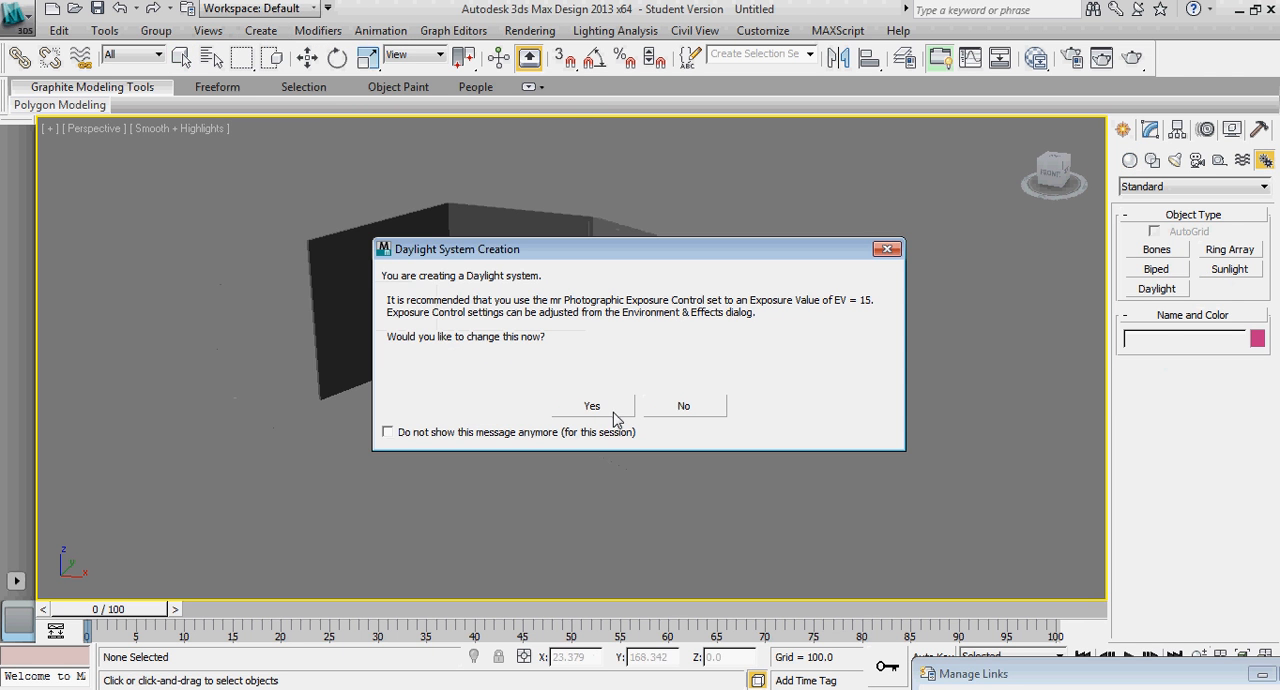
left_click(683, 405)
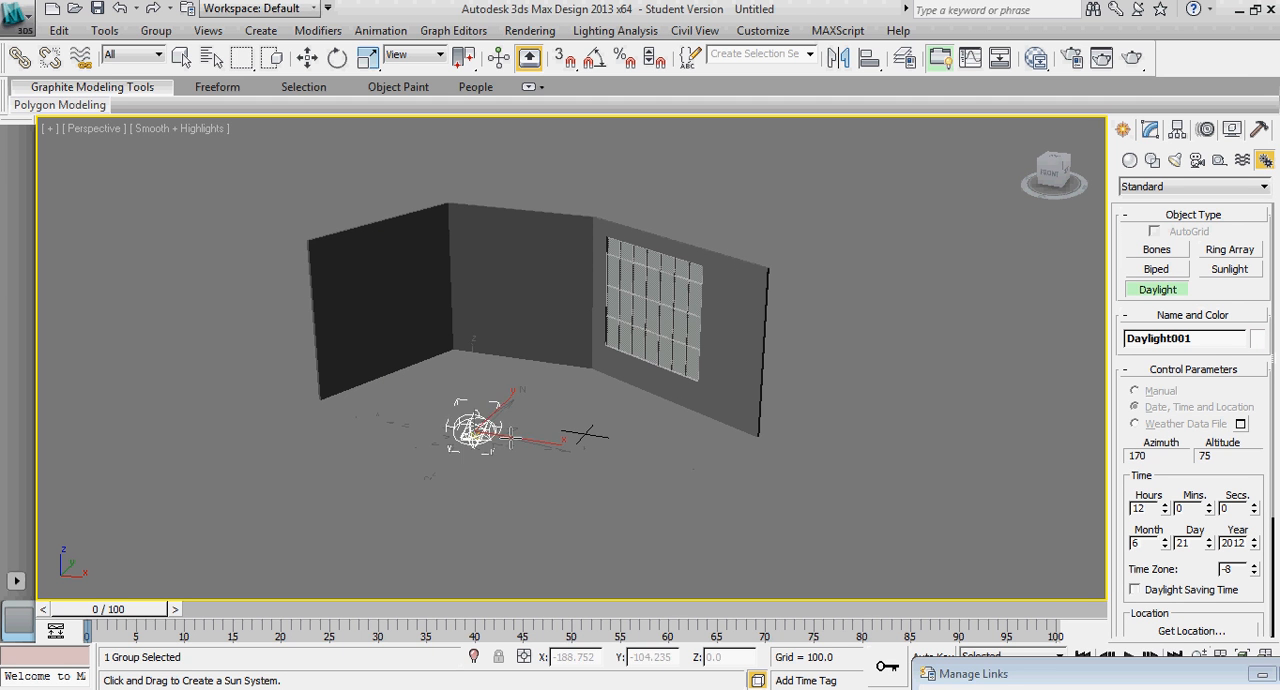
left_click_drag(475, 428, 435, 135)
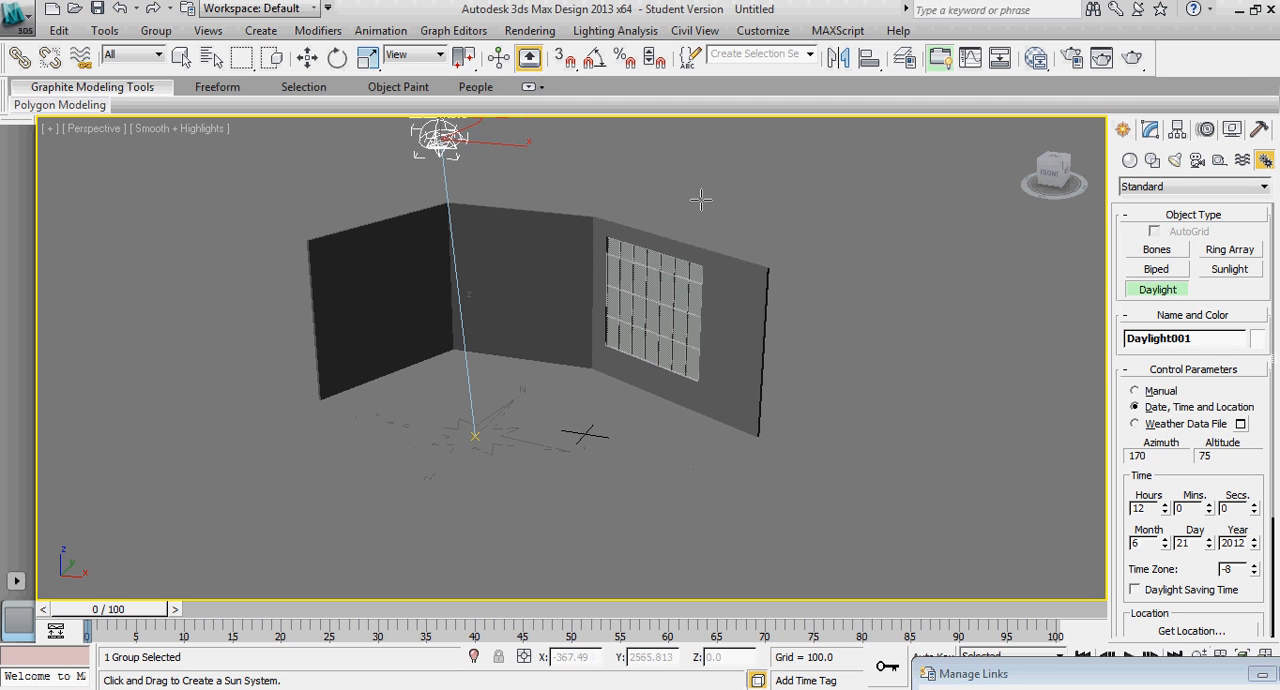
left_click(308, 57)
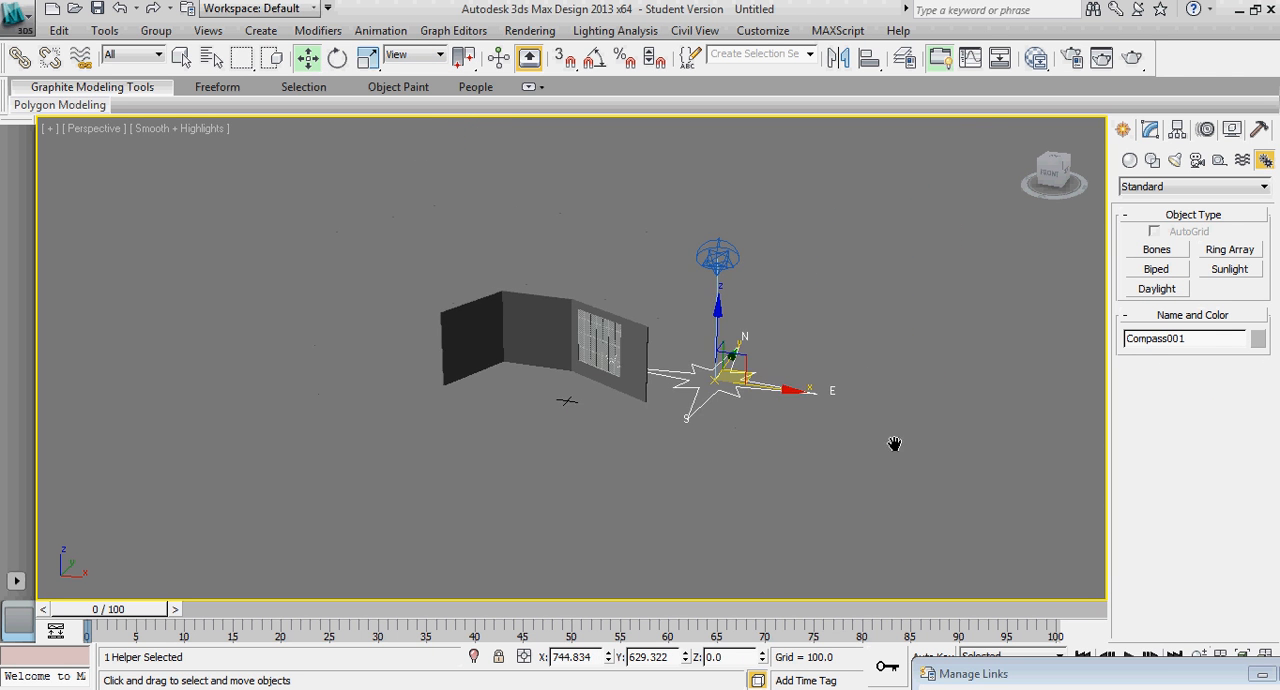
Rotate the compass rose to a new north heading.
left_click_drag(895, 444, 815, 463)
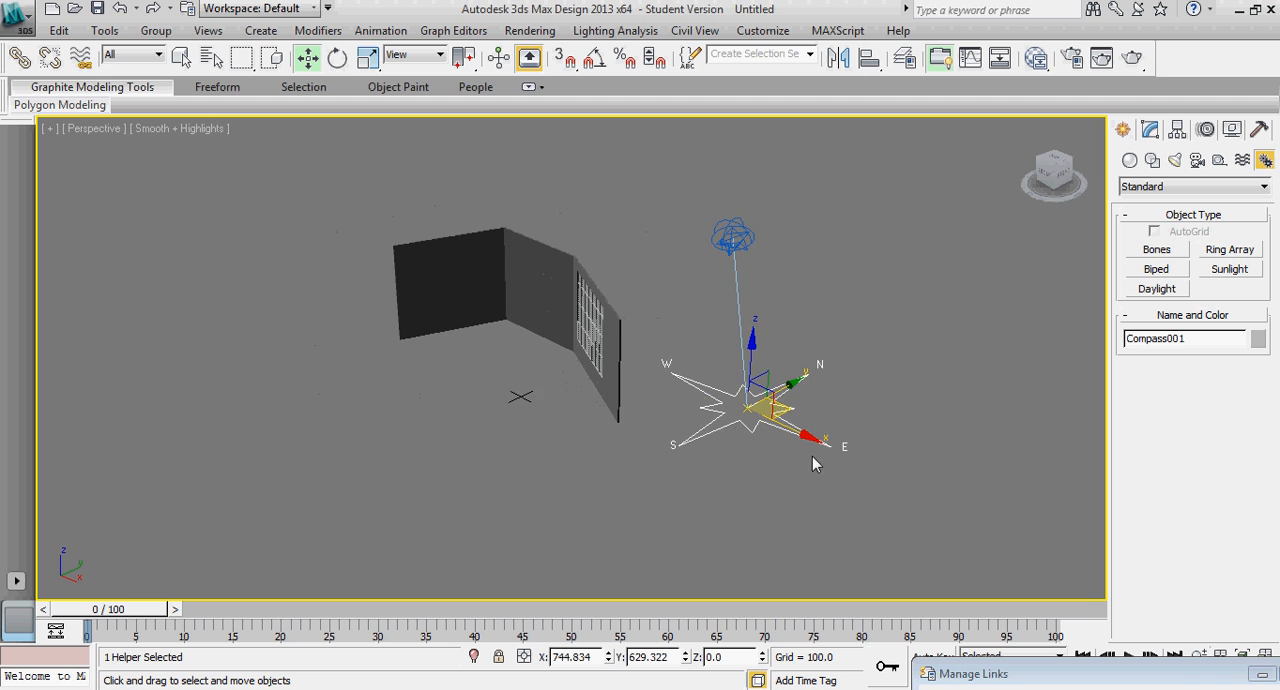
left_click(337, 57)
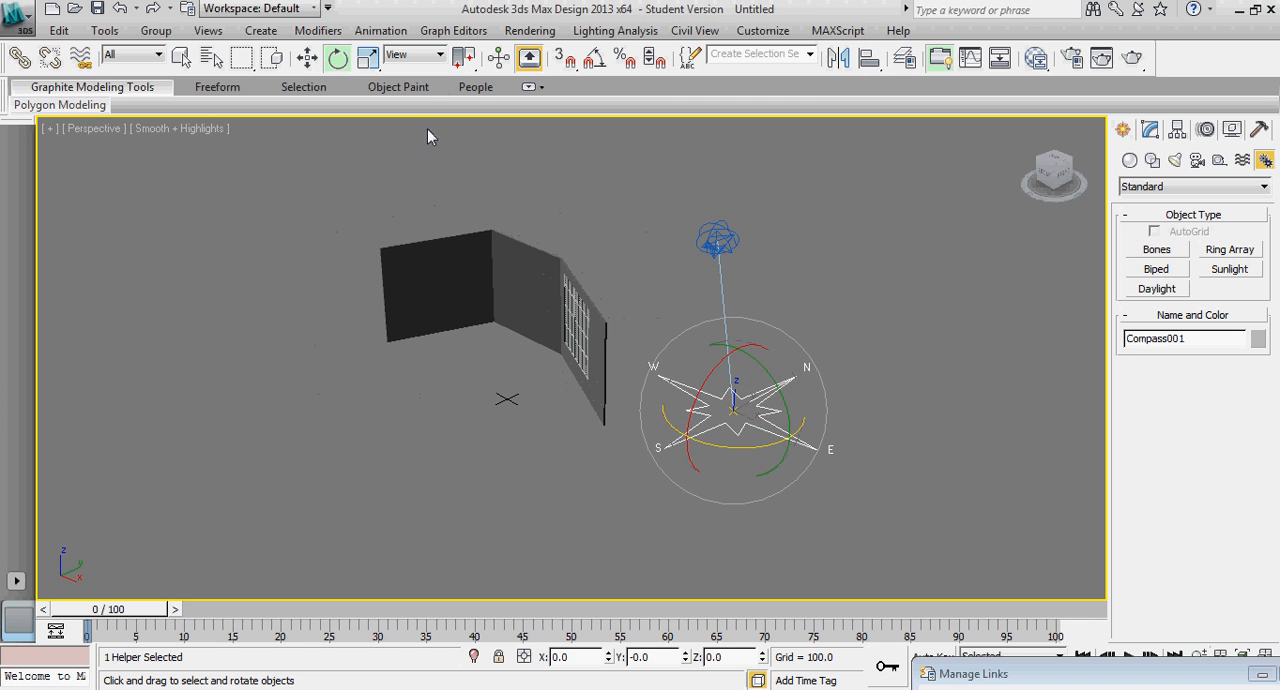
left_click_drag(717, 240, 793, 210)
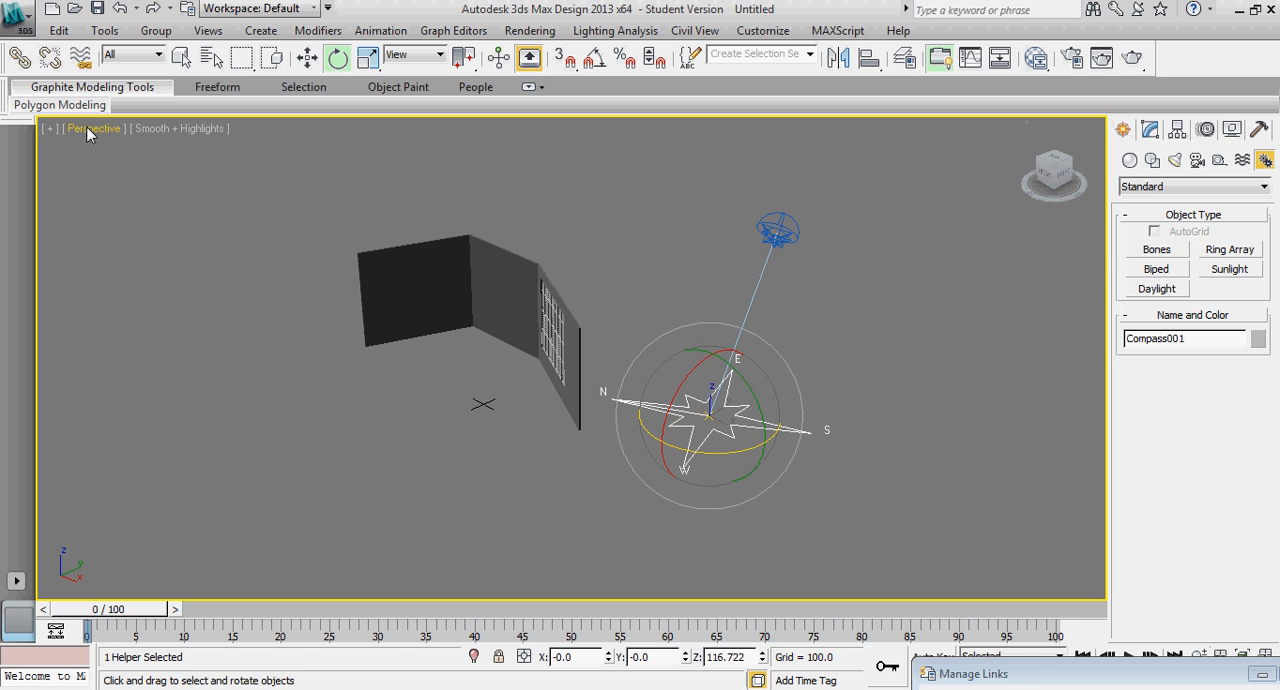
mouse_move(1060, 252)
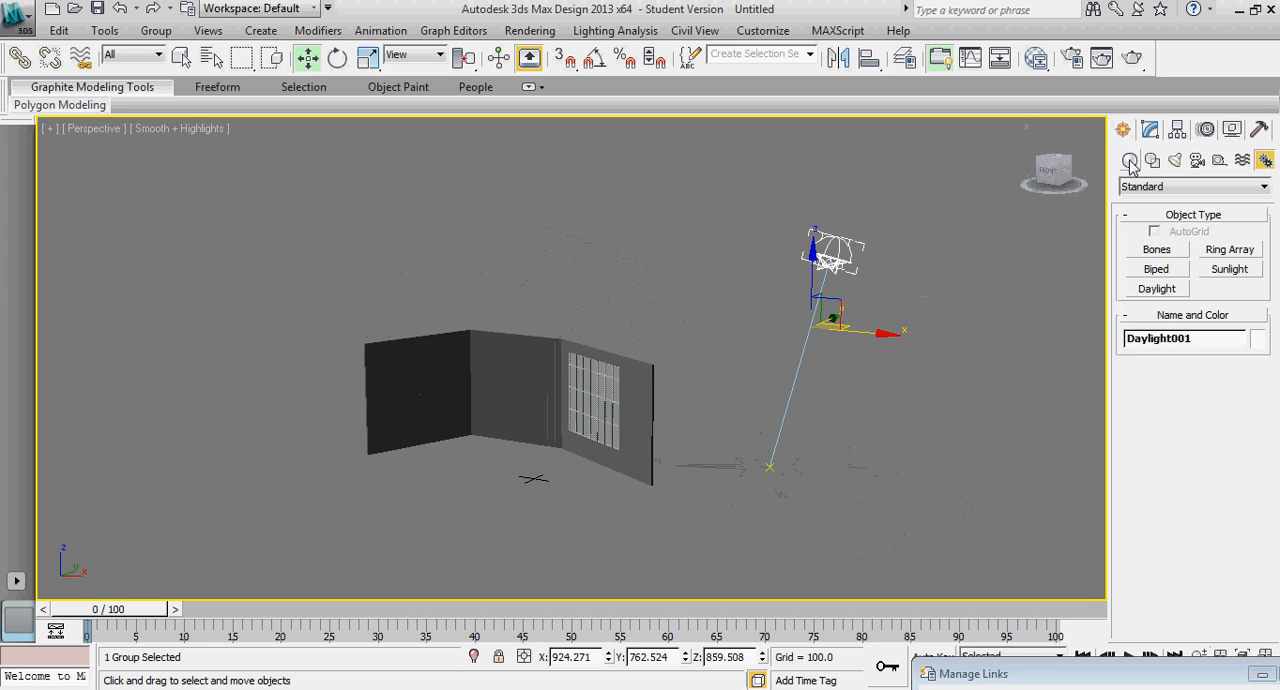
Set Daylight001's geographic location to Guadalajara, Mexico from the Modify panel.
left_click(1150, 129)
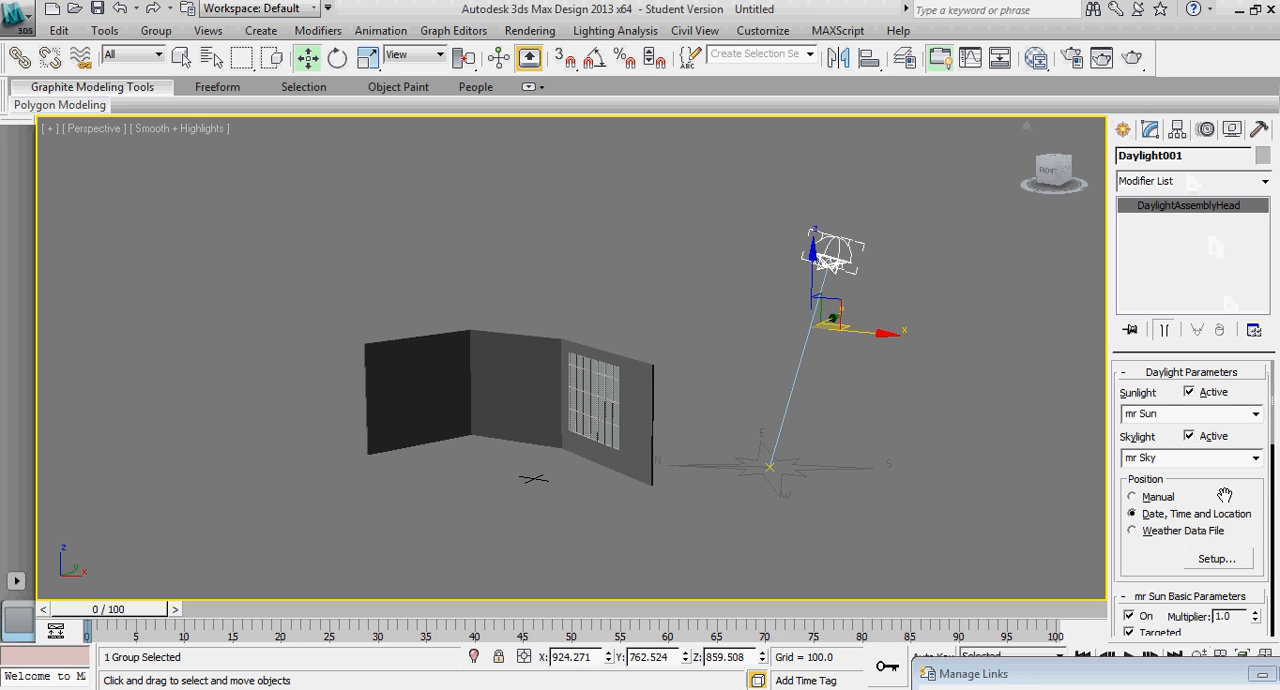
scroll("down", 3)
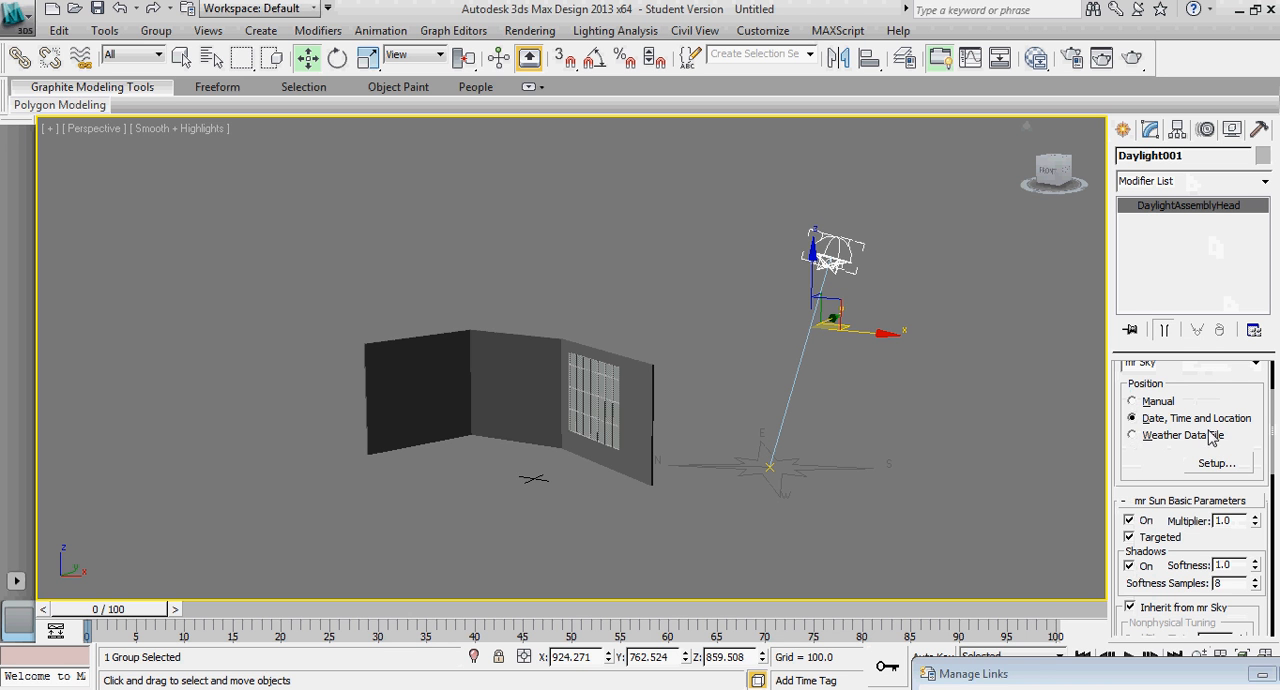
mouse_move(1213, 468)
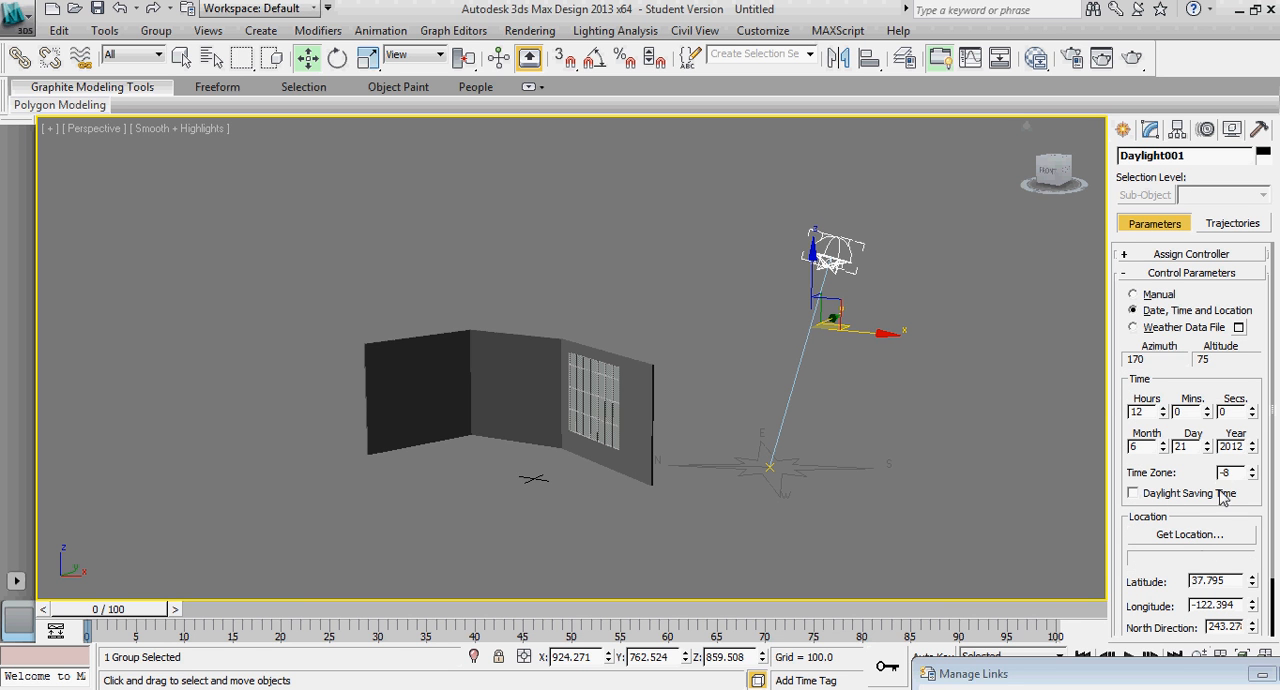
mouse_move(1195, 538)
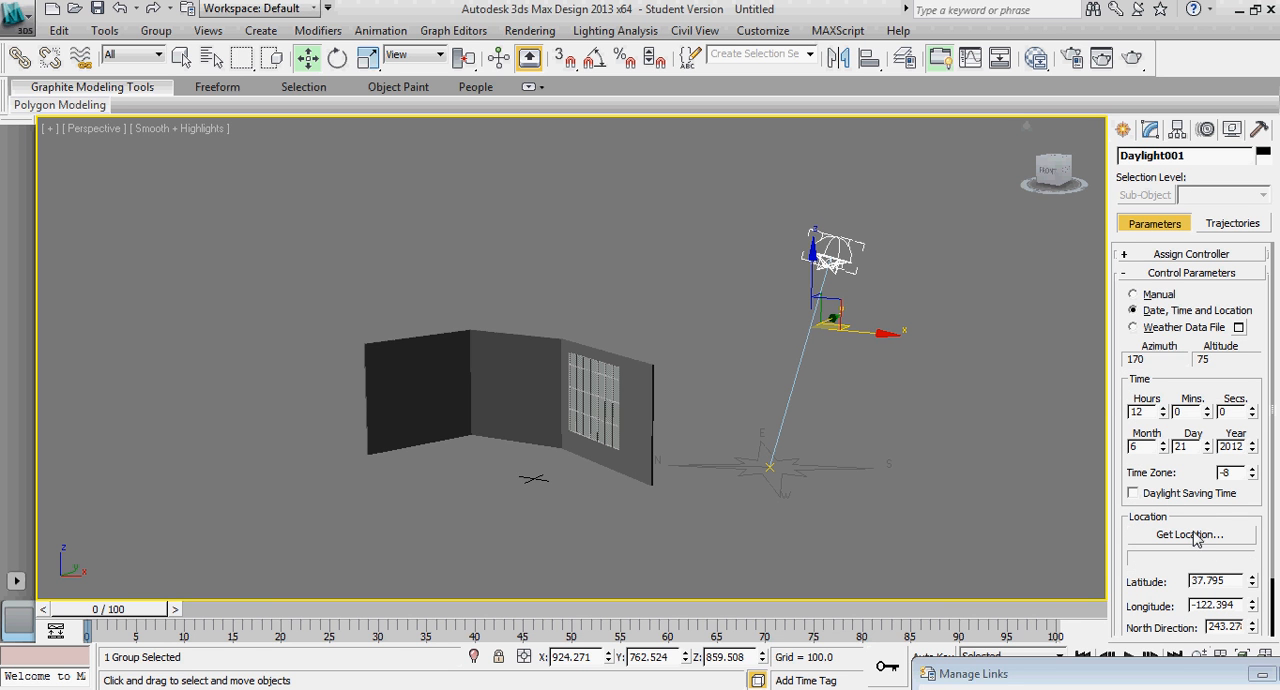
left_click(1190, 534)
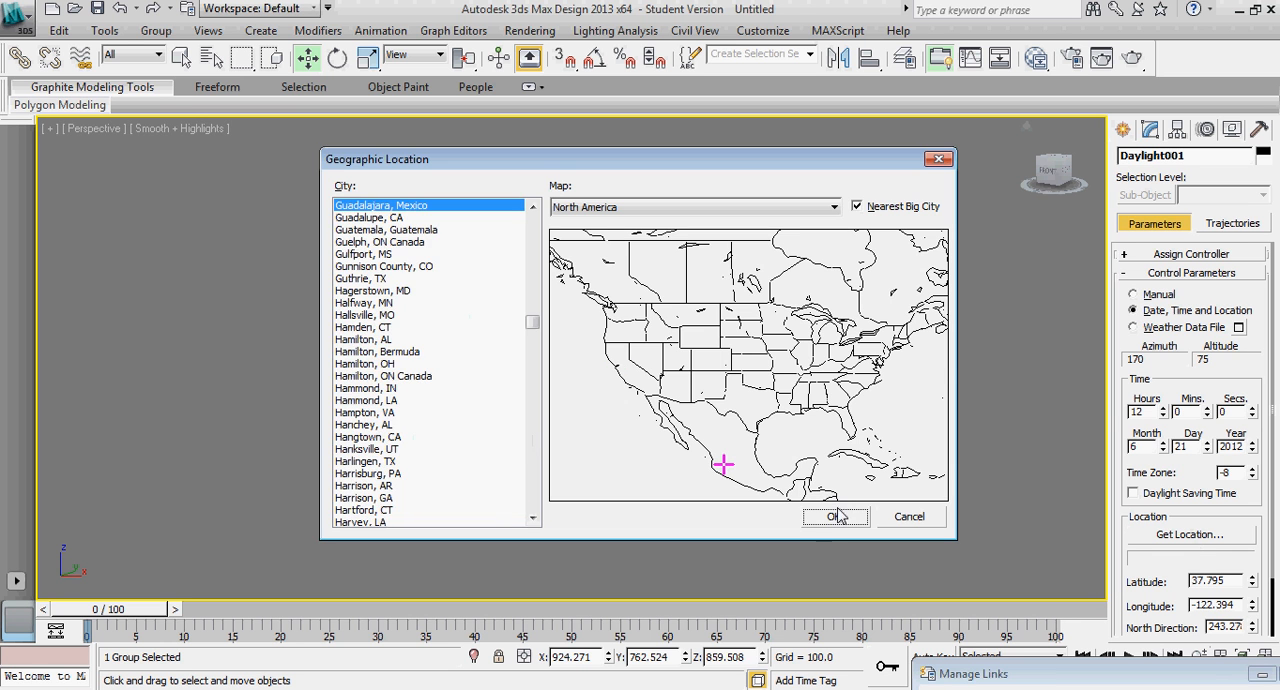
left_click(830, 516)
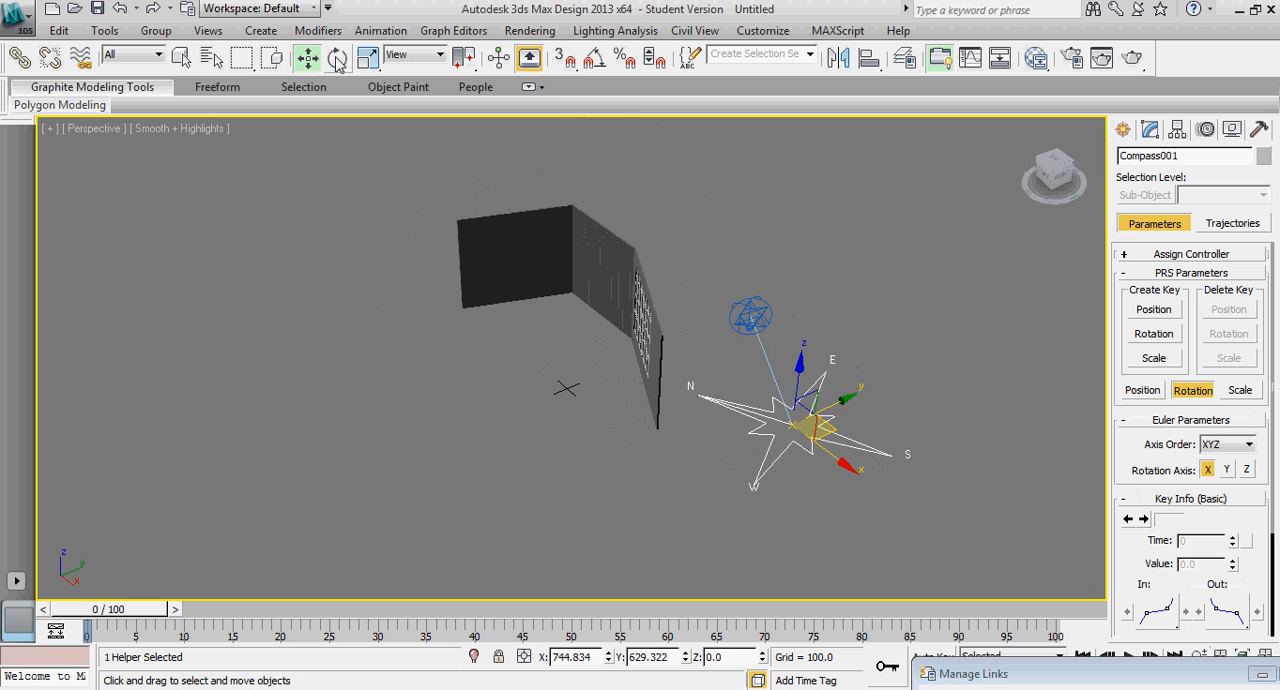
Rotate Compass001 to fix north, then deselect it and orbit to face the walls.
left_click(338, 57)
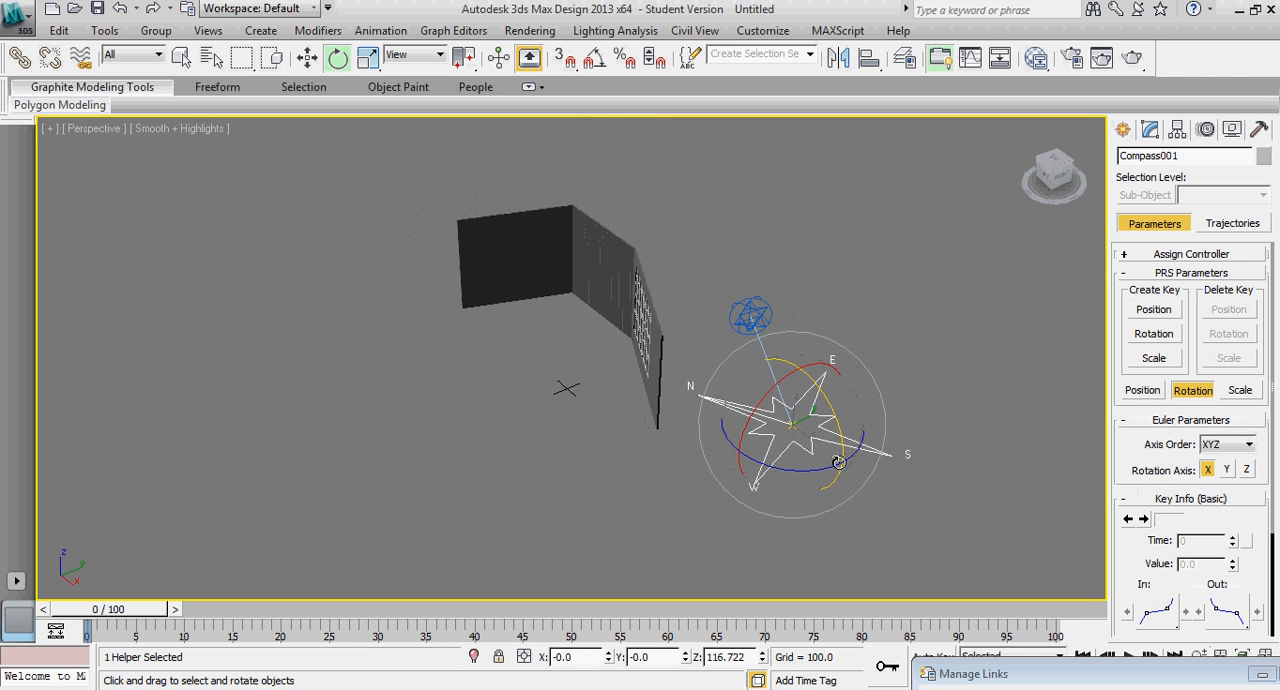
left_click_drag(837, 462, 727, 461)
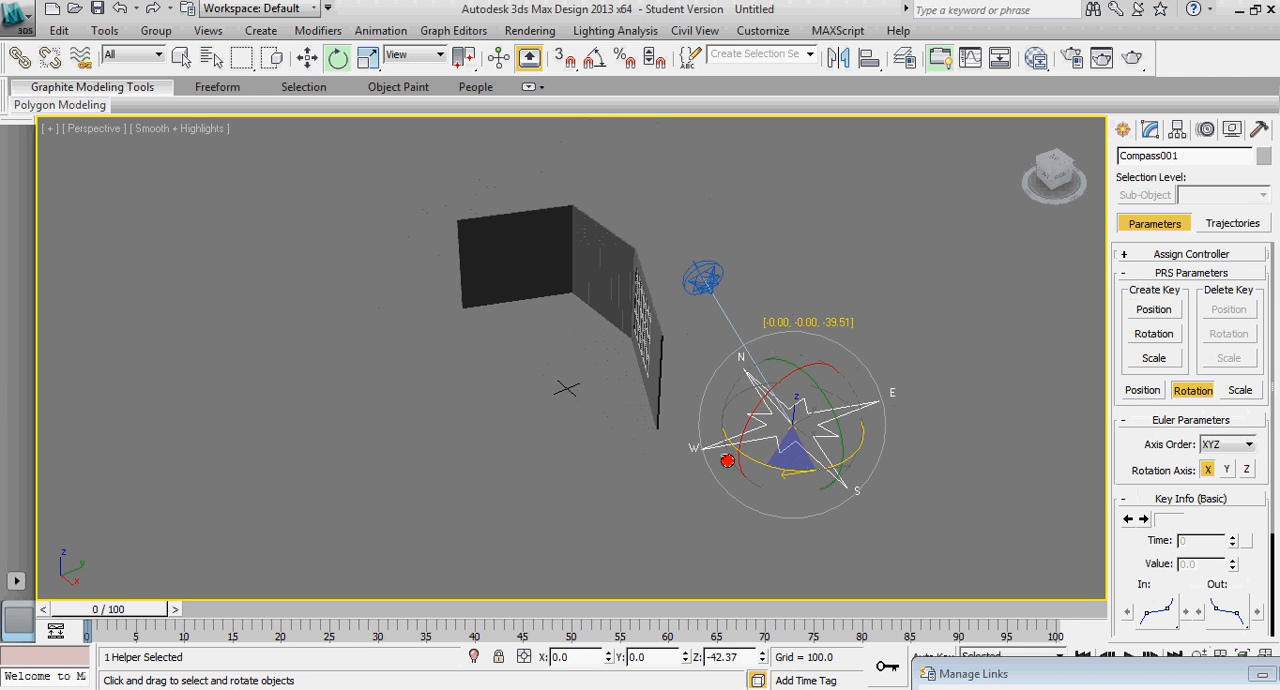
left_click_drag(728, 461, 320, 285)
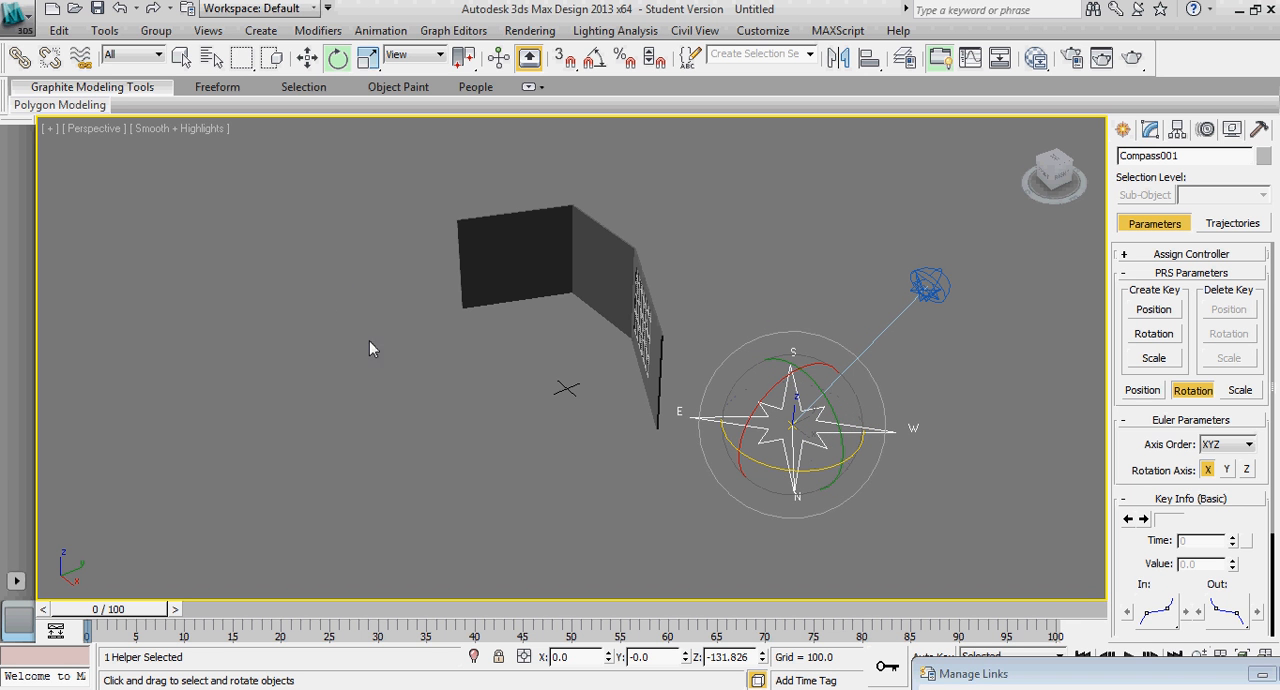
left_click_drag(373, 348, 436, 399)
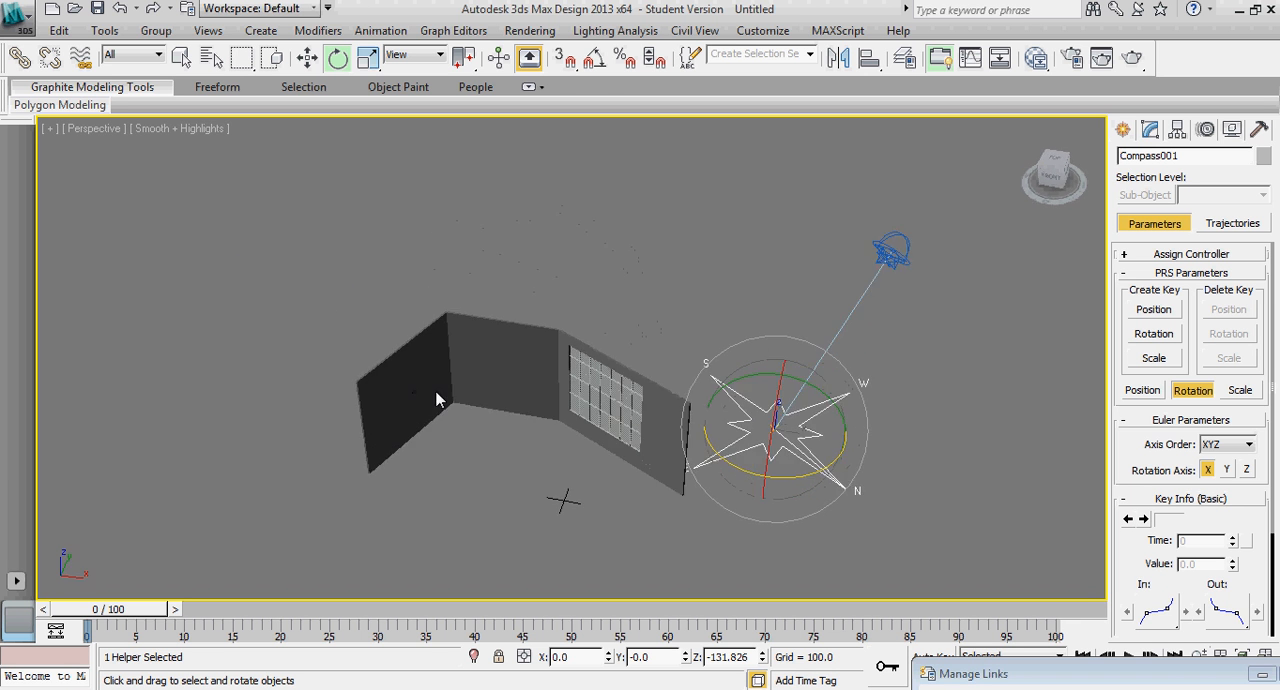
left_click(568, 225)
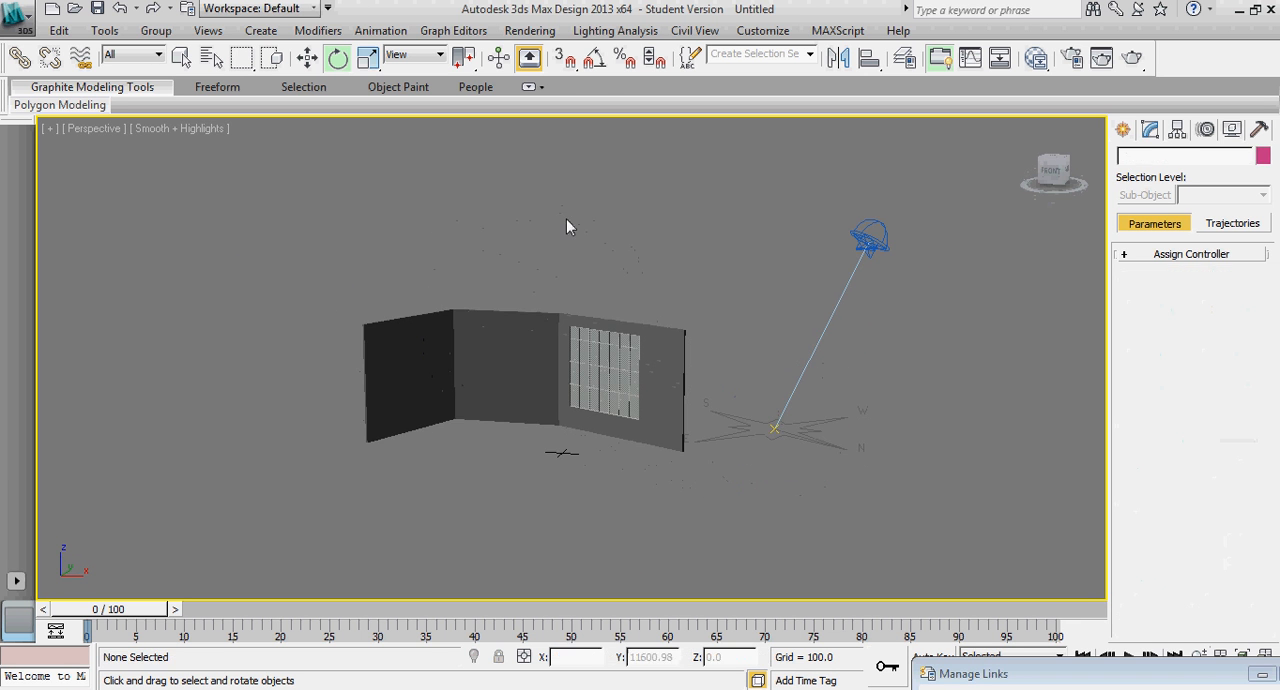
left_click_drag(565, 225, 575, 278)
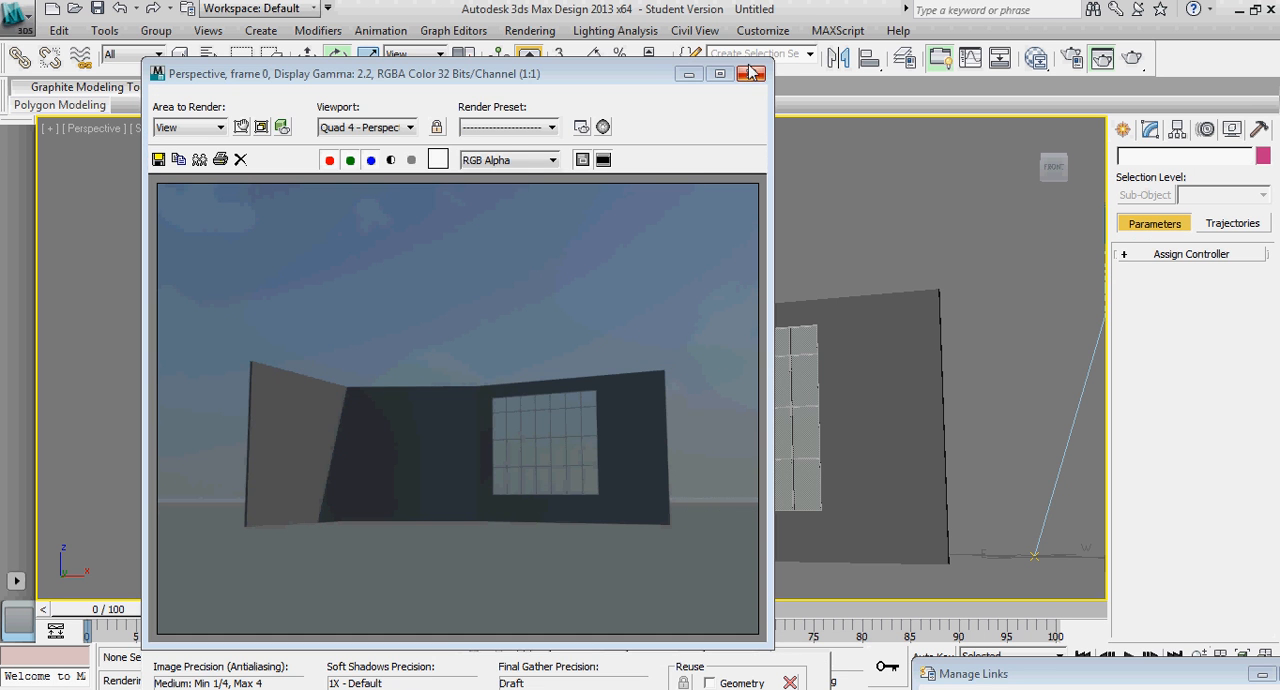
Close the render window, select Default Wall, and show its modifier stack.
left_click(753, 73)
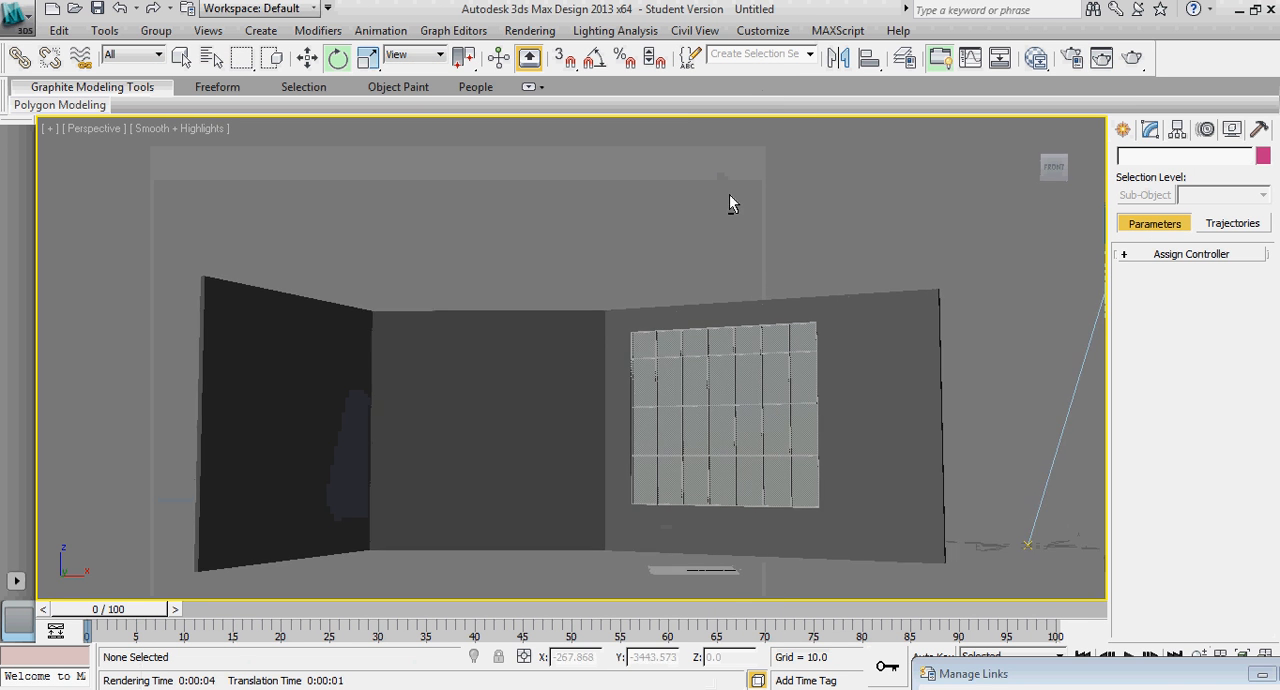
left_click_drag(730, 203, 650, 267)
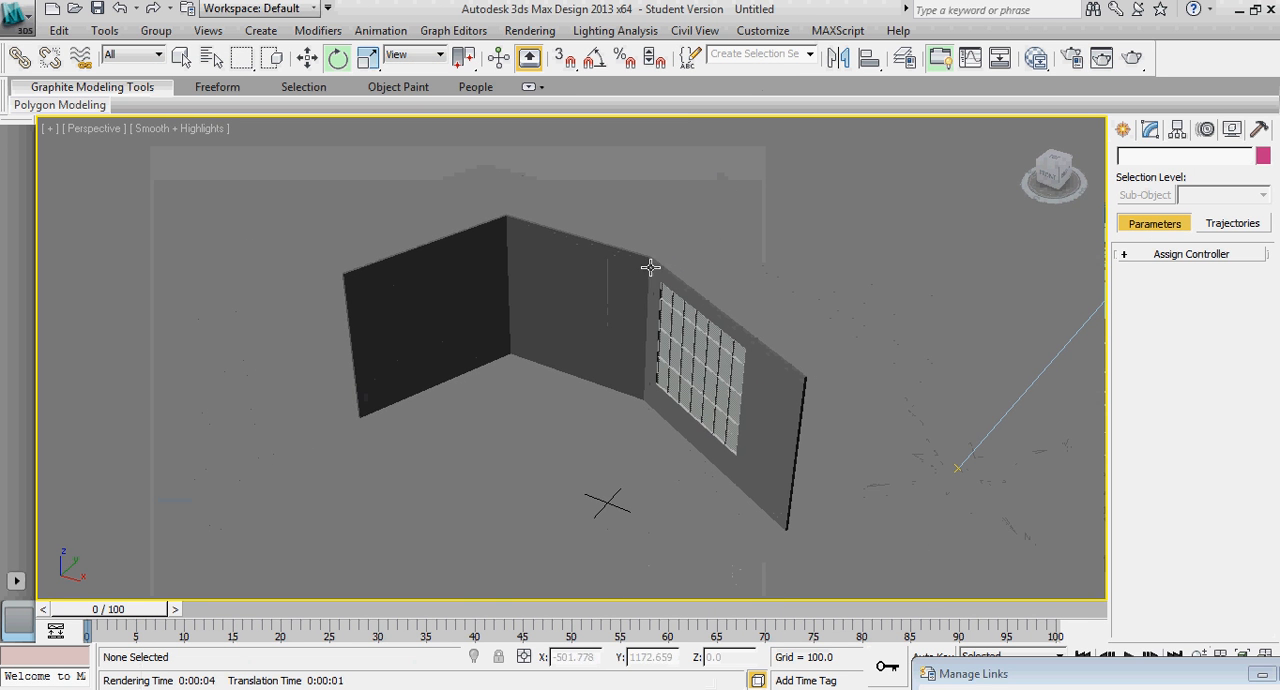
mouse_move(579, 244)
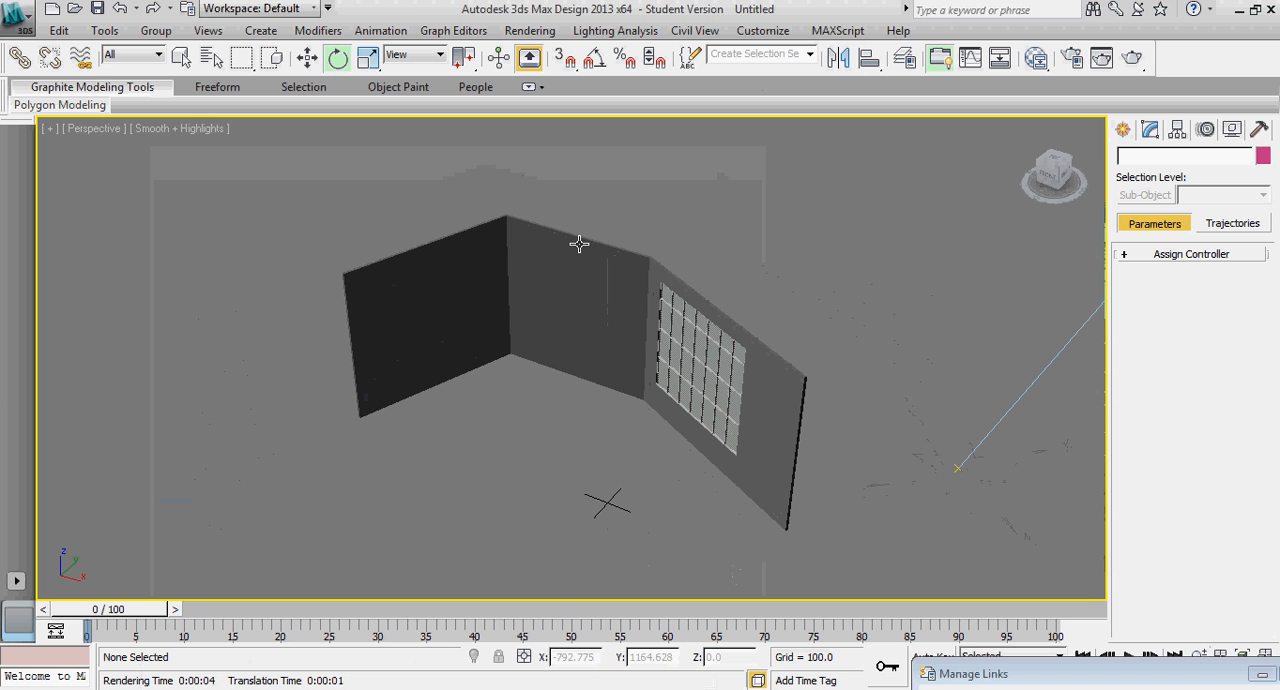
left_click(580, 250)
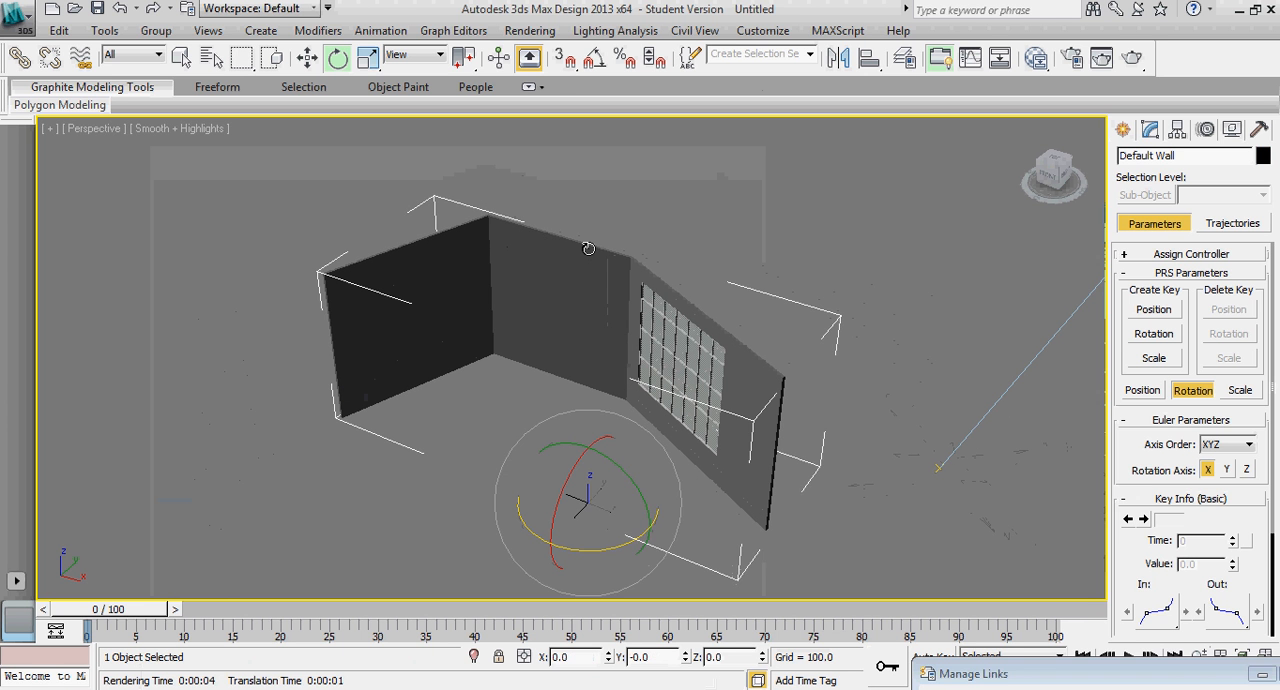
left_click_drag(589, 248, 626, 372)
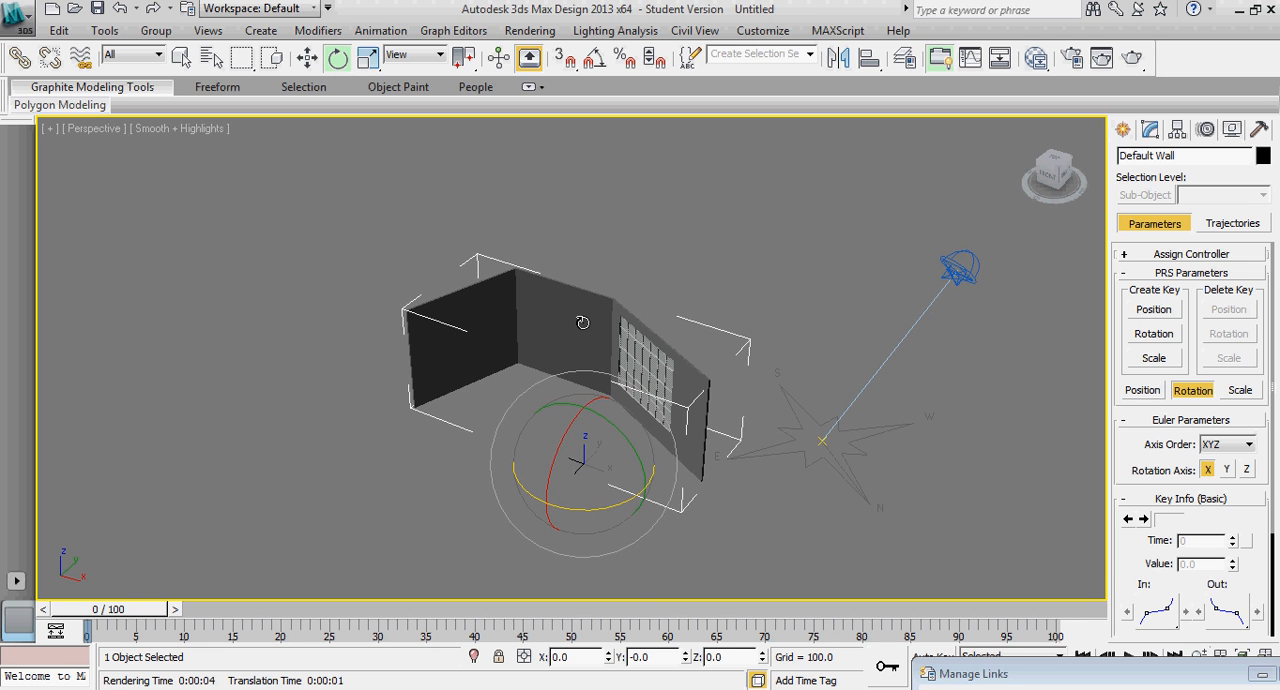
left_click_drag(583, 322, 893, 348)
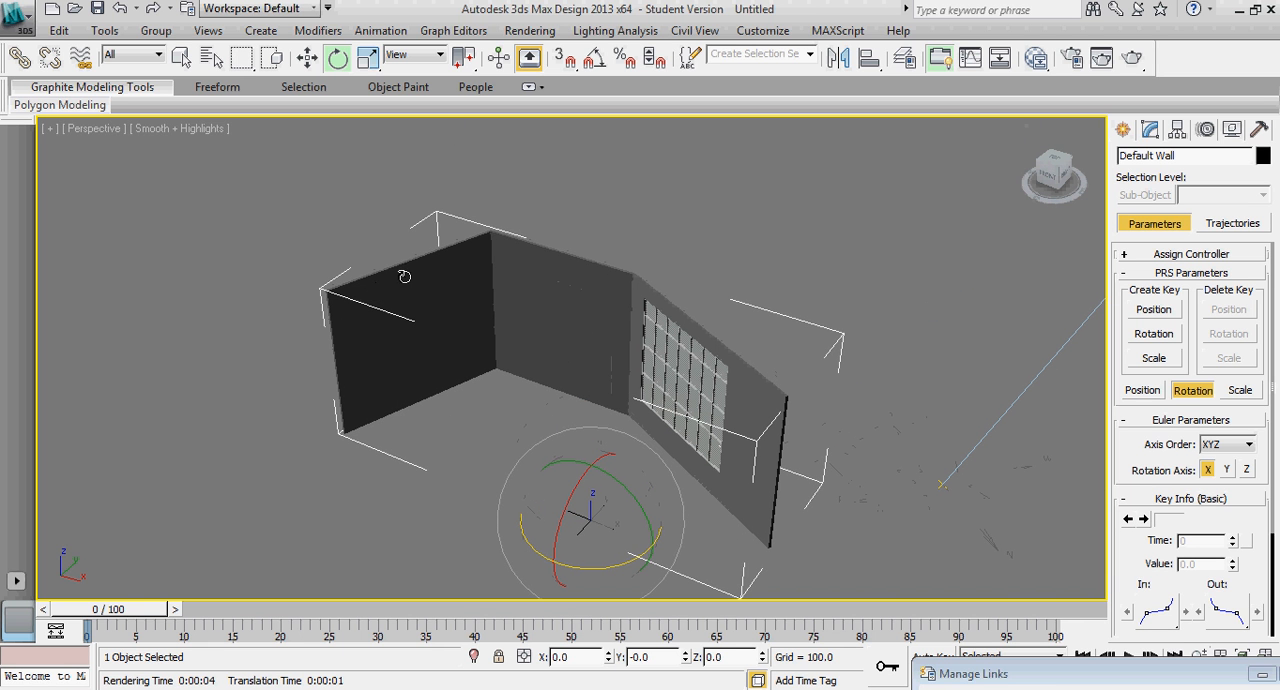
left_click(1150, 129)
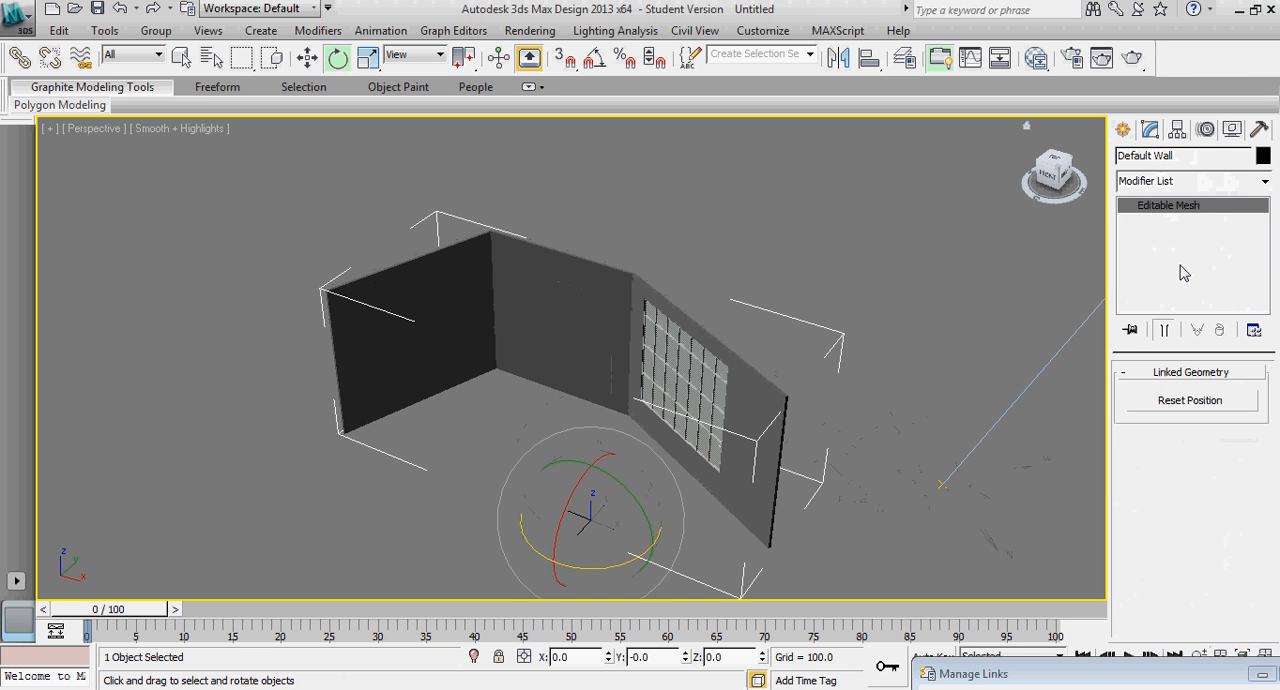
Add a UVW Map modifier, remove it, and add Unwrap UVW to Default Wall.
left_click(1263, 181)
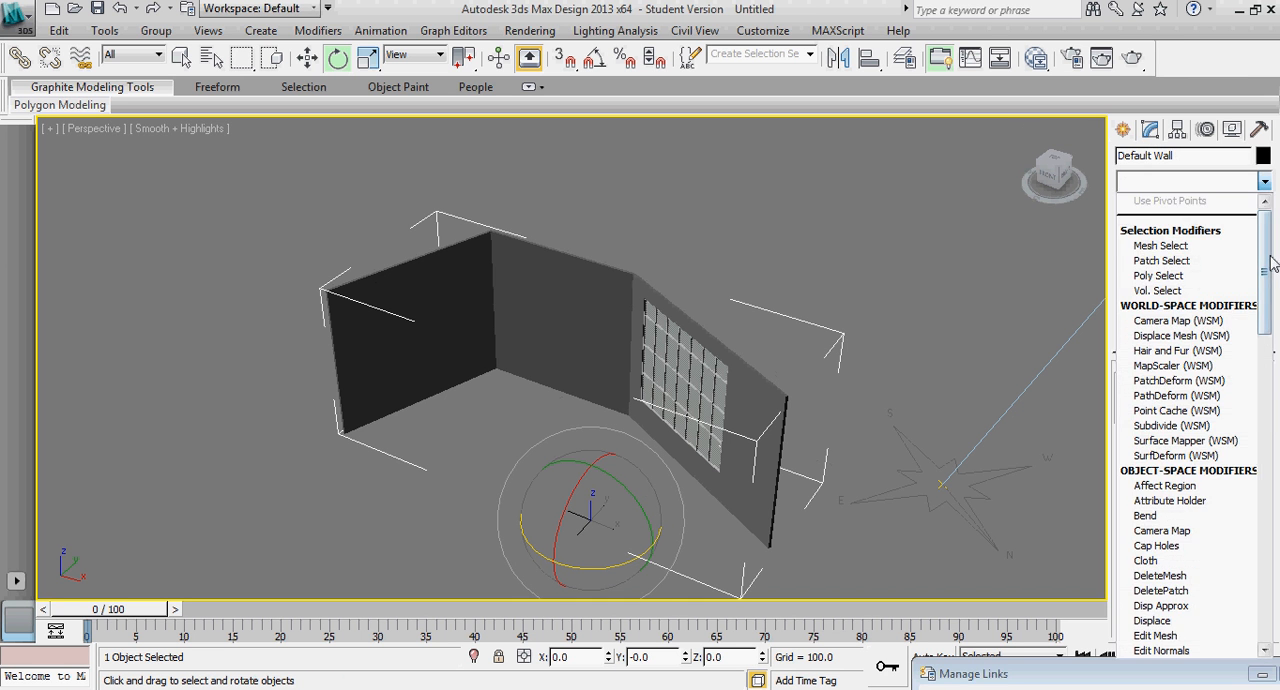
scroll("down", 3)
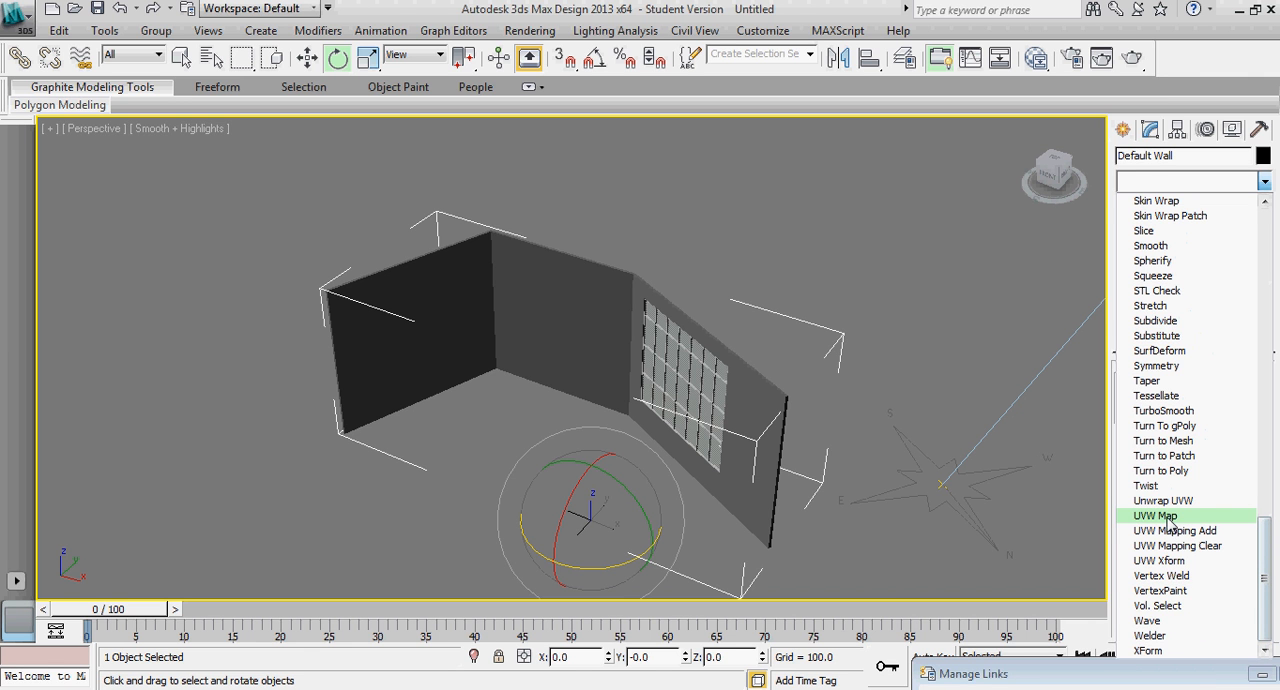
left_click(1155, 515)
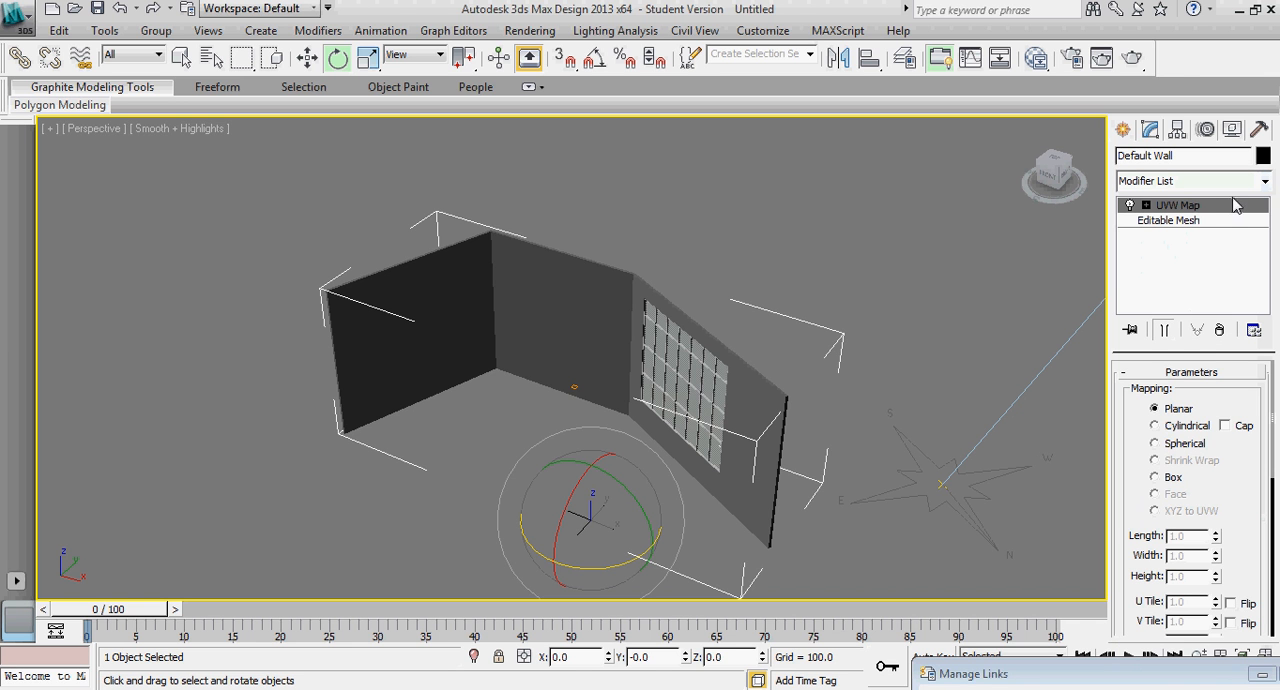
mouse_move(1197, 213)
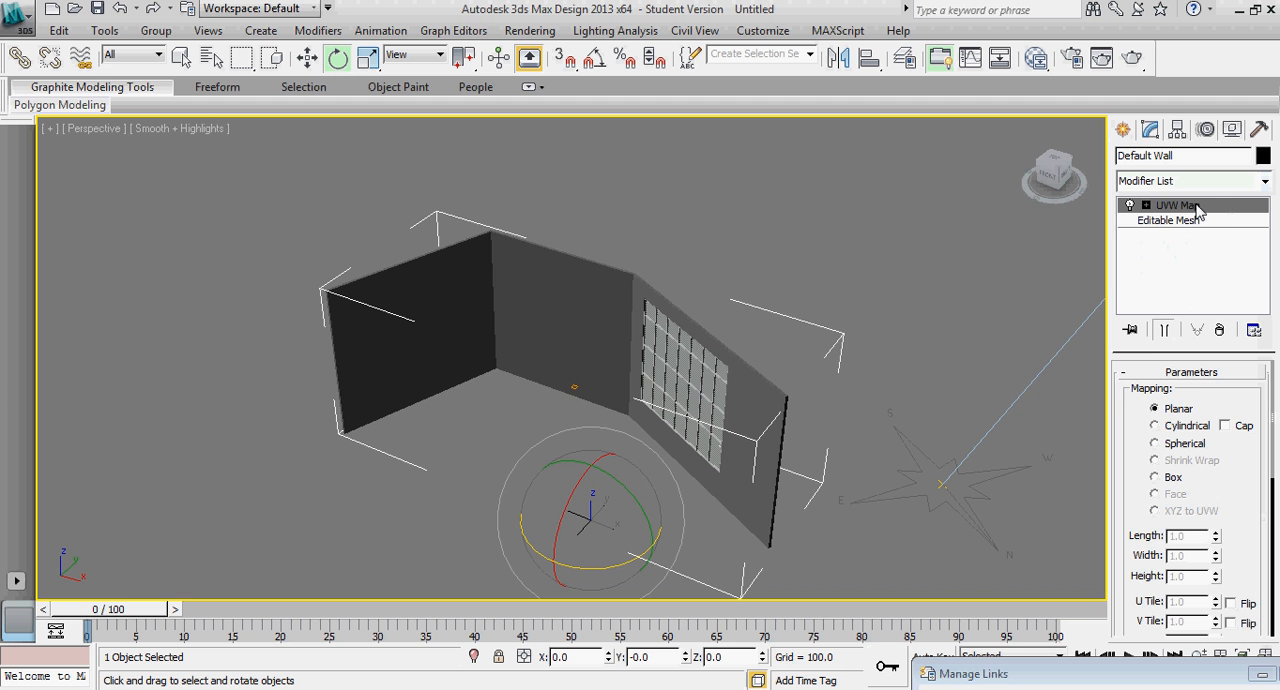
right_click(1190, 204)
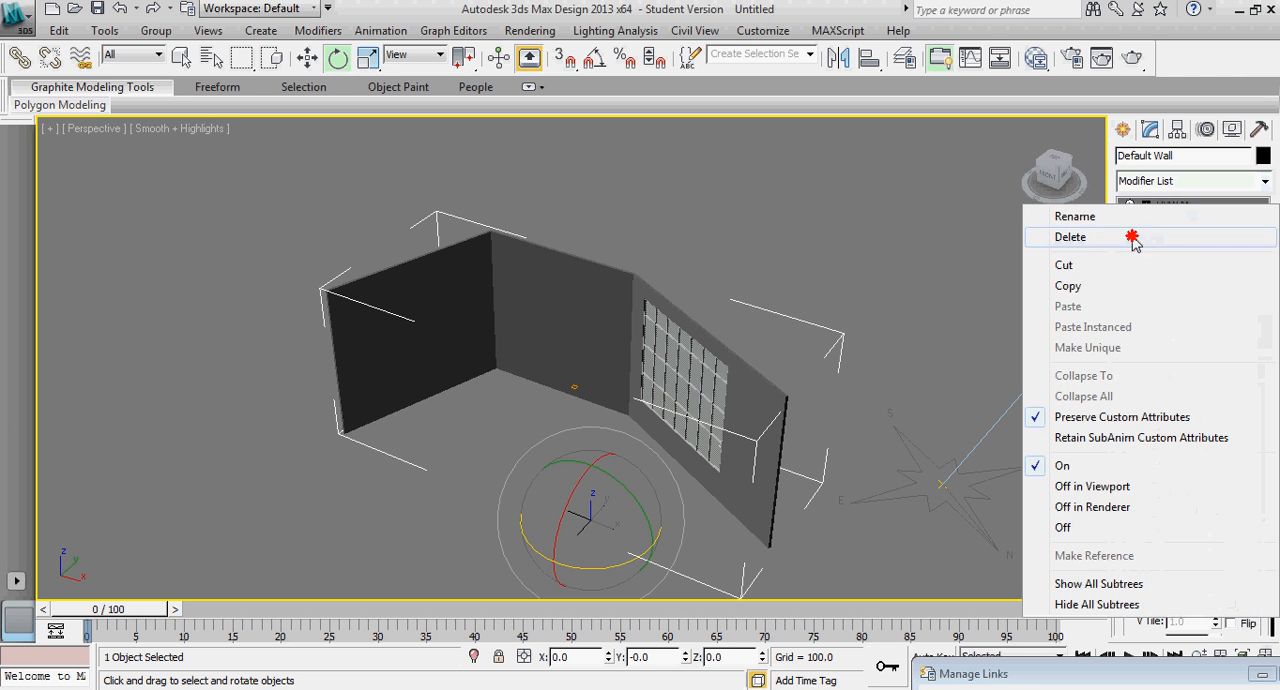
left_click(1262, 181)
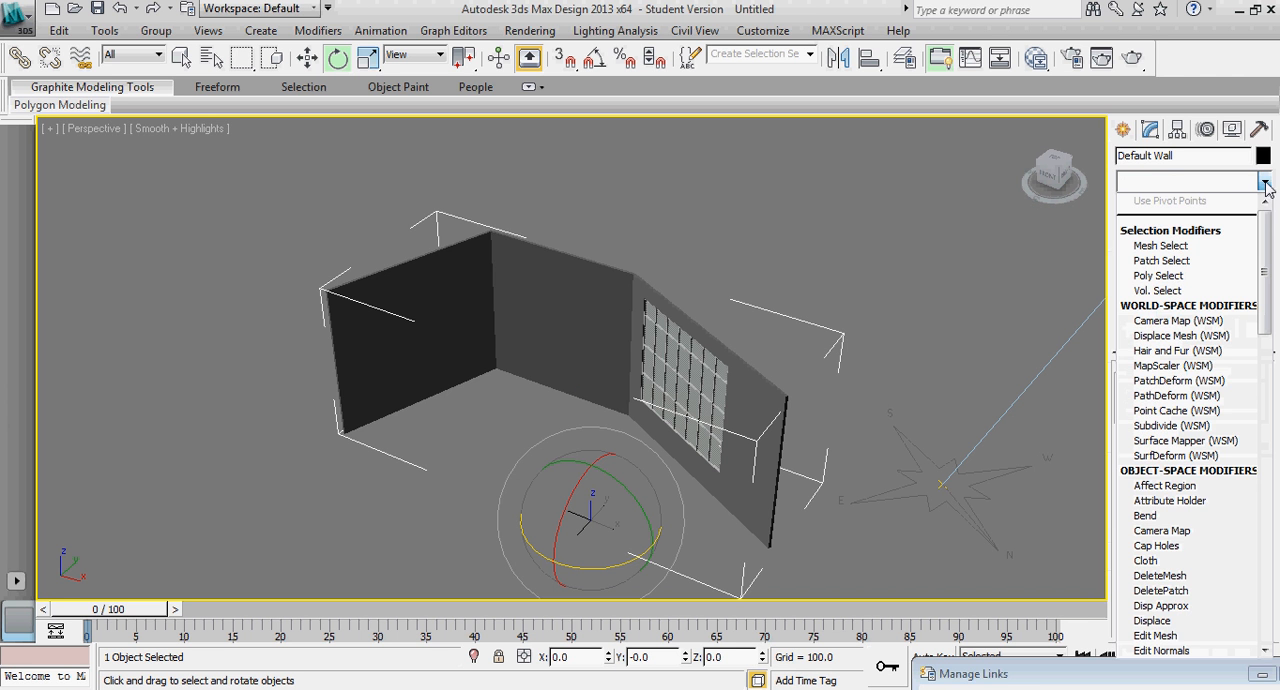
scroll("down", 3)
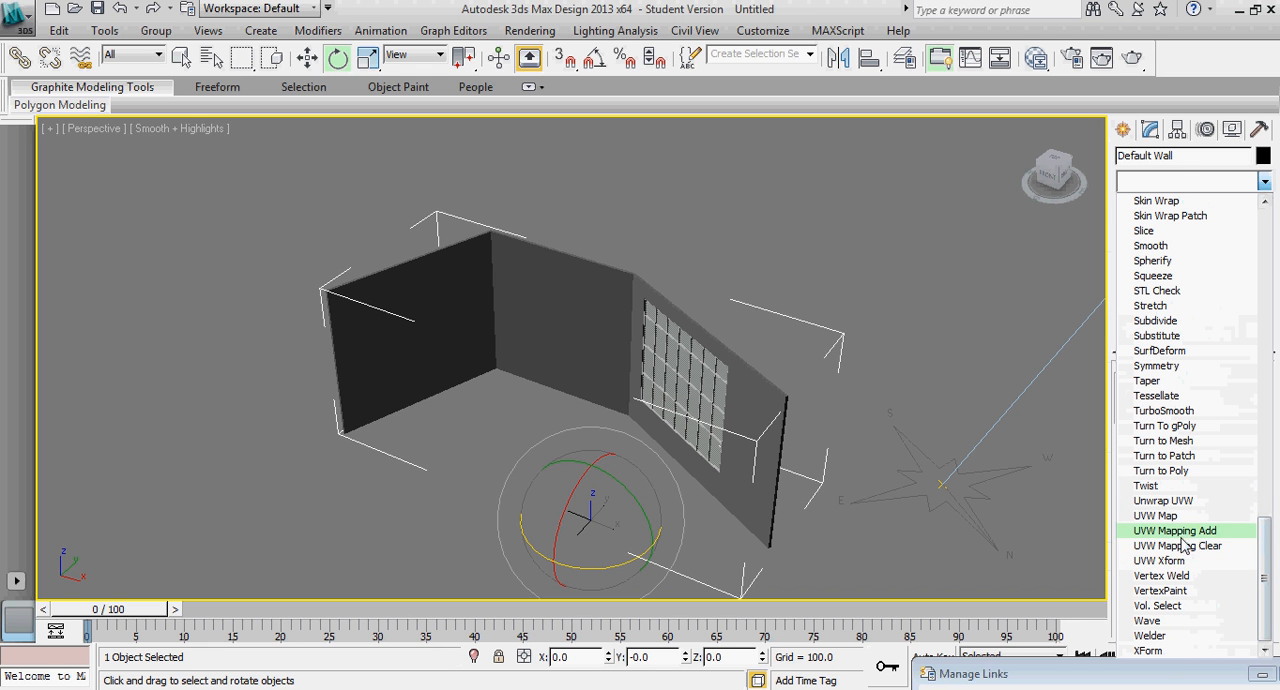
mouse_move(1160, 500)
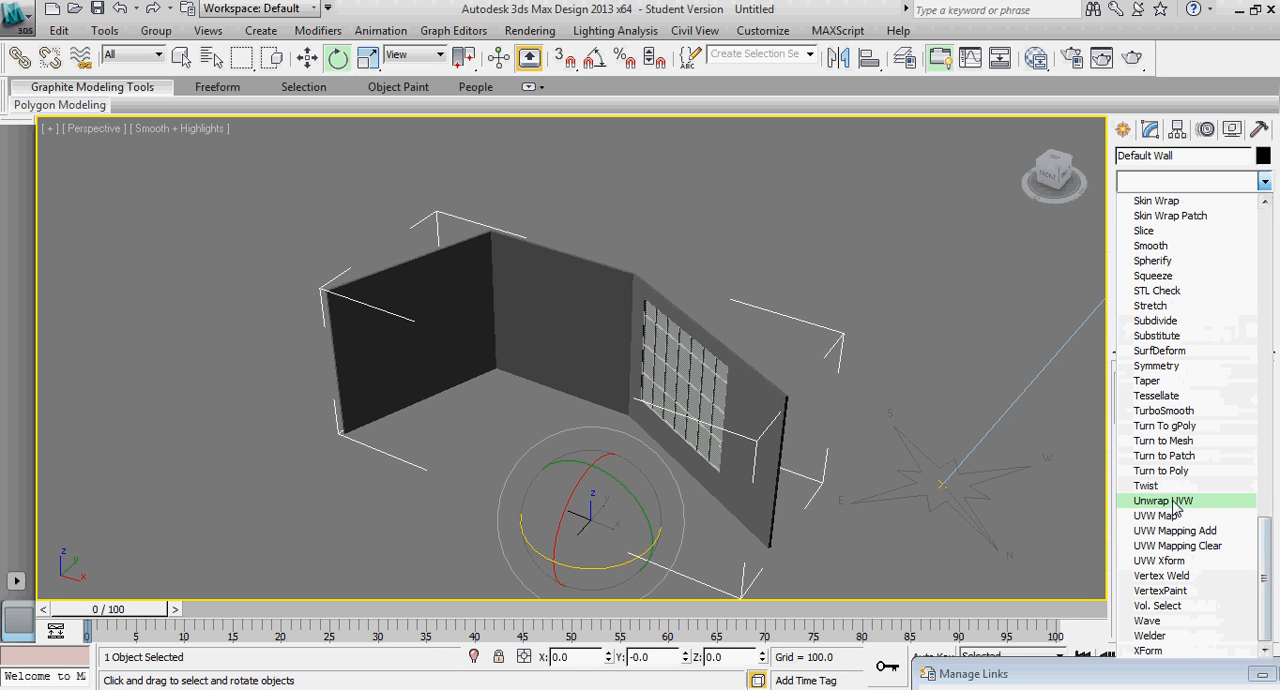
left_click(1160, 500)
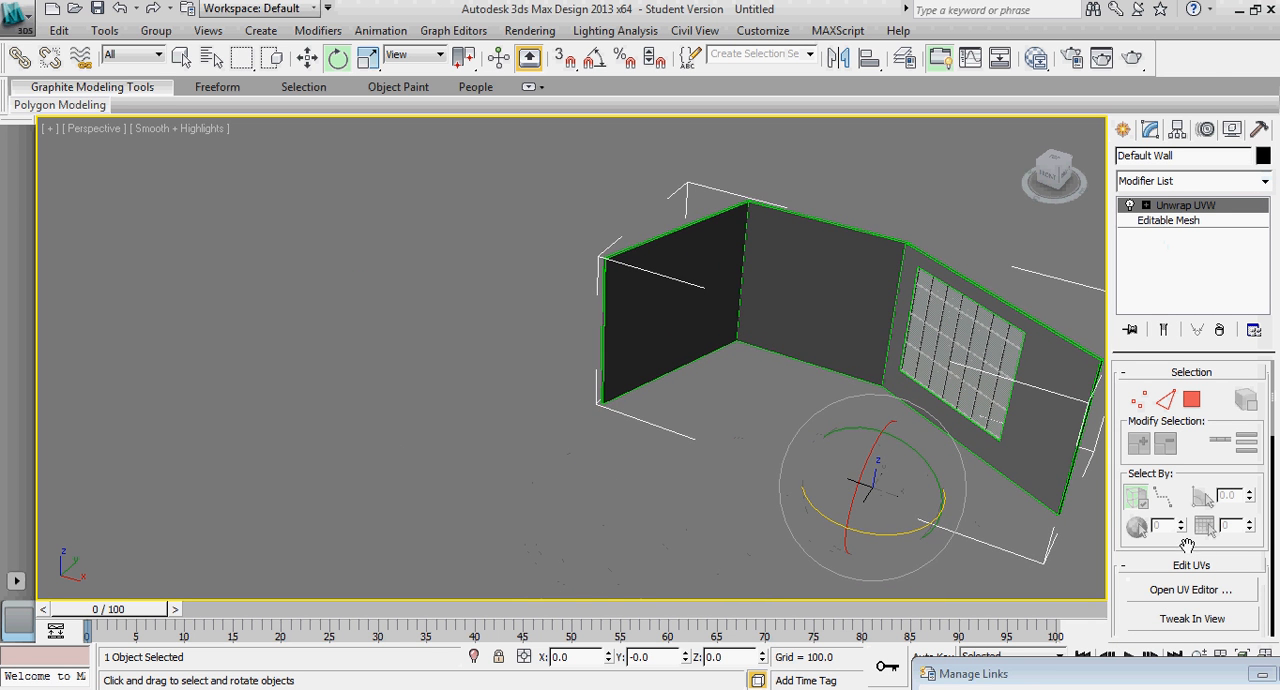
Open the Edit UVWs editor from the Unwrap UVW rollout.
scroll("down", 3)
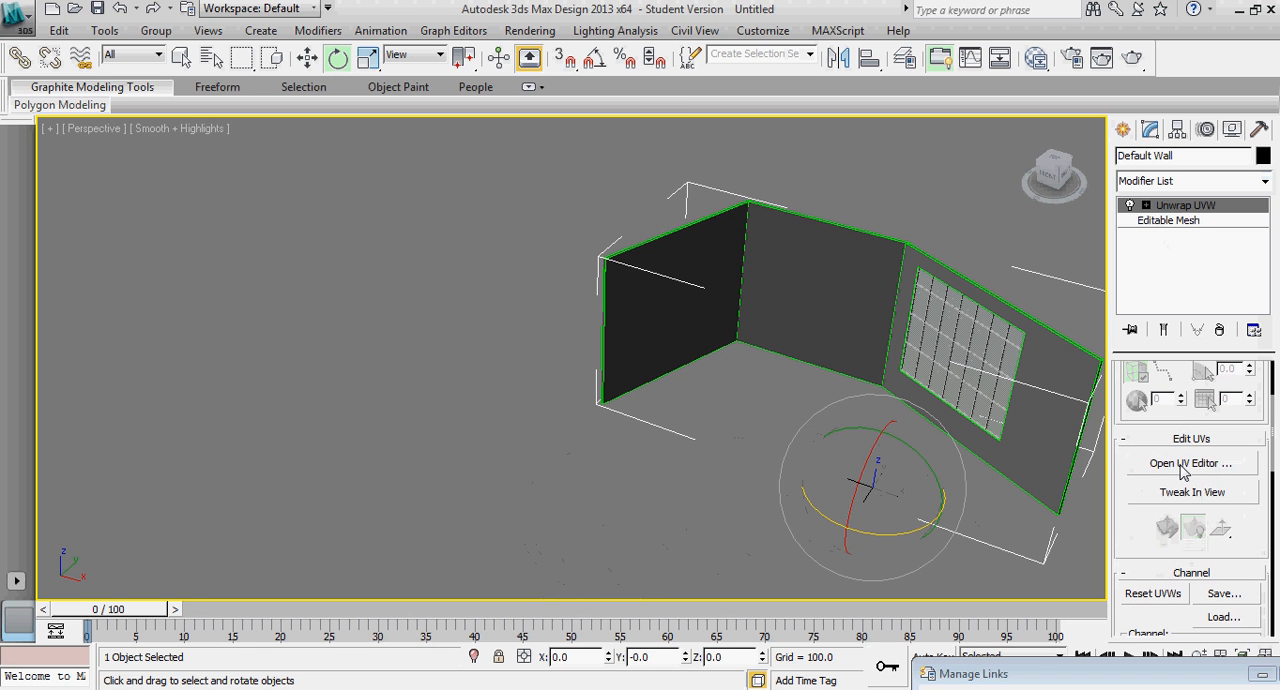
left_click(1189, 462)
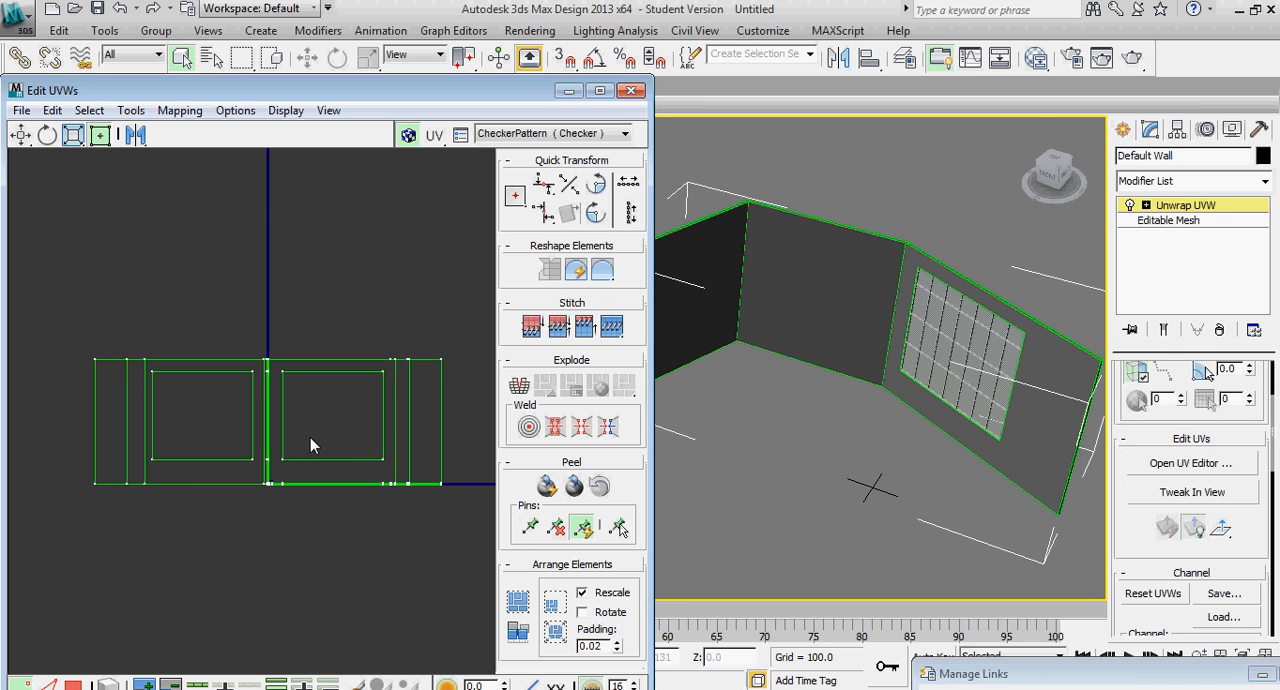
mouse_move(322, 444)
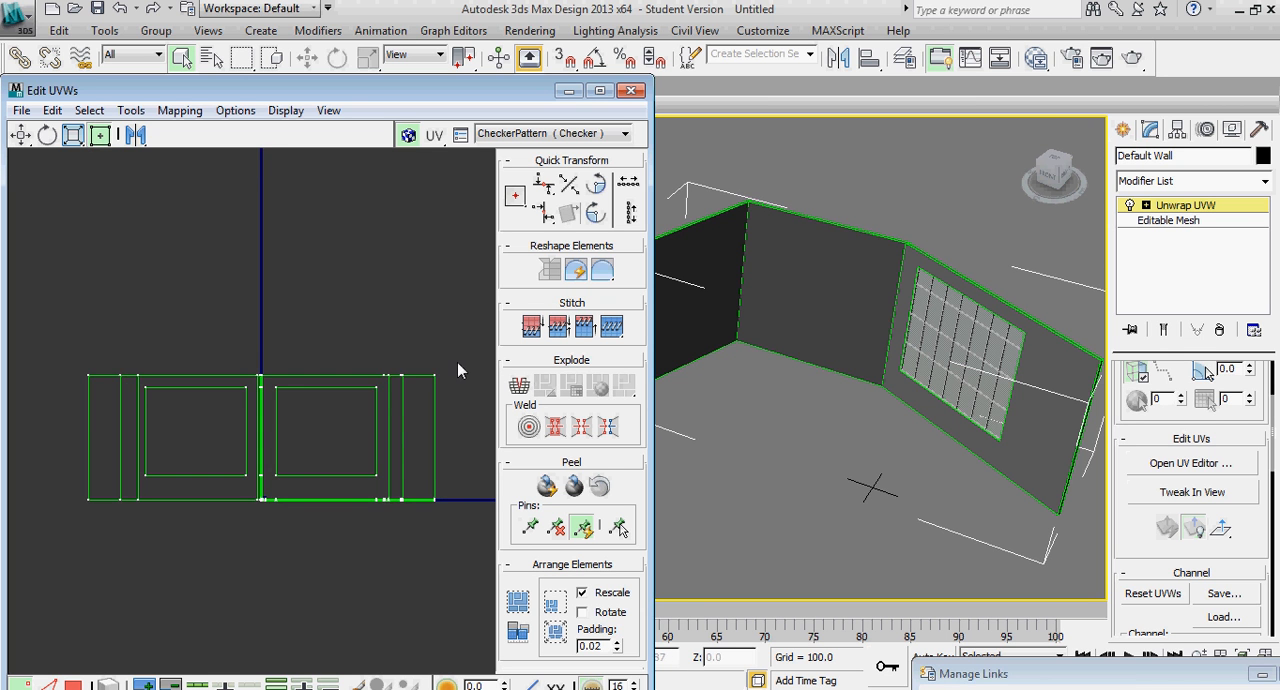
mouse_move(452, 347)
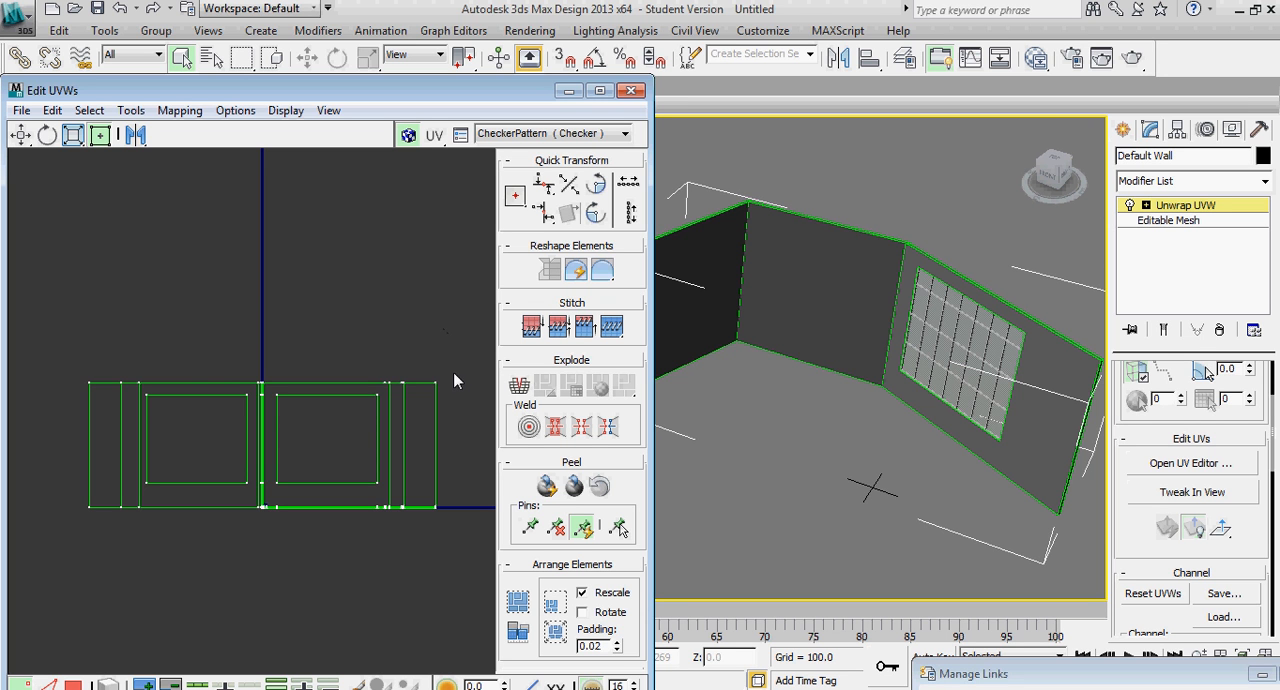
mouse_move(413, 297)
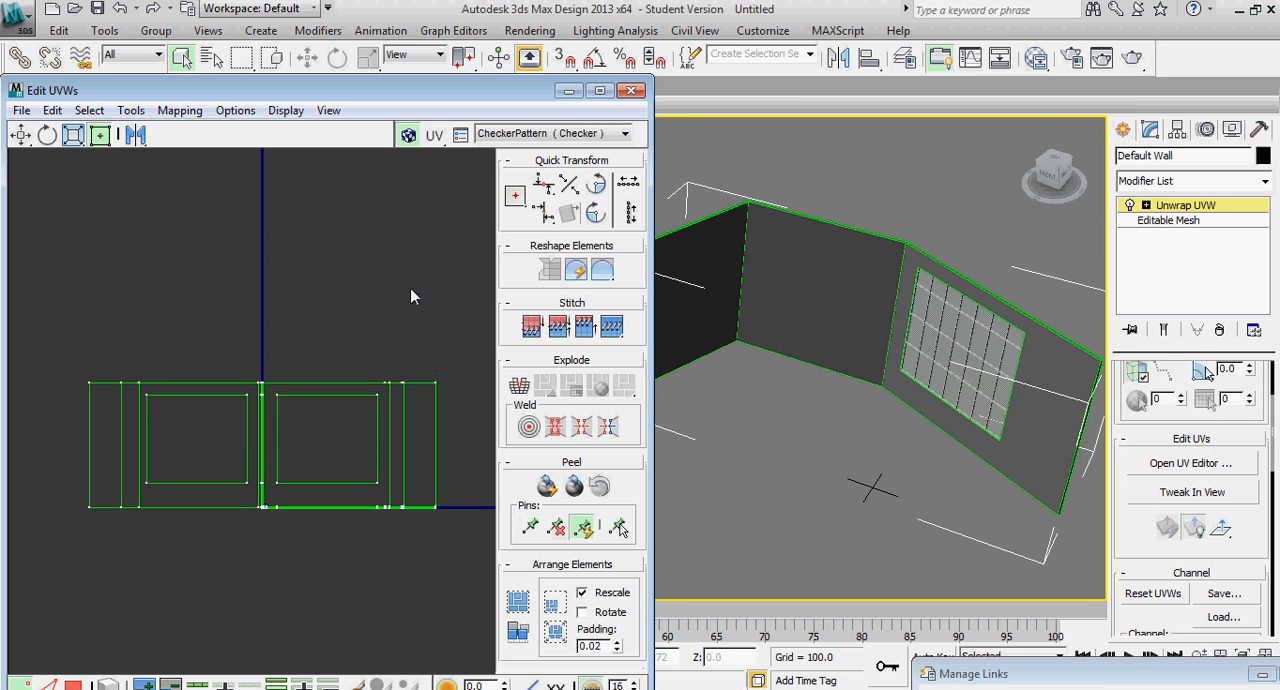
mouse_move(545, 540)
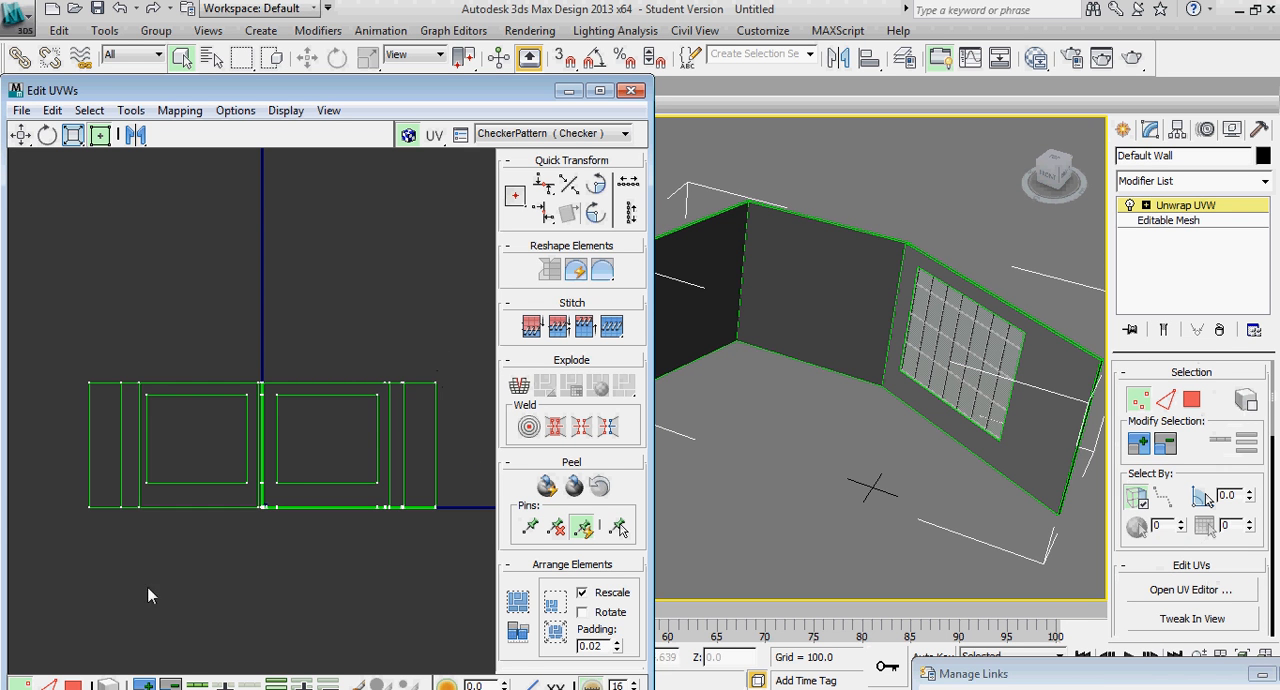
mouse_move(731, 282)
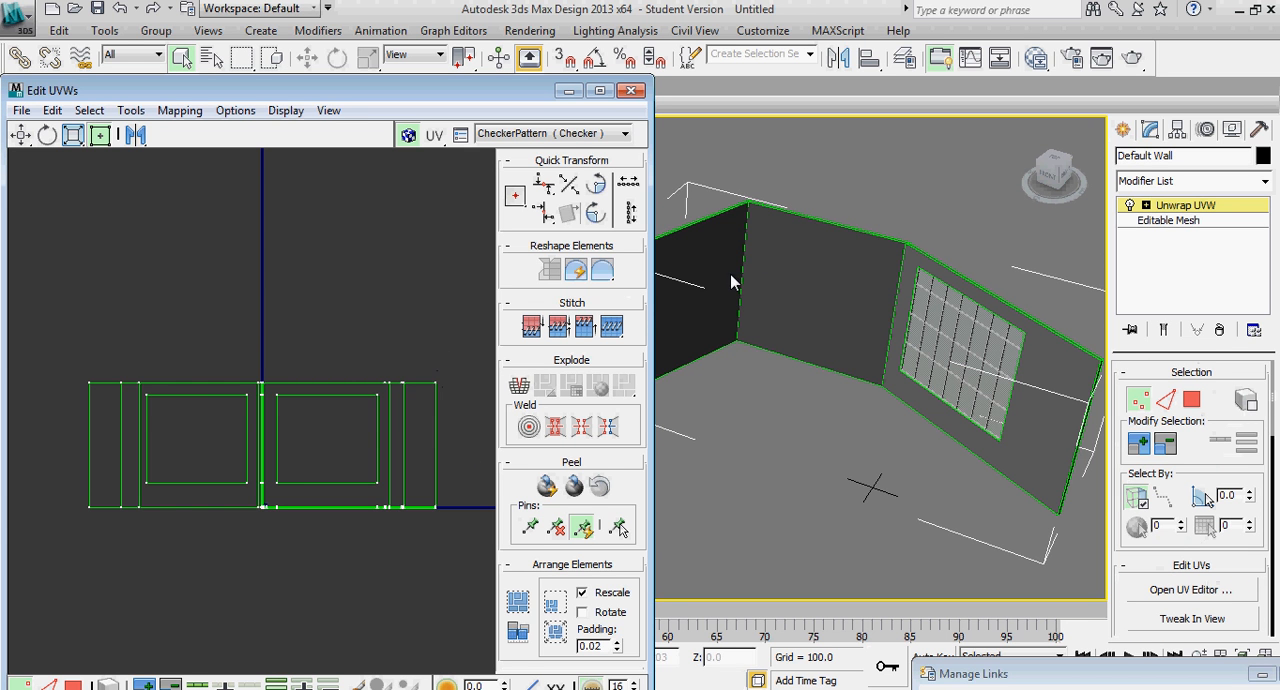
mouse_move(451, 438)
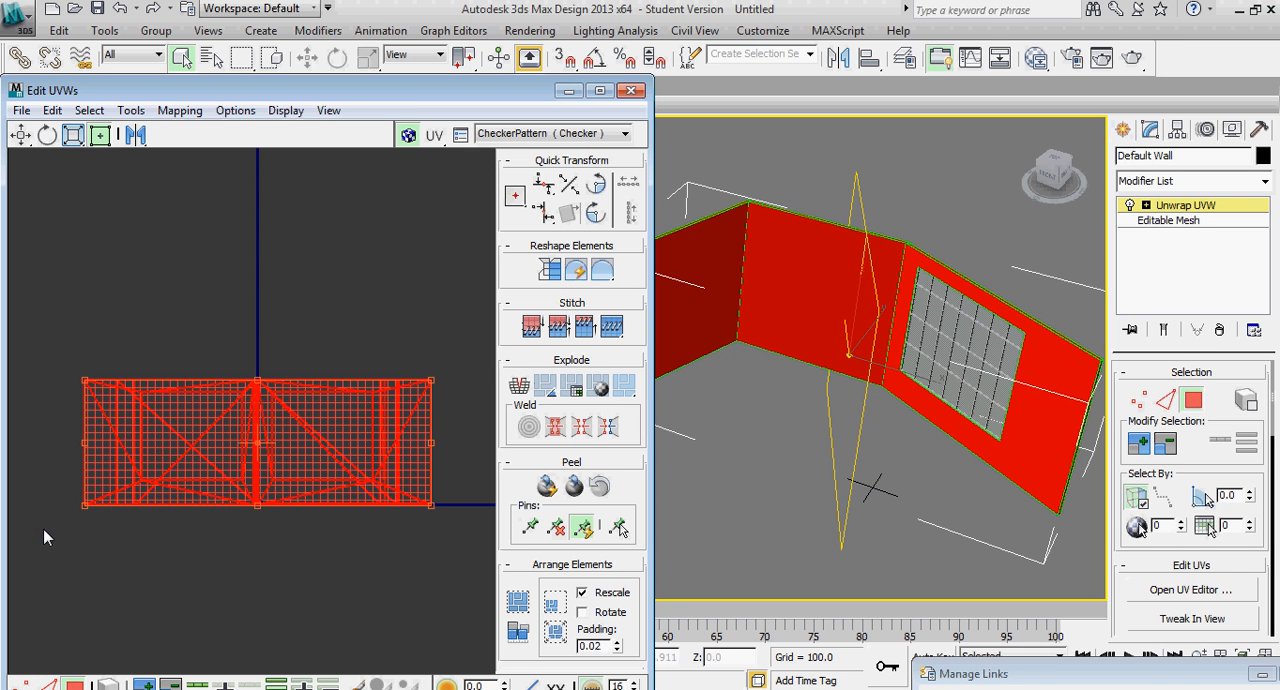
mouse_move(1040, 413)
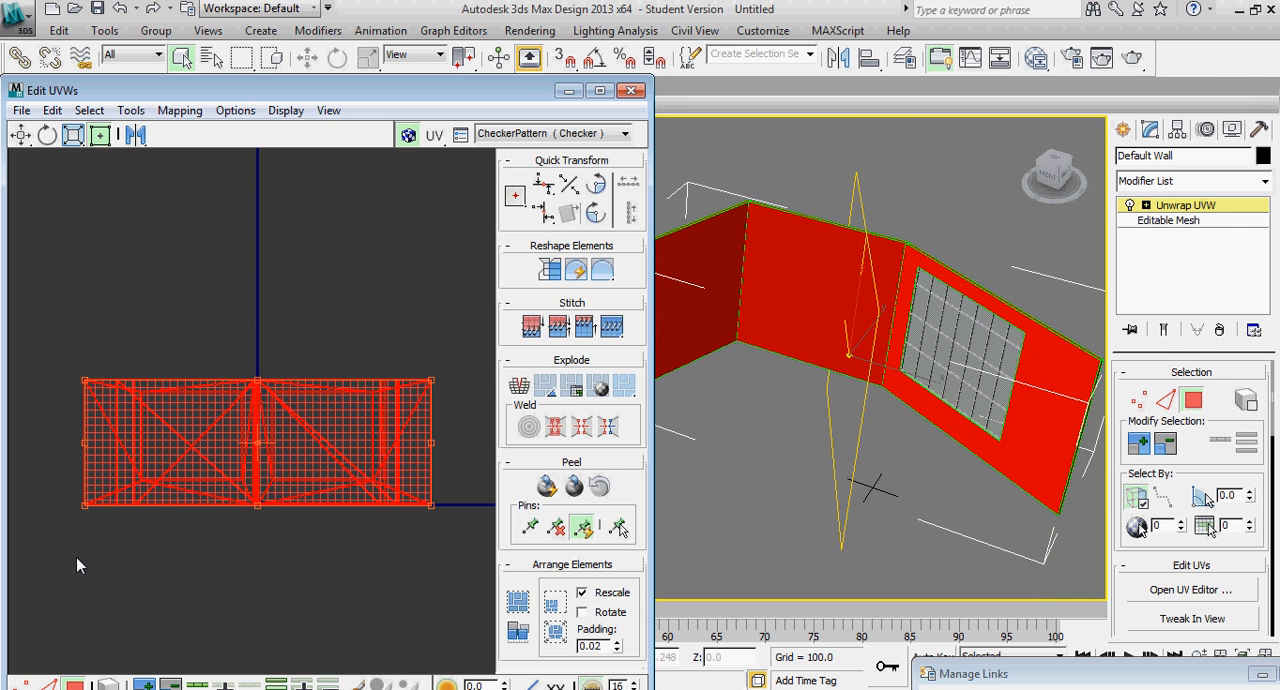
mouse_move(603, 442)
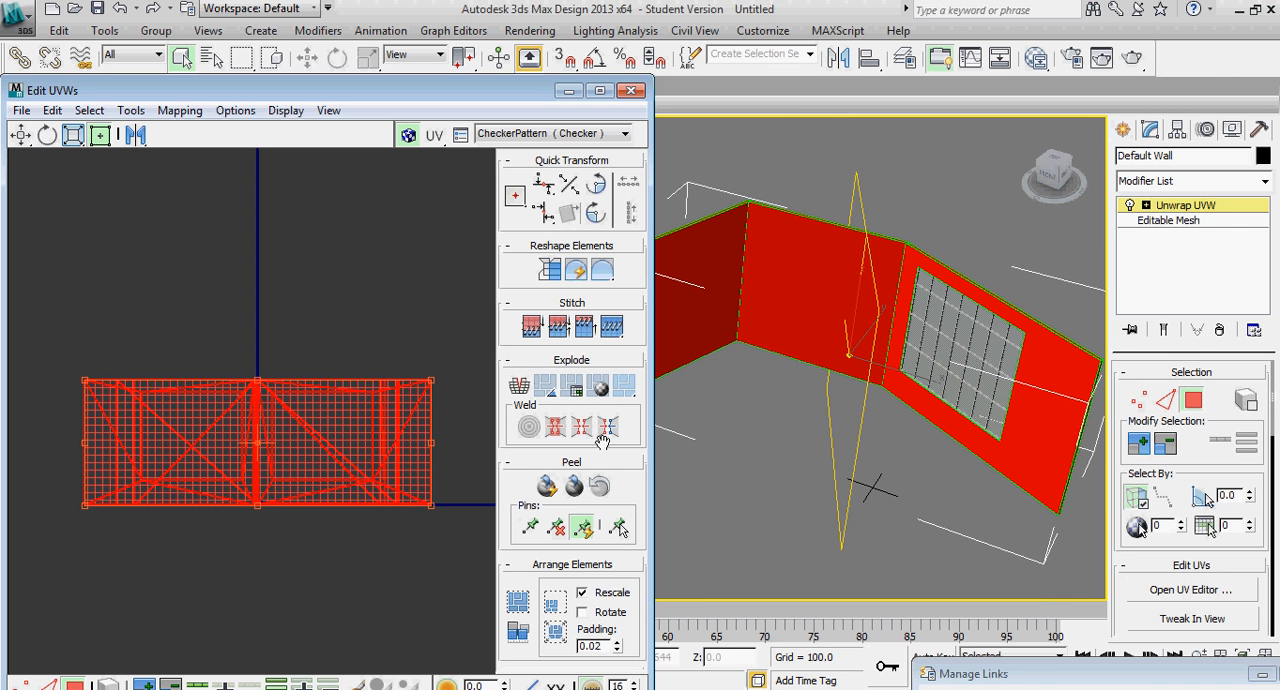
mouse_move(552, 390)
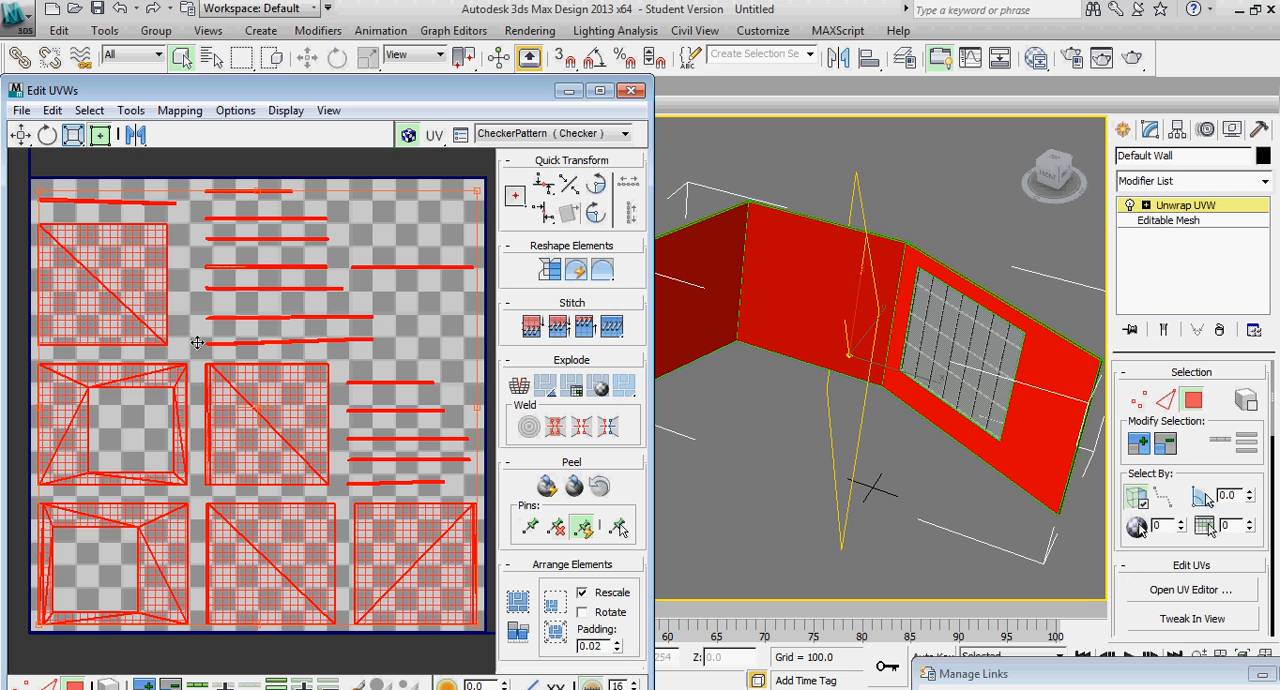
Zoom in the Edit UVWs view to inspect the packed UV islands.
scroll("up", 3)
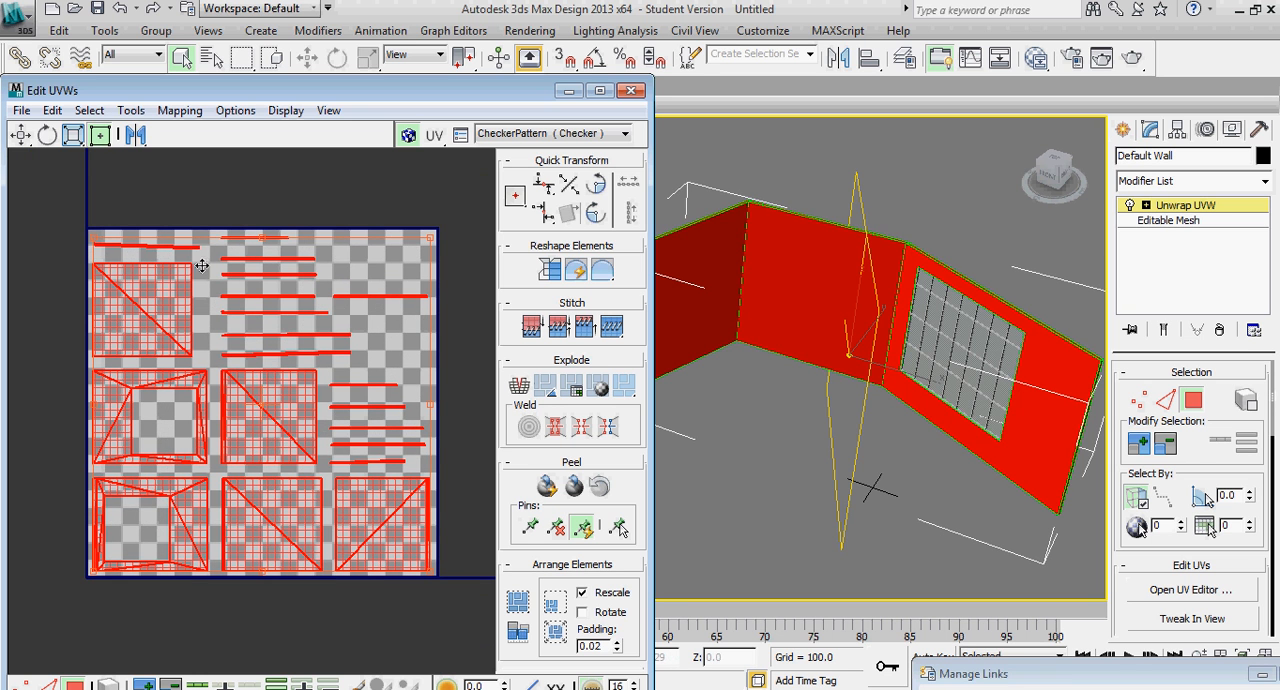
scroll("up", 3)
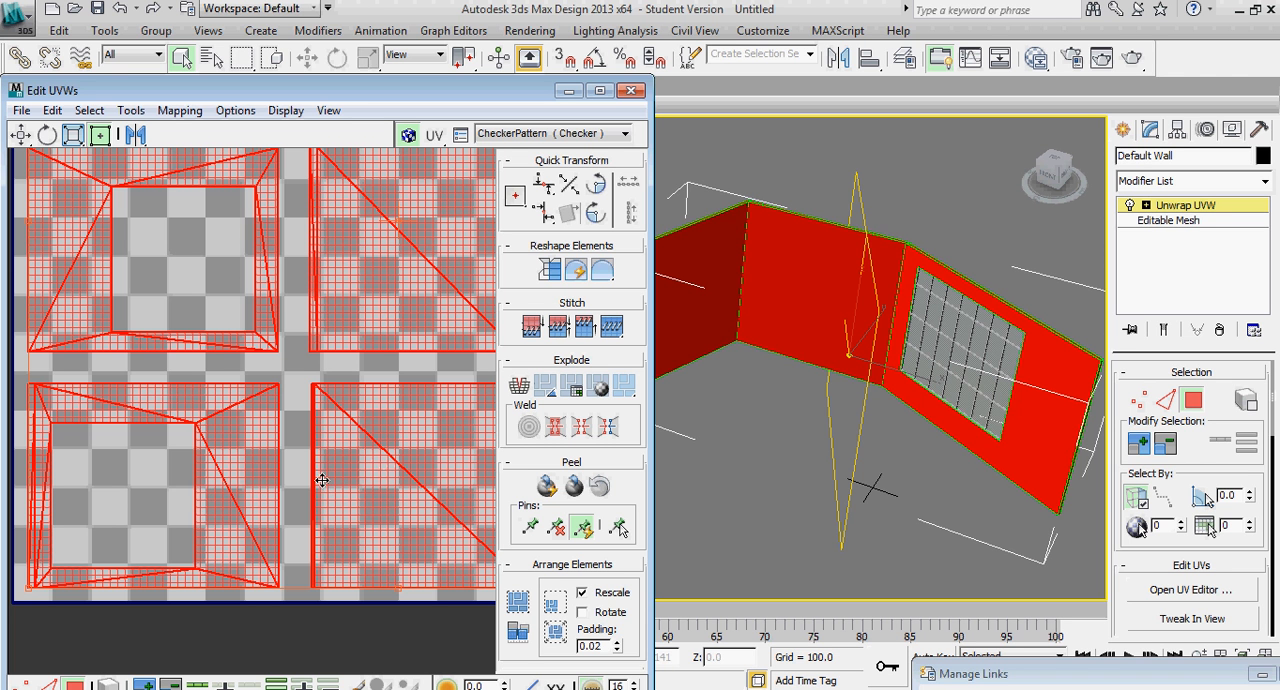
mouse_move(232, 474)
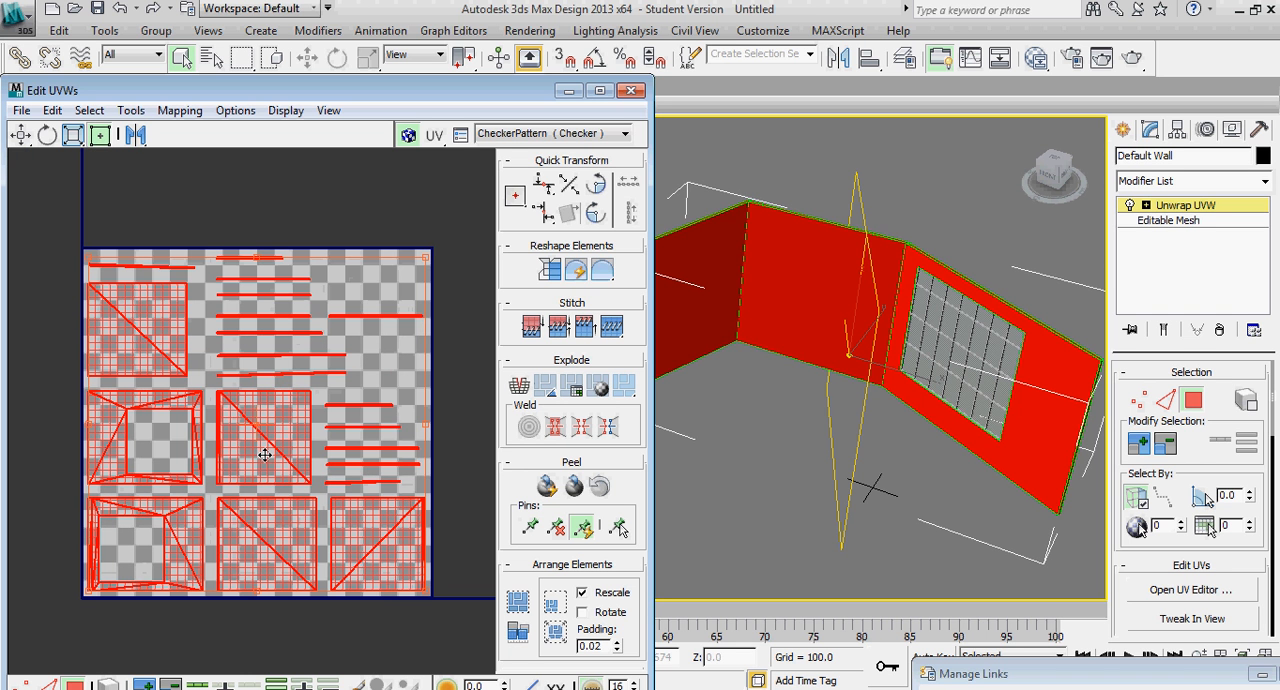
mouse_move(275, 498)
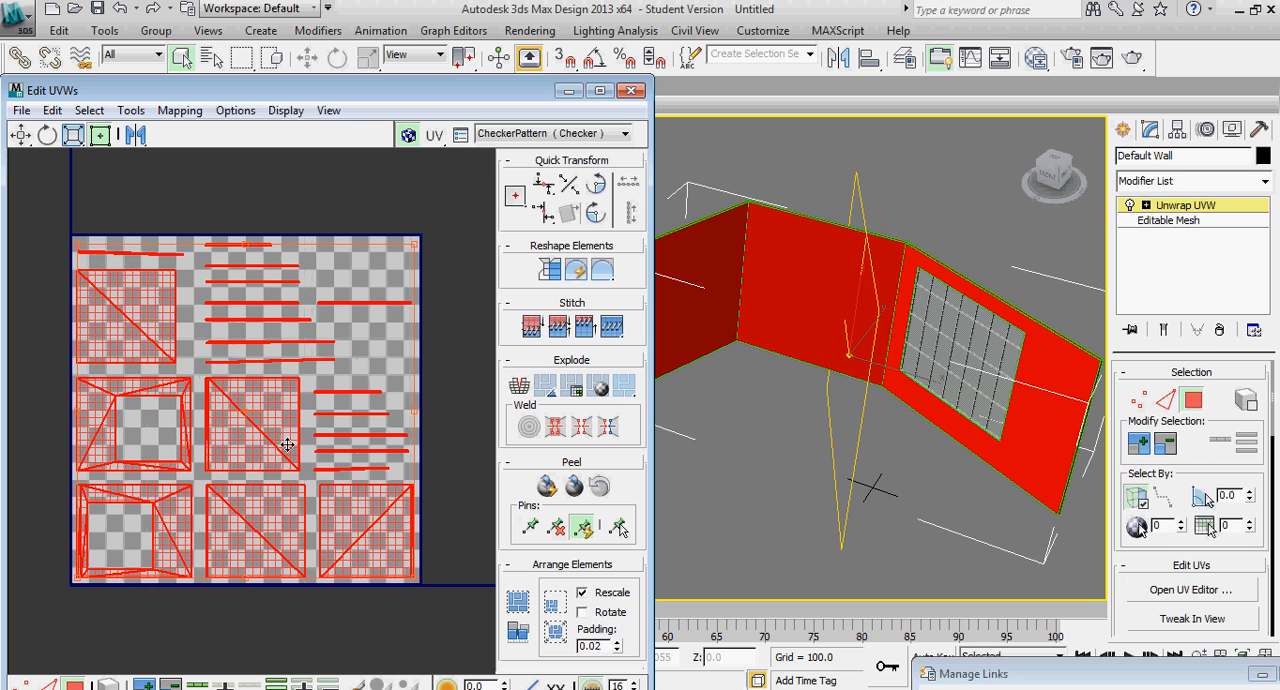
mouse_move(410, 400)
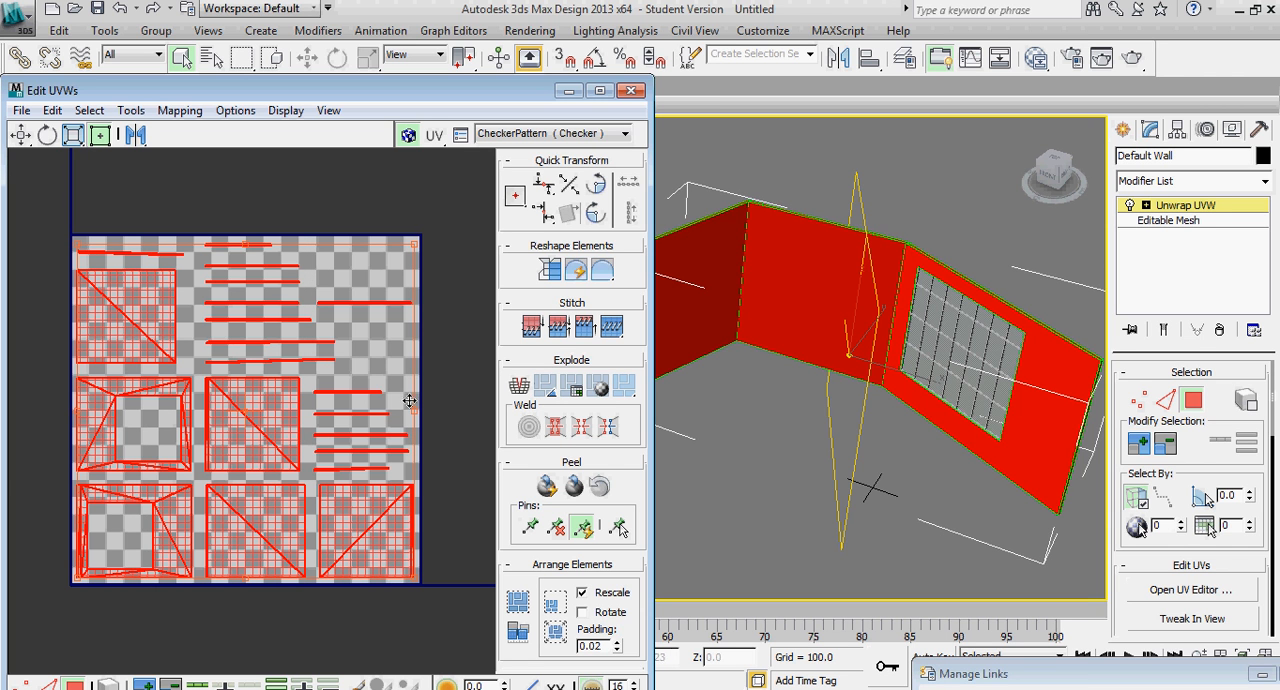
mouse_move(128, 473)
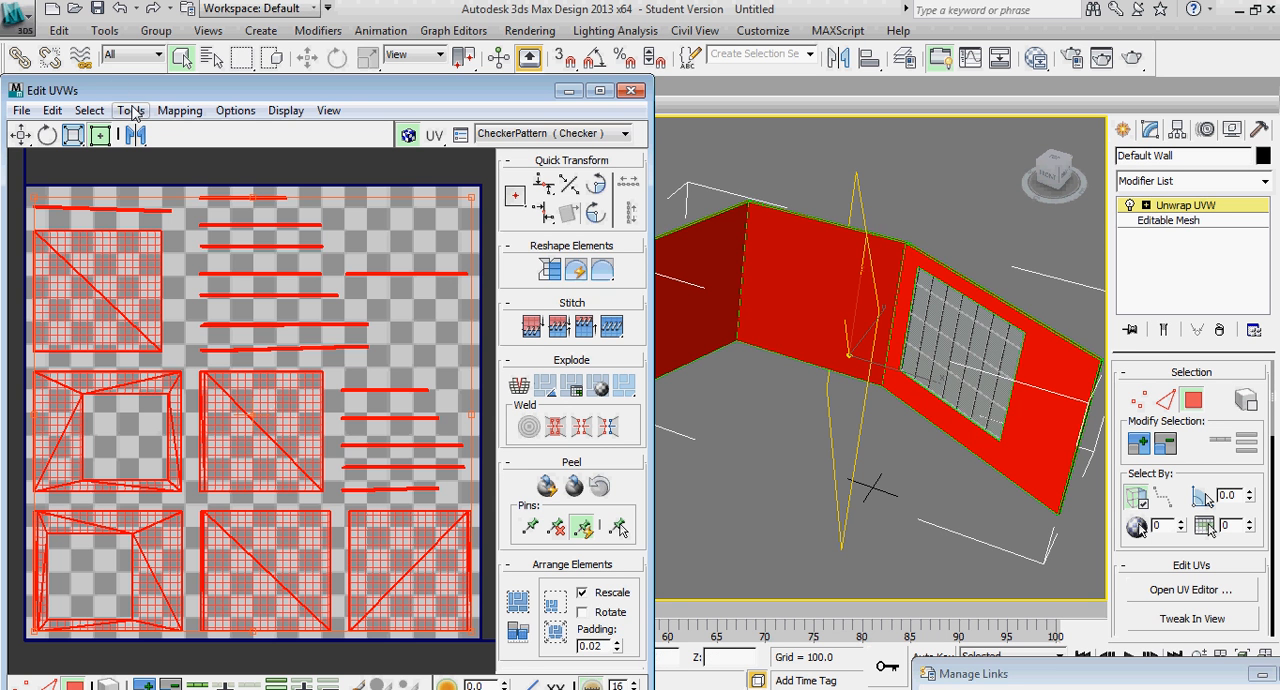
Render a 1024×1024 UV template with Tools > Render UVW Template.
left_click(130, 110)
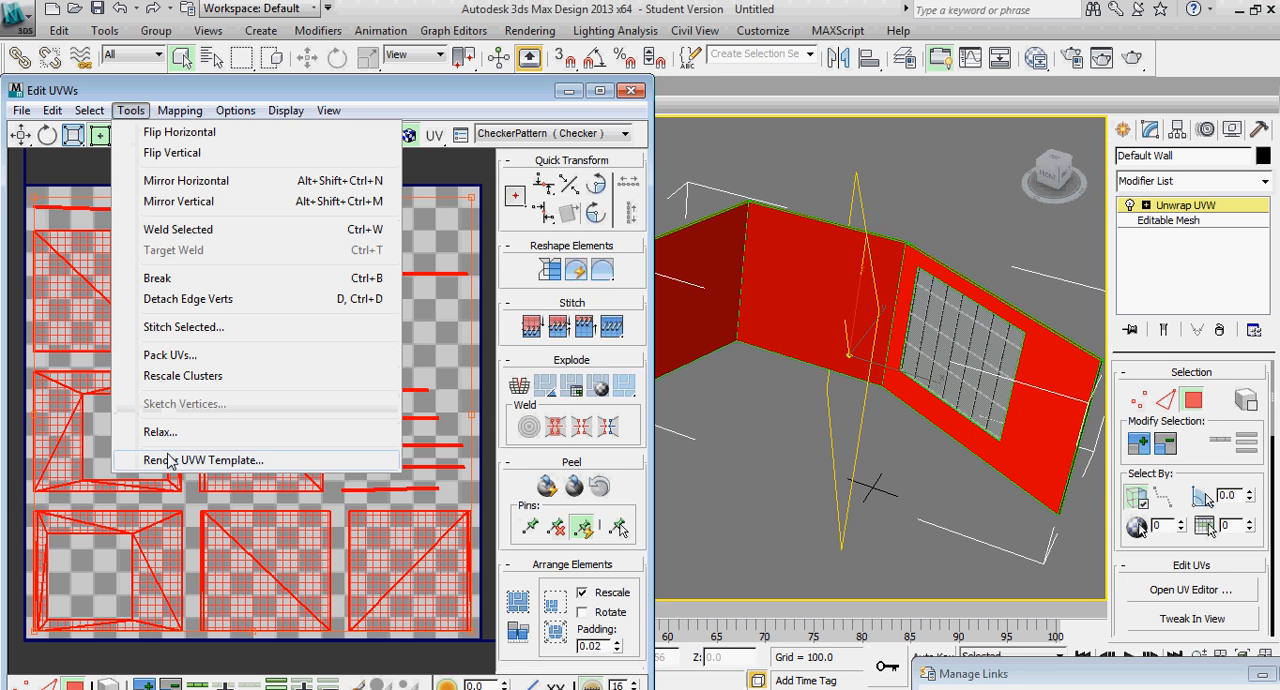
left_click(204, 460)
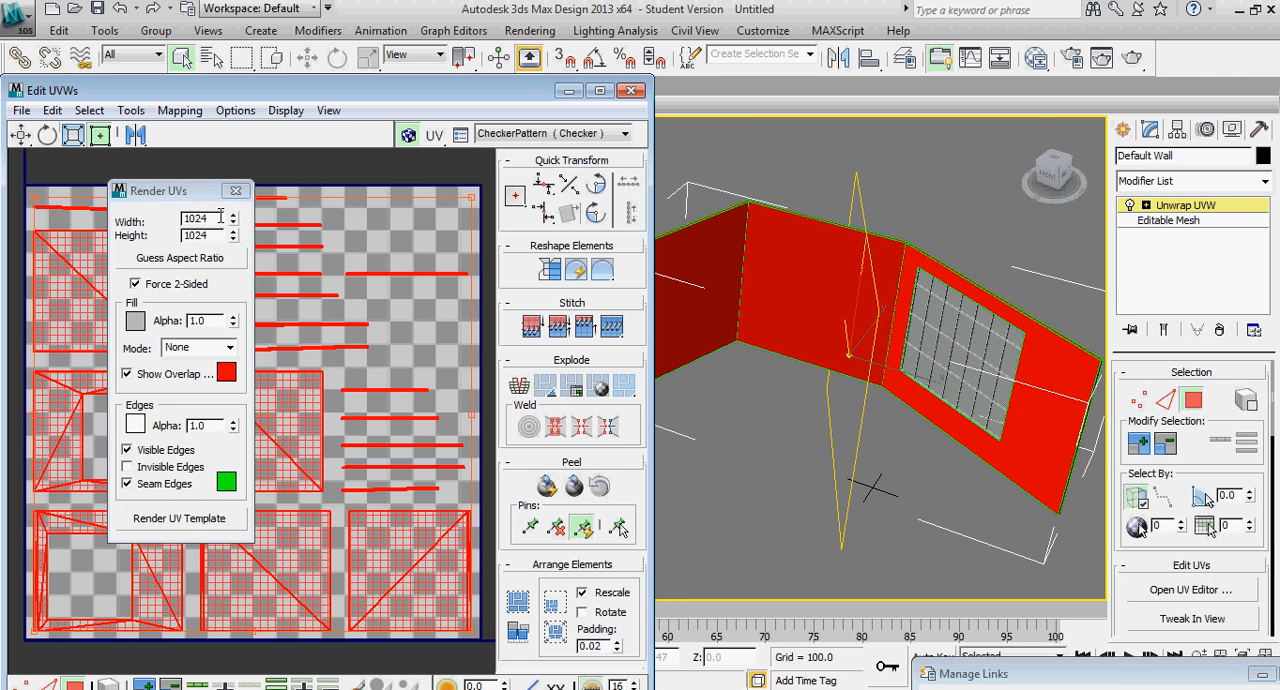
mouse_move(215, 233)
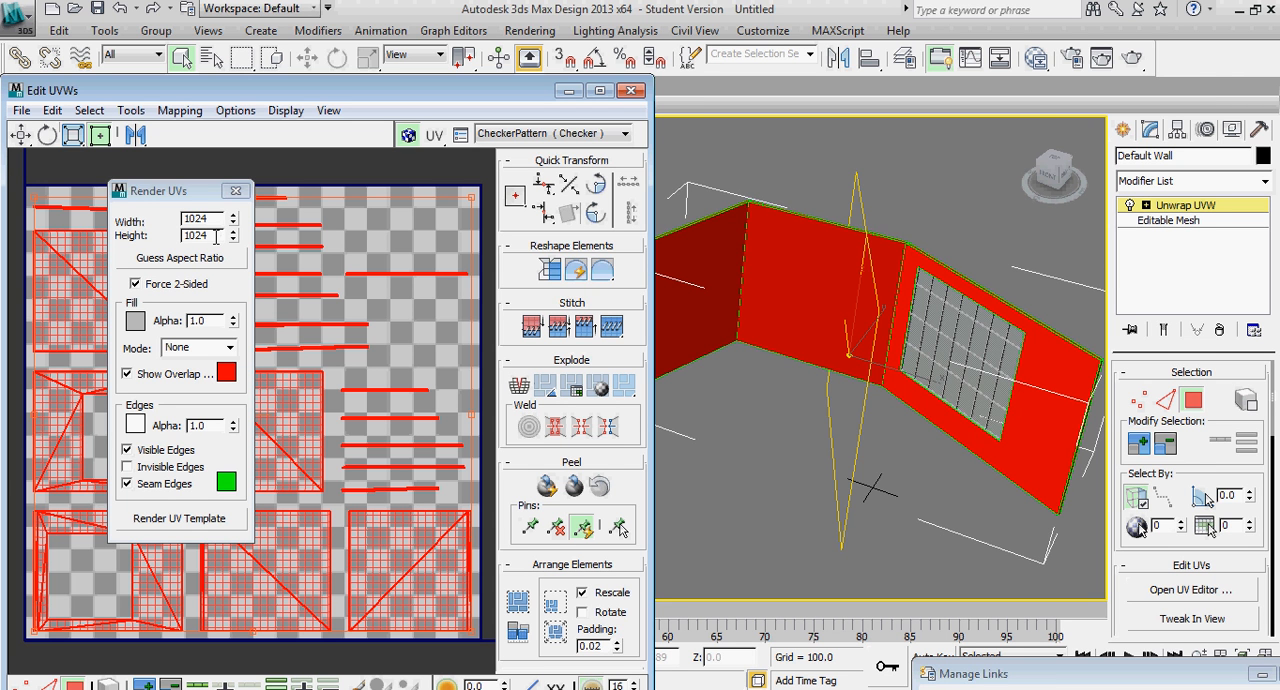
mouse_move(230, 248)
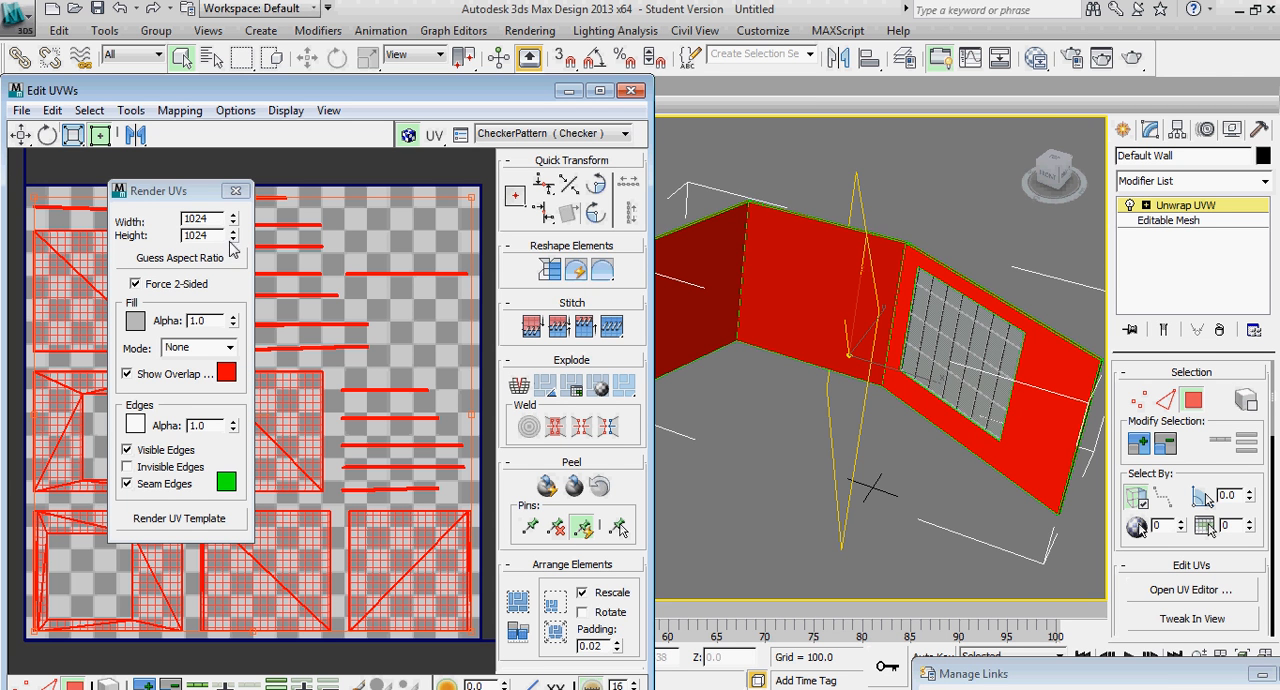
mouse_move(207, 466)
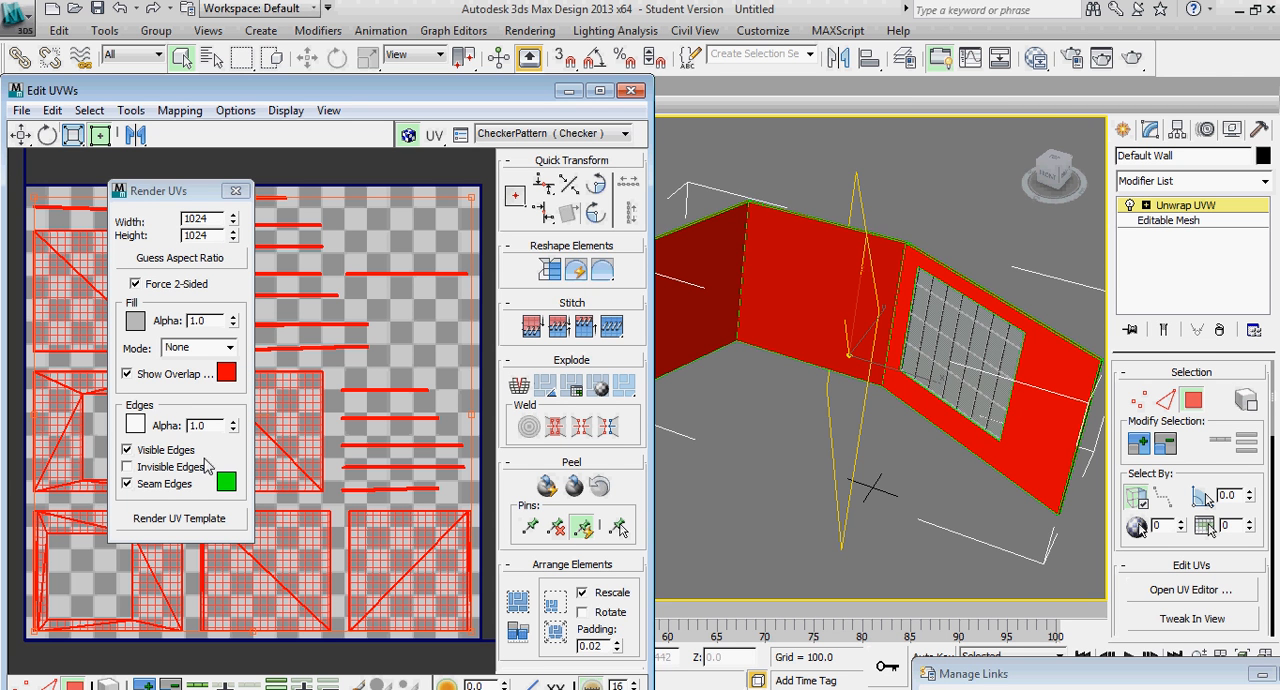
mouse_move(232, 460)
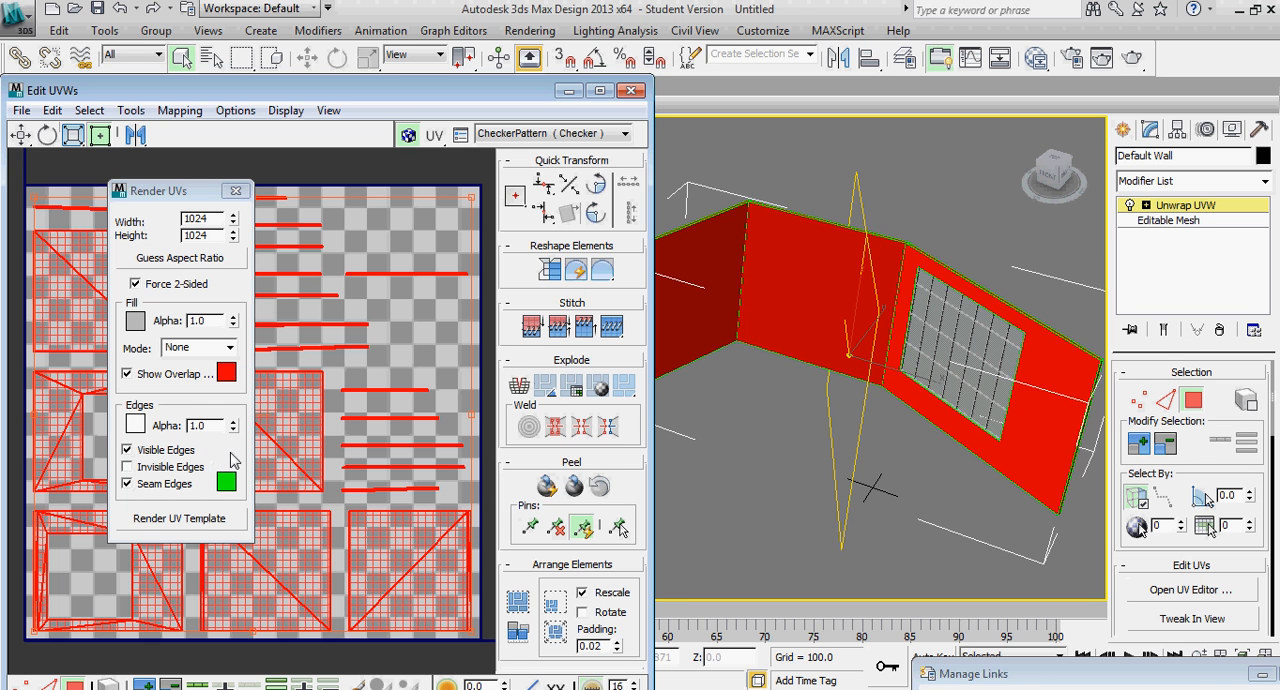
mouse_move(206, 530)
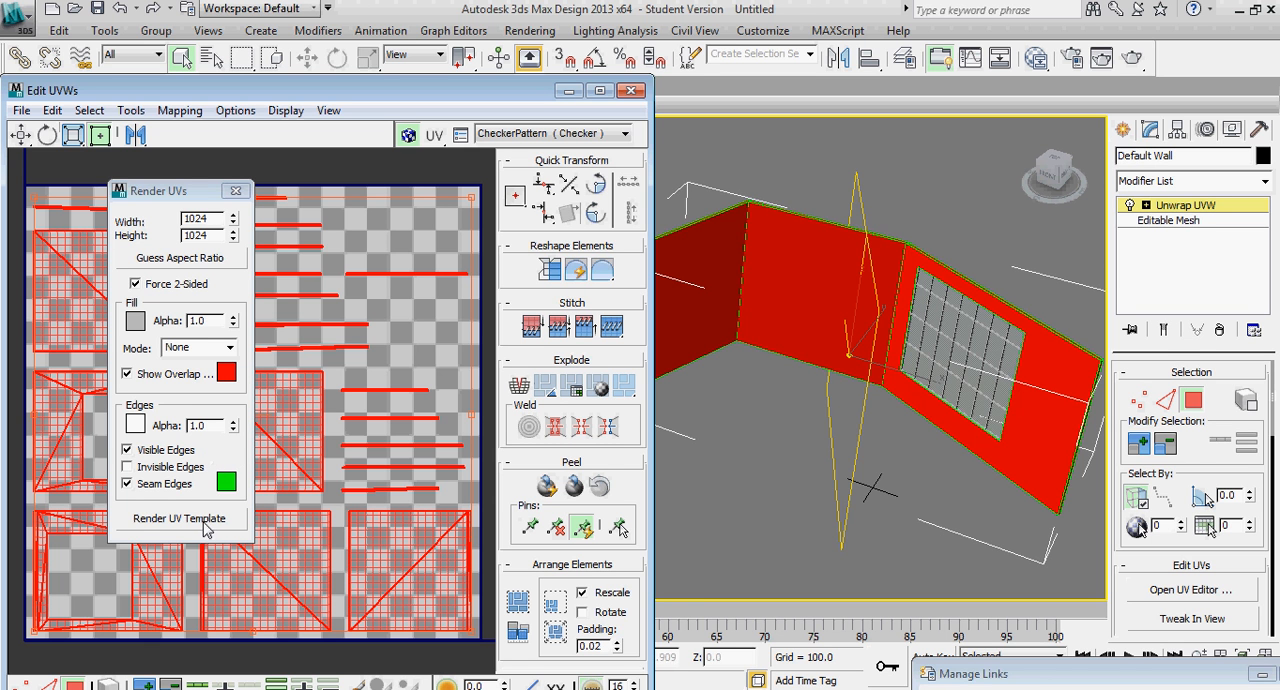
left_click(180, 518)
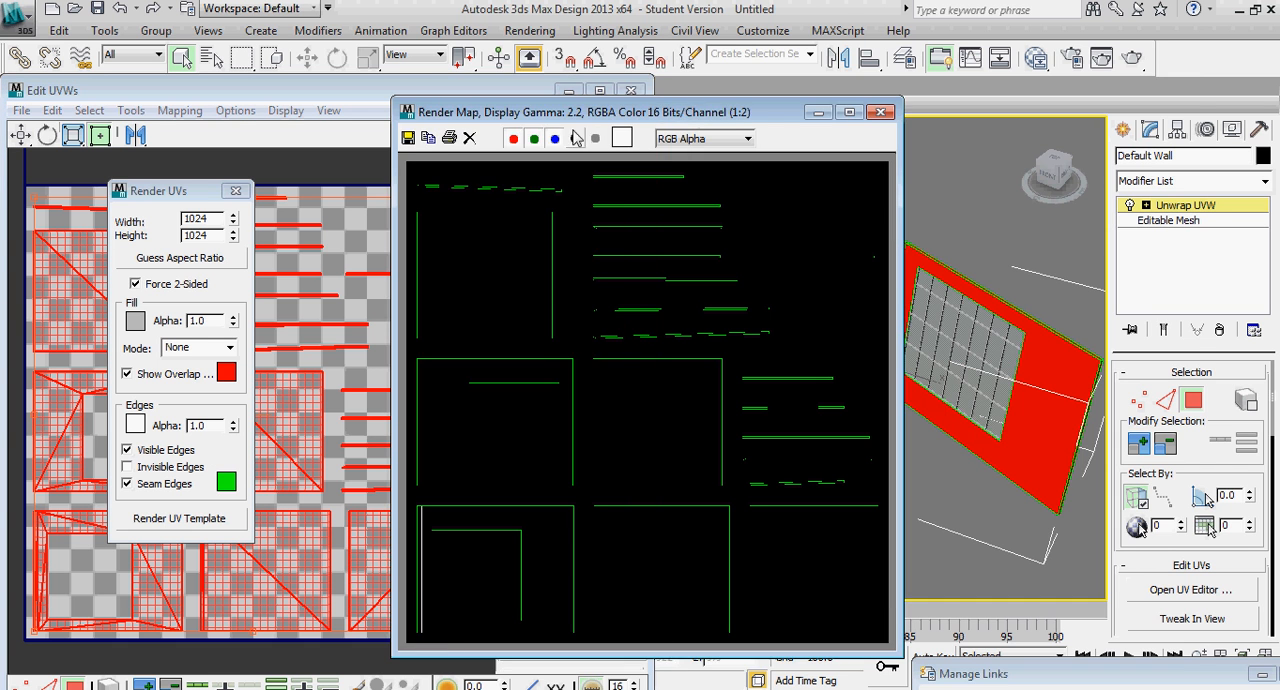
Save the UV render as 'UvTemplate1' in PNG format and accept the PNG configuration.
left_click(408, 138)
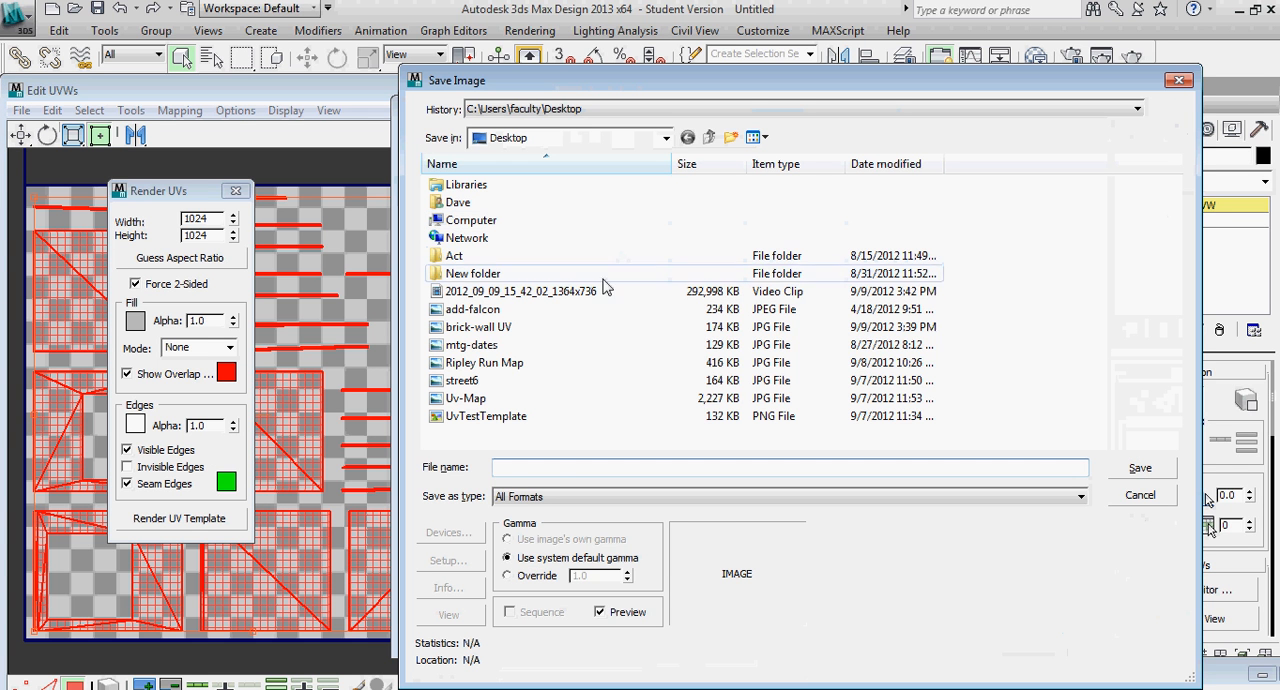
type("U")
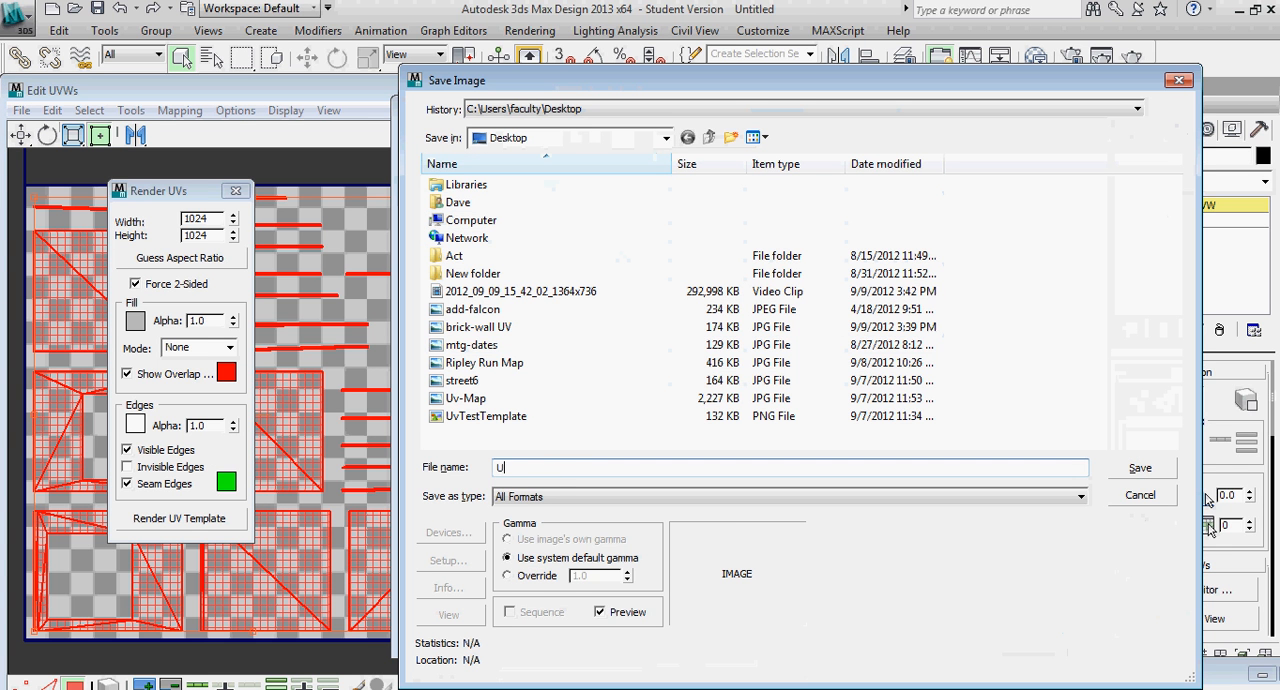
type("vTemp")
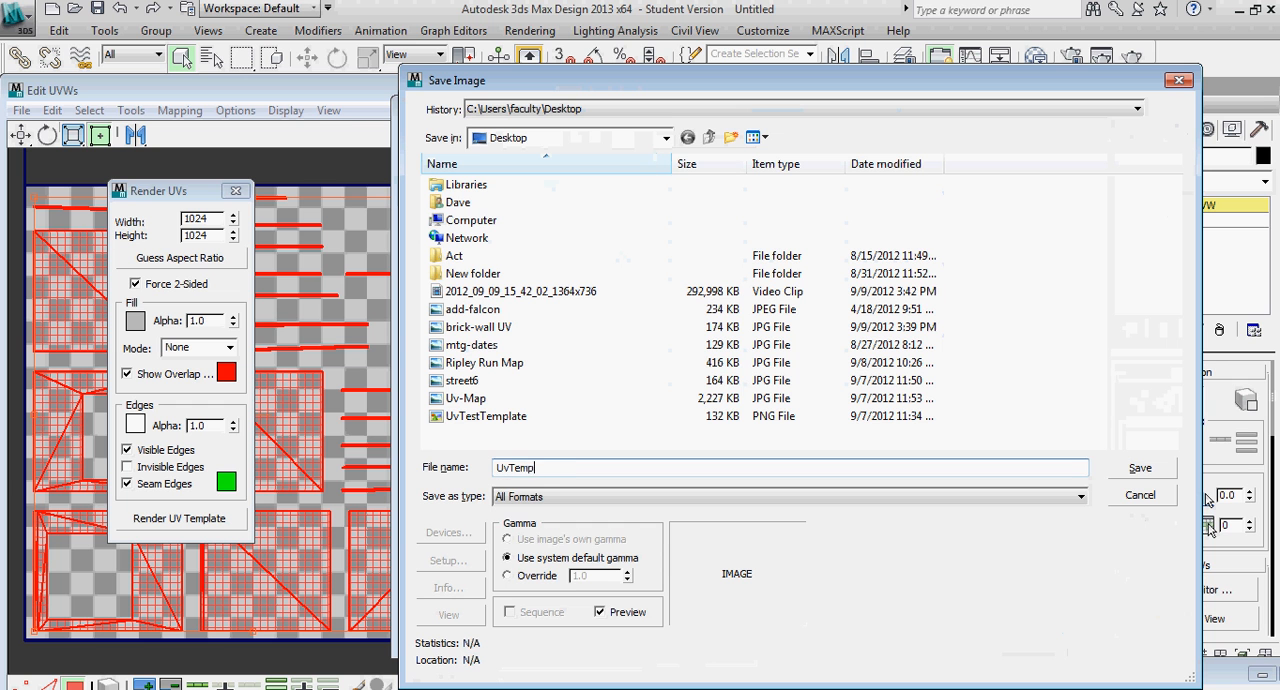
type("late1")
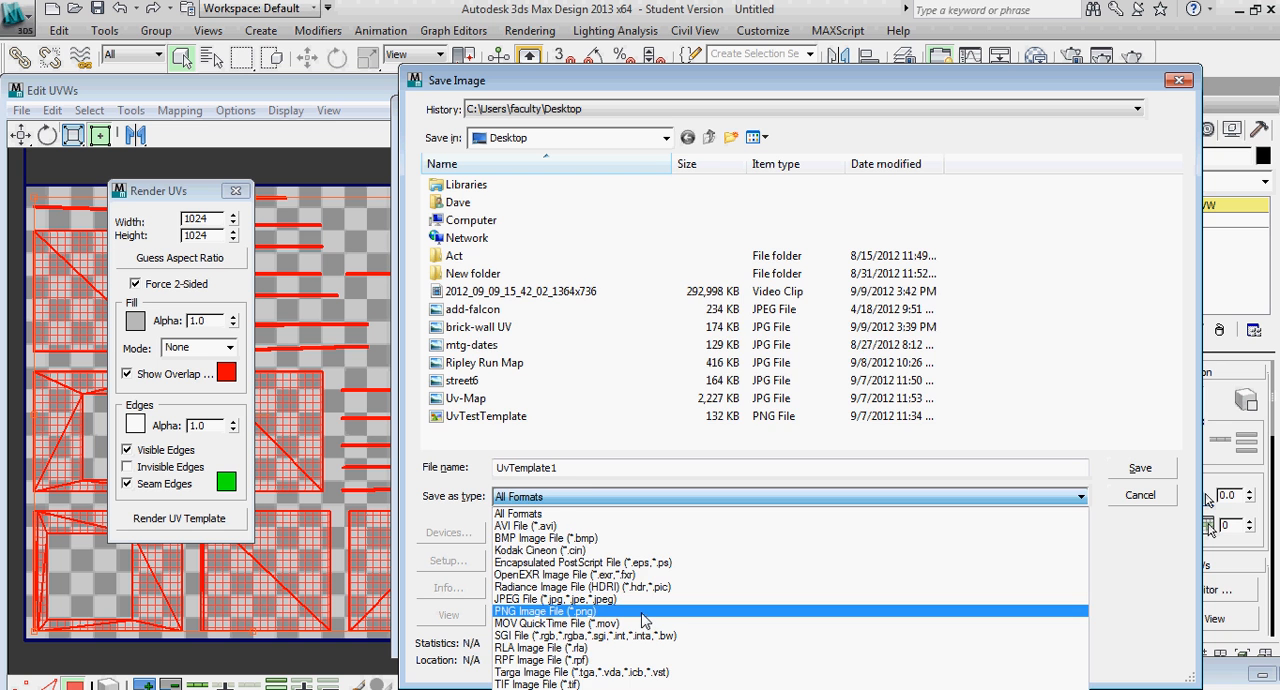
left_click(545, 611)
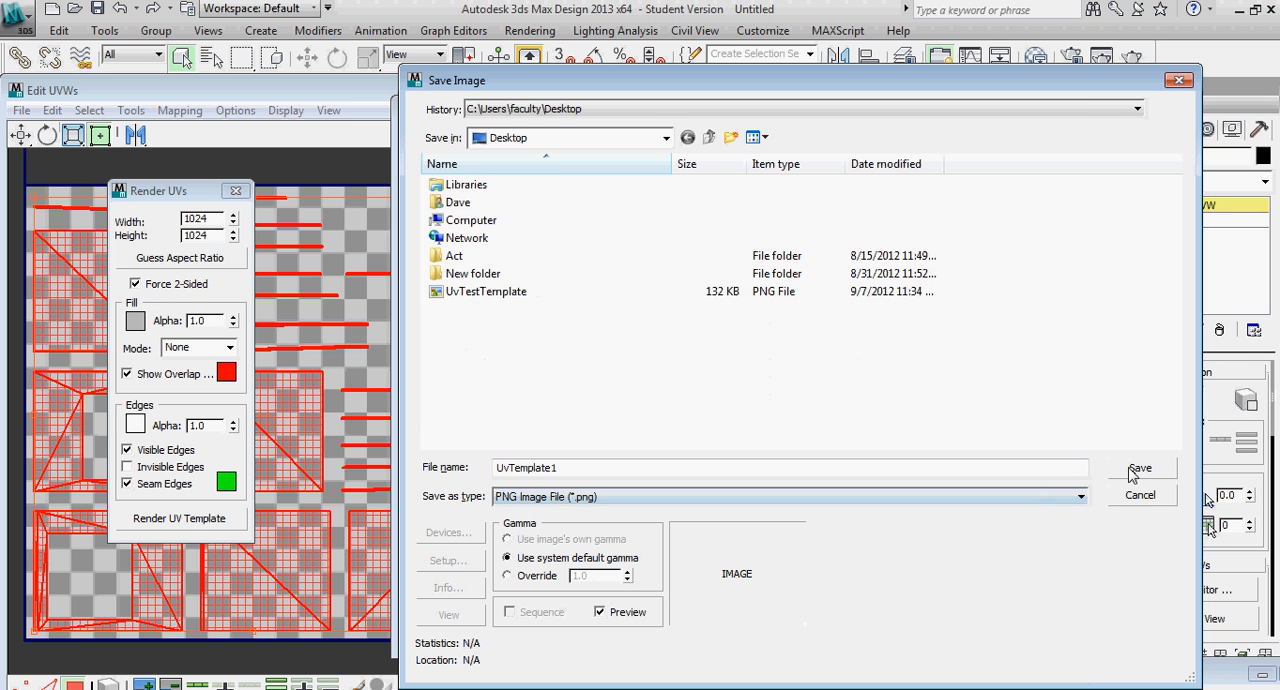
left_click(1139, 467)
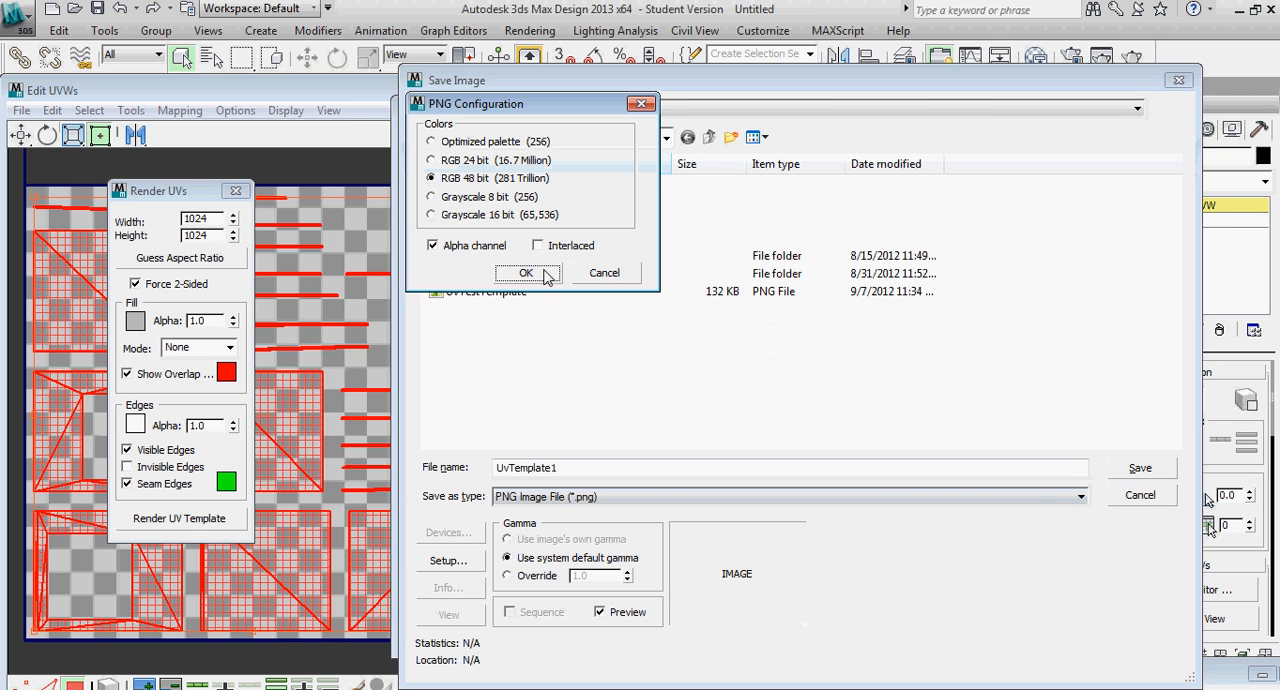
left_click(526, 273)
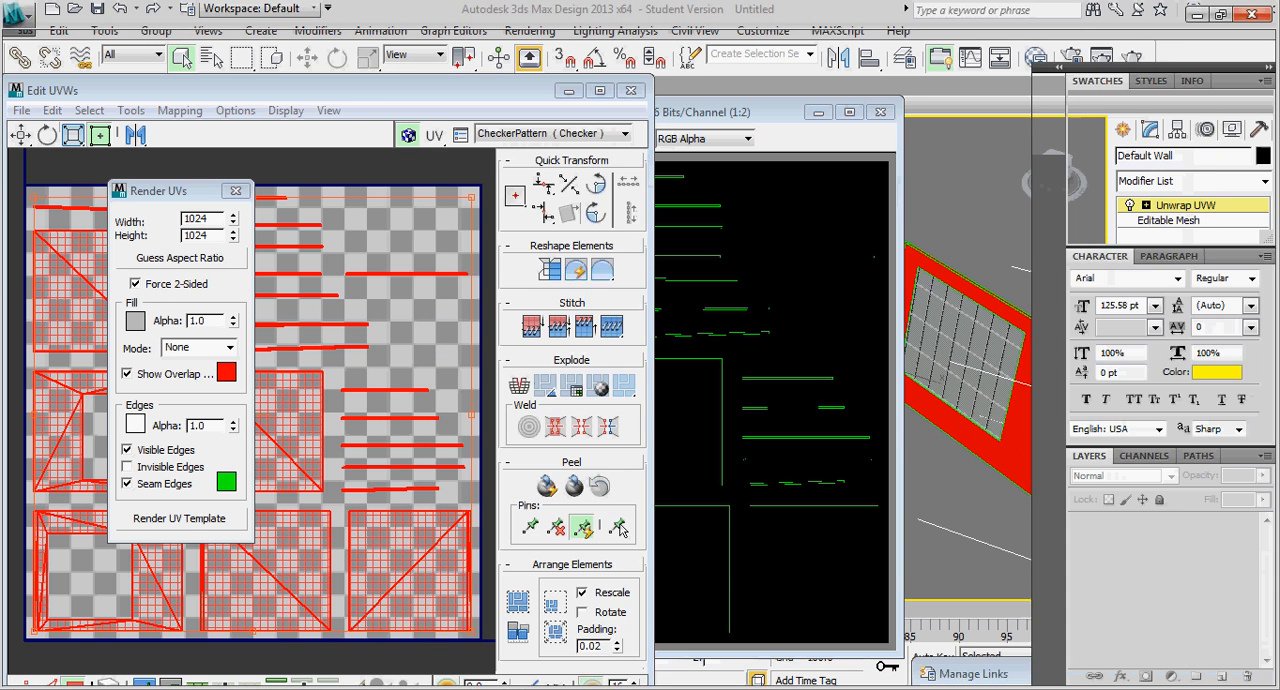
Open UvTemplate1.png from the Desktop and zoom in on the green UV edges.
left_click(55, 14)
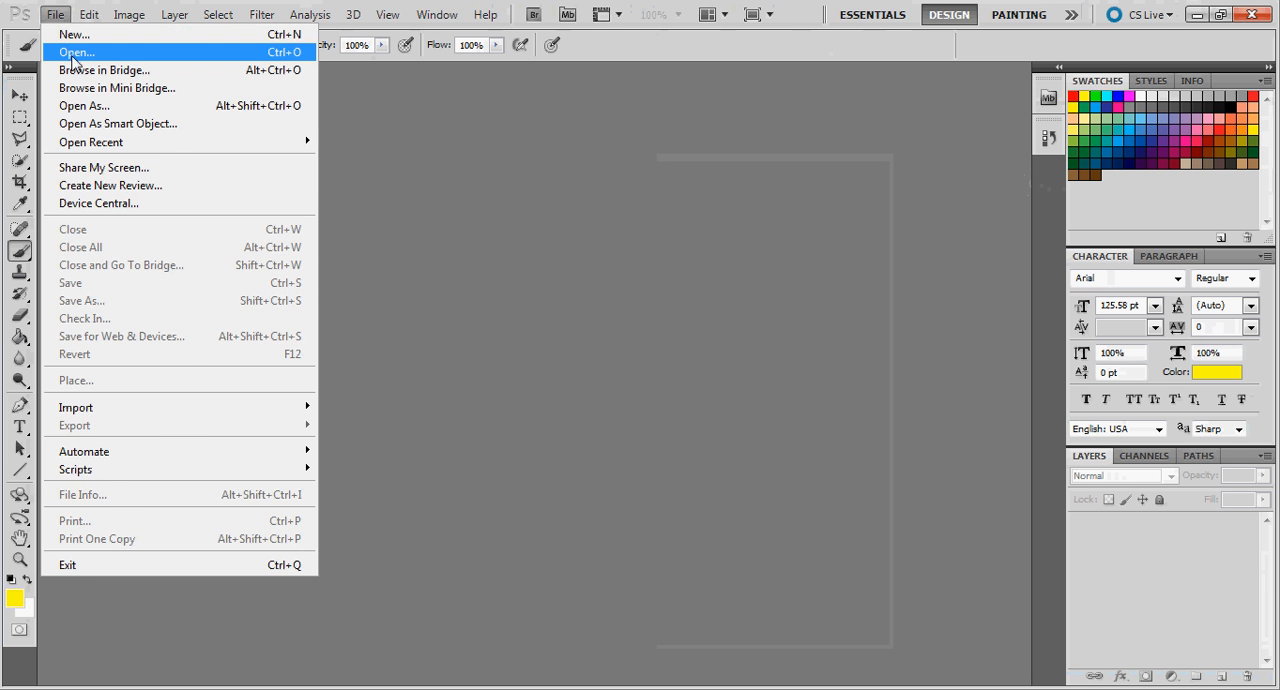
left_click(76, 52)
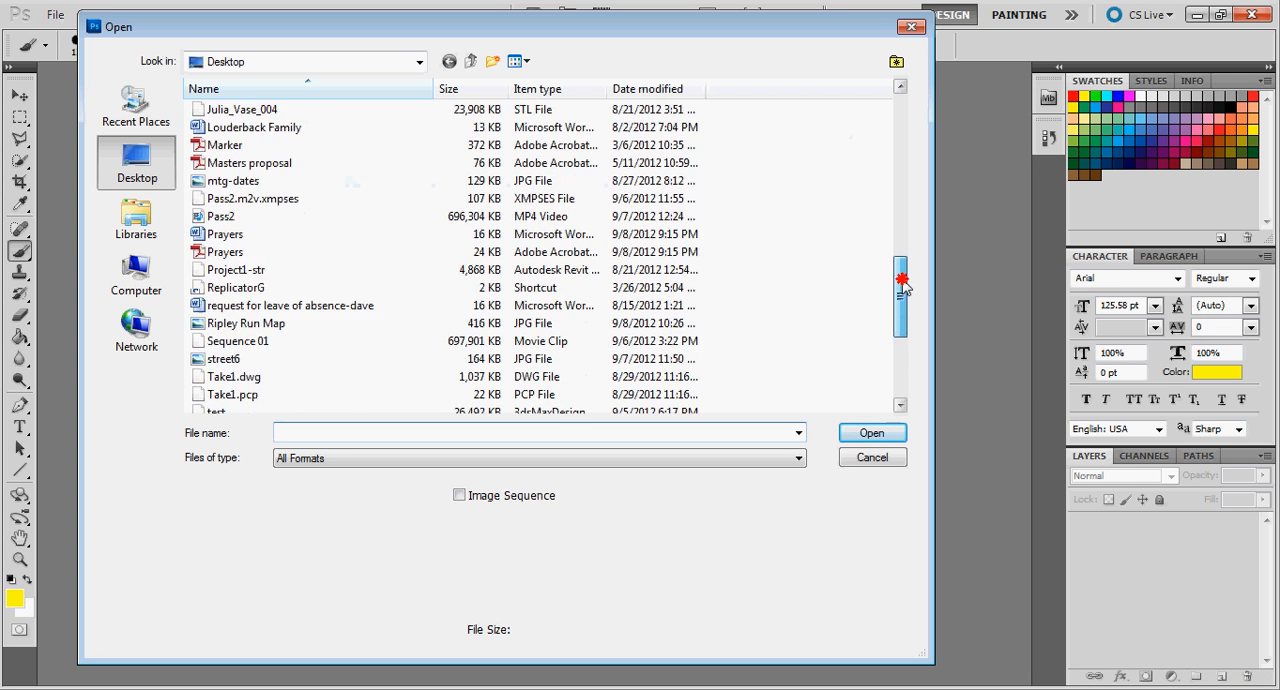
scroll("down", 3)
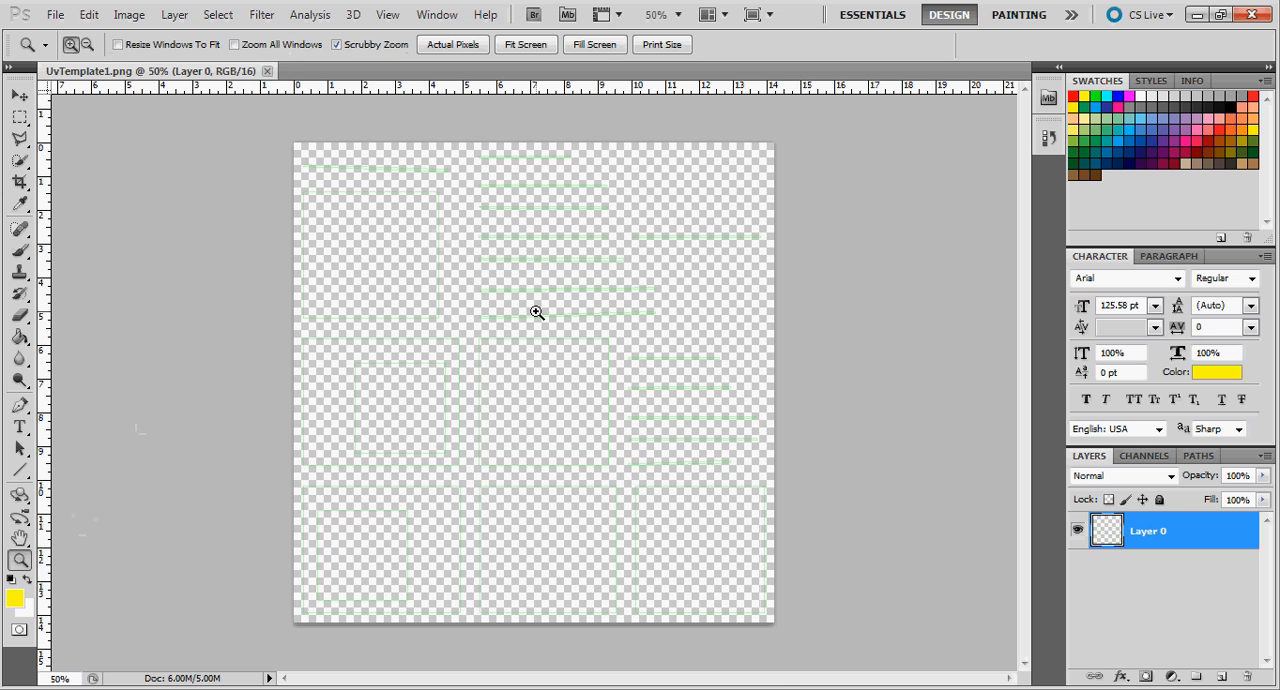
left_click(537, 313)
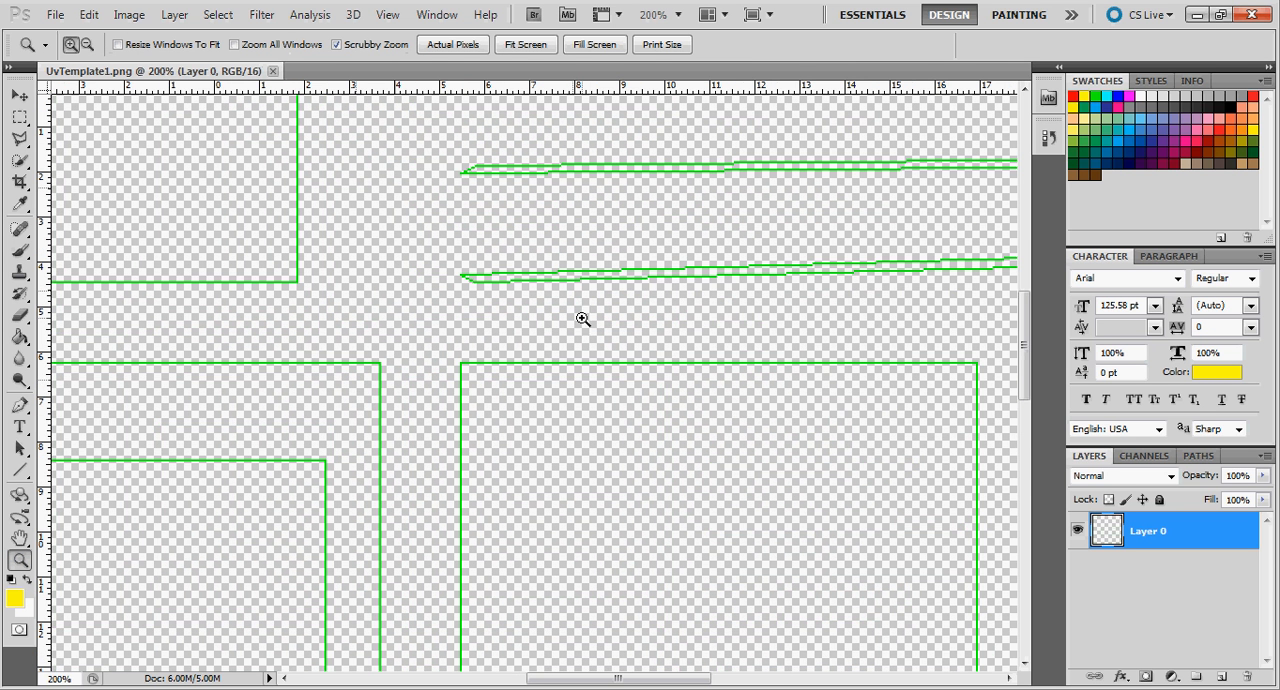
mouse_move(761, 385)
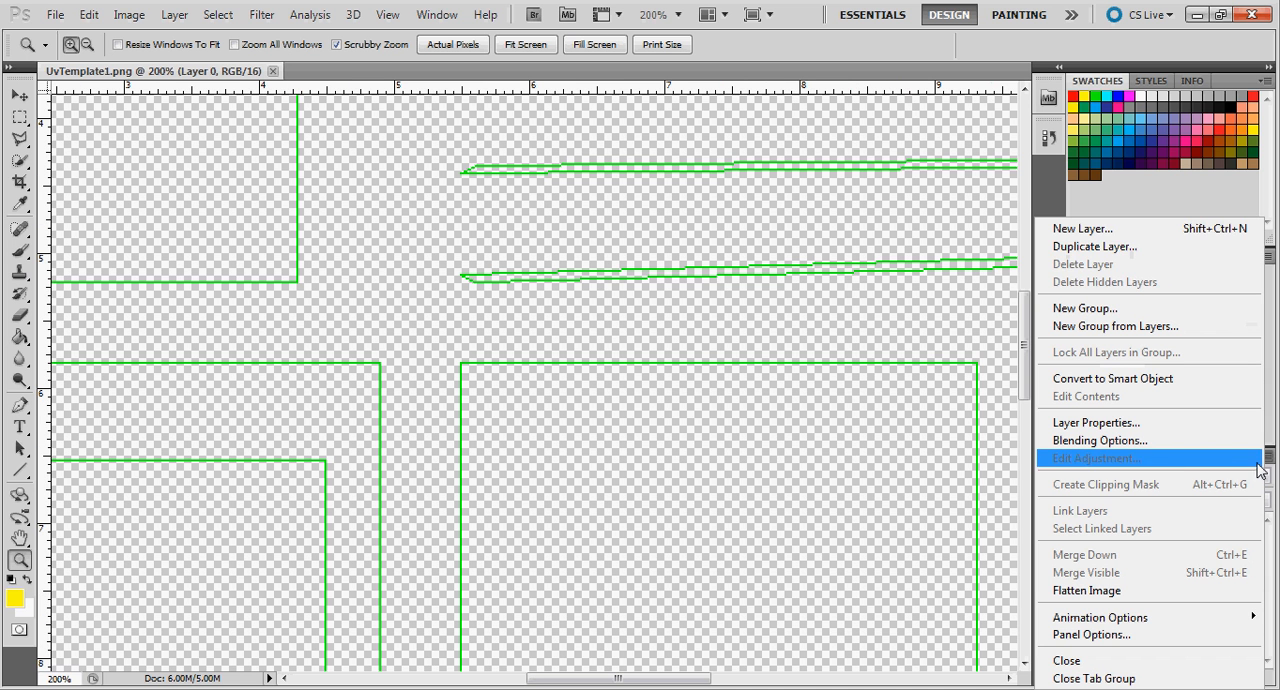
Add two new layers named Background and Numbers.
left_click(1081, 228)
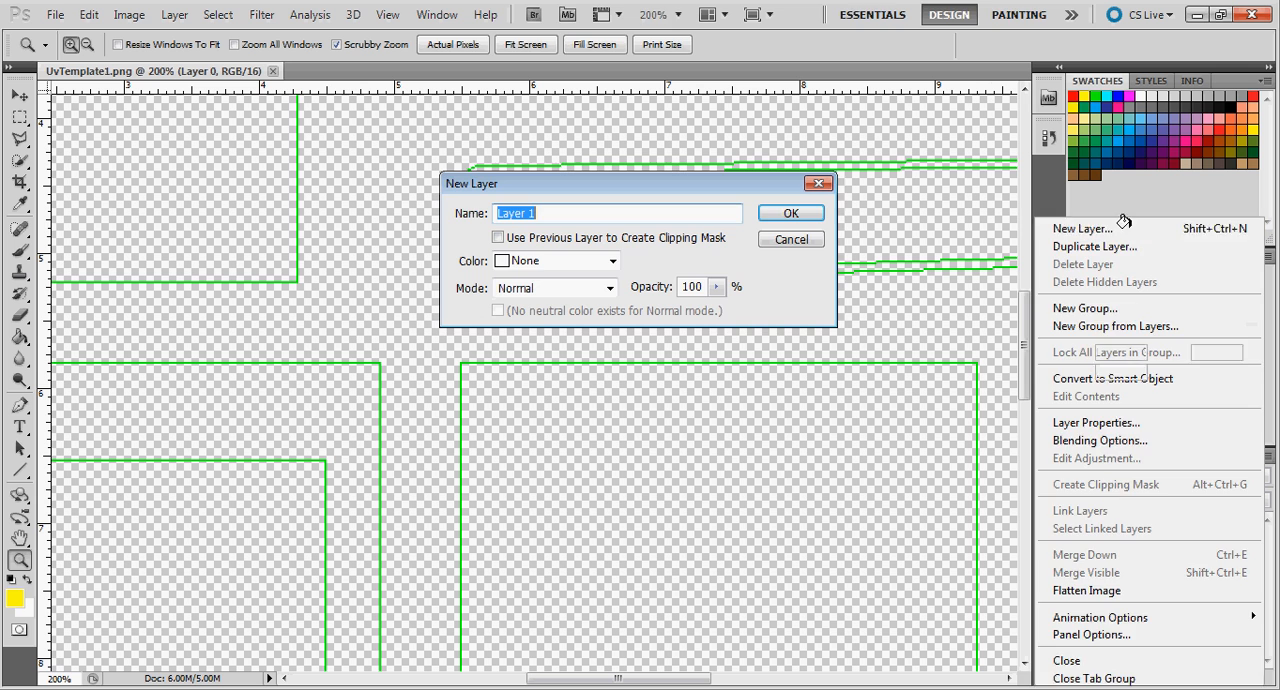
type("Back")
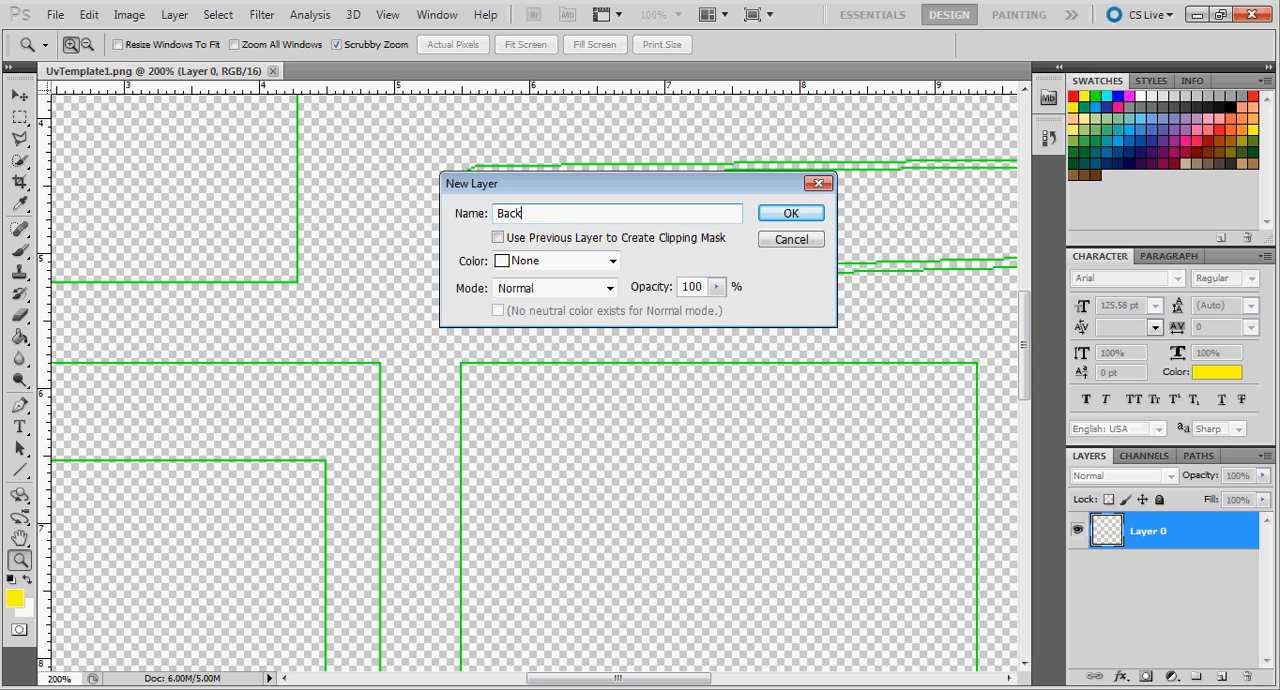
type("ground")
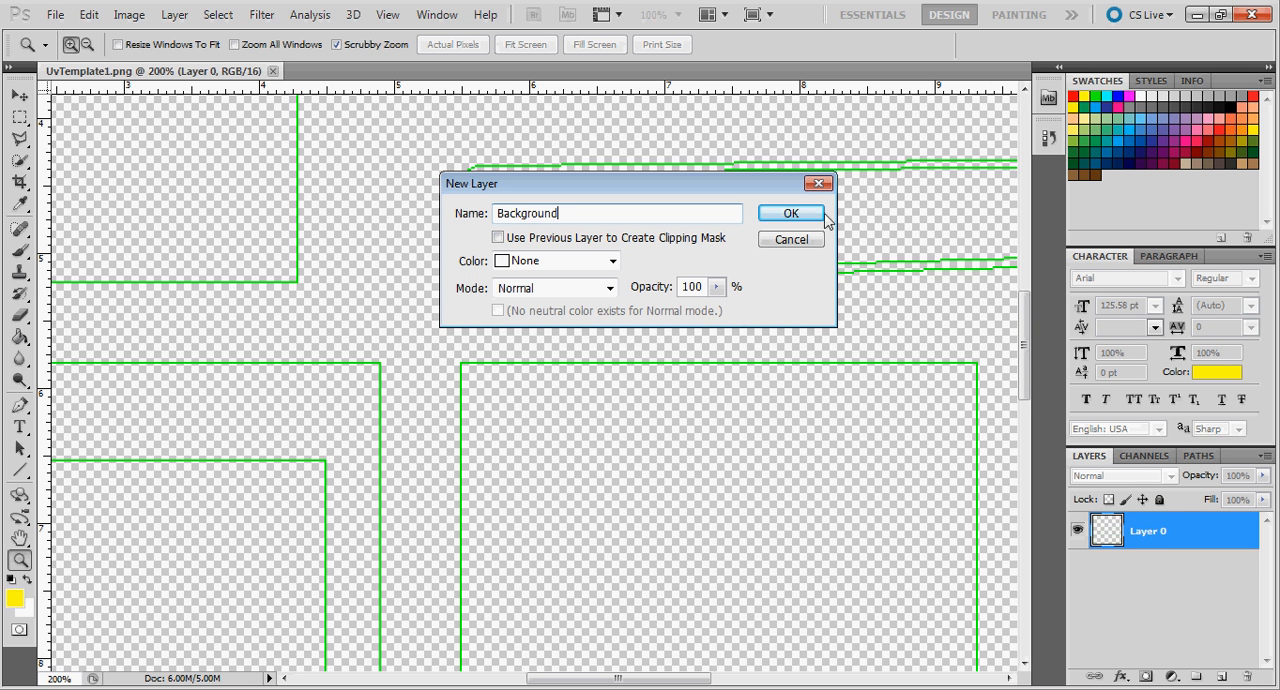
left_click(790, 212)
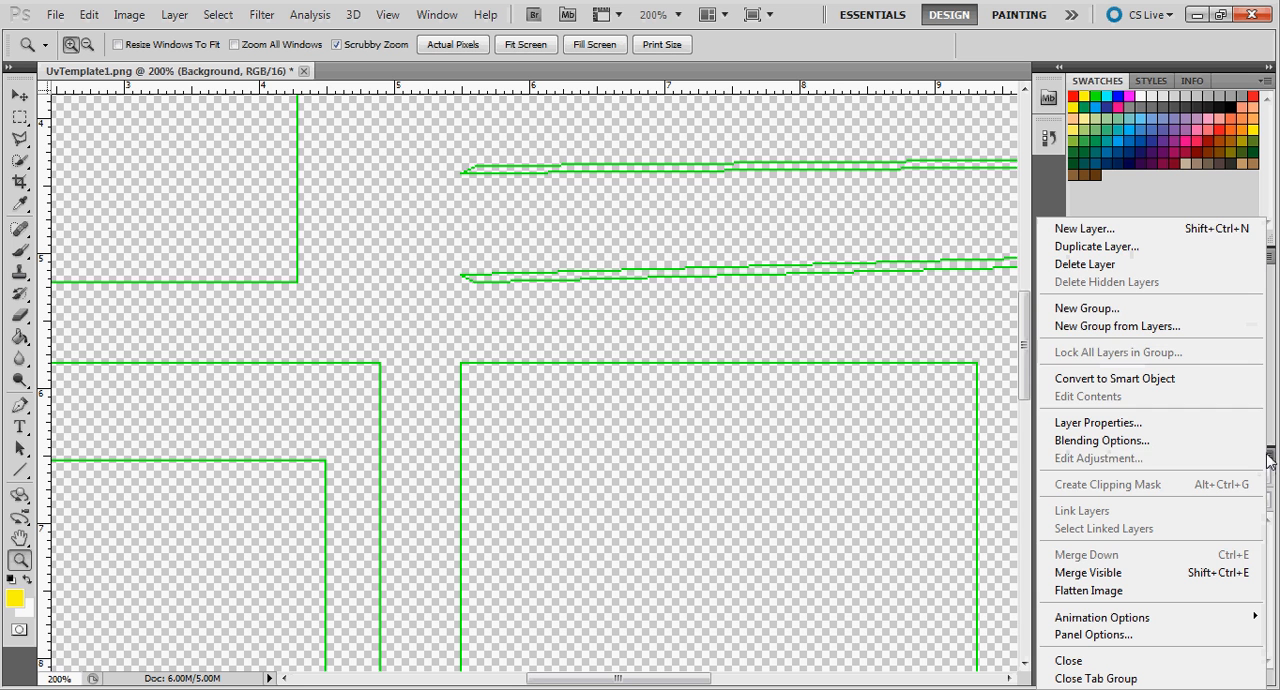
left_click(1084, 228)
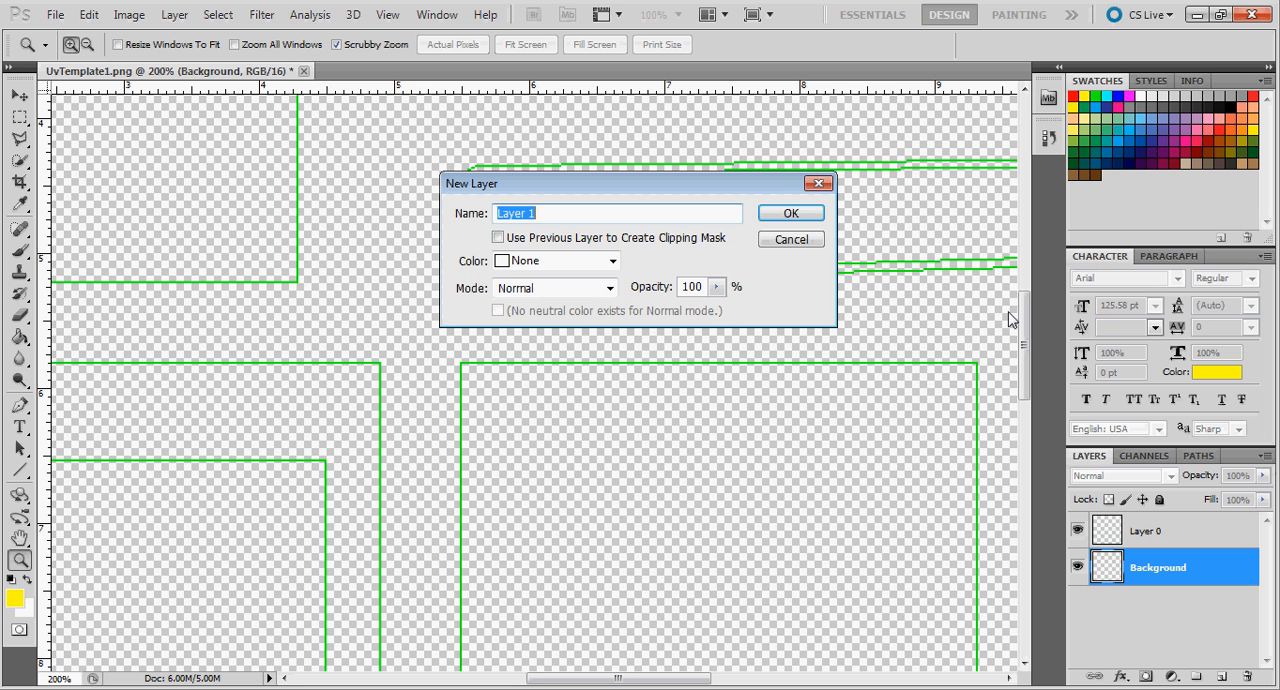
left_click(789, 212)
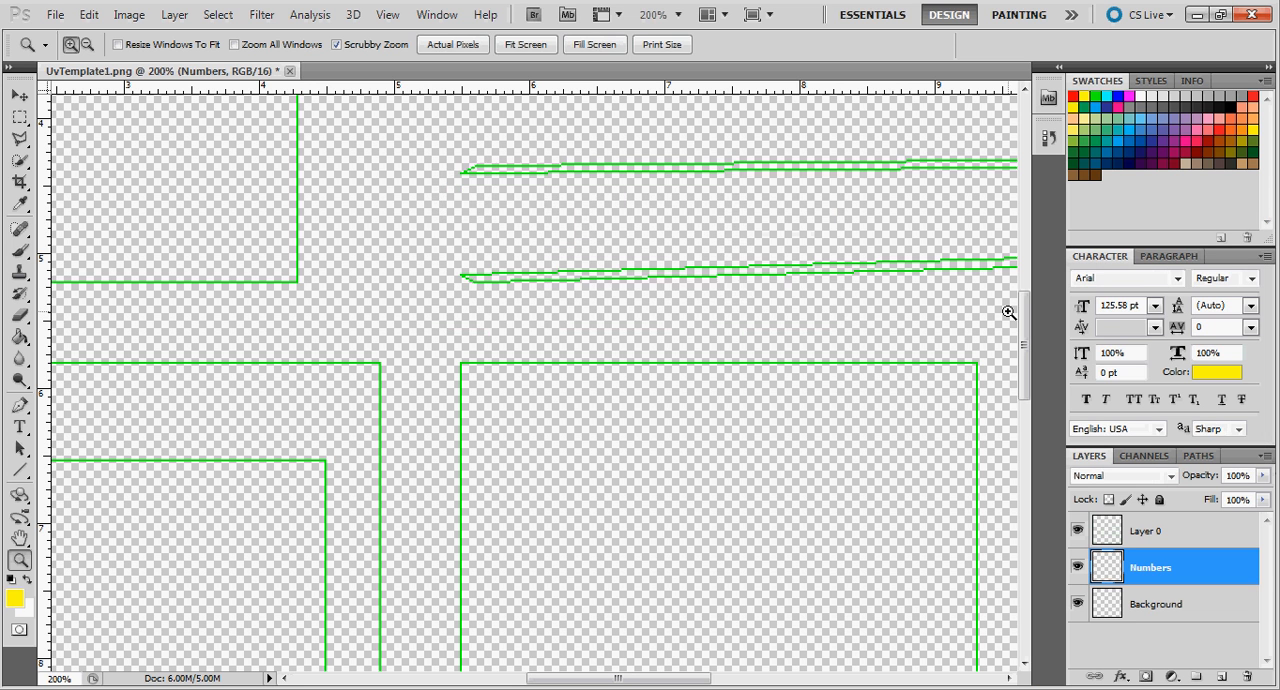
Move Numbers to the top, fill Background with black, and reselect Numbers.
double_click(1150, 567)
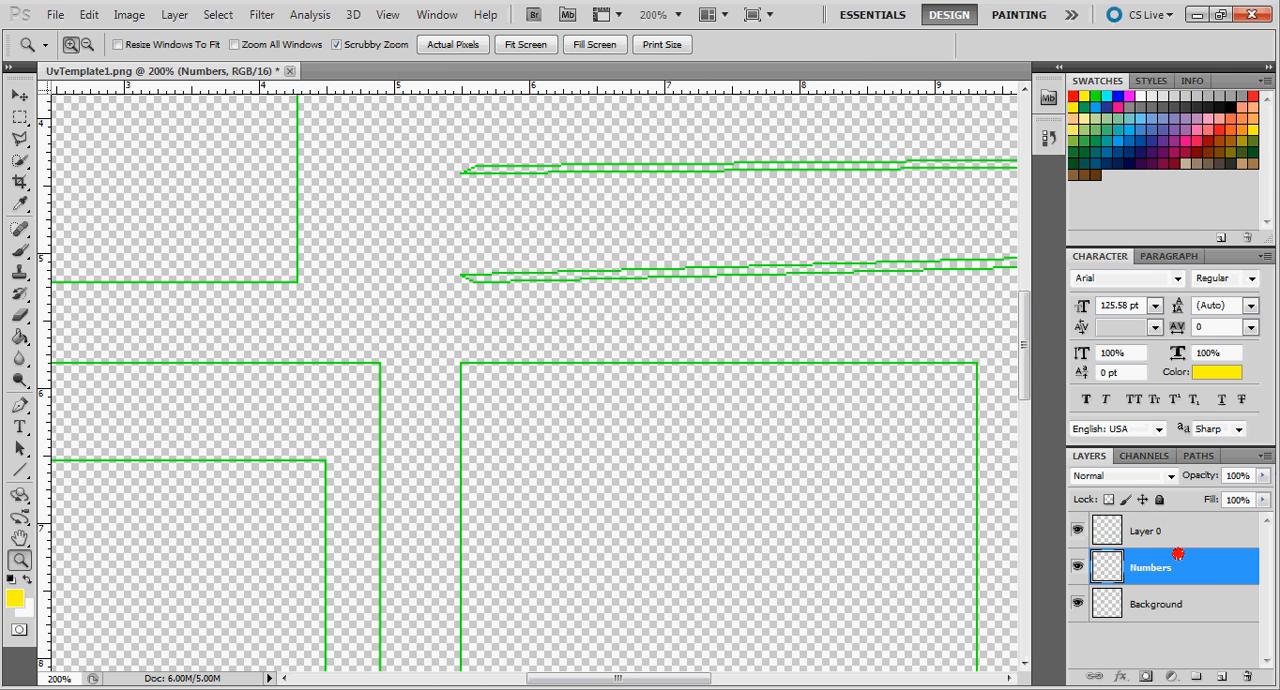
left_click_drag(1150, 567, 1150, 525)
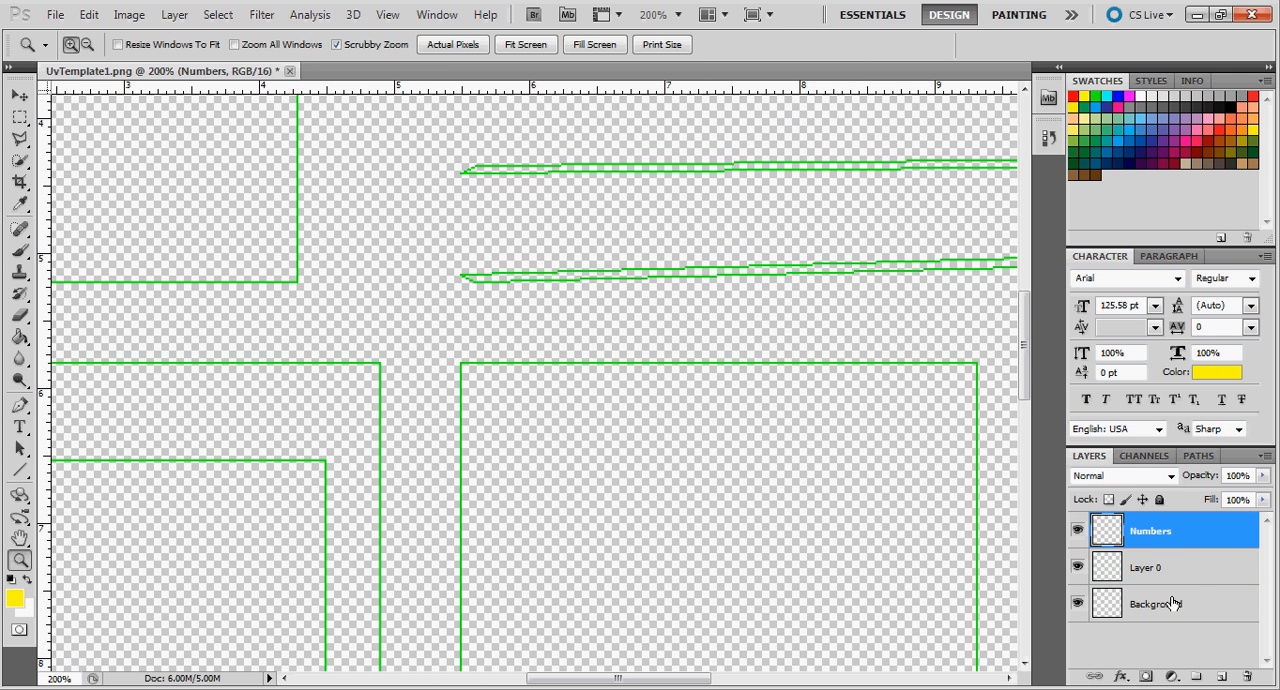
left_click(1157, 603)
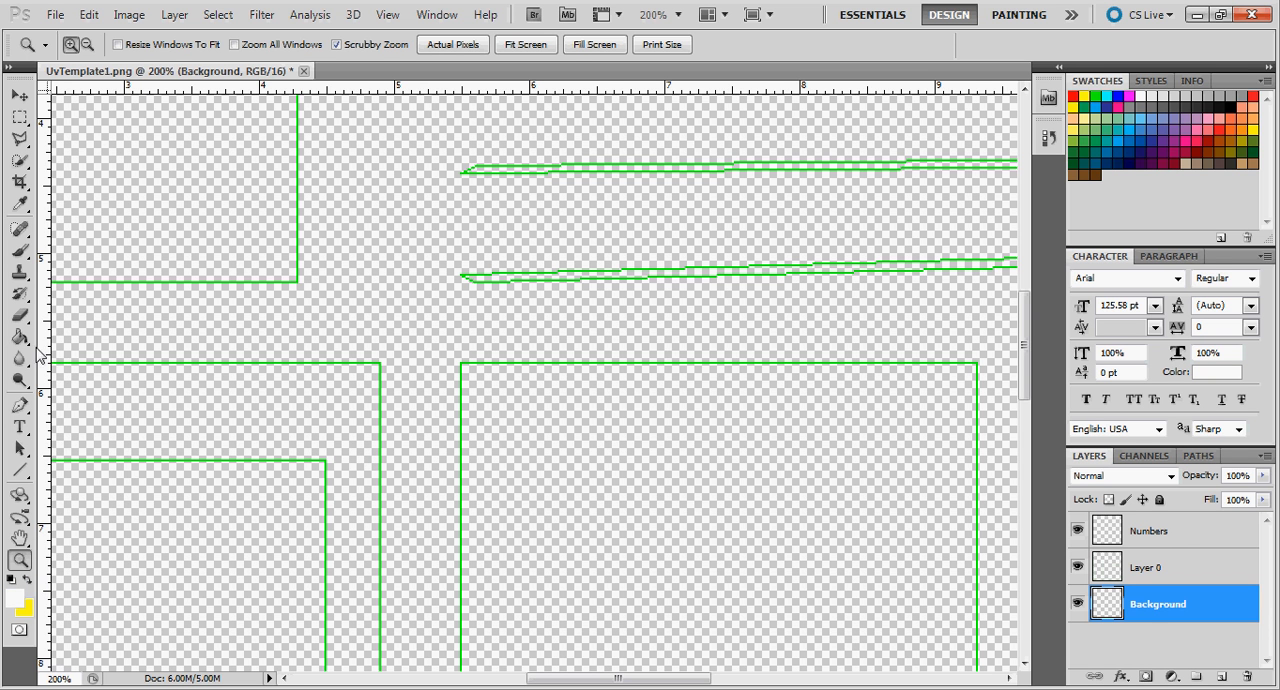
left_click(20, 337)
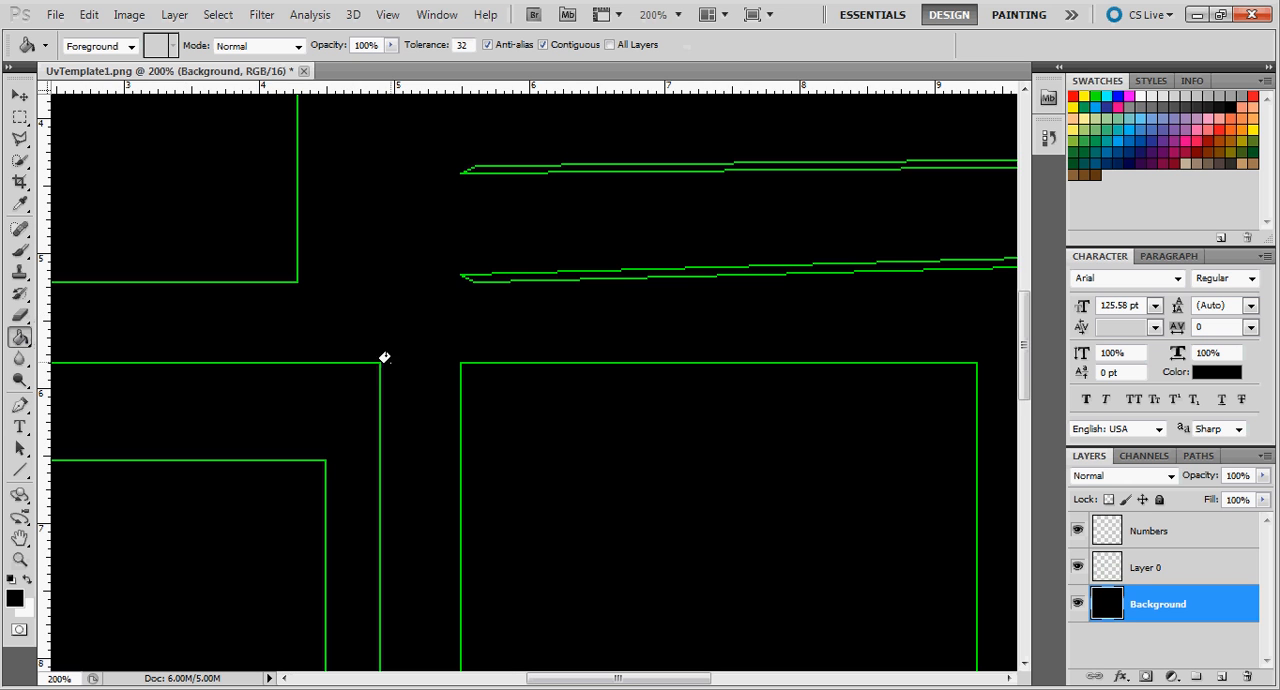
left_click(1148, 530)
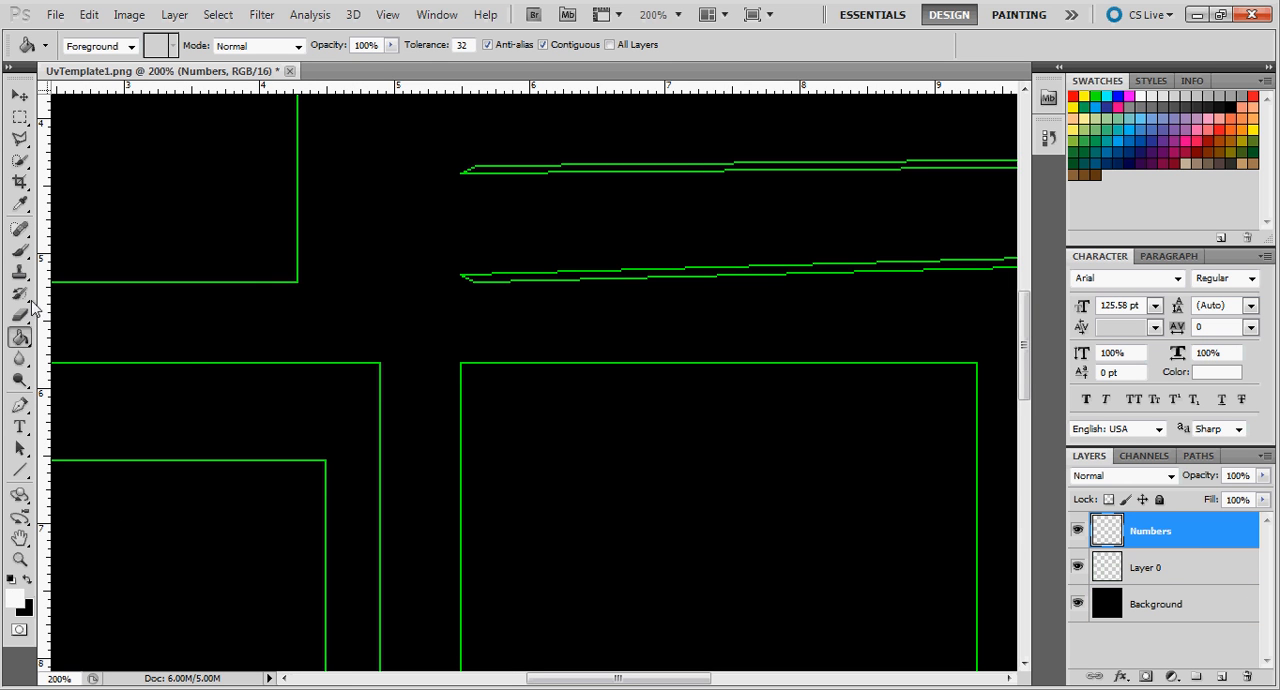
left_click(20, 360)
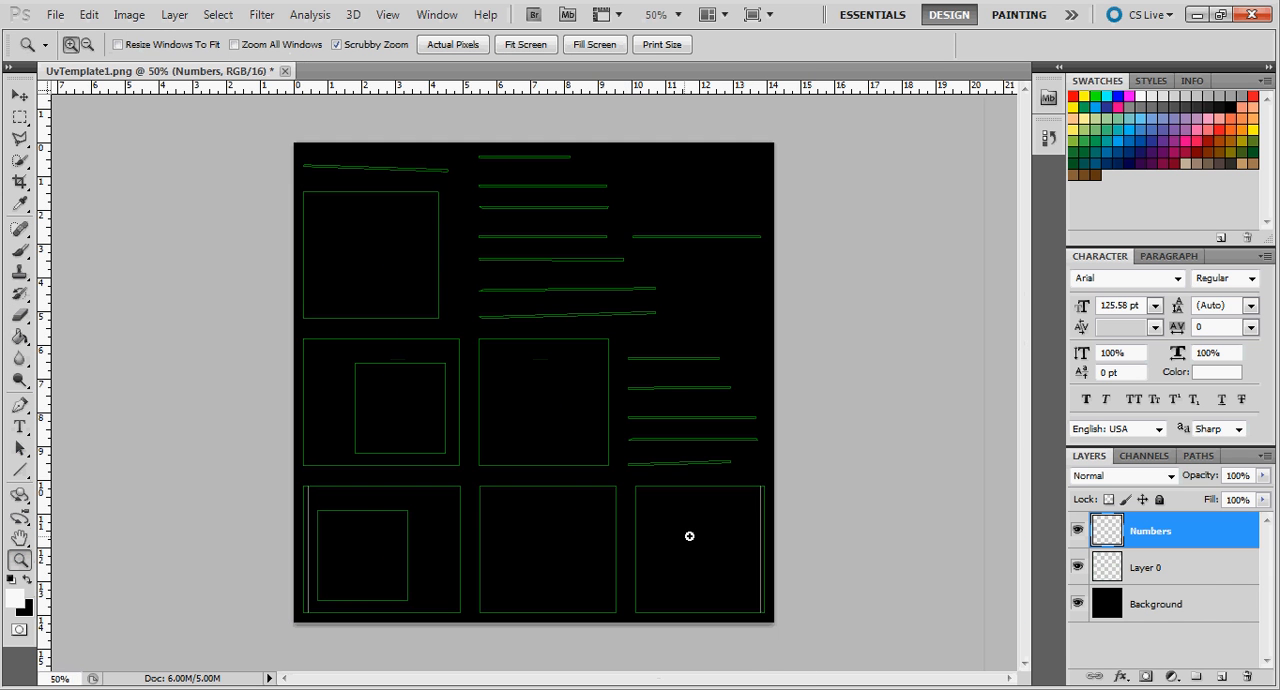
mouse_move(369, 251)
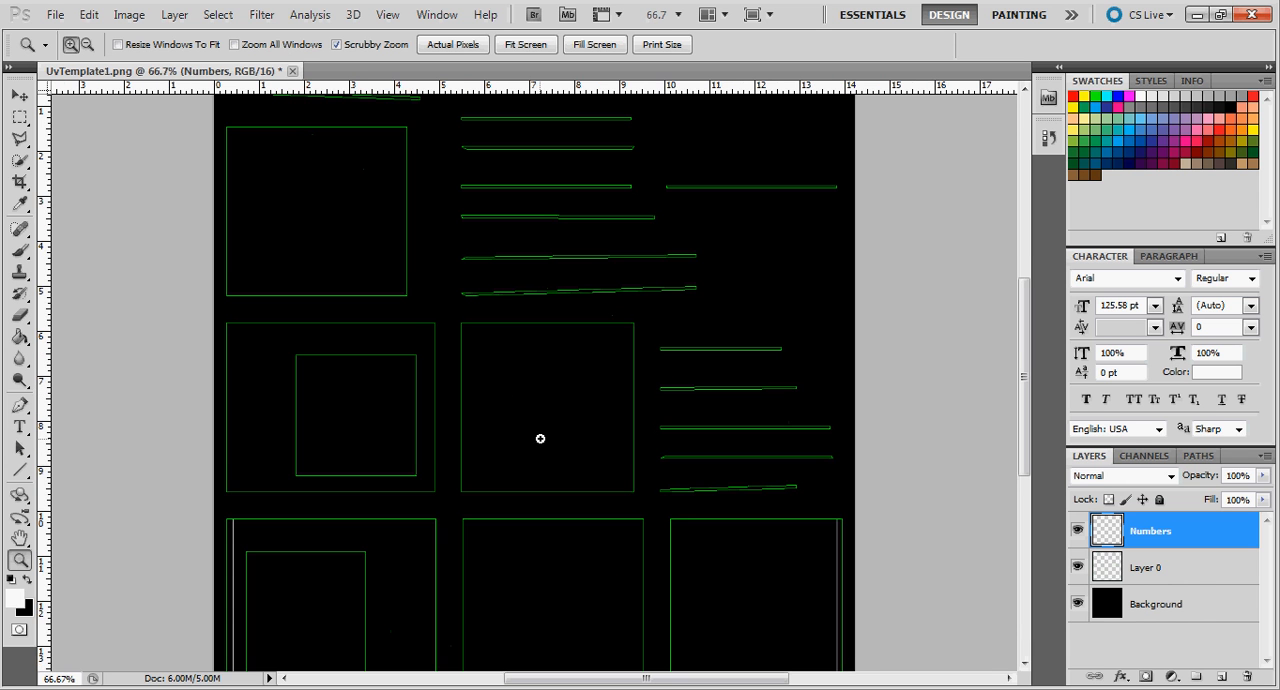
Brush white numbers into the UV islands, including 5 and 6 in the bottom squares.
scroll("down", 3)
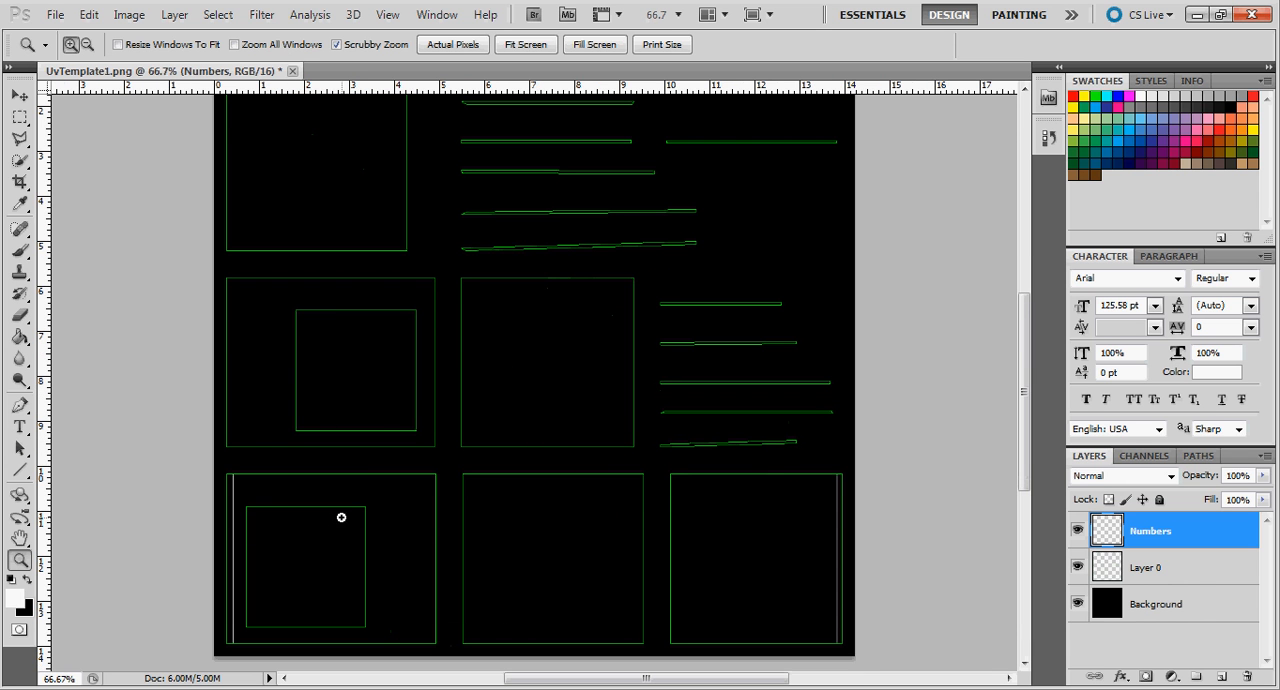
mouse_move(507, 556)
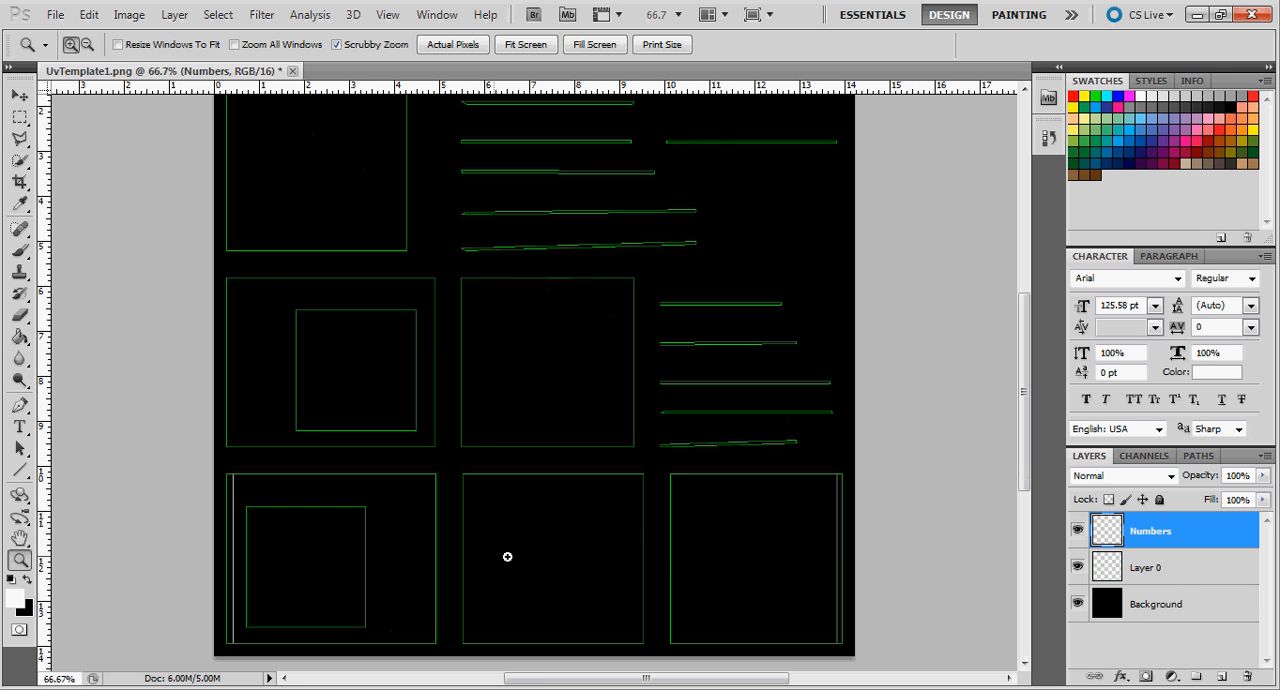
mouse_move(199, 563)
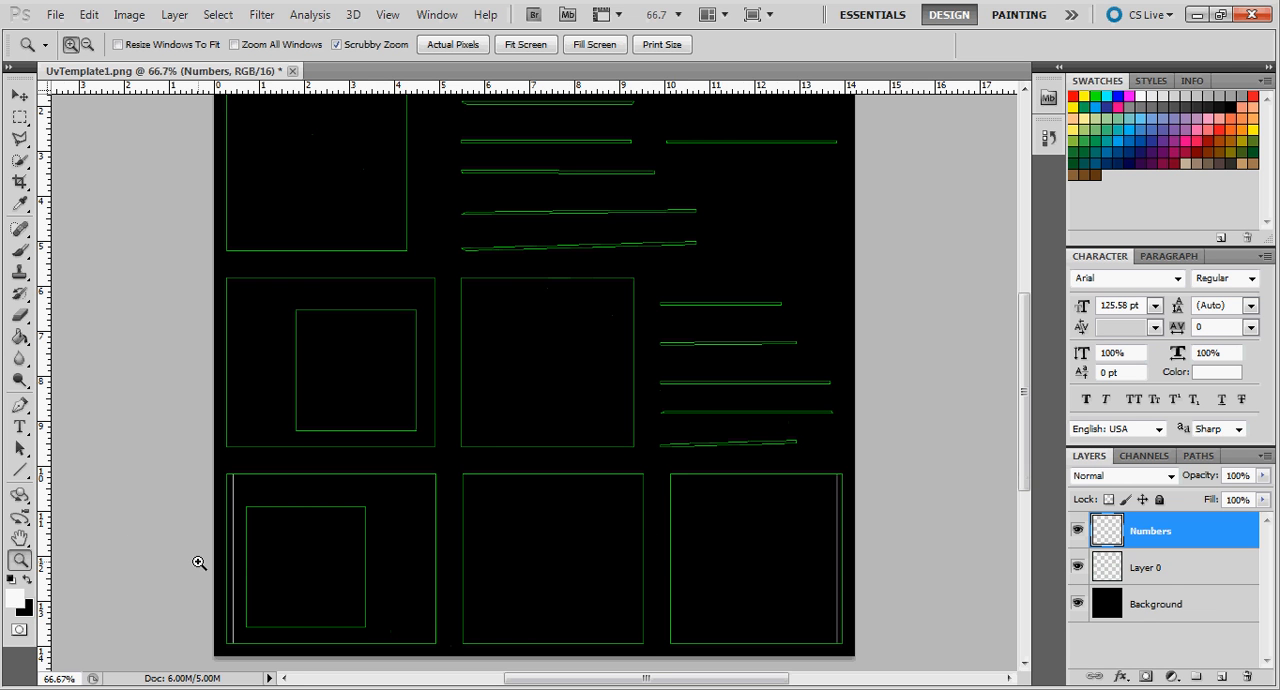
left_click(20, 251)
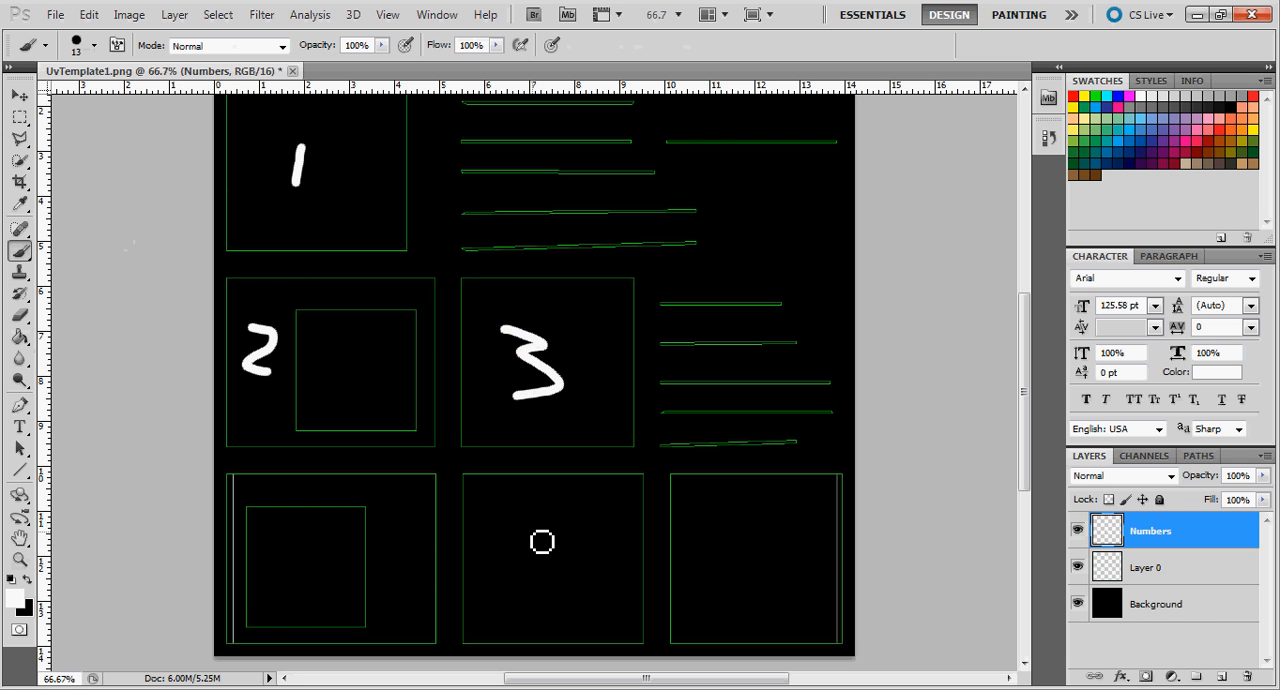
left_click(405, 553)
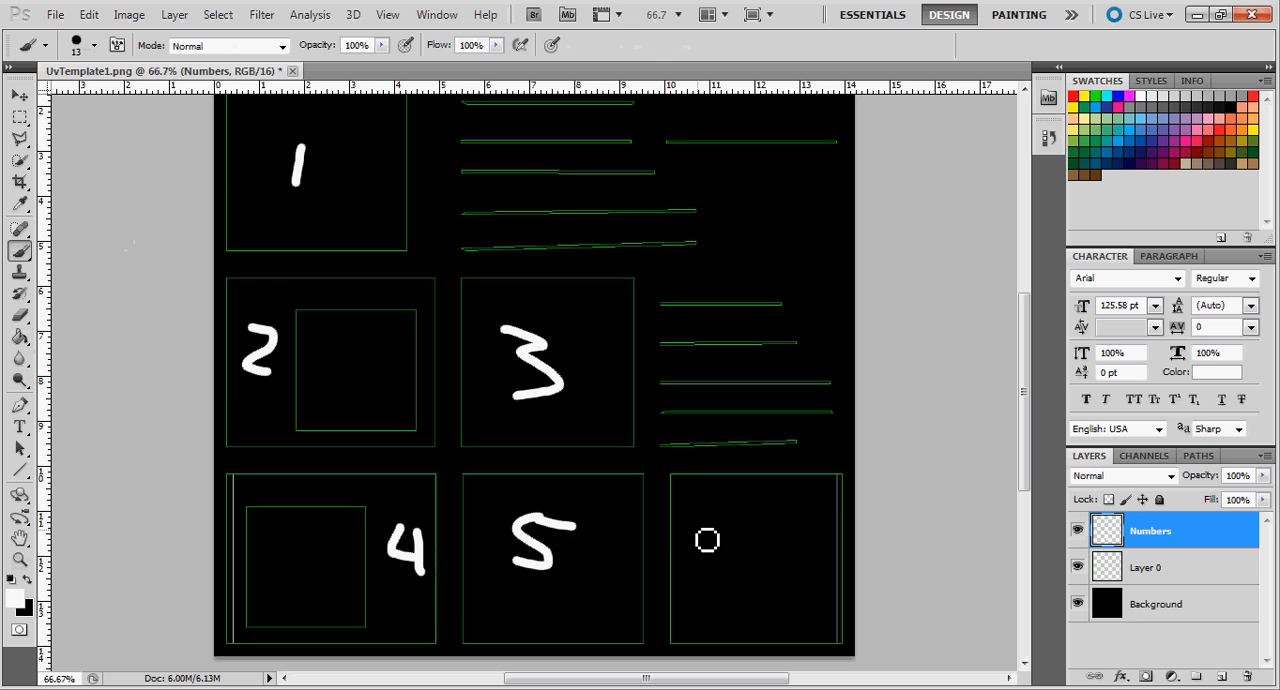
left_click_drag(680, 530, 750, 590)
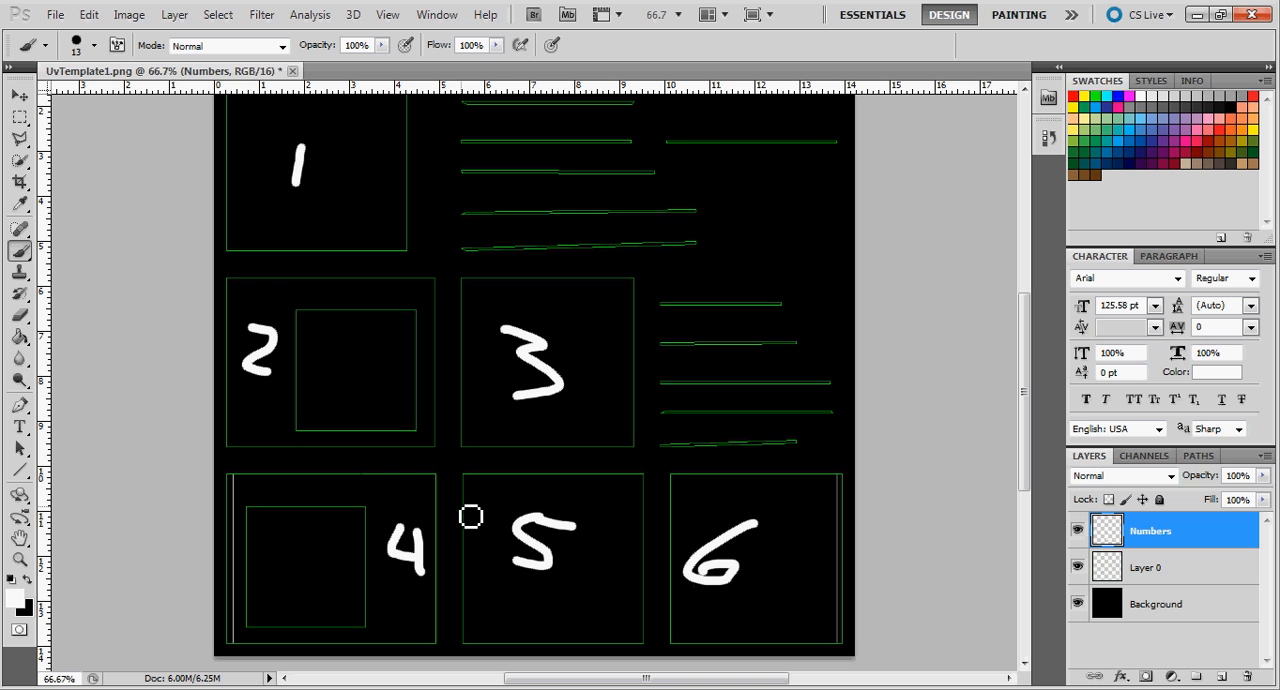
mouse_move(171, 216)
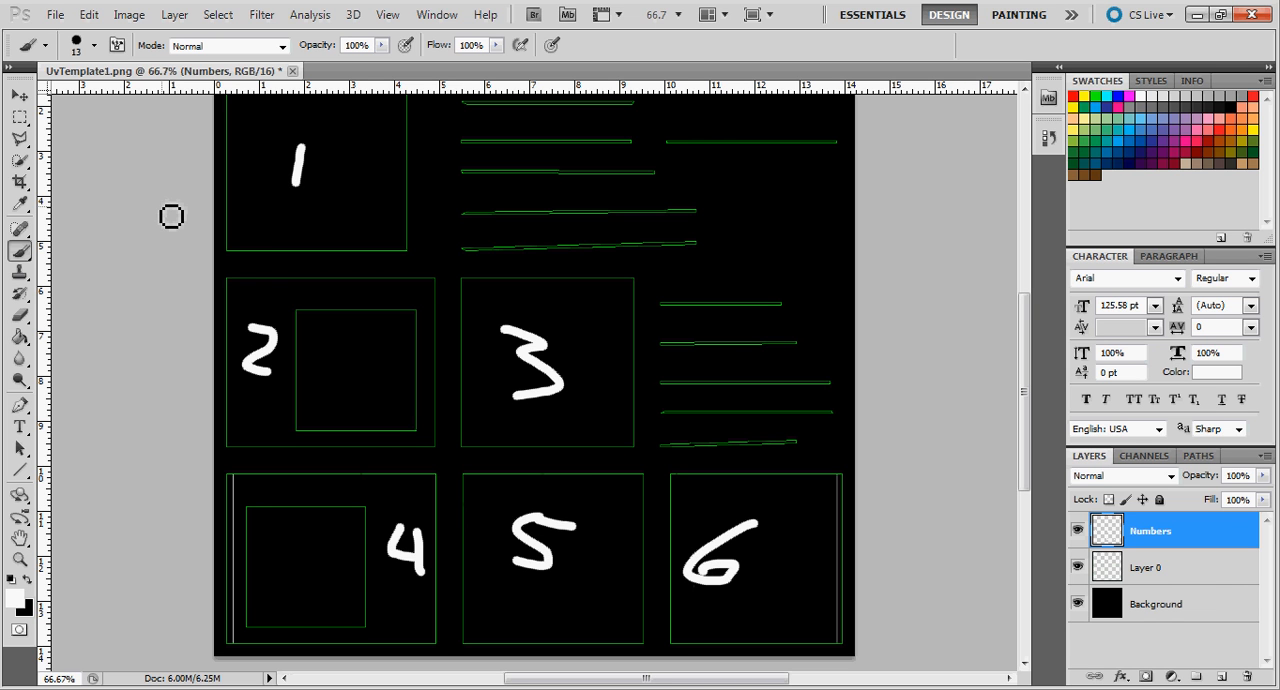
mouse_move(226, 260)
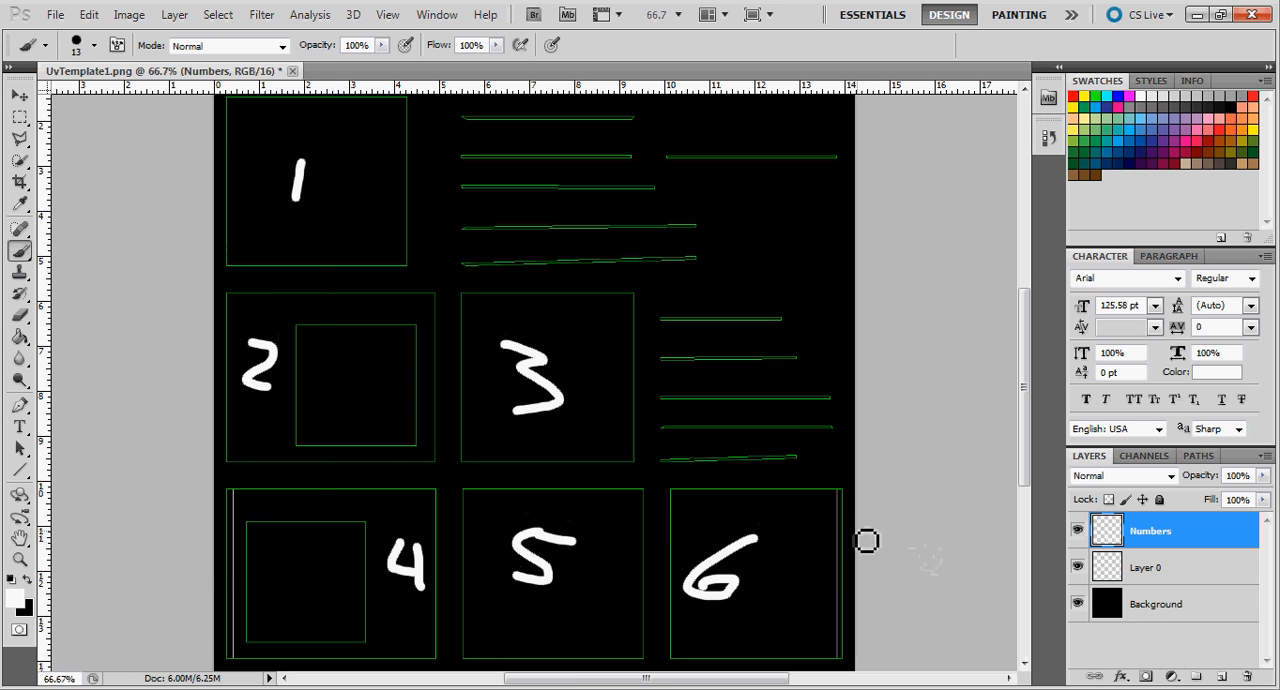
Save As UvTemplate1.jpg in JPEG format at maximum quality 12.
left_click(54, 14)
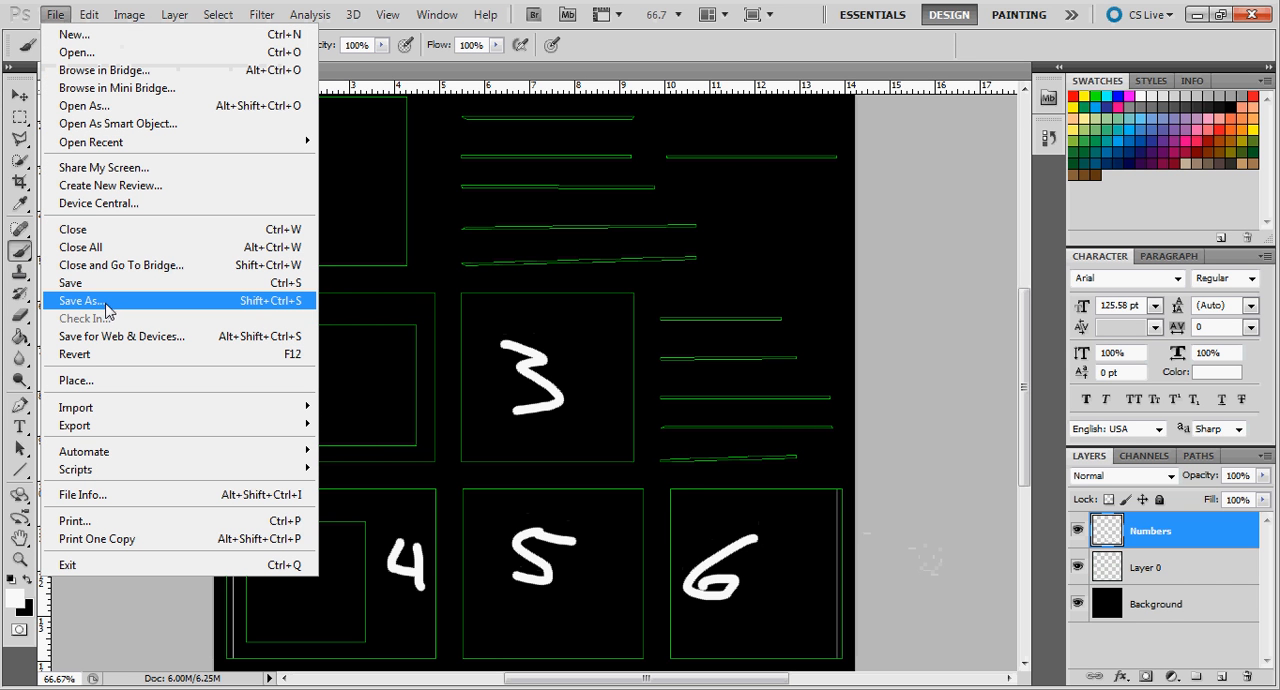
left_click(80, 300)
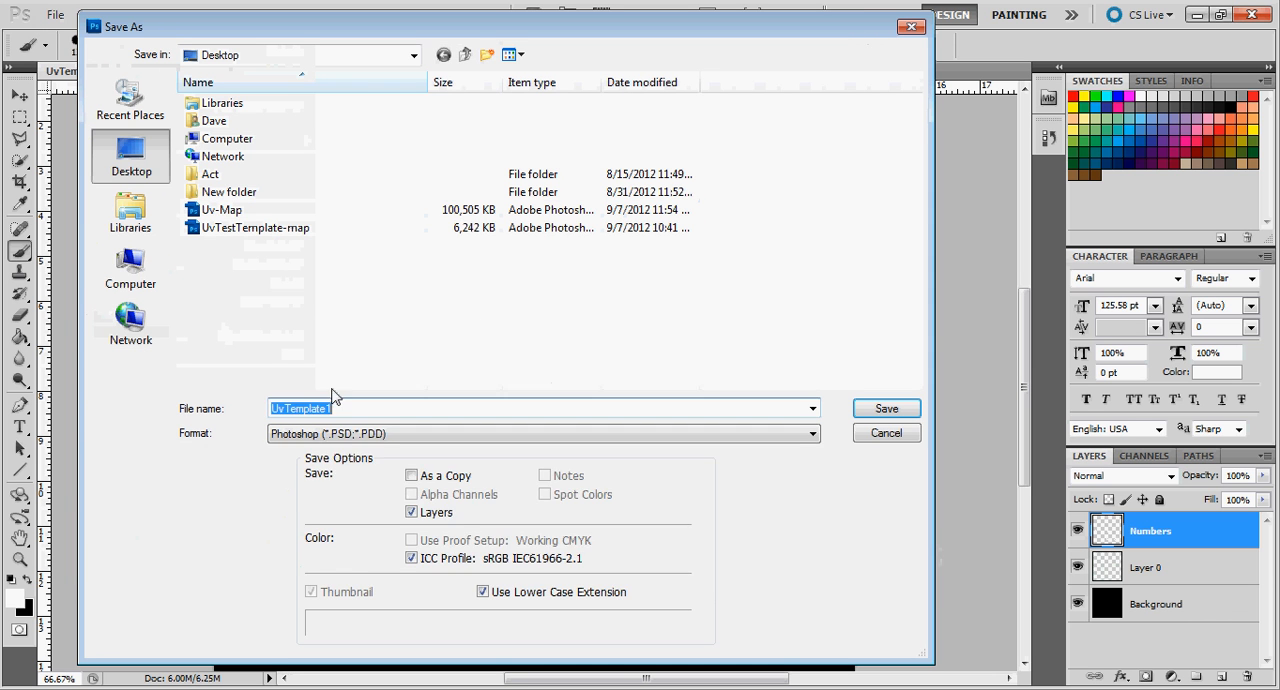
left_click(543, 433)
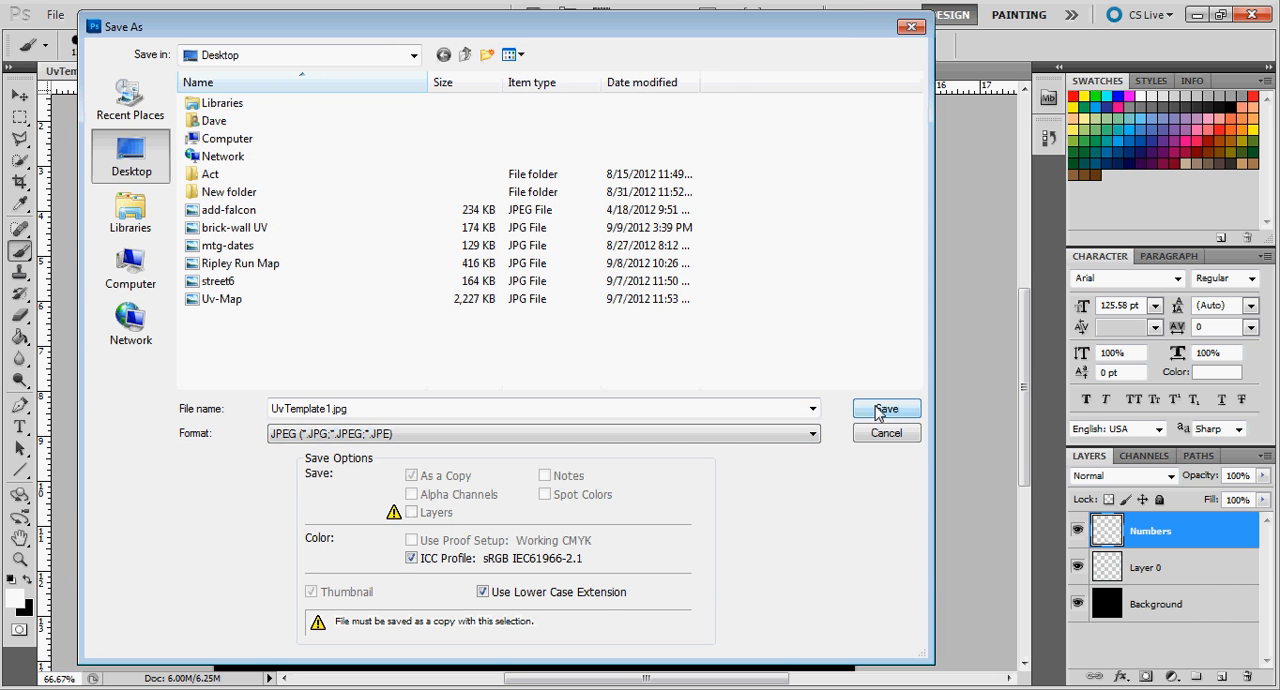
left_click(884, 408)
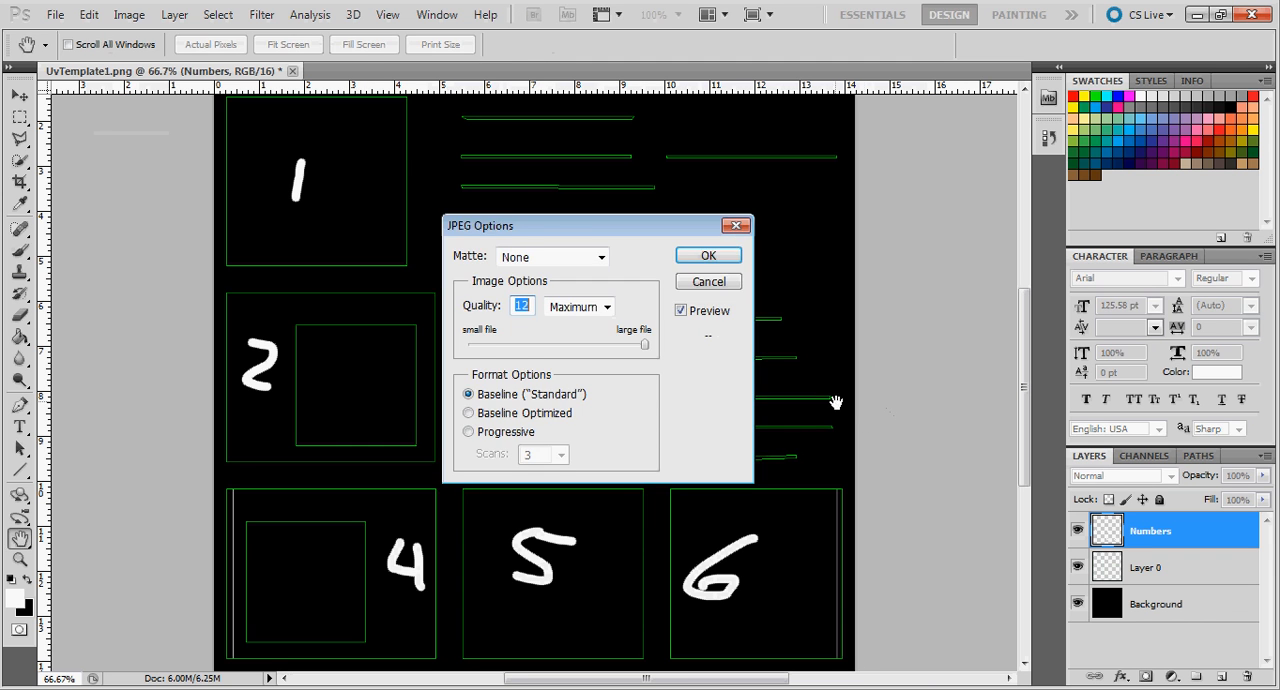
left_click(708, 255)
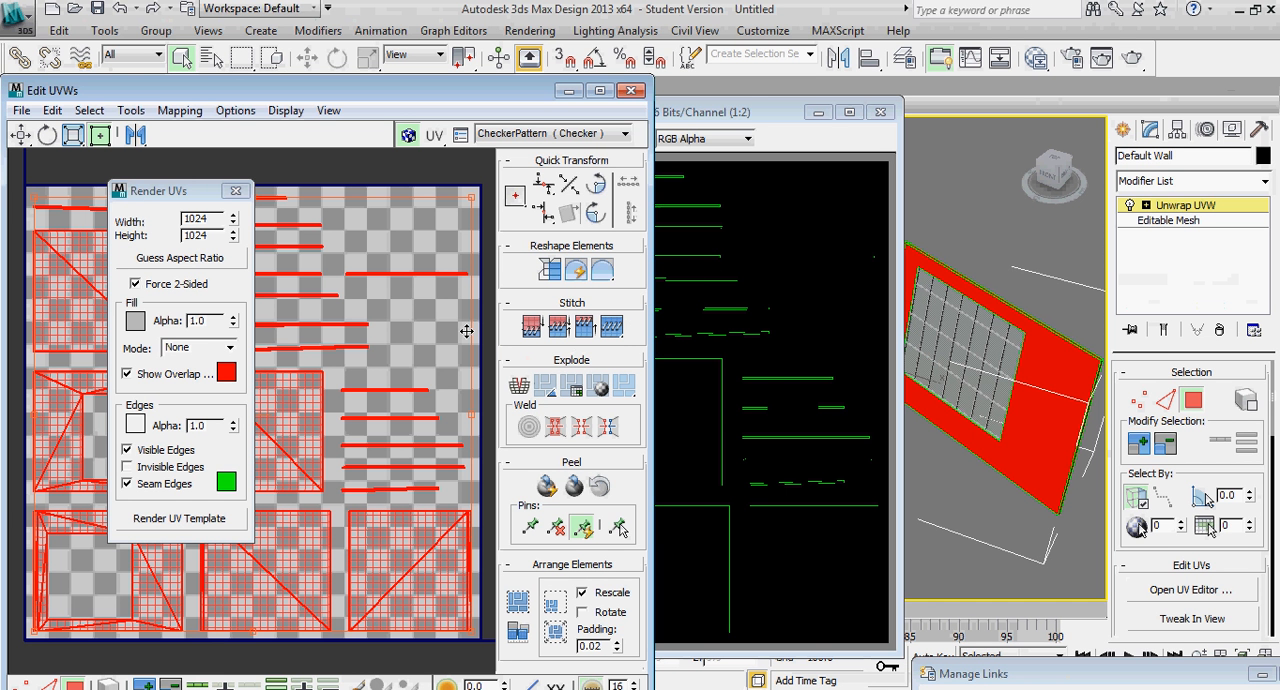
mouse_move(237, 191)
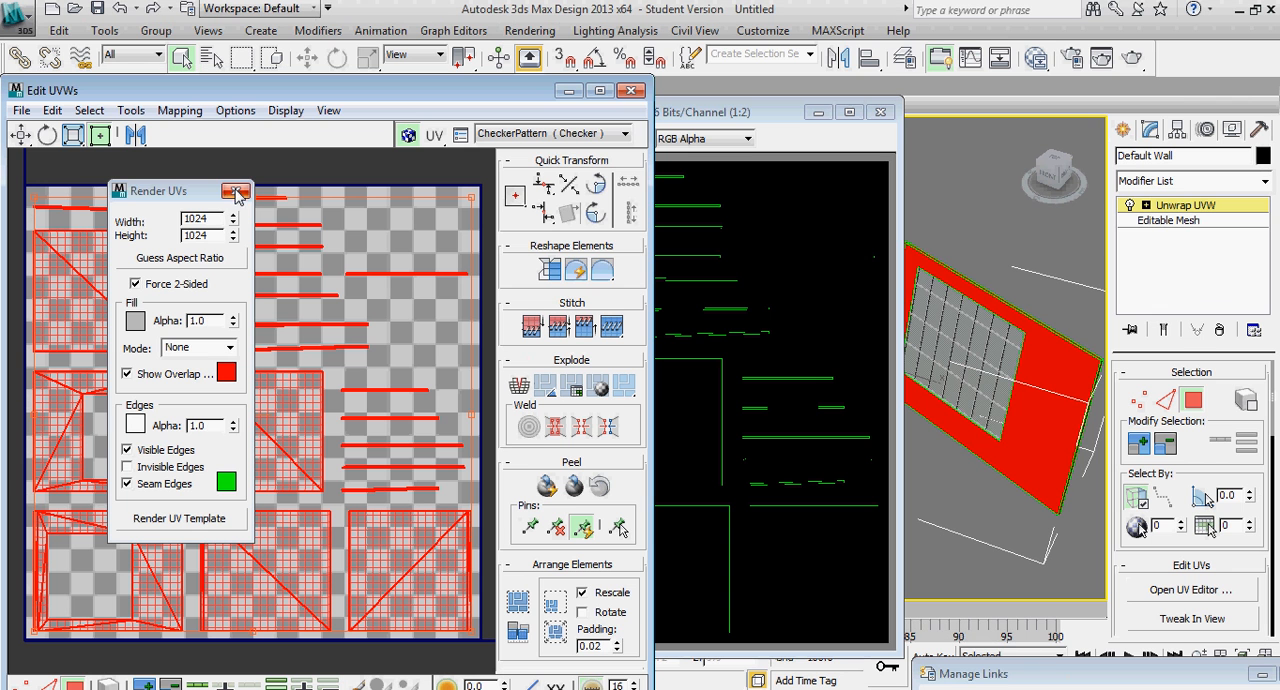
mouse_move(237, 195)
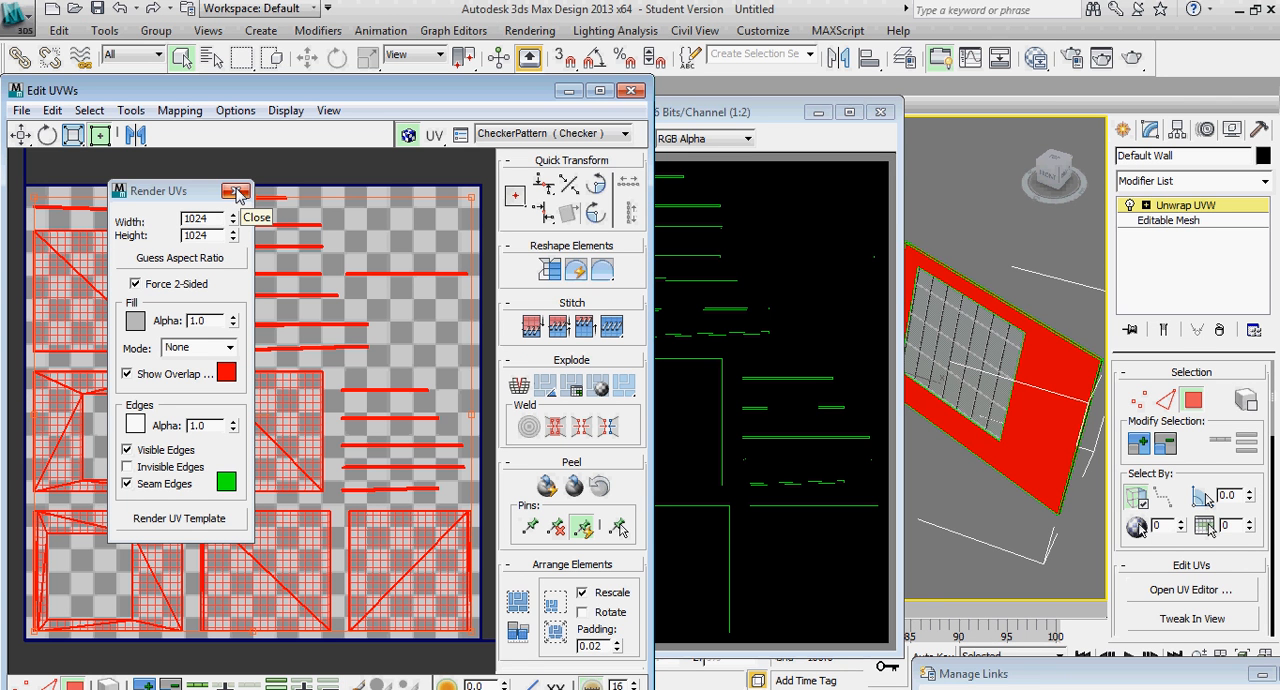
Close the Render UVs dialog, the Edit UVWs window and the Render Map frame.
left_click(237, 191)
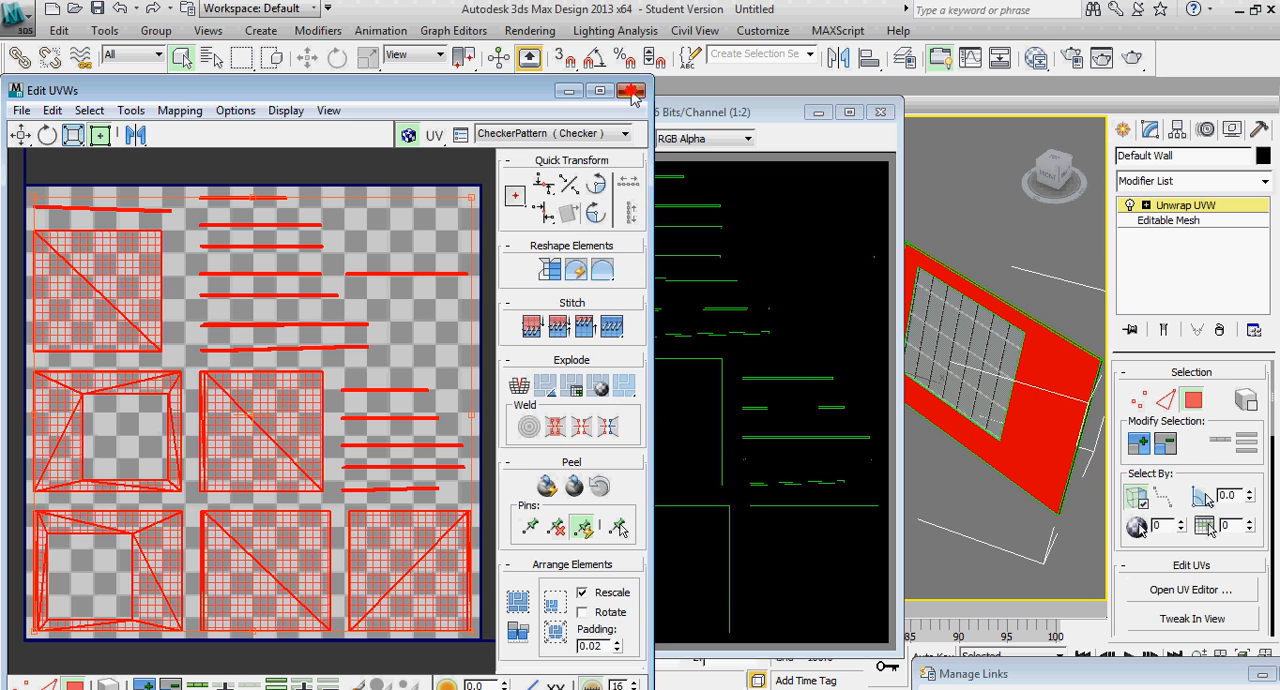
left_click(631, 90)
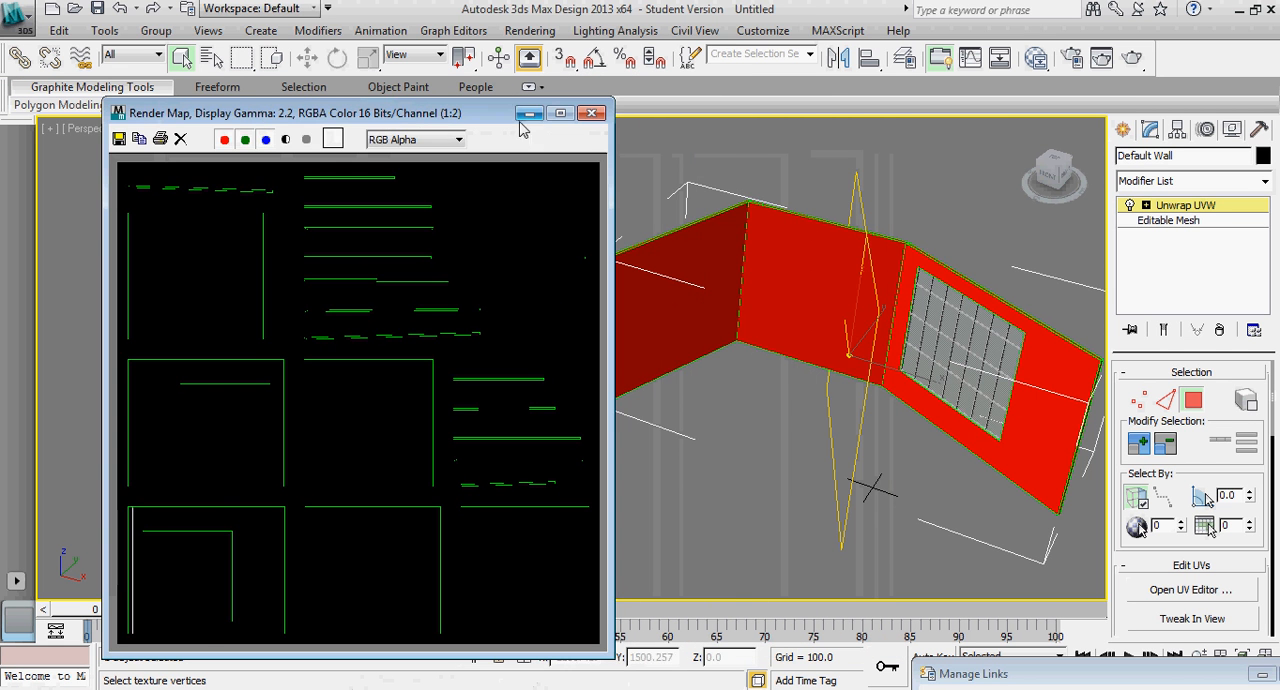
left_click(591, 112)
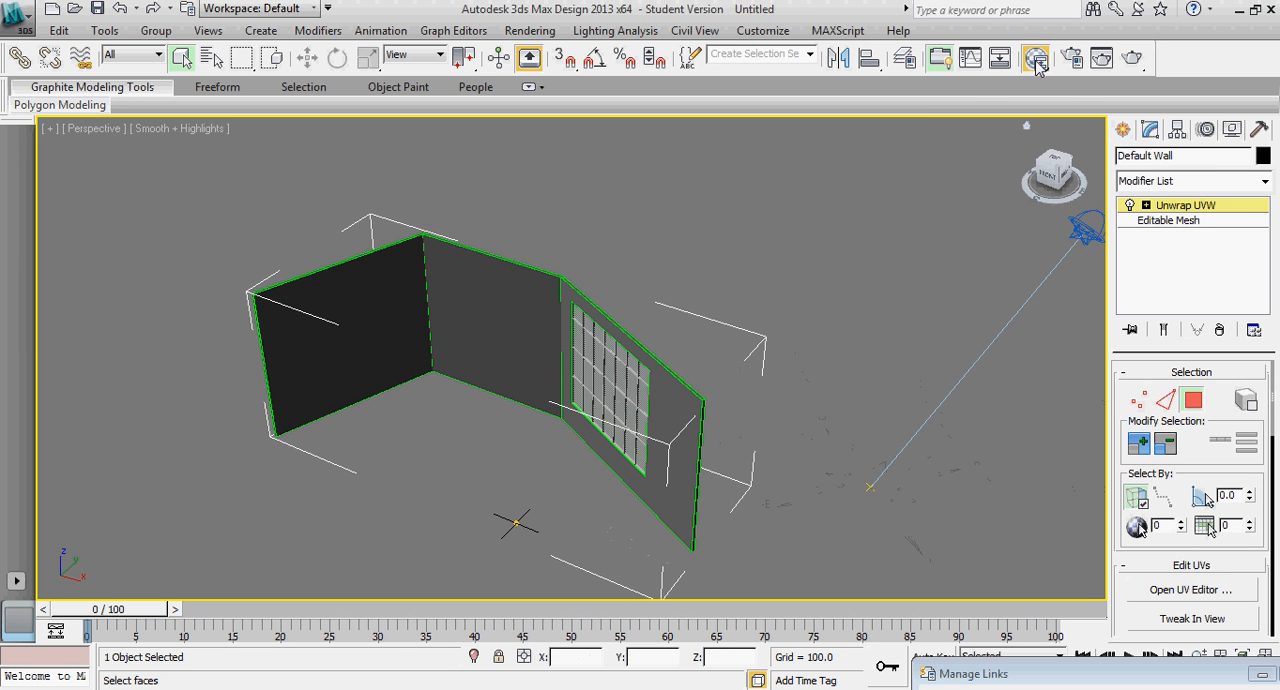
mouse_move(360, 246)
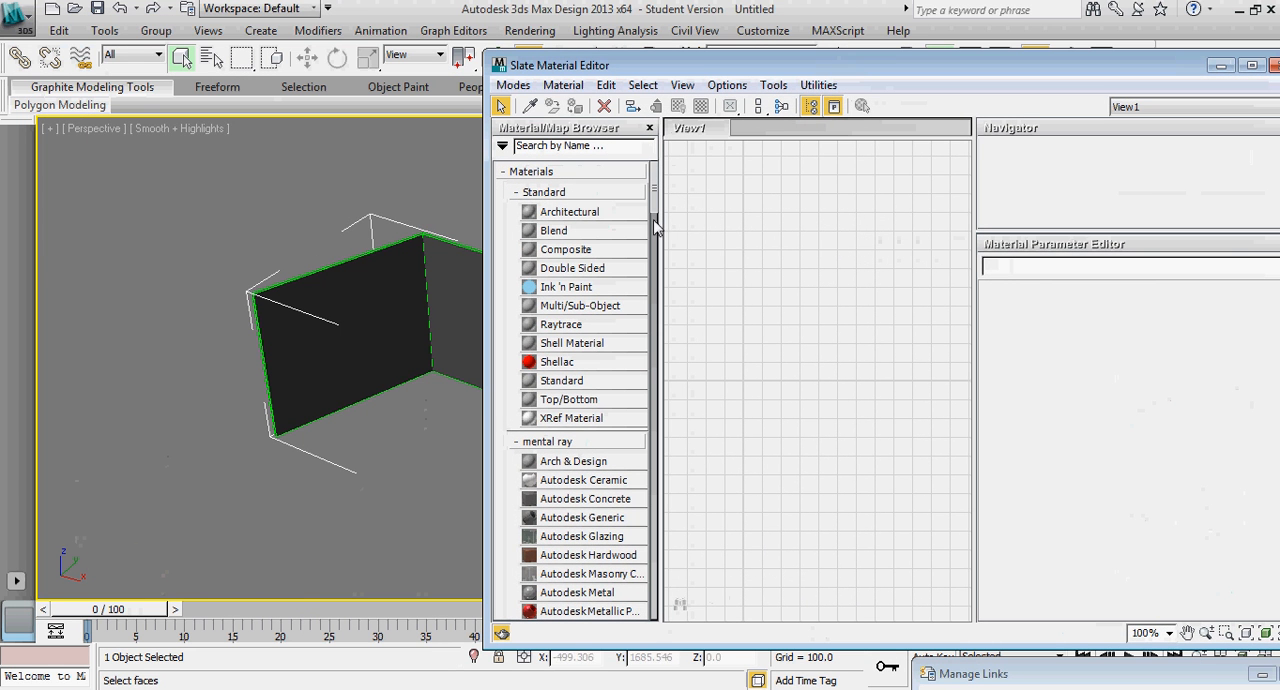
Create Arch & Design material 'Wall UV' with UvTemplate1.jpg bitmap as Diffuse Color Map.
scroll("down", 3)
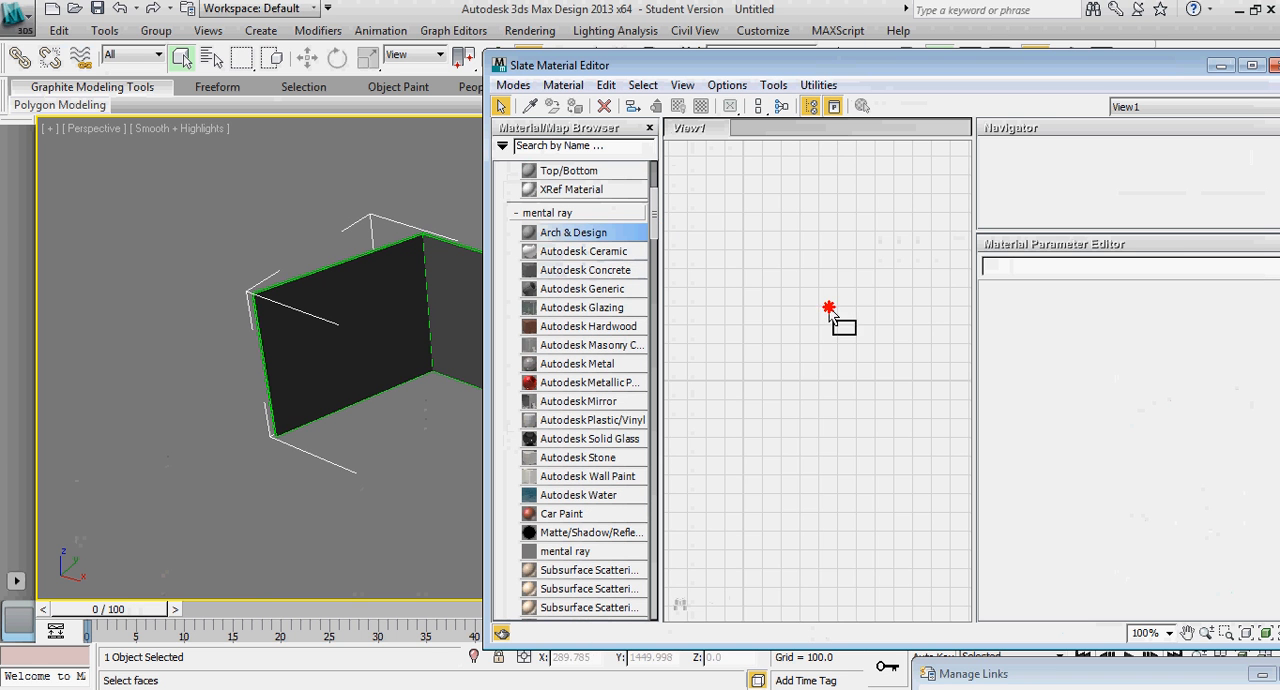
double_click(573, 232)
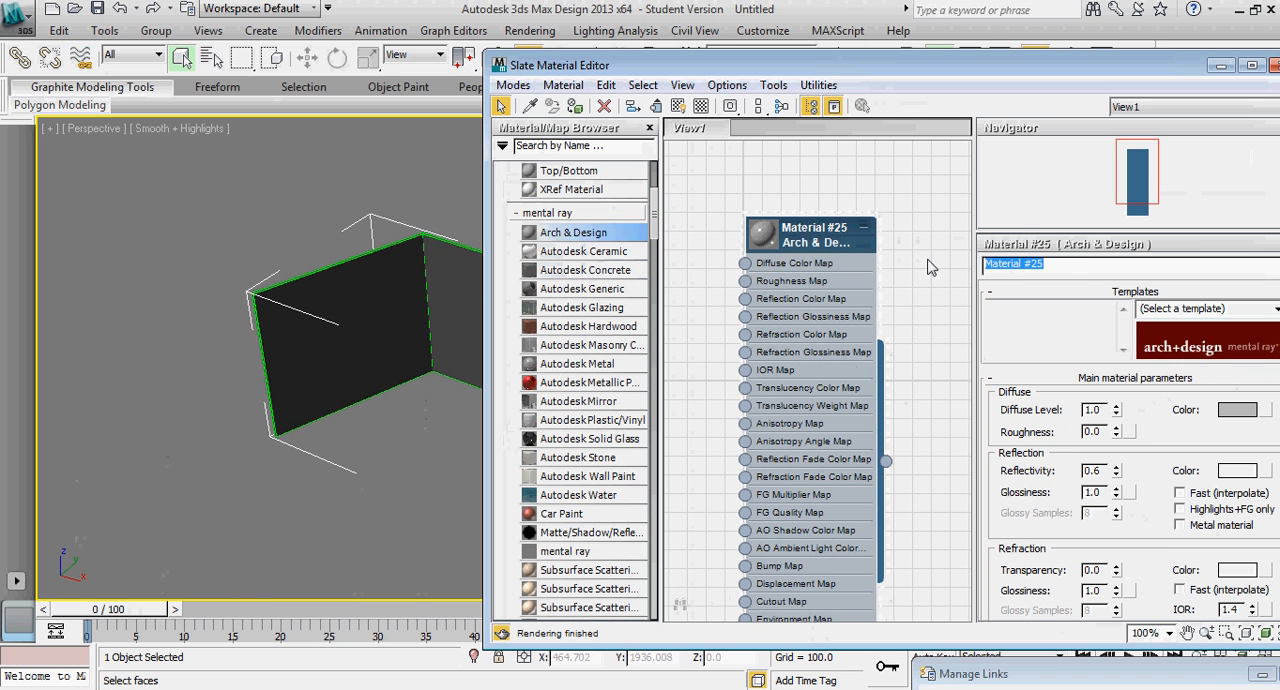
type("Wall UV")
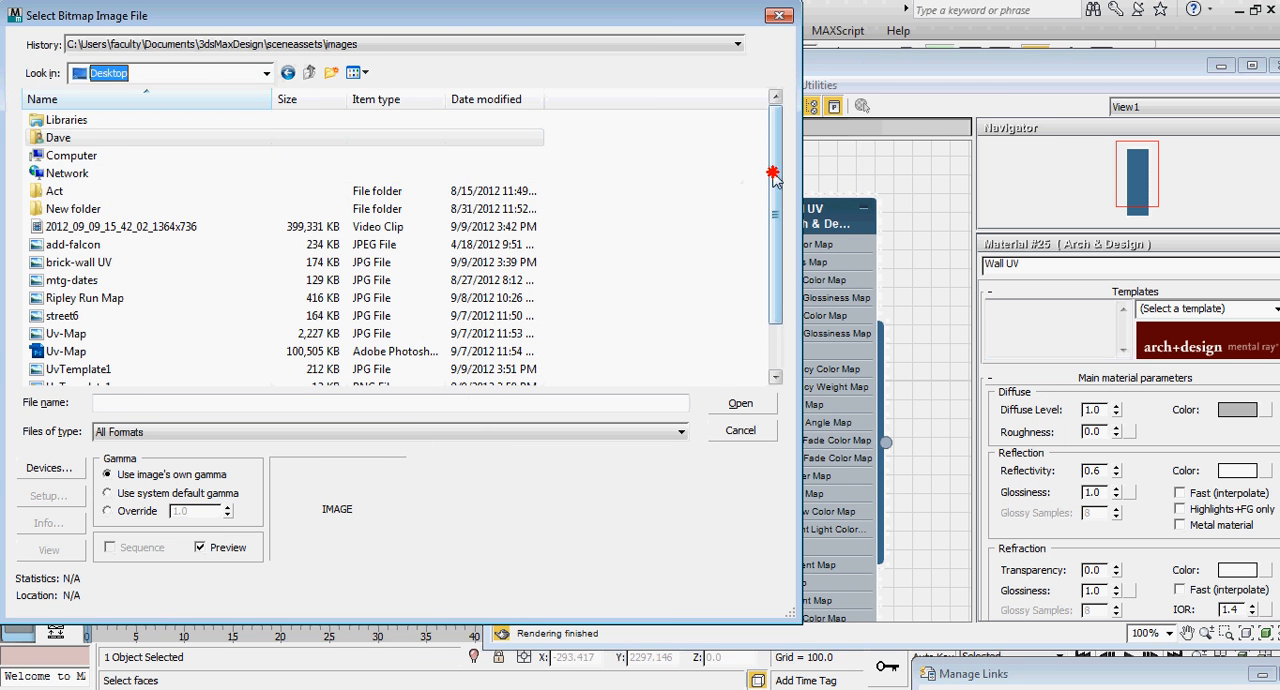
scroll("down", 3)
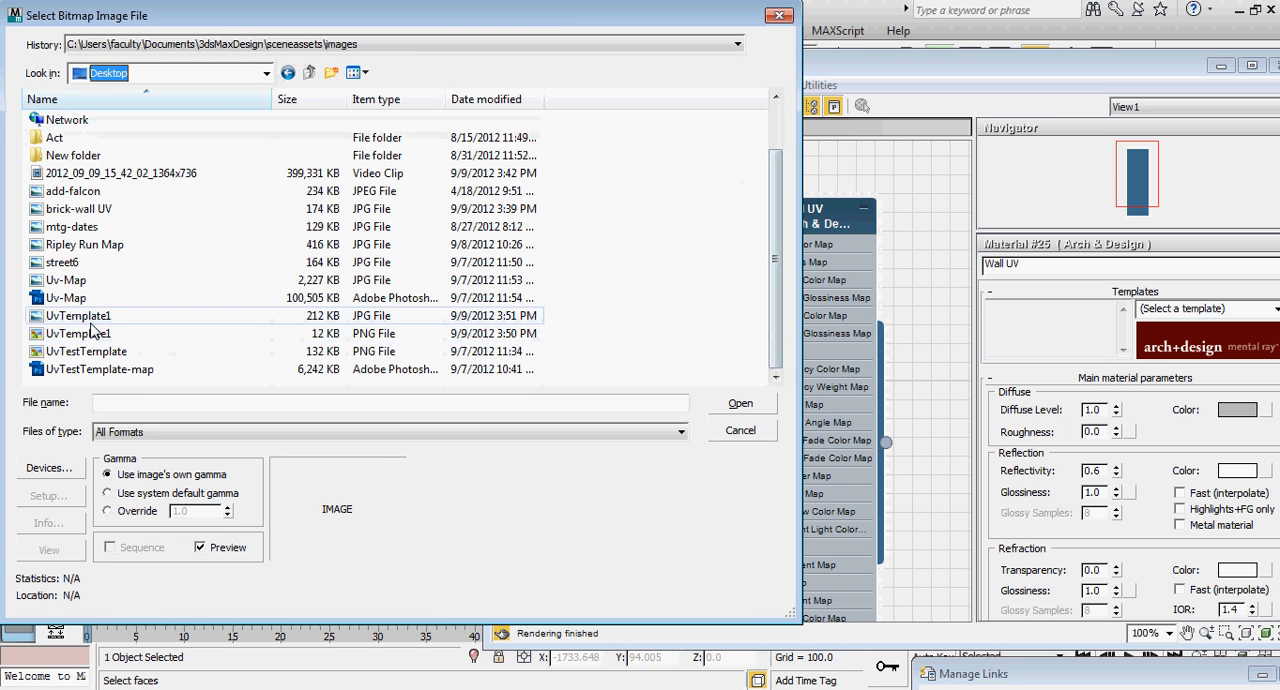
left_click(77, 315)
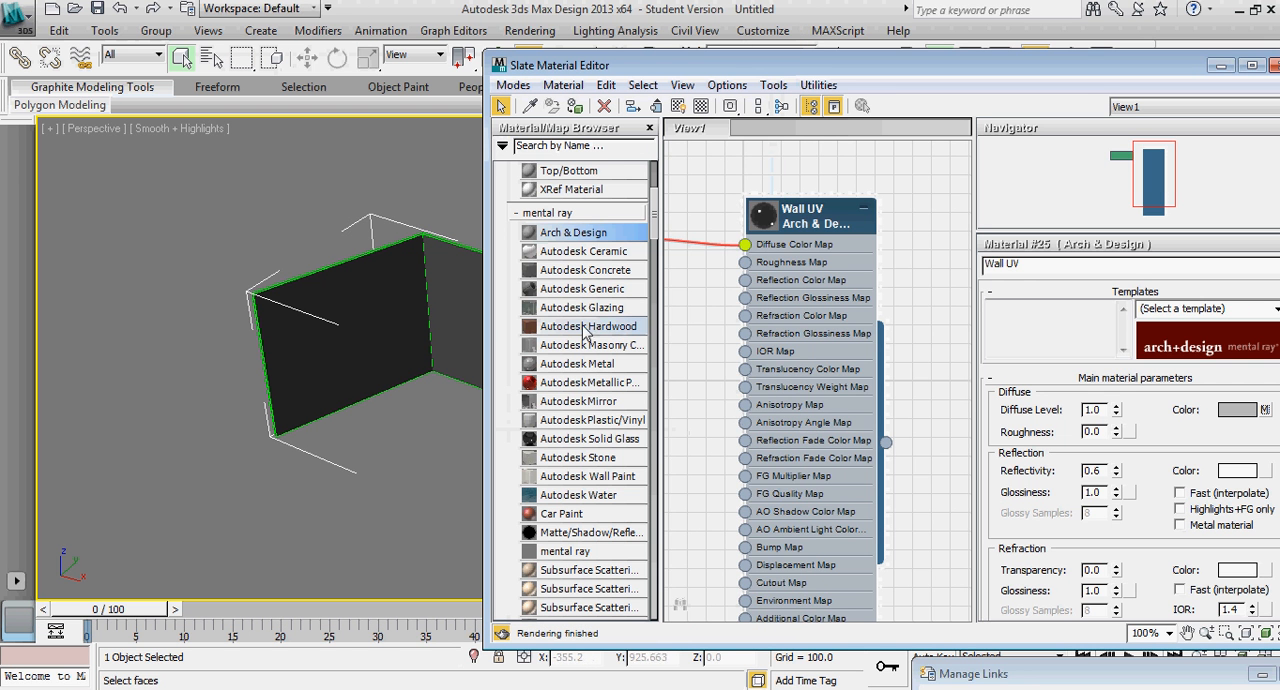
scroll("down", 3)
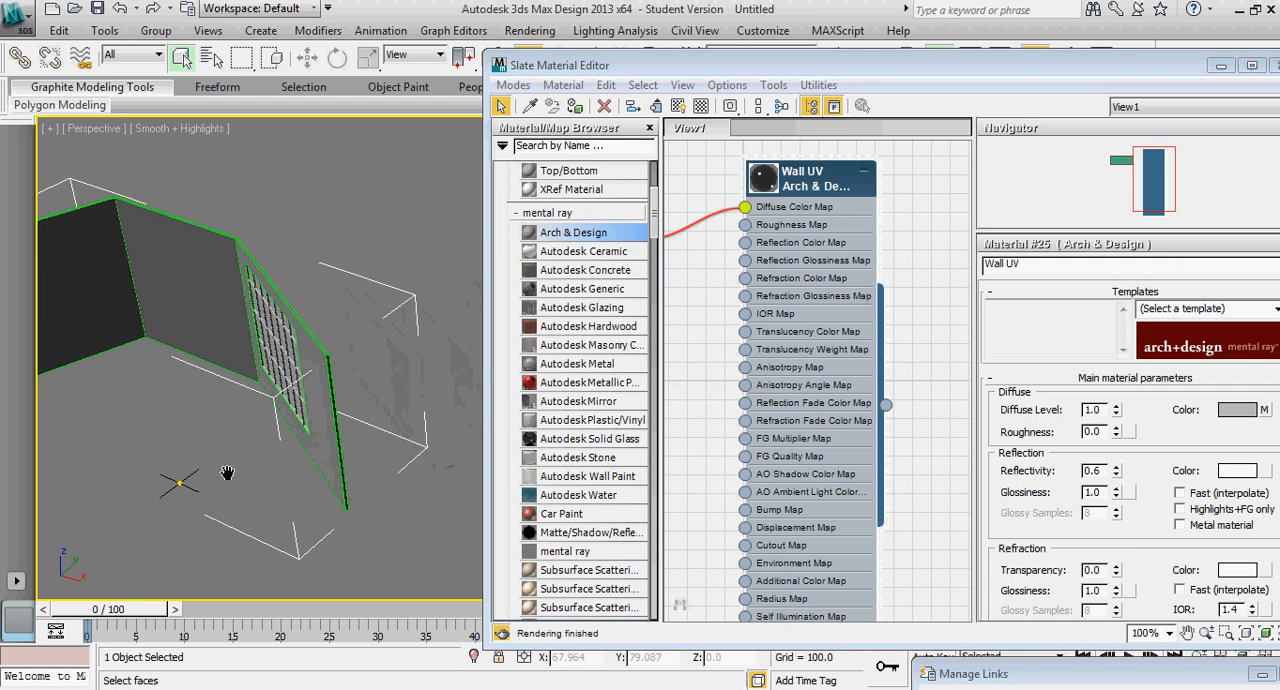
Apply Wall UV to the walls and orbit to check the painted numbers.
left_click_drag(228, 473, 283, 475)
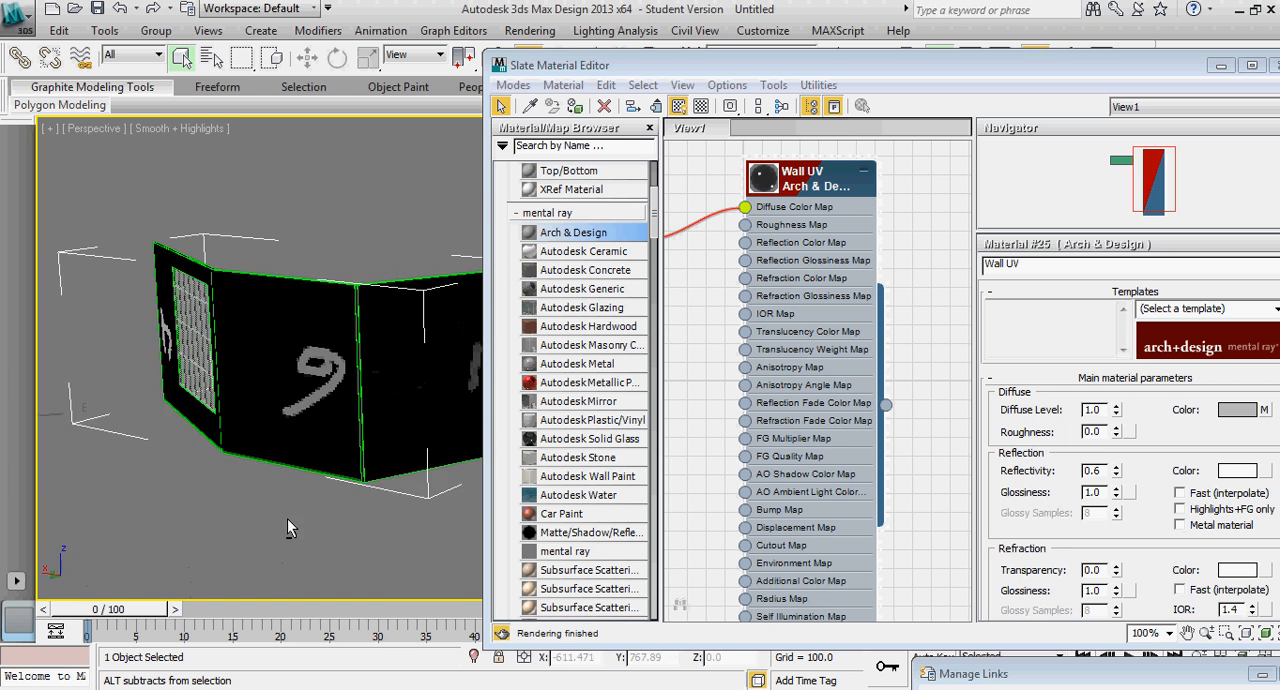
left_click_drag(290, 528, 340, 538)
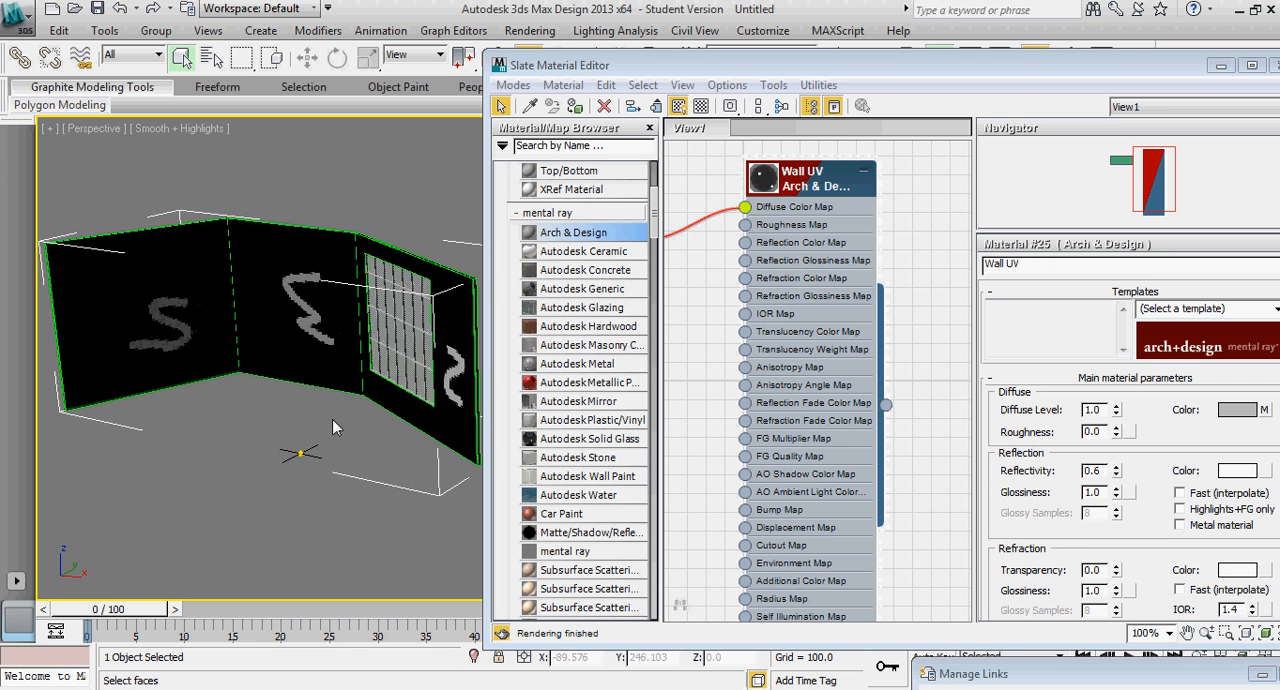
mouse_move(335, 457)
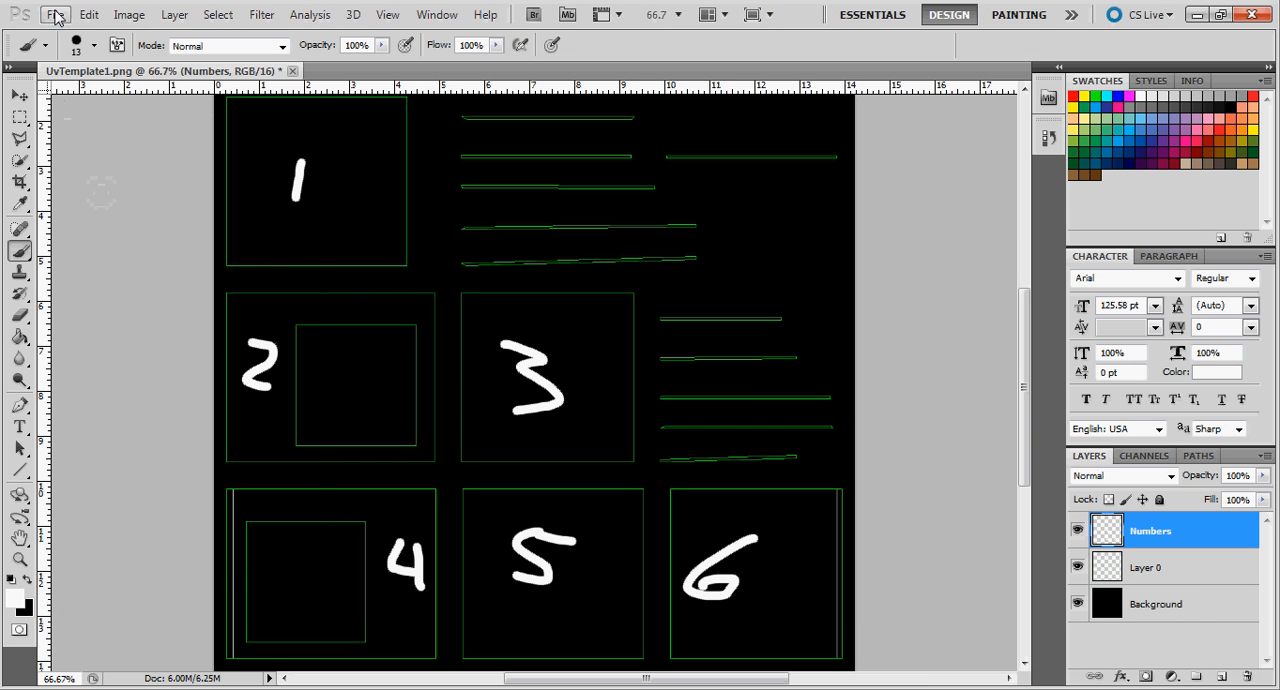
Open the brick-wall UV image in Photoshop.
left_click(55, 14)
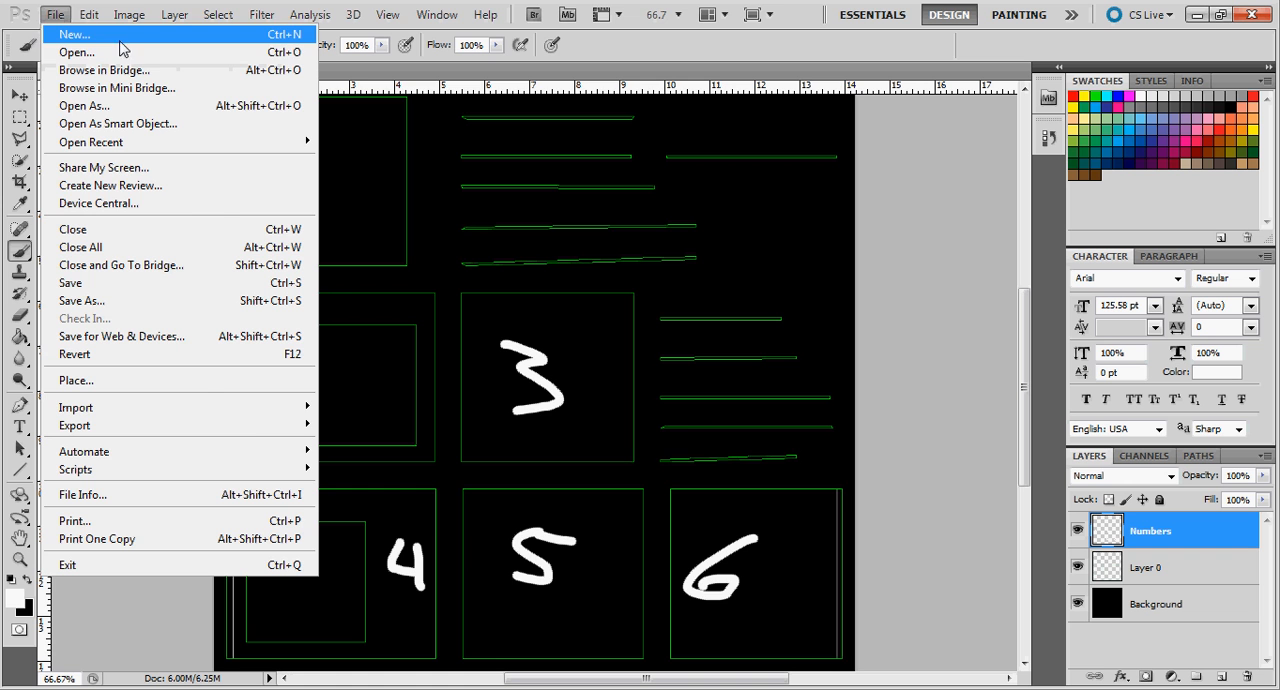
left_click(77, 52)
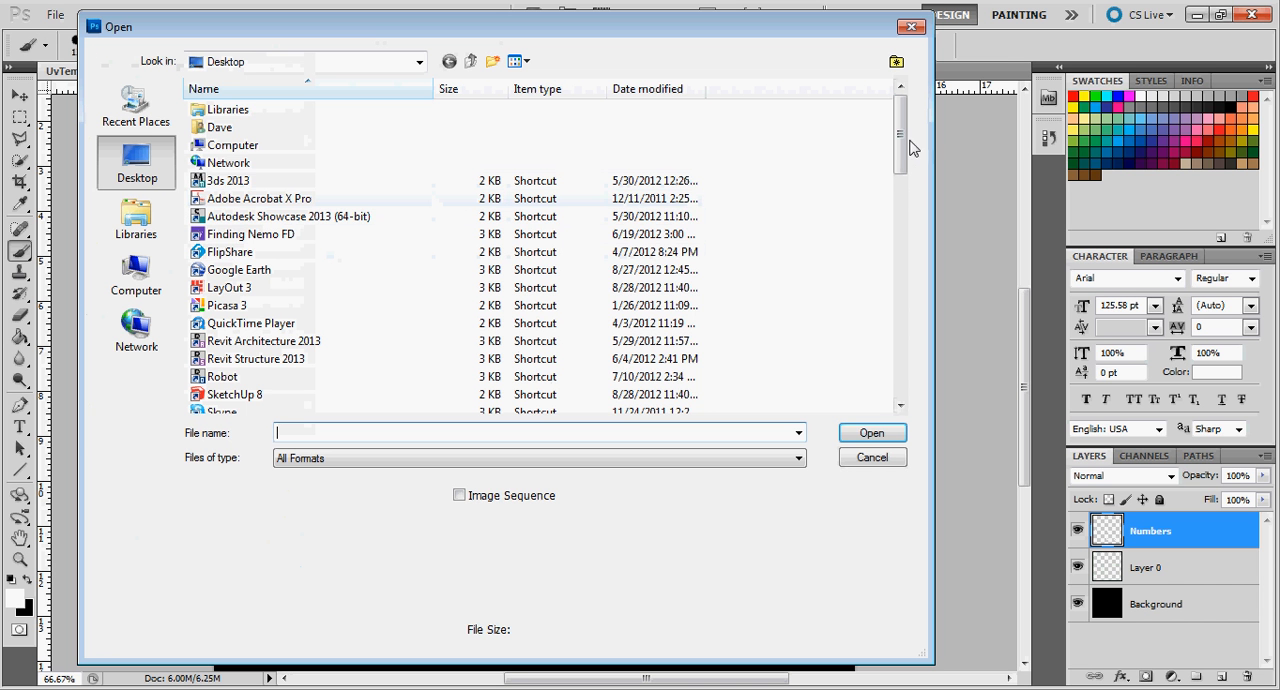
scroll("down", 3)
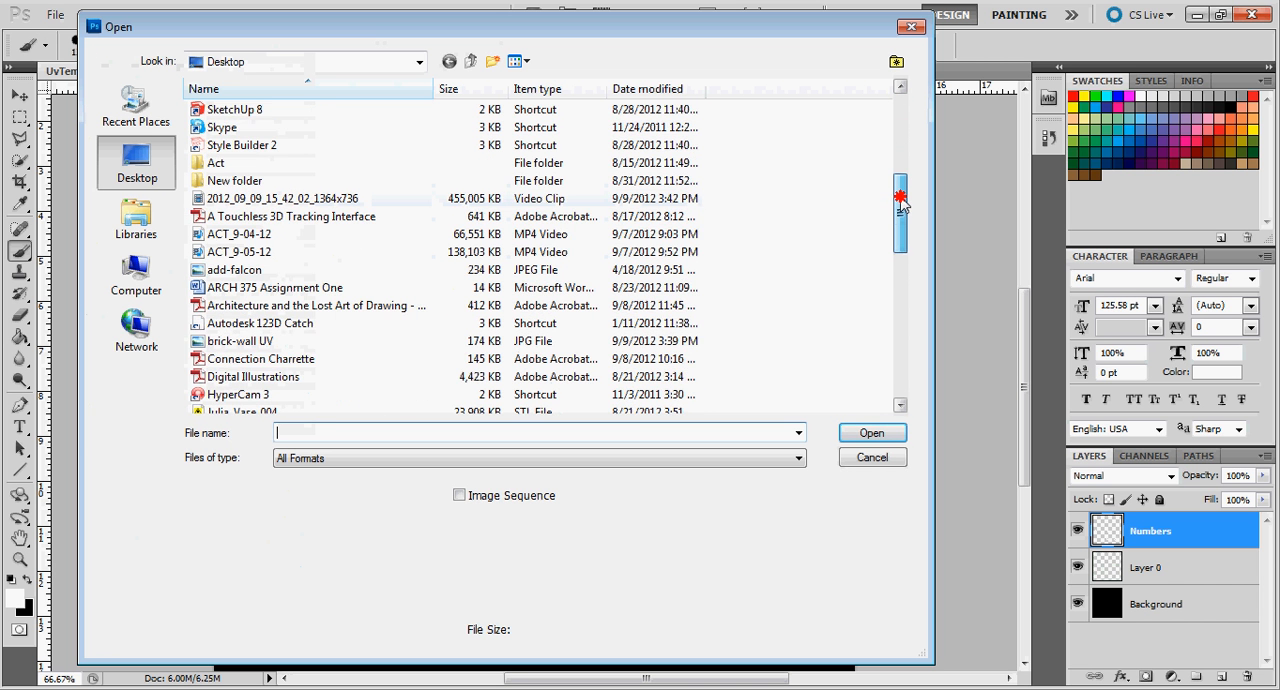
scroll("down", 3)
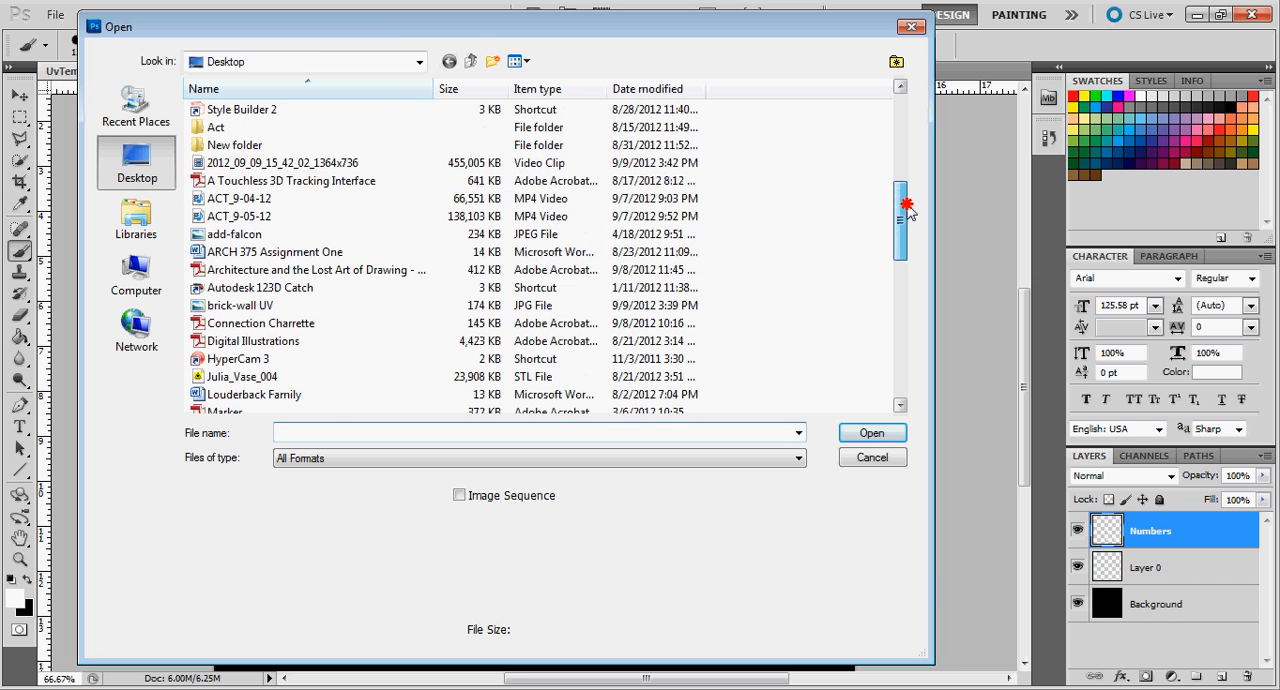
left_click(240, 305)
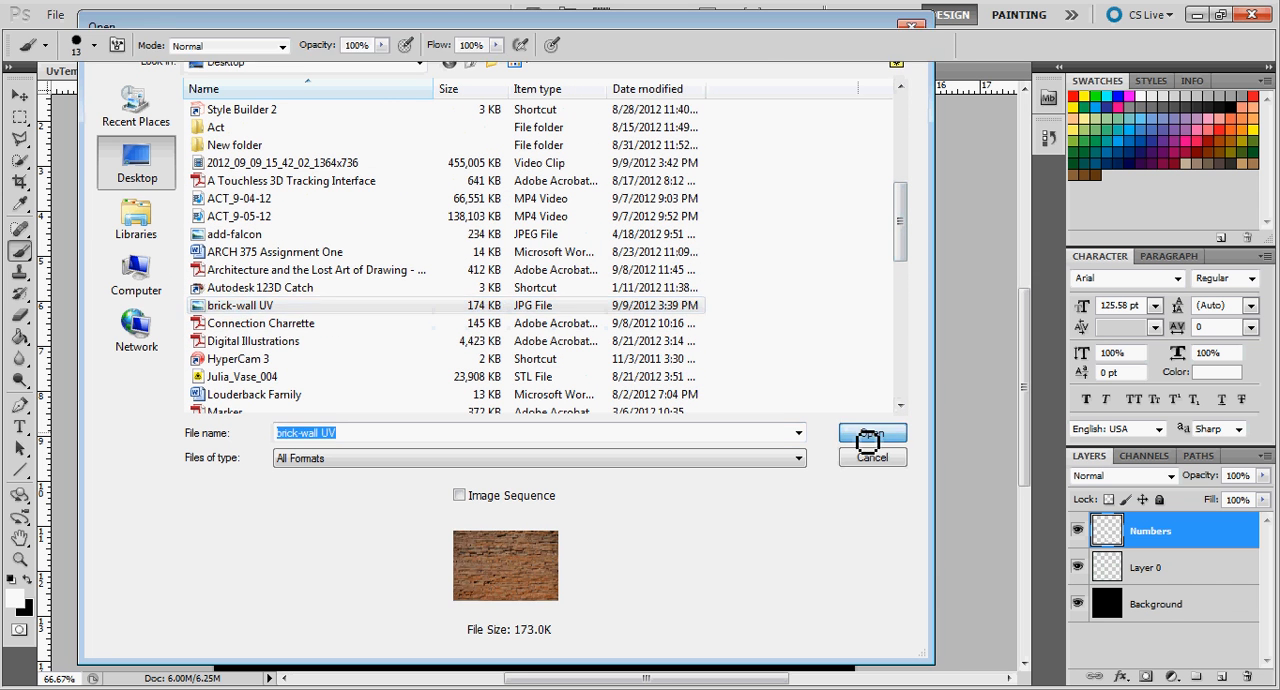
left_click(871, 440)
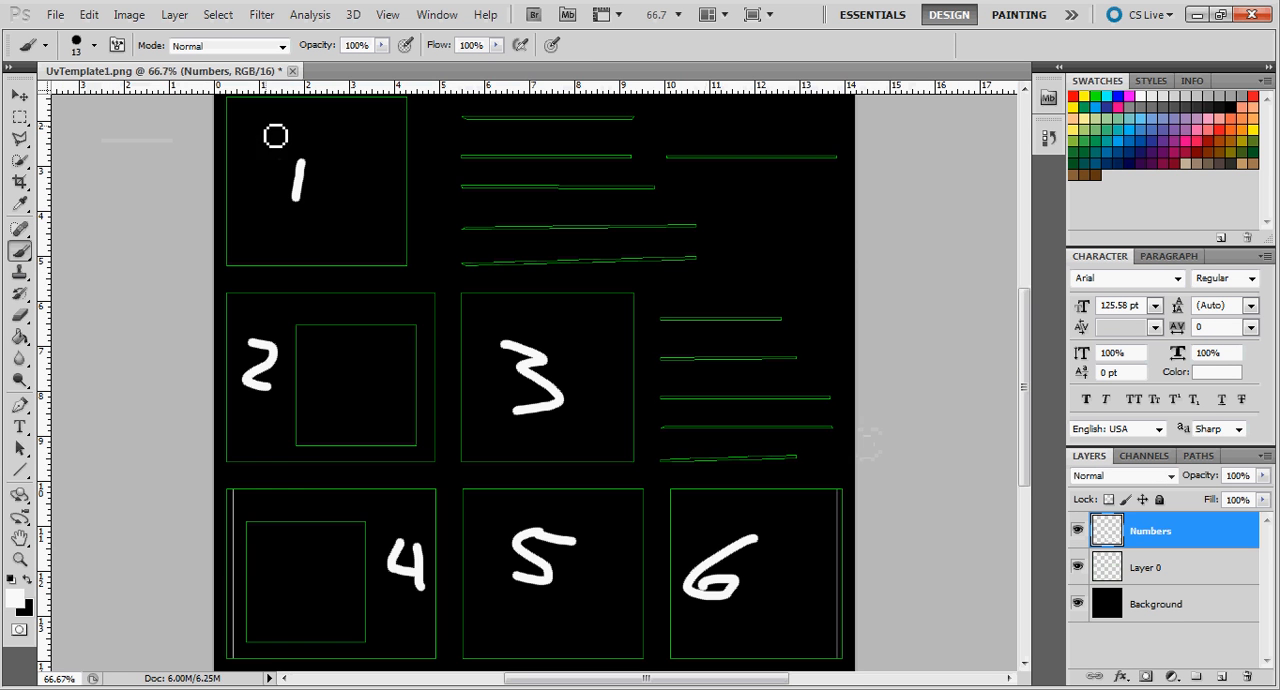
Browse to C: > my box > Acme Brick and pick the old_chicago brick texture.
left_click(54, 14)
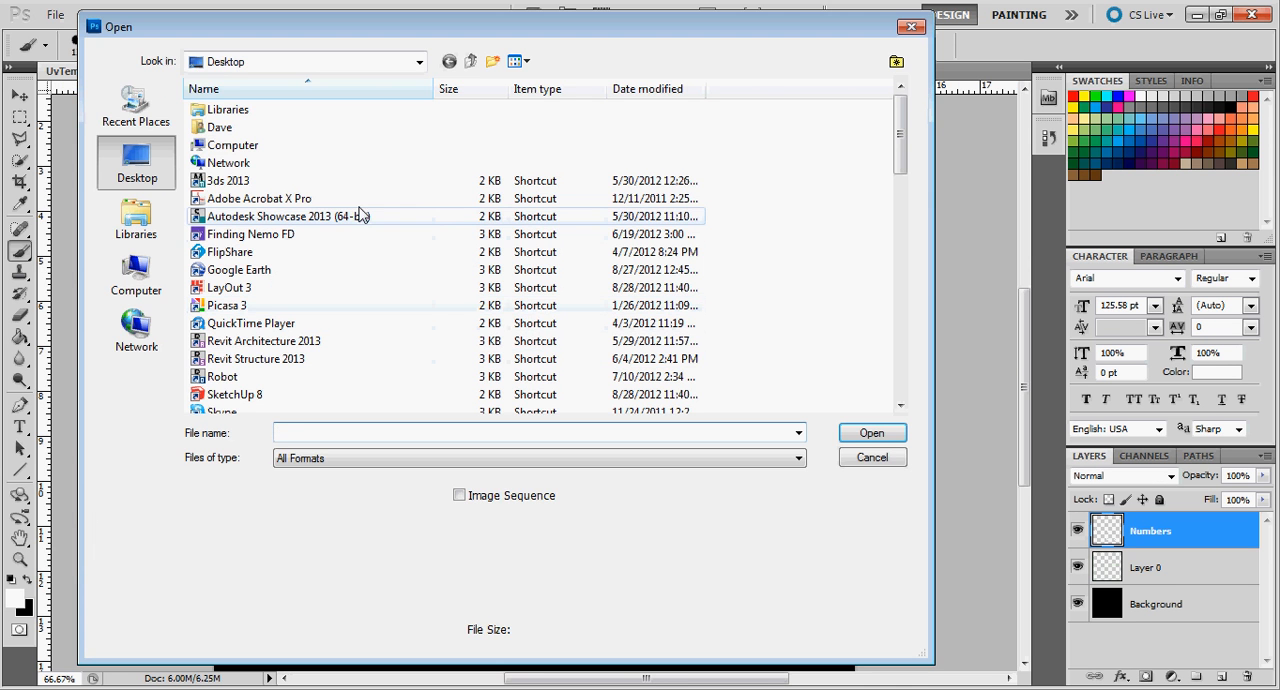
left_click(136, 275)
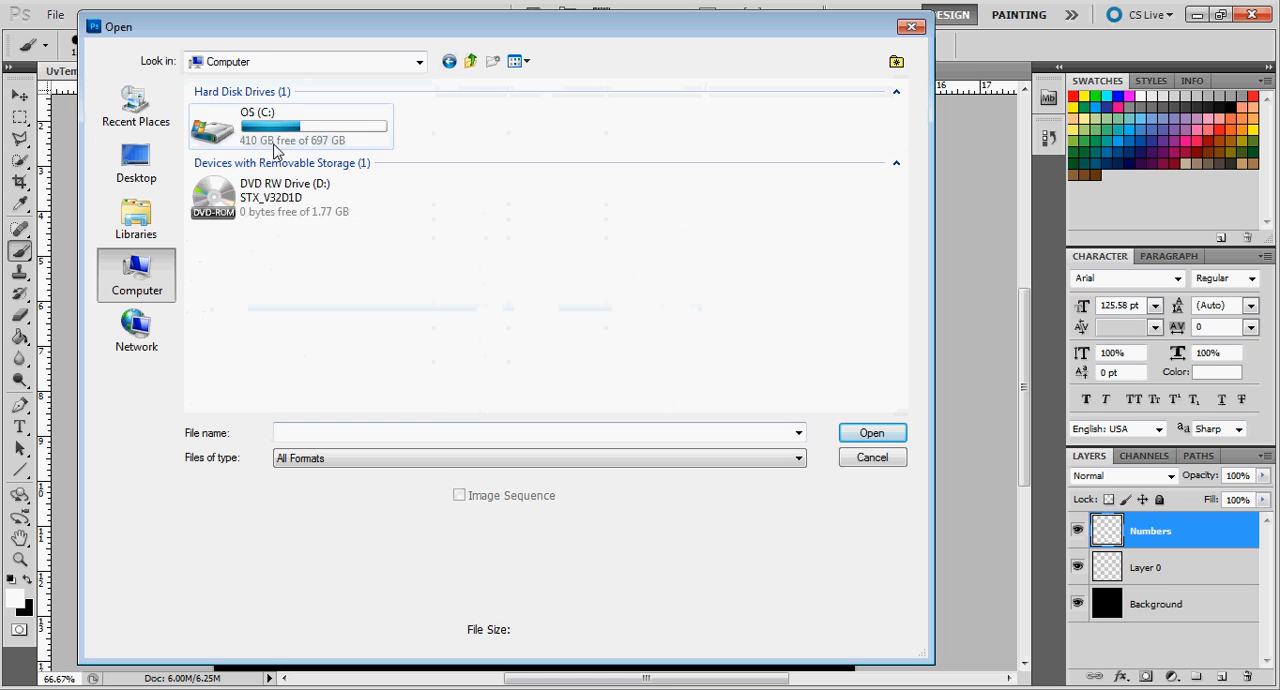
double_click(290, 125)
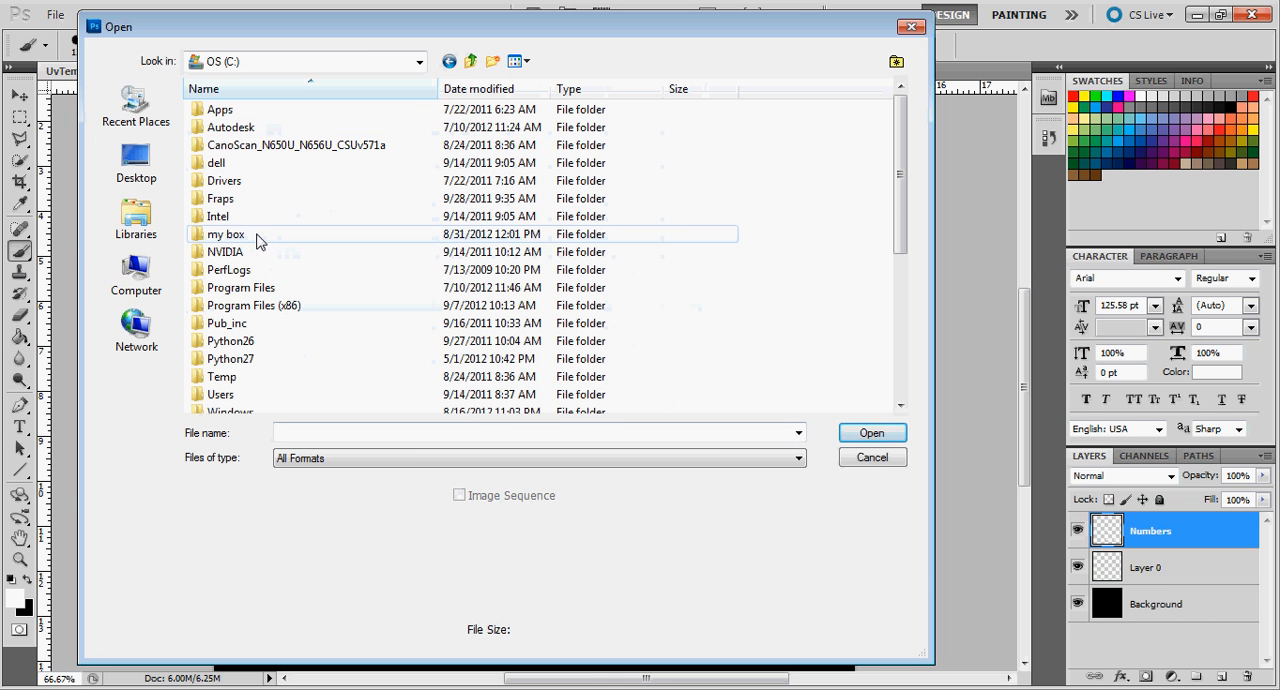
double_click(225, 233)
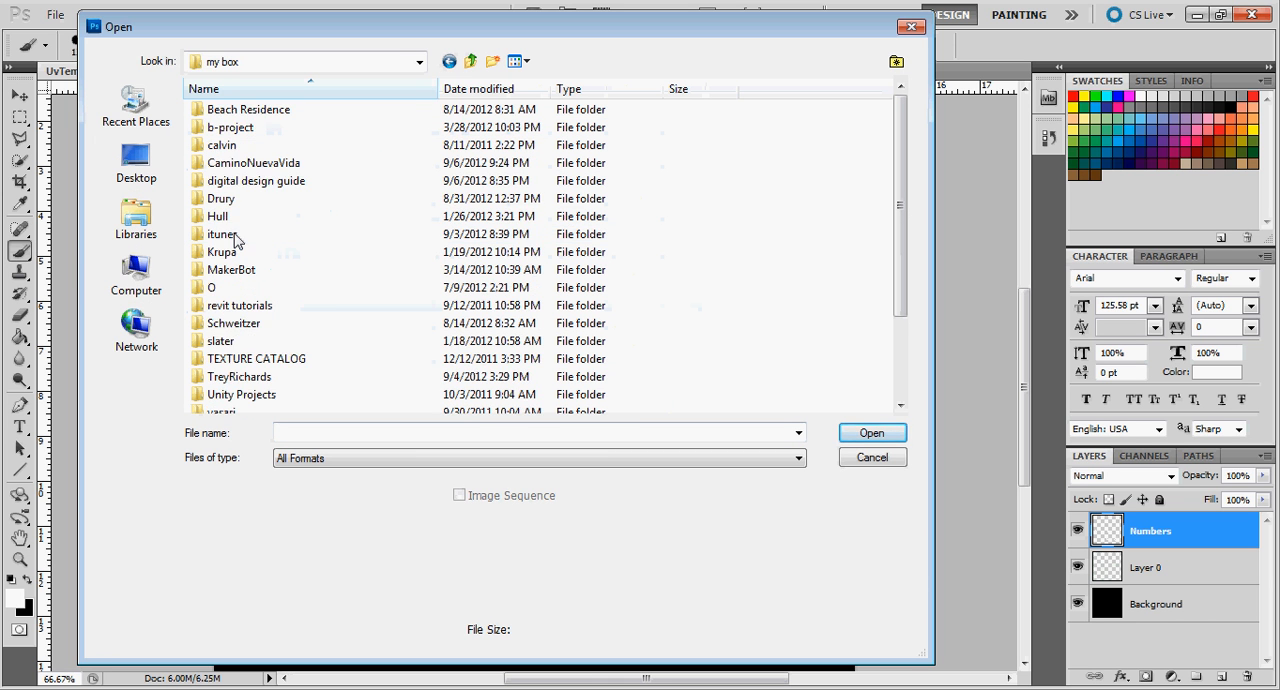
scroll("down", 3)
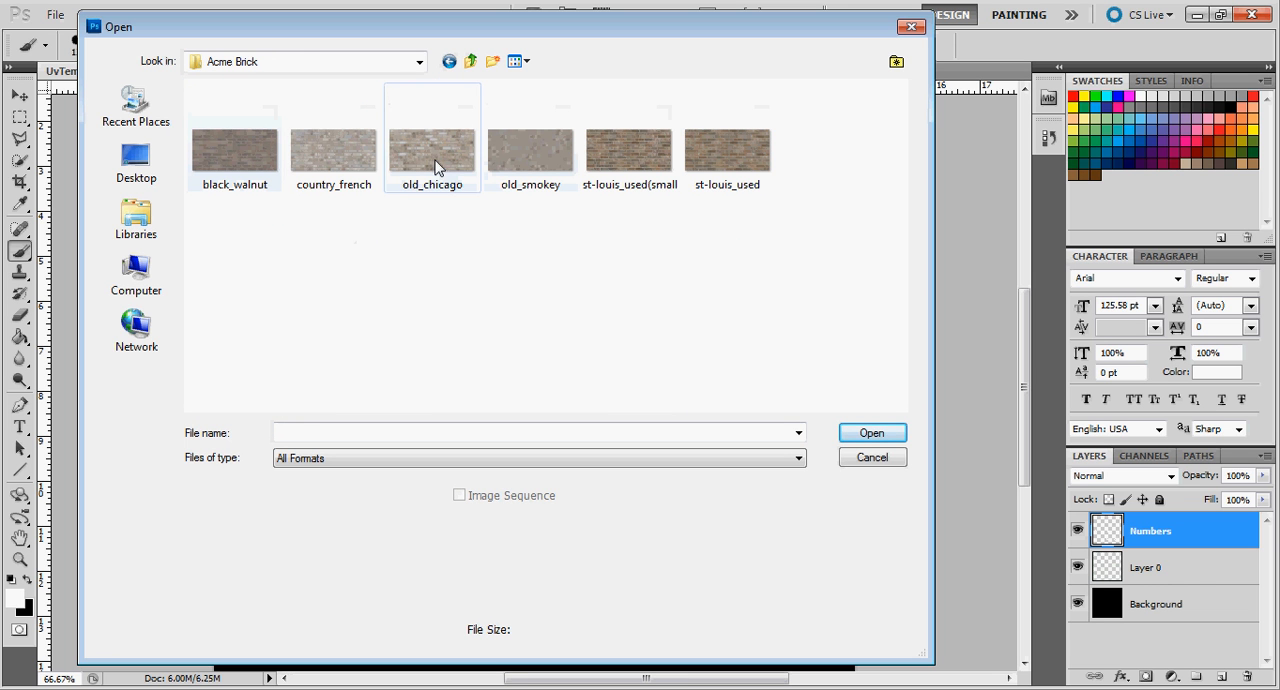
left_click(871, 457)
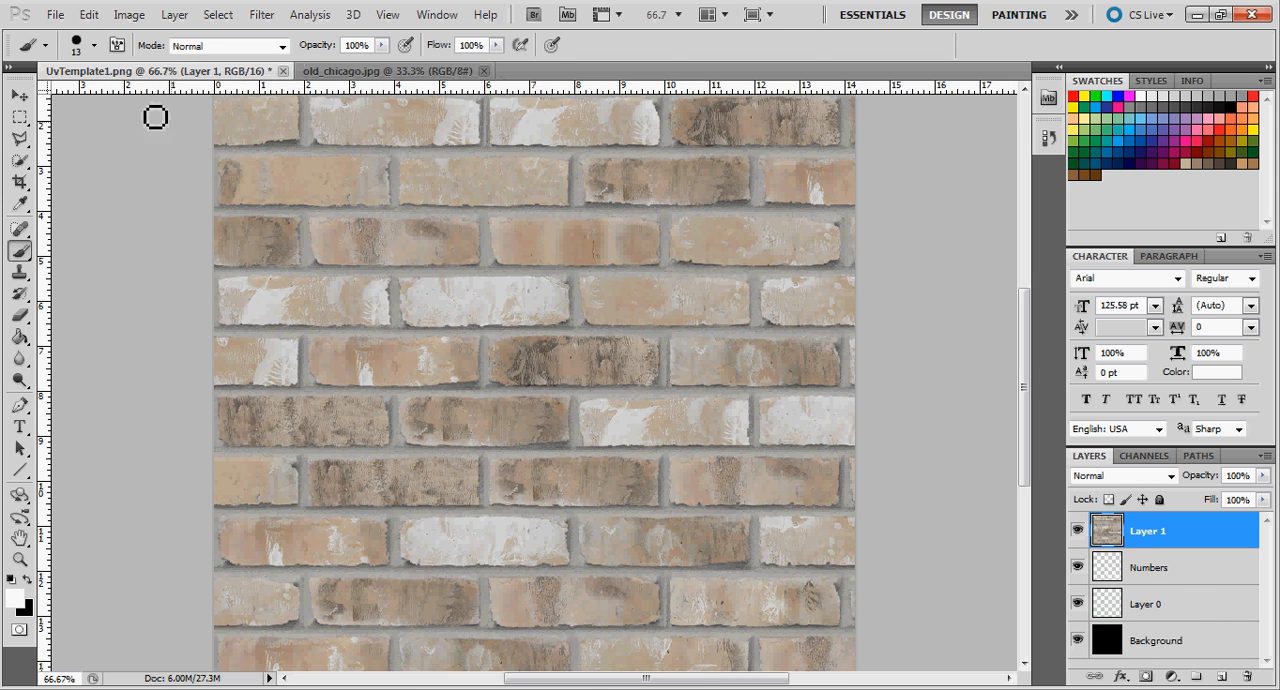
mouse_move(1165, 635)
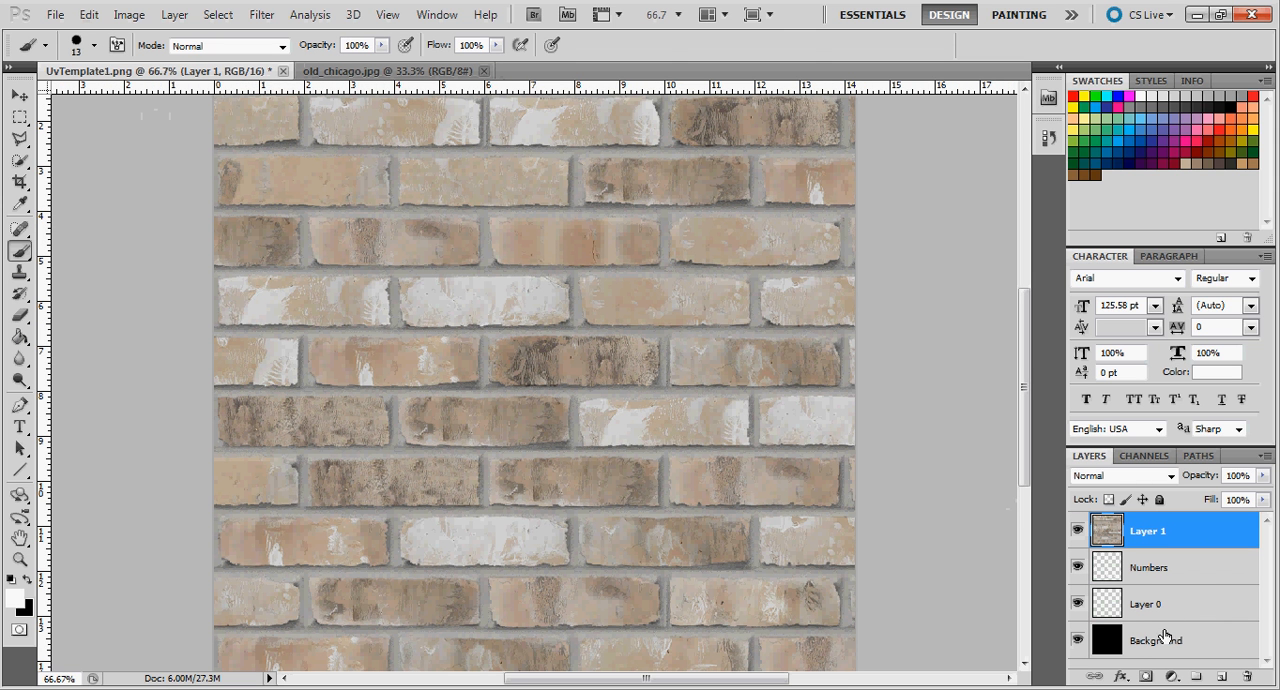
Zoom out and scale Layer 1's brick texture down to a small corner patch.
left_click(128, 14)
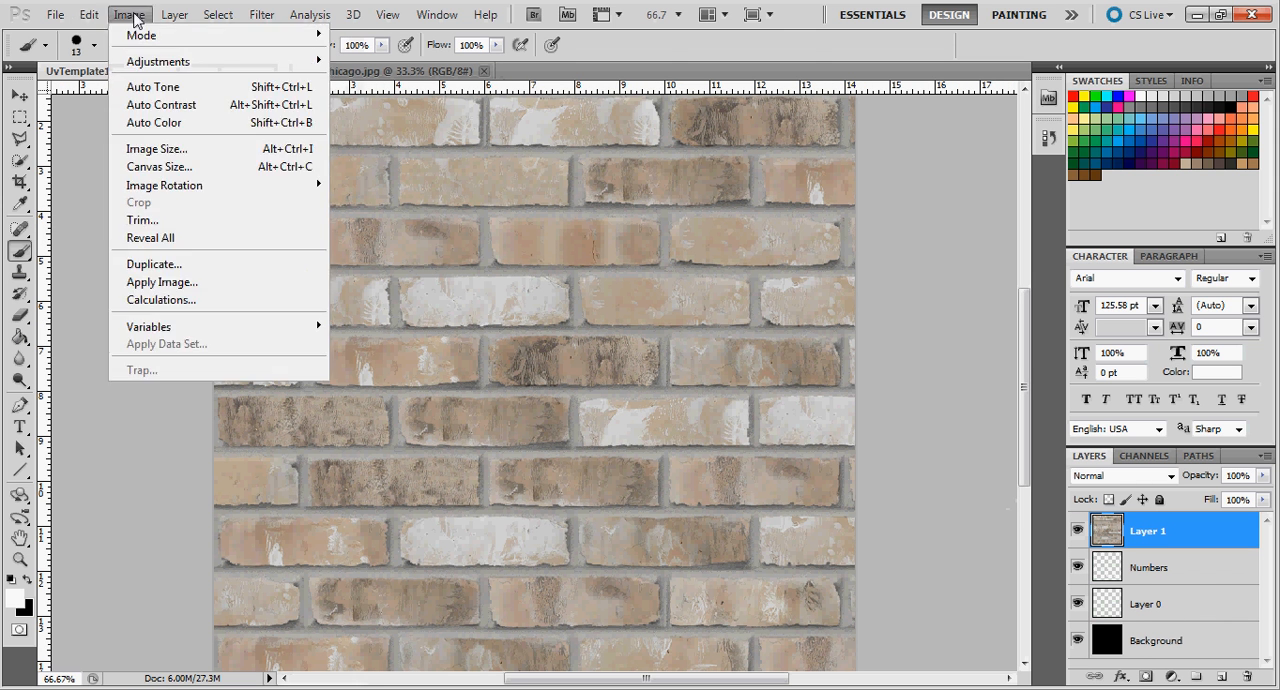
mouse_move(150, 237)
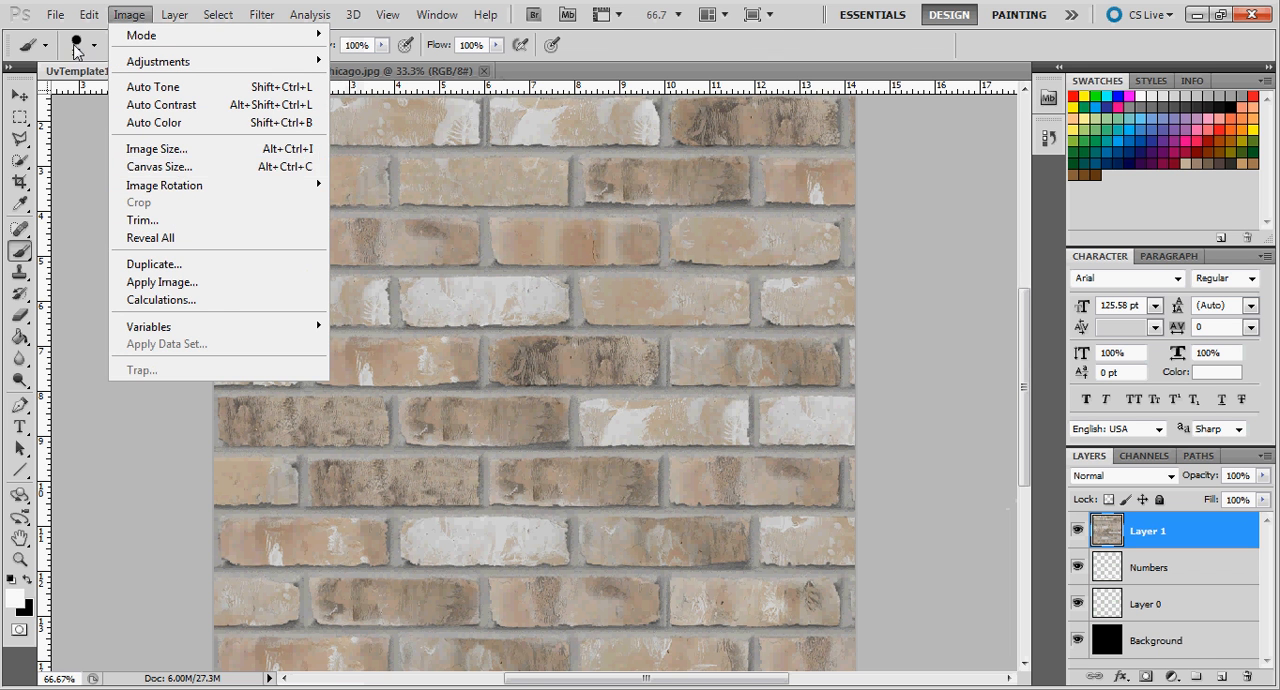
left_click(89, 14)
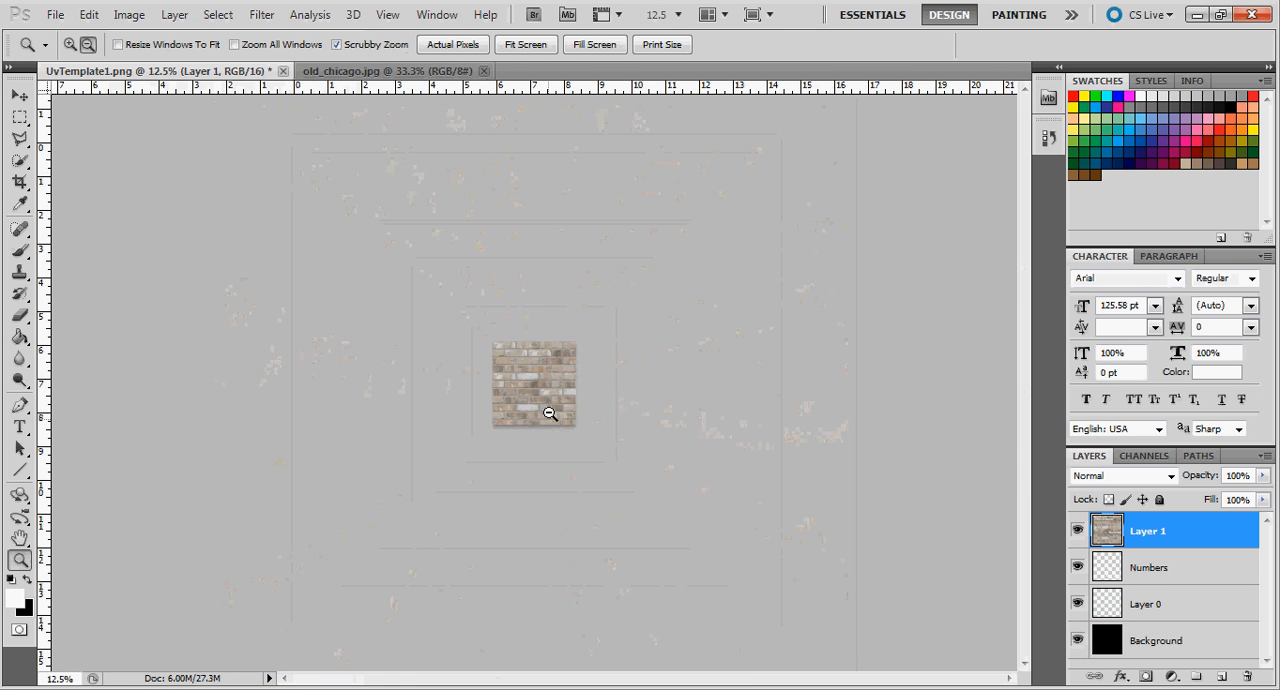
left_click(89, 14)
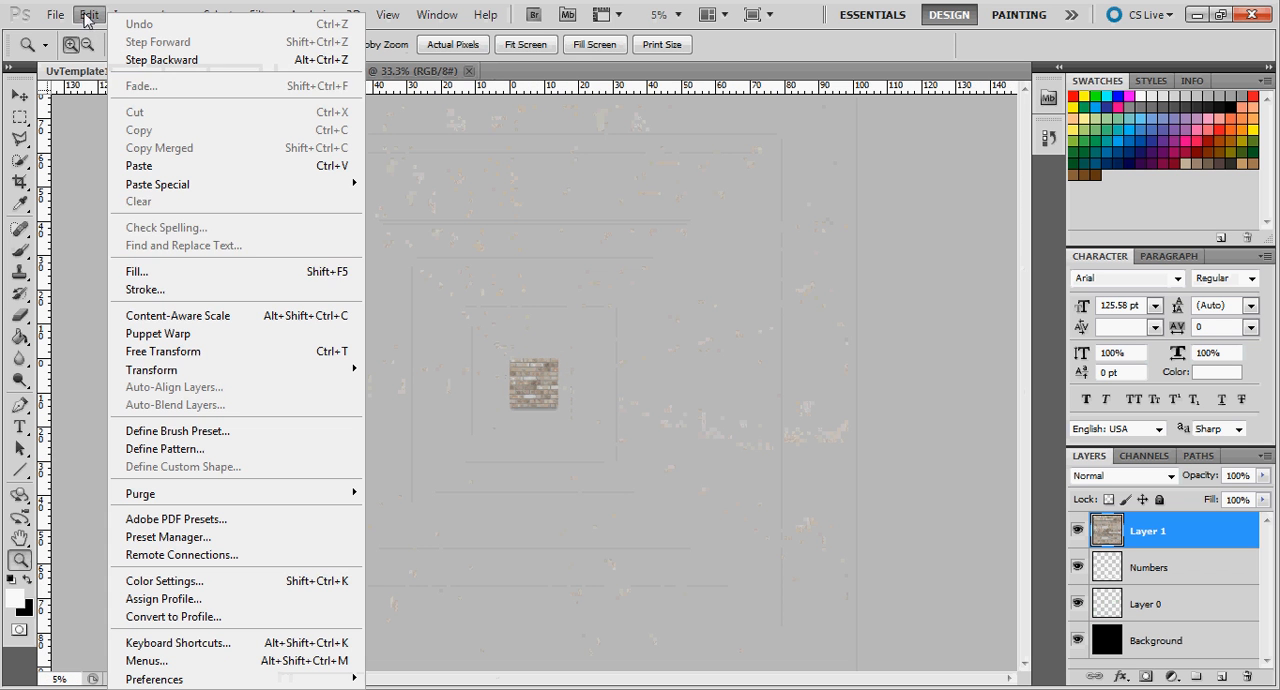
mouse_move(177, 430)
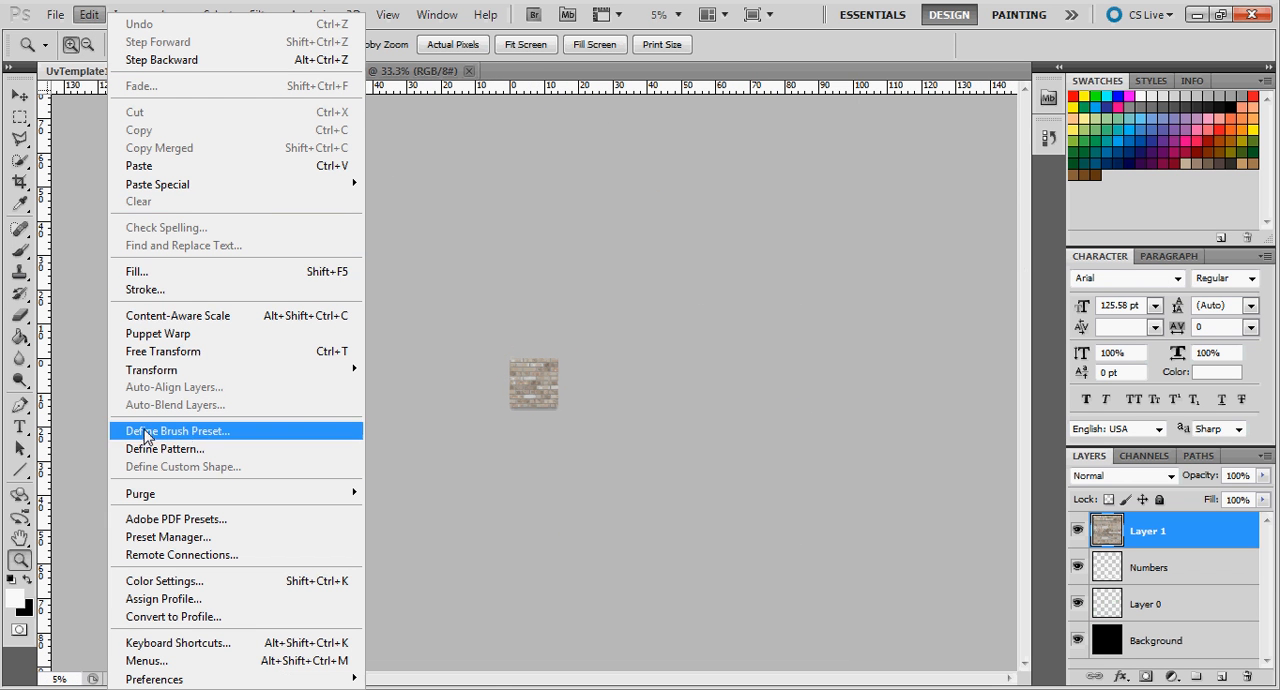
mouse_move(200, 382)
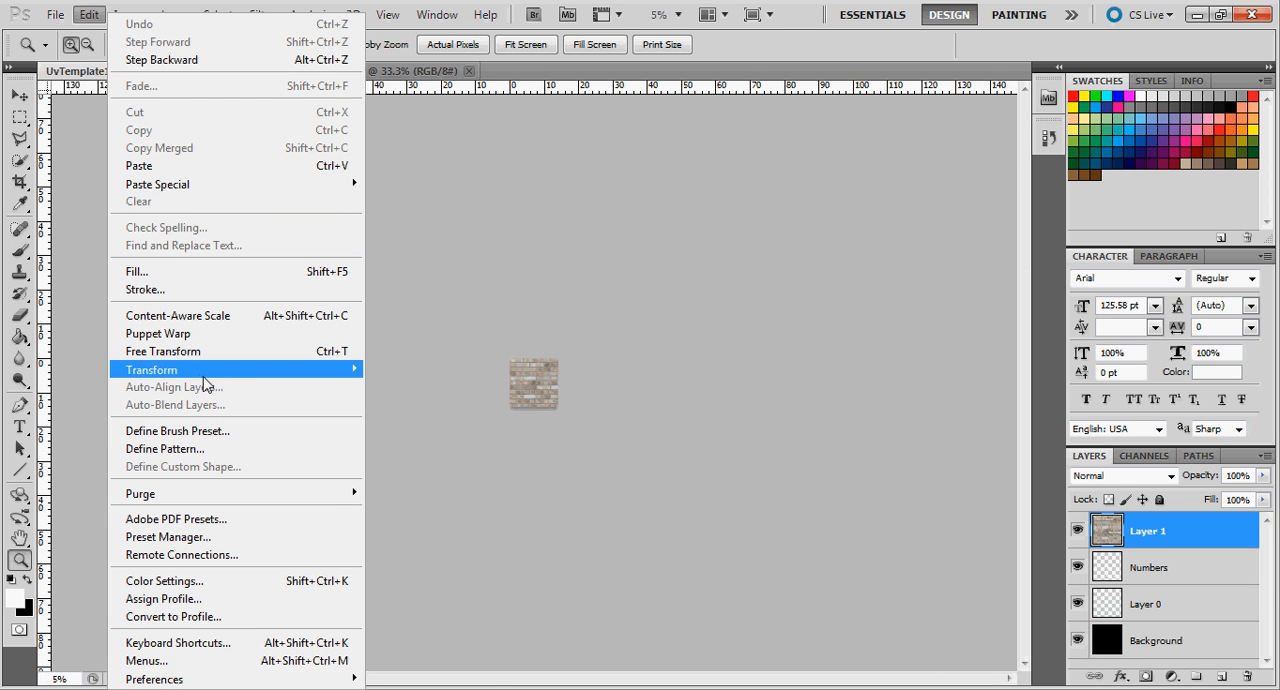
left_click(162, 351)
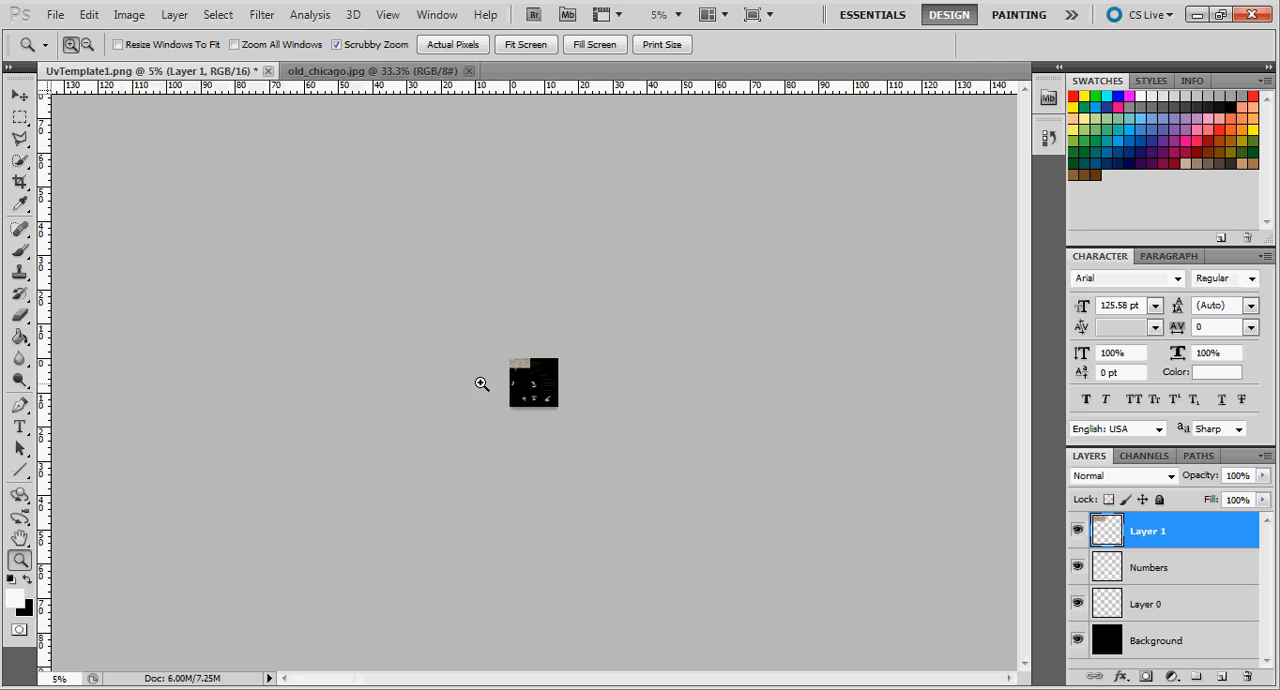
Zoom into the UV template and drag the brick patch into the bottom row.
left_click(481, 383)
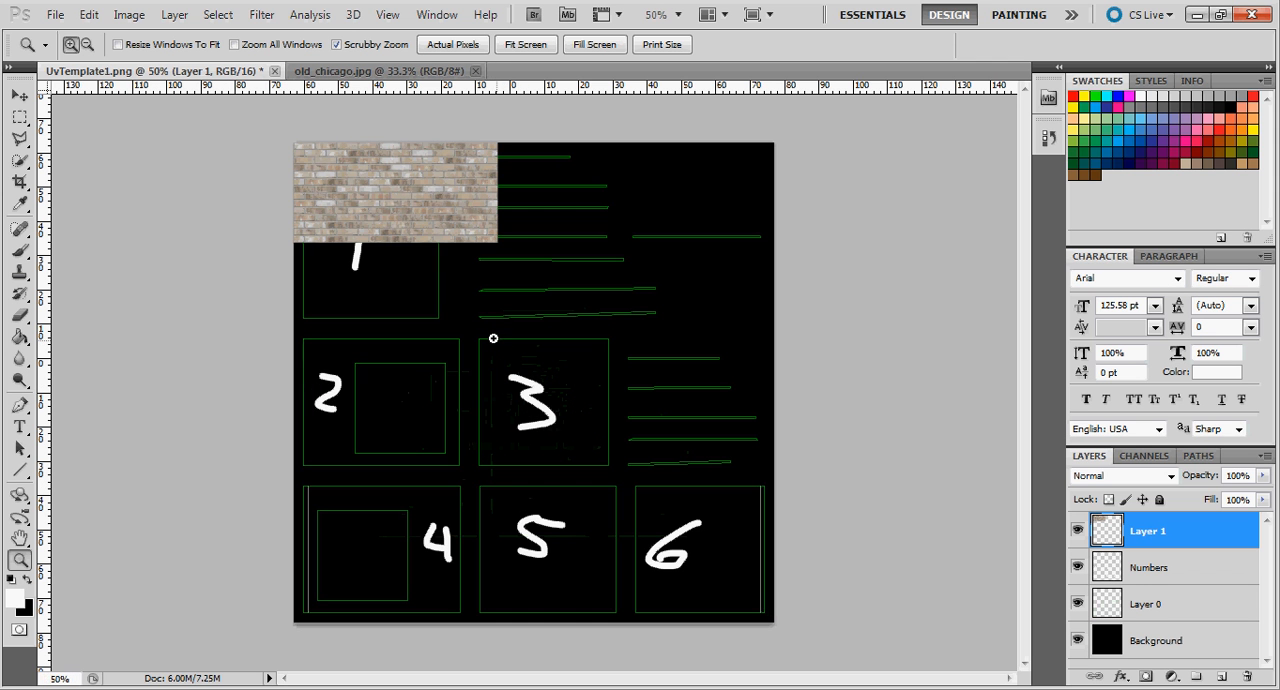
left_click_drag(395, 192, 483, 400)
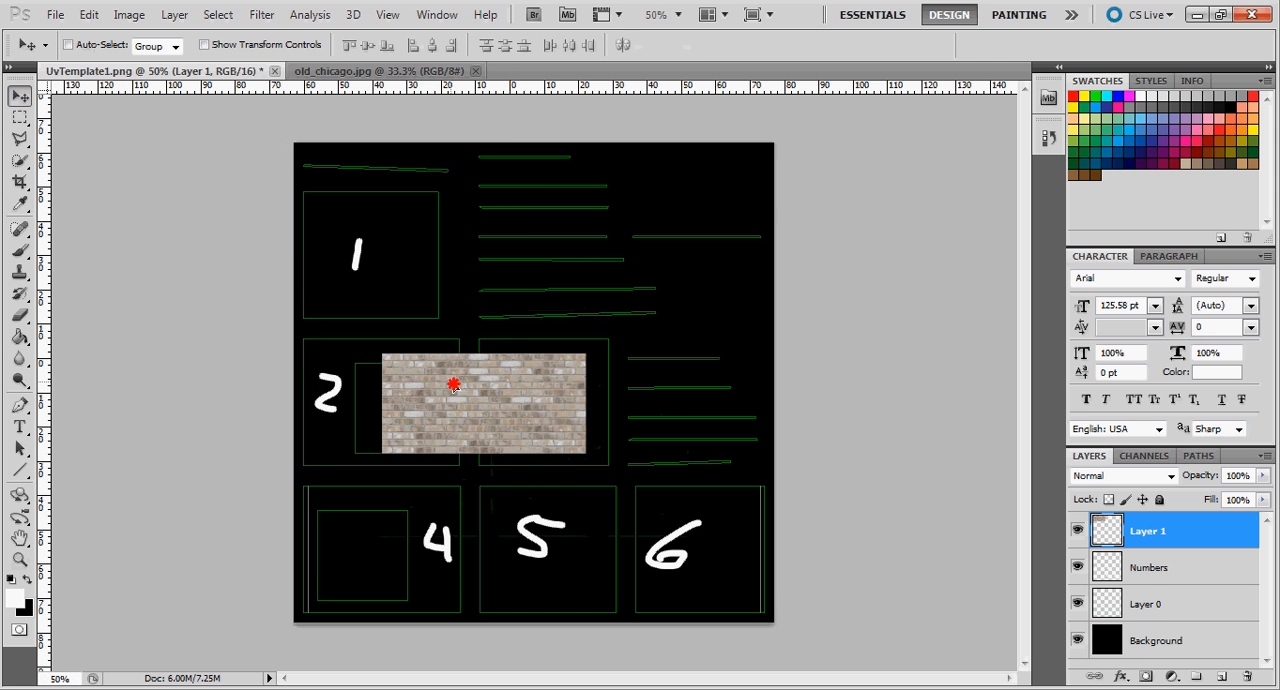
left_click_drag(453, 385, 486, 516)
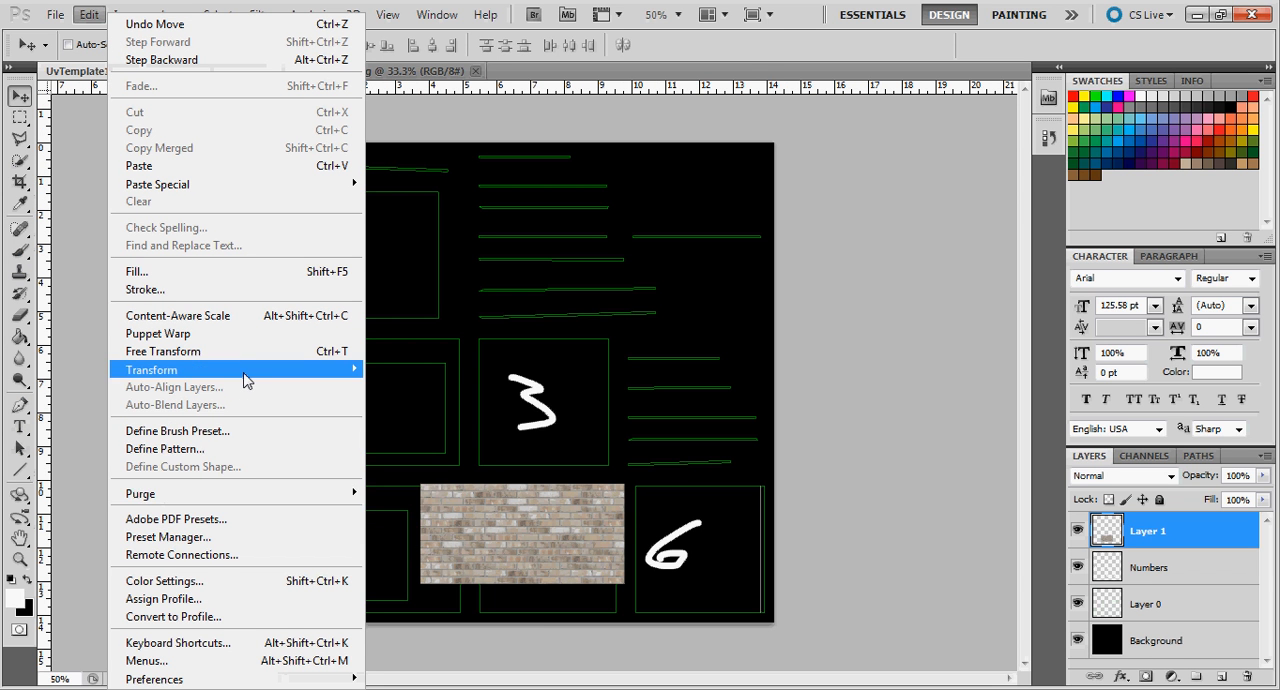
Free Transform the brick patch to fit the region, then add an empty Layer 2.
left_click(162, 351)
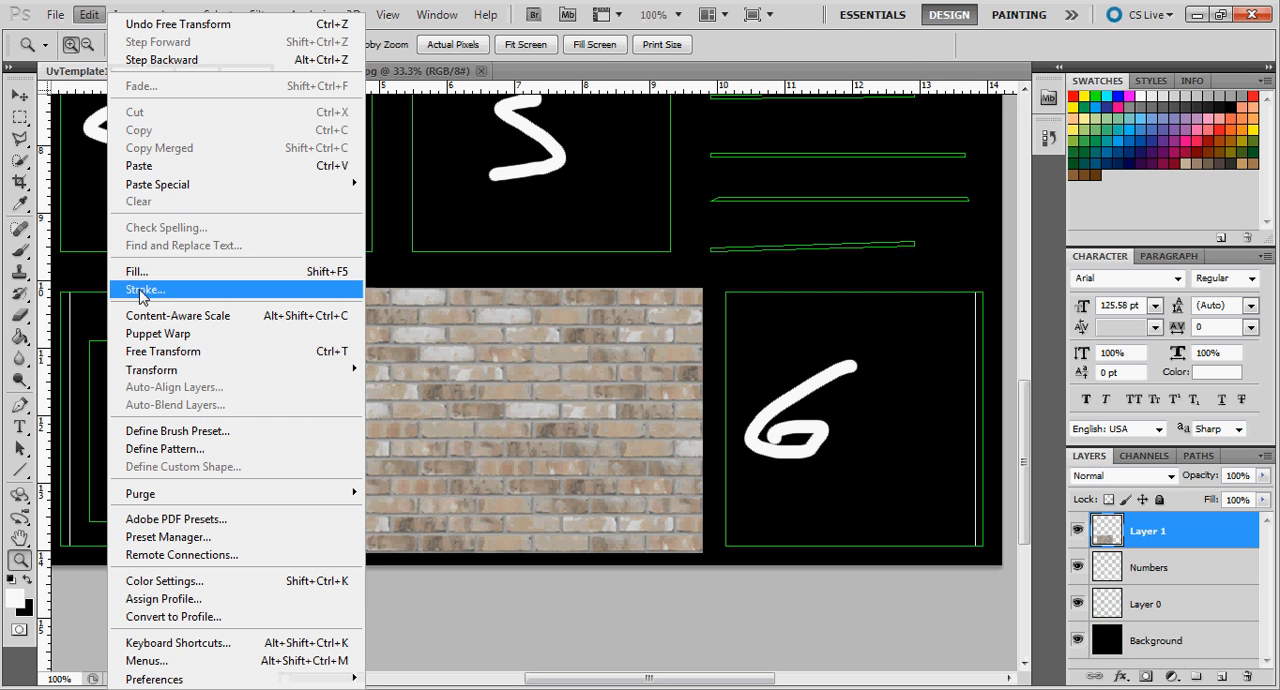
left_click(163, 351)
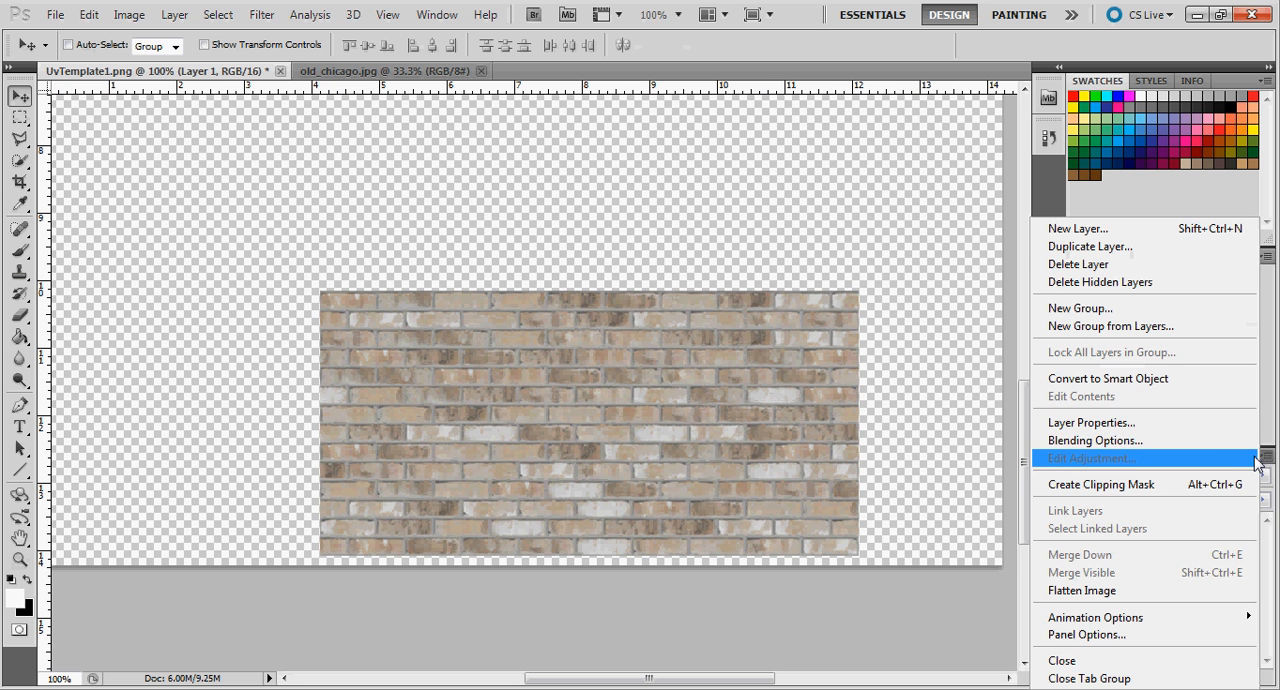
left_click(1077, 228)
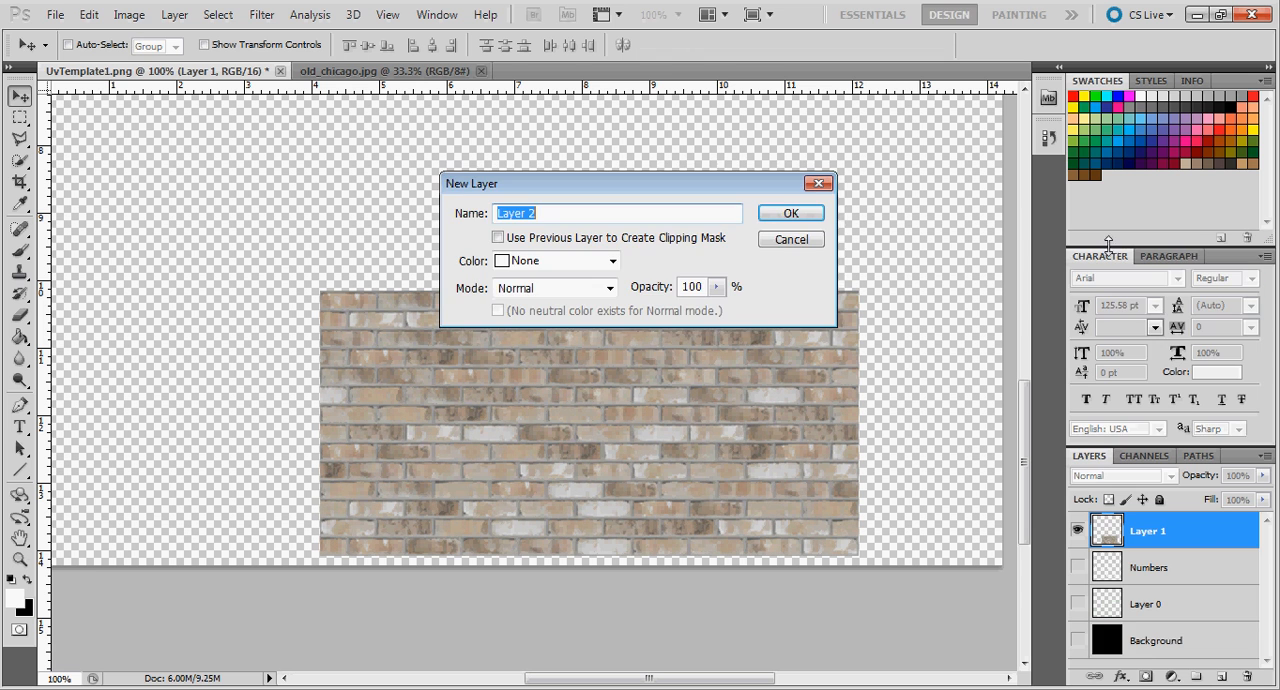
left_click(790, 212)
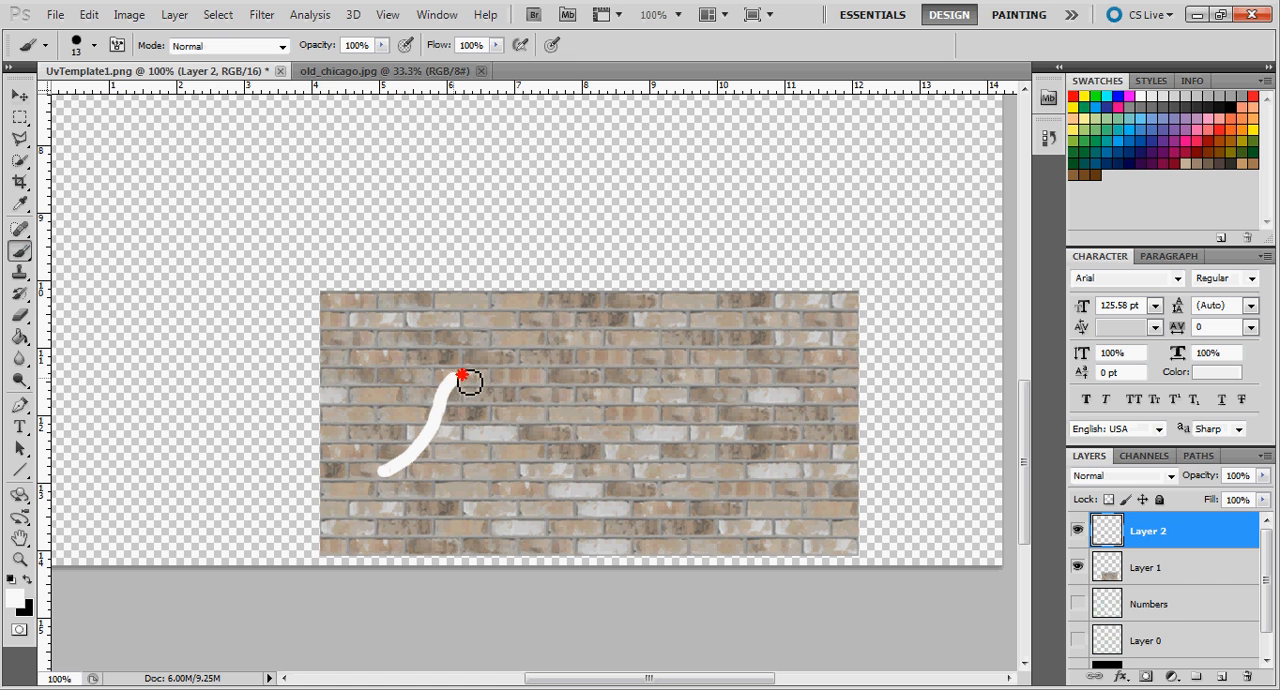
Brush two white graffiti strokes across the brick patch on Layer 2.
left_click_drag(450, 390, 590, 440)
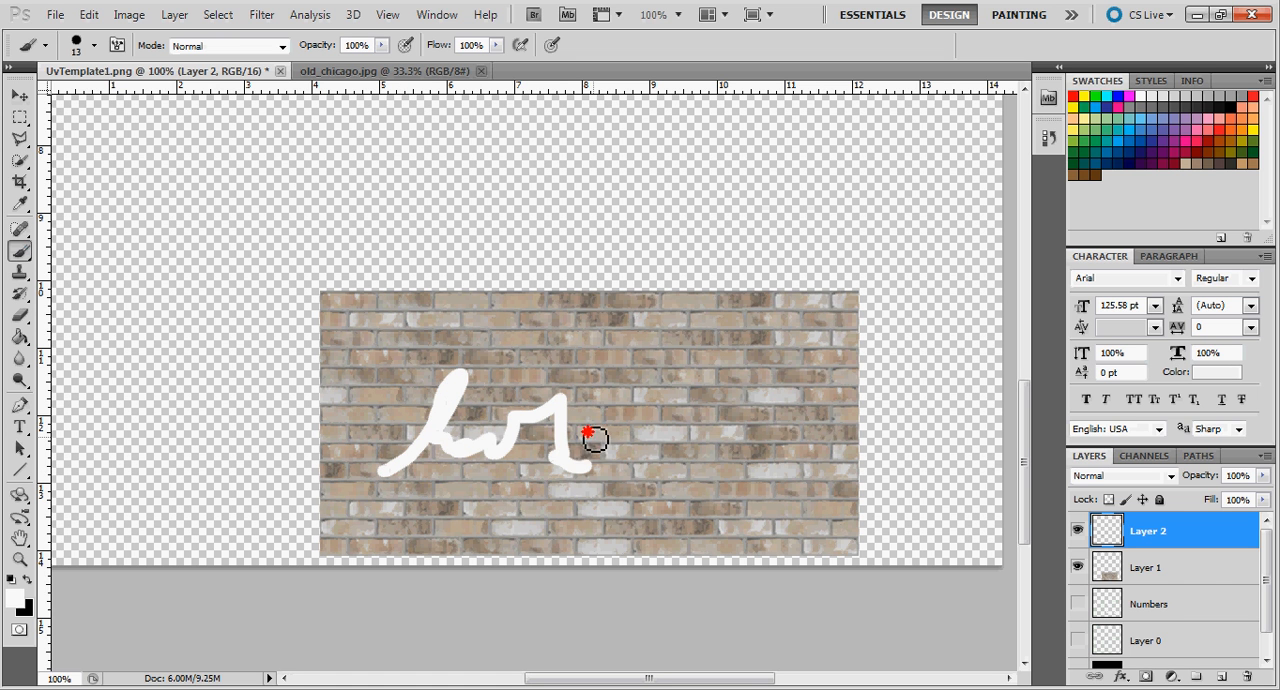
left_click_drag(590, 438, 805, 462)
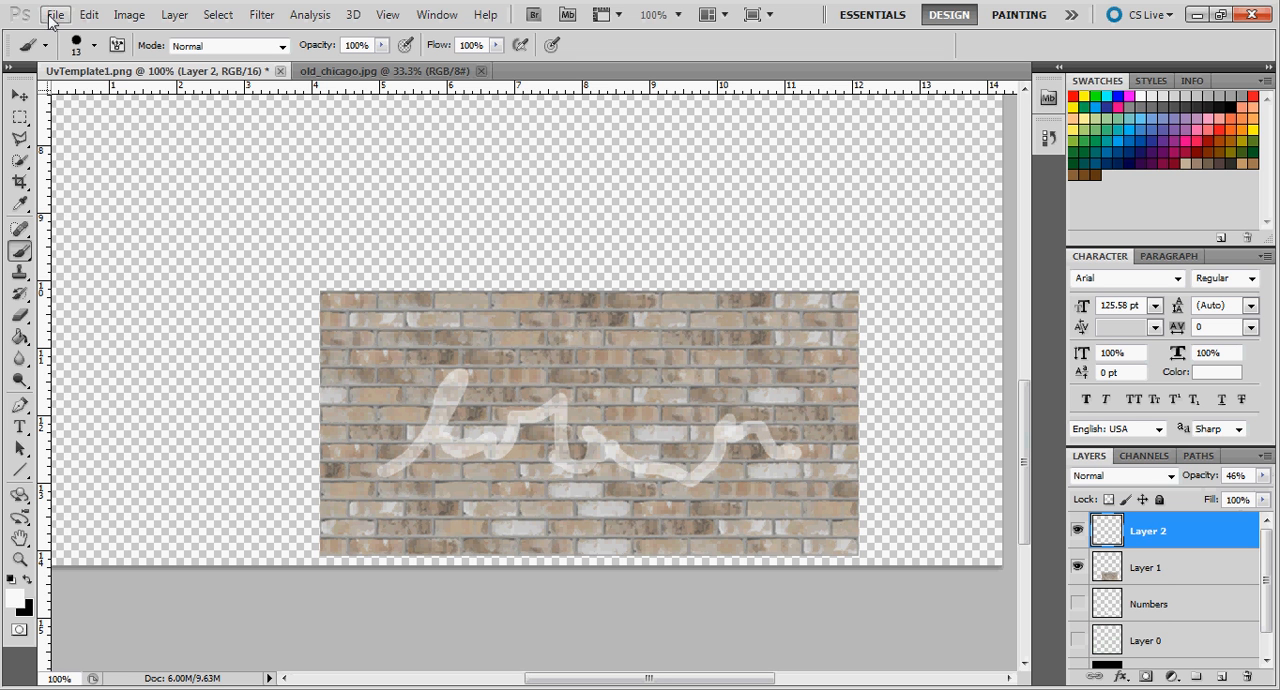
Save As JPEG over brick-wall UV on the Desktop, confirming the replace.
left_click(55, 14)
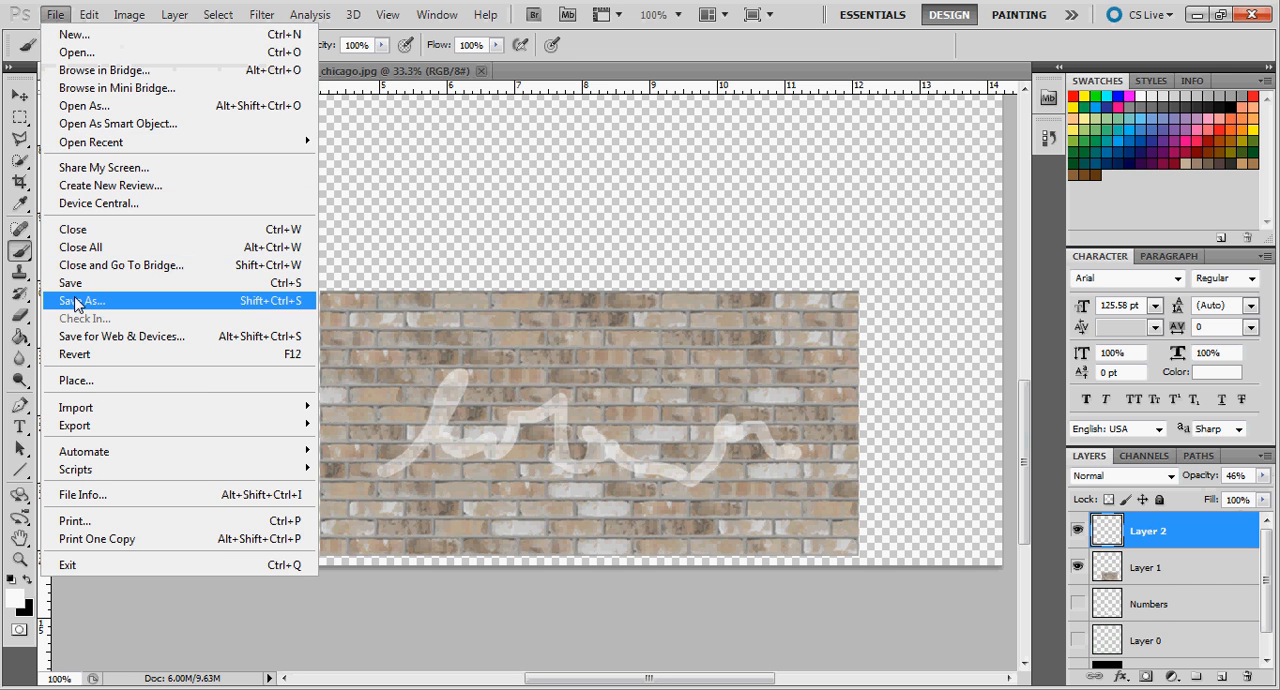
left_click(82, 300)
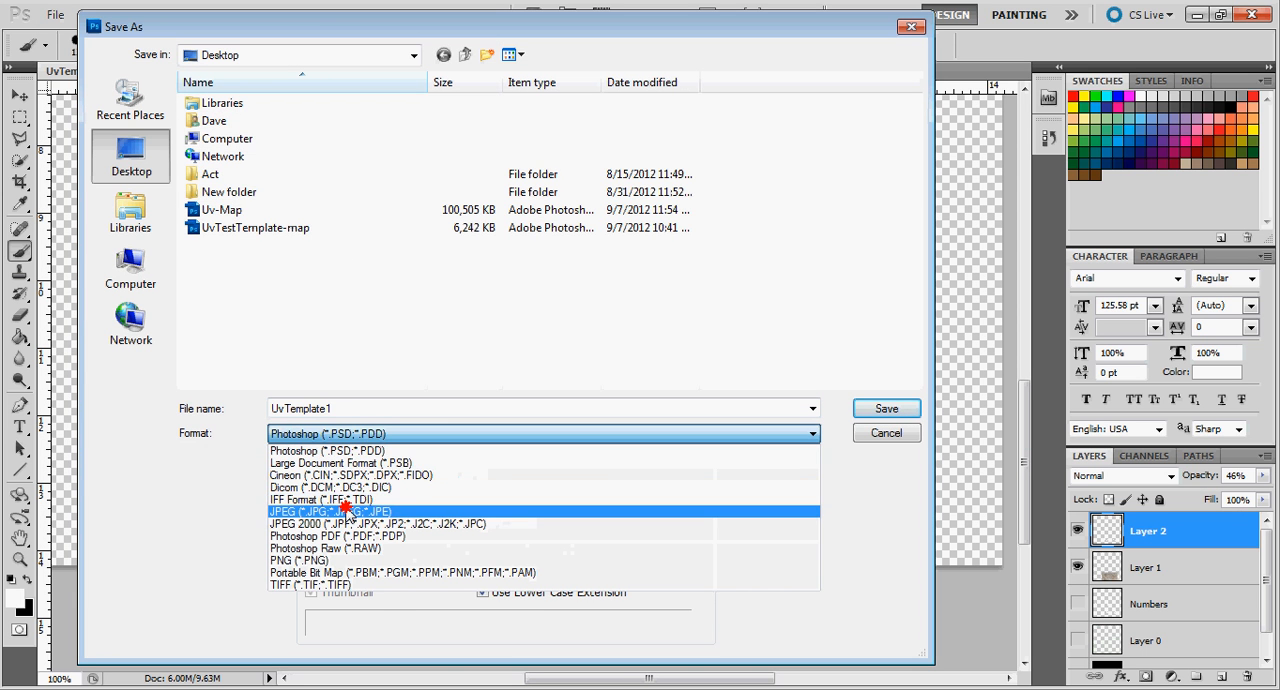
left_click(330, 511)
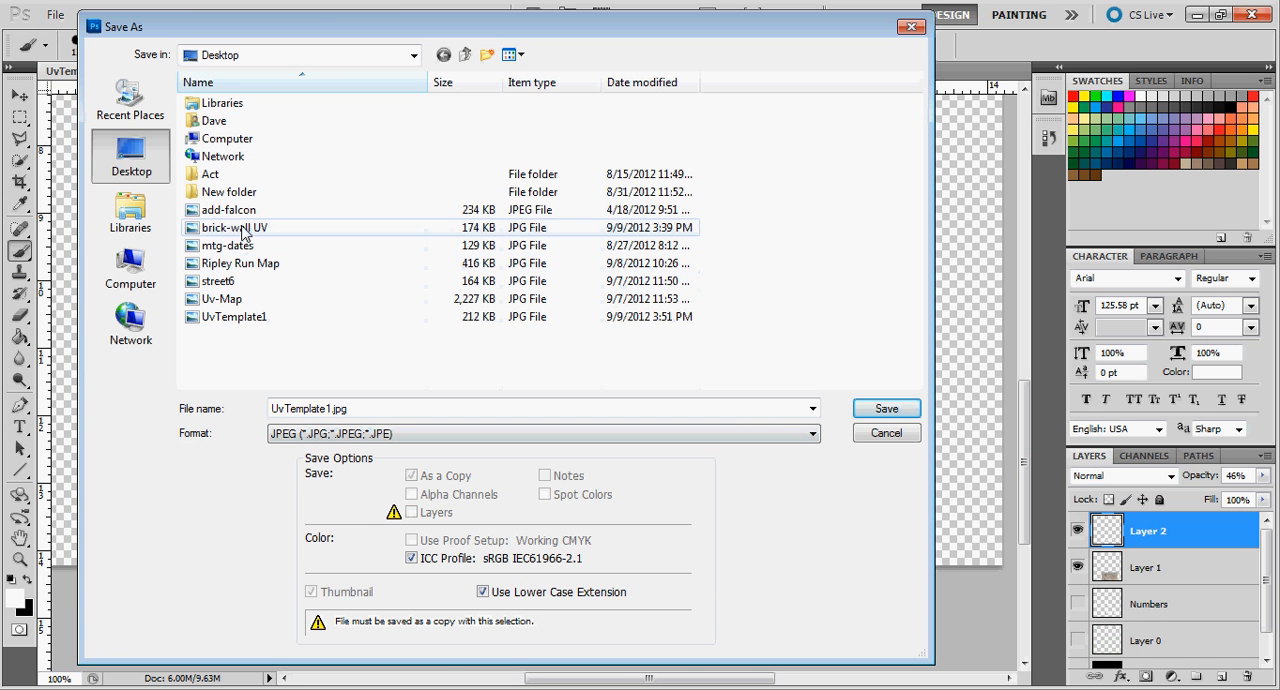
left_click(884, 408)
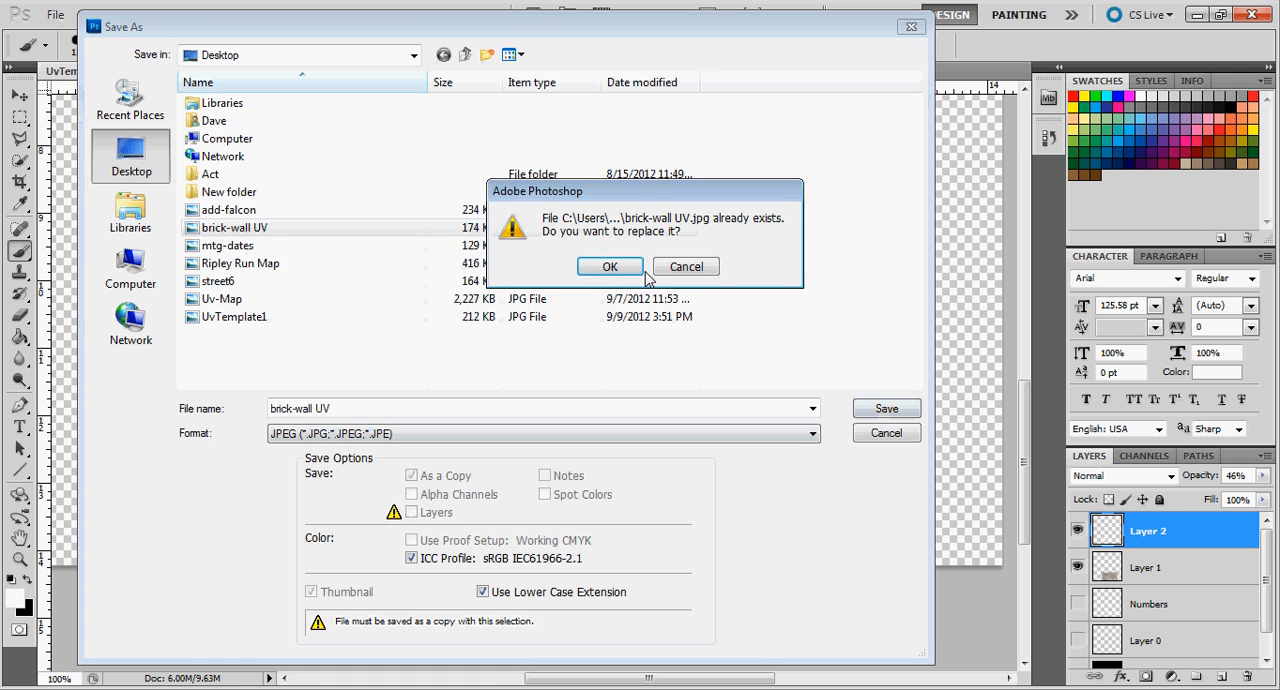
left_click(609, 266)
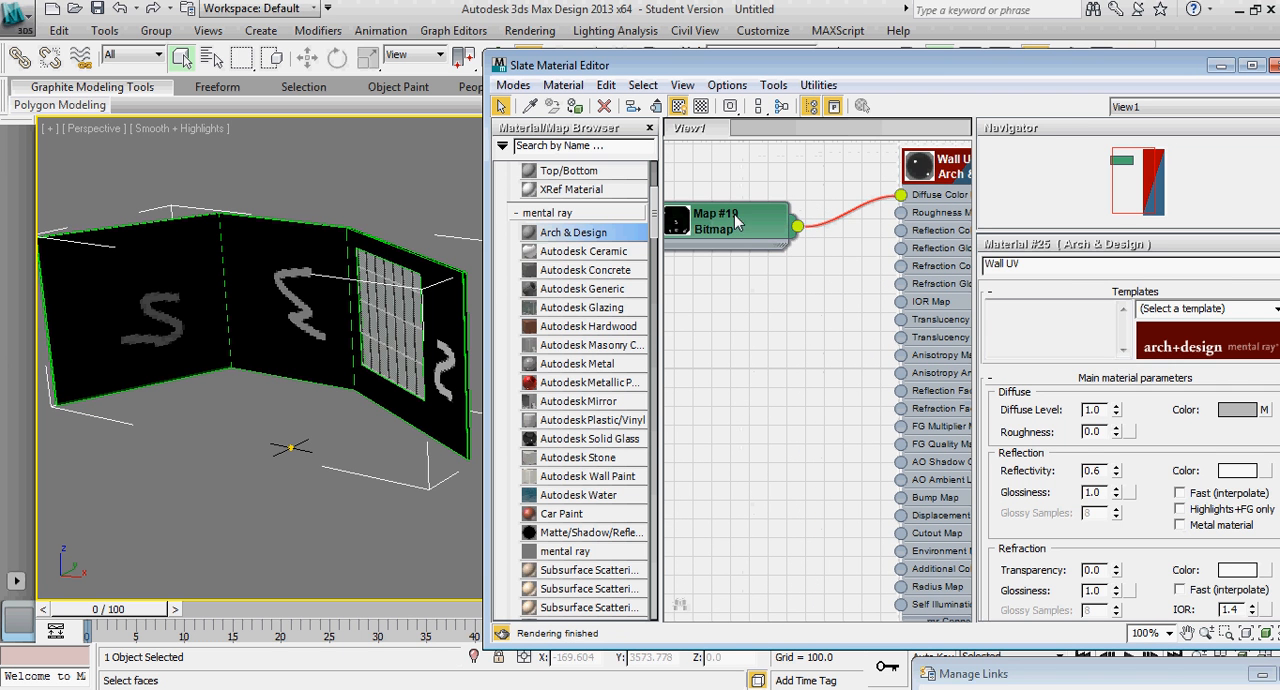
Browse to brick-wall UV on the Desktop and open it in the Bitmap node.
left_click(720, 222)
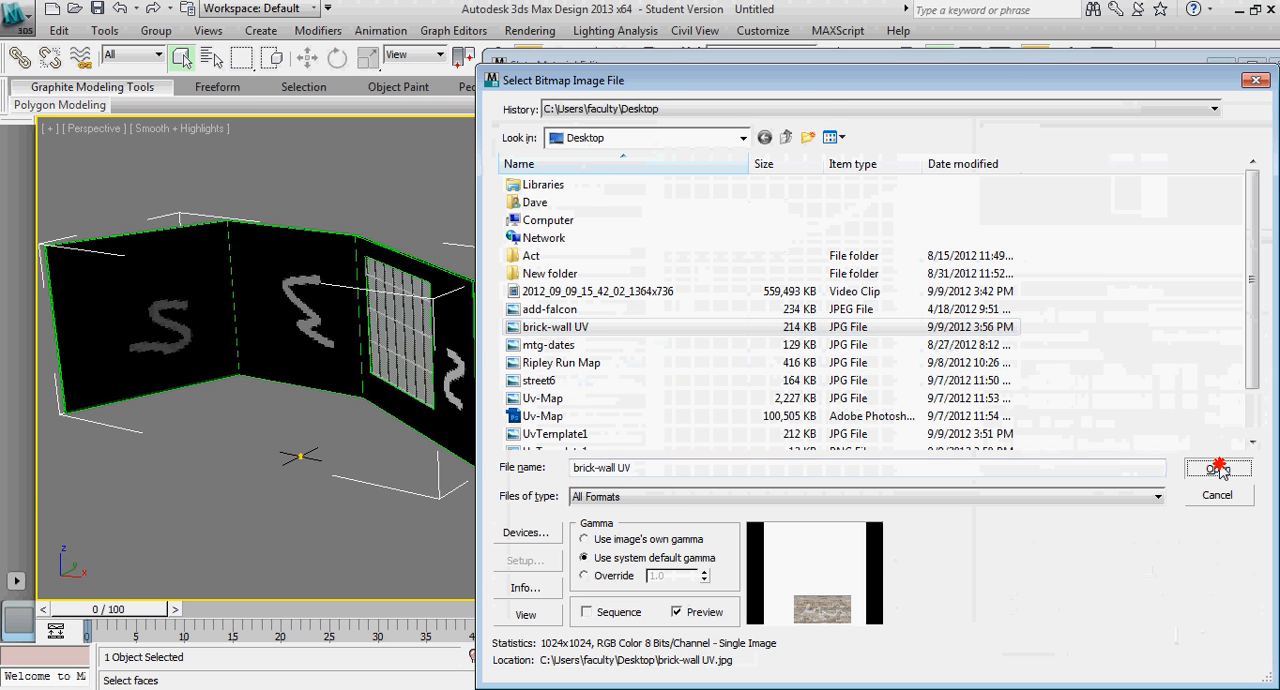
left_click(1218, 468)
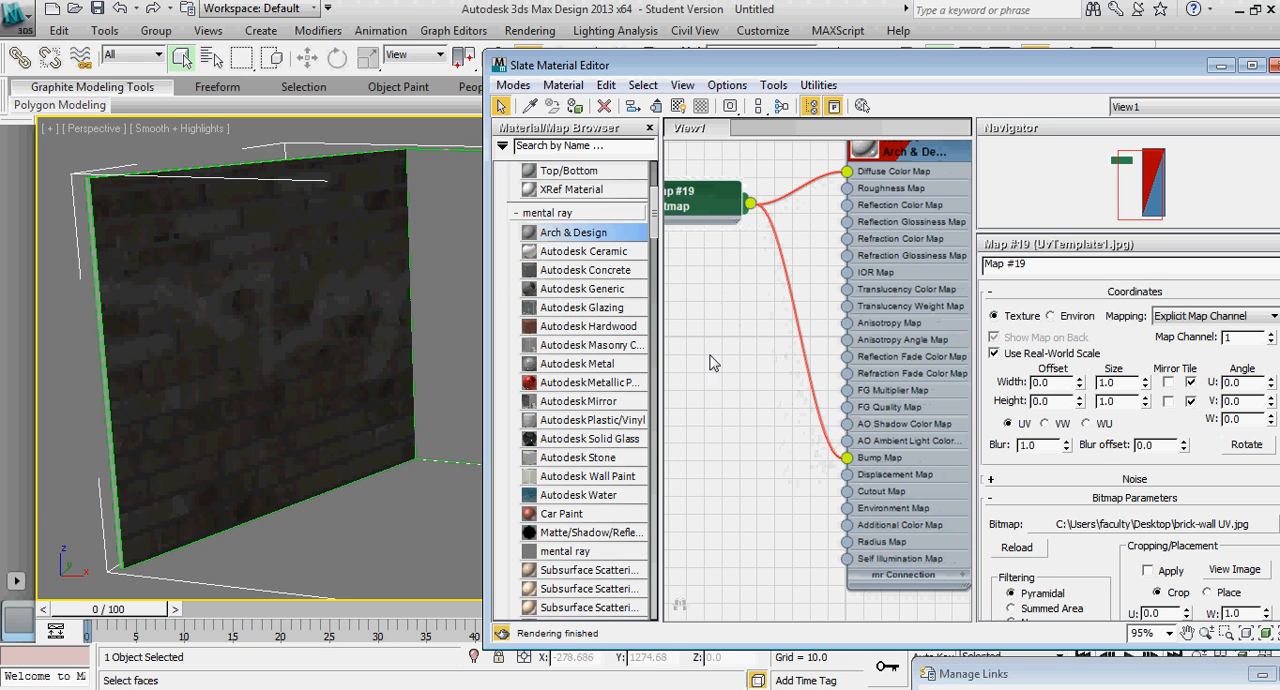
mouse_move(305, 323)
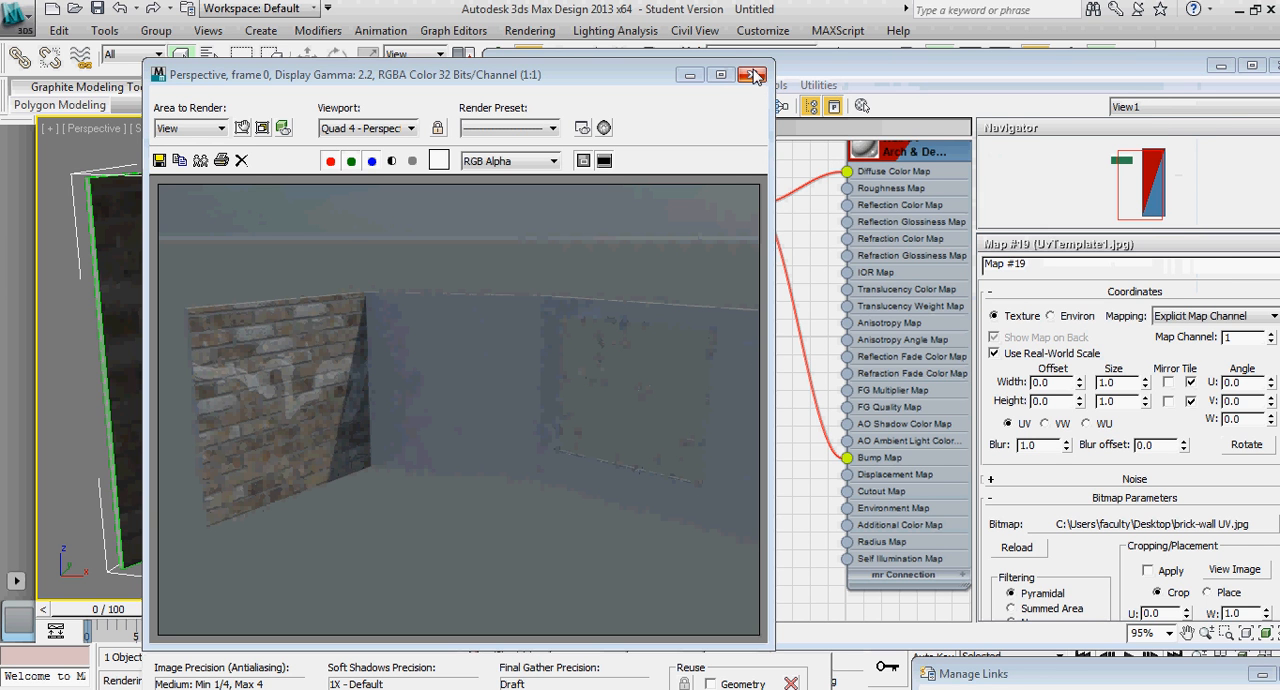
mouse_move(752, 75)
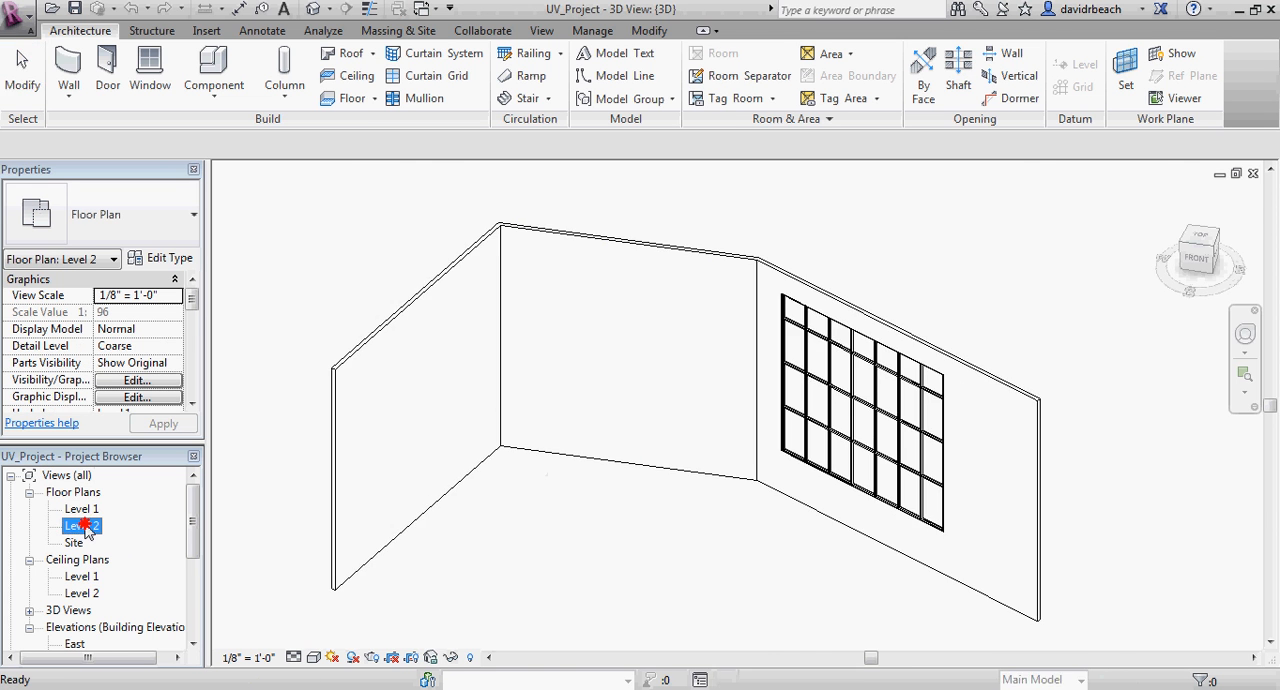
Sketch a Generic 12-inch floor along the walls in the Level 2 plan and finish it.
double_click(83, 525)
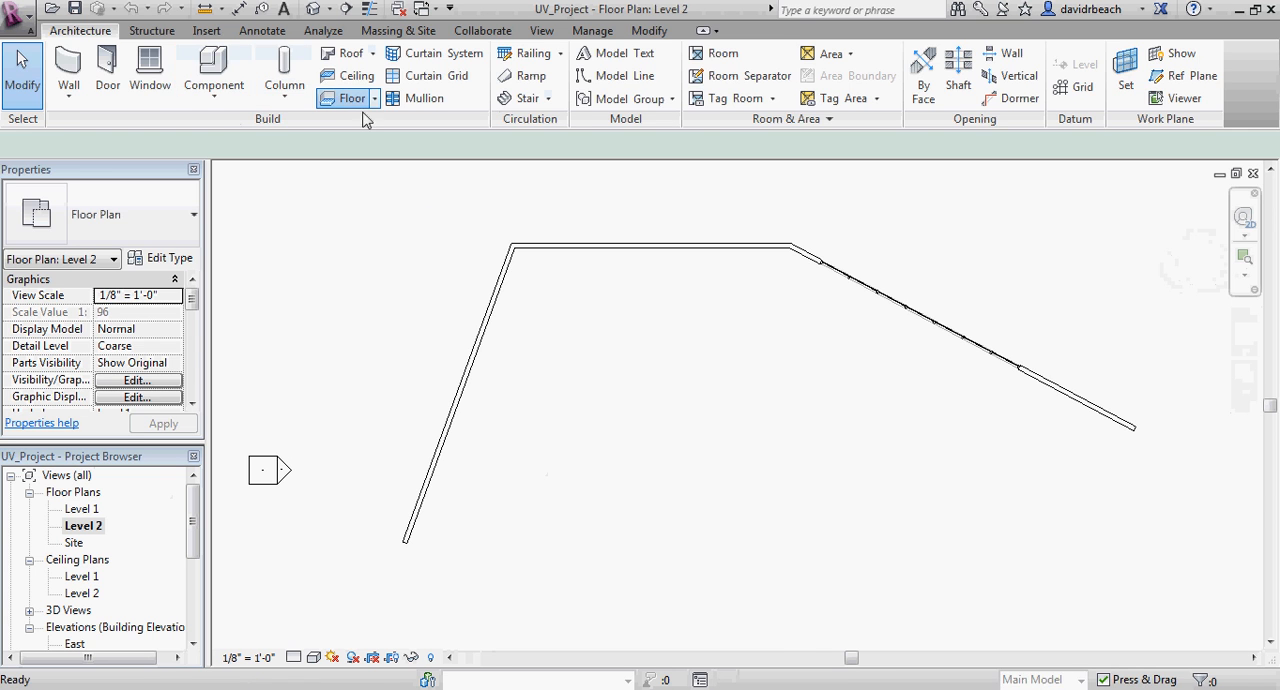
left_click(341, 98)
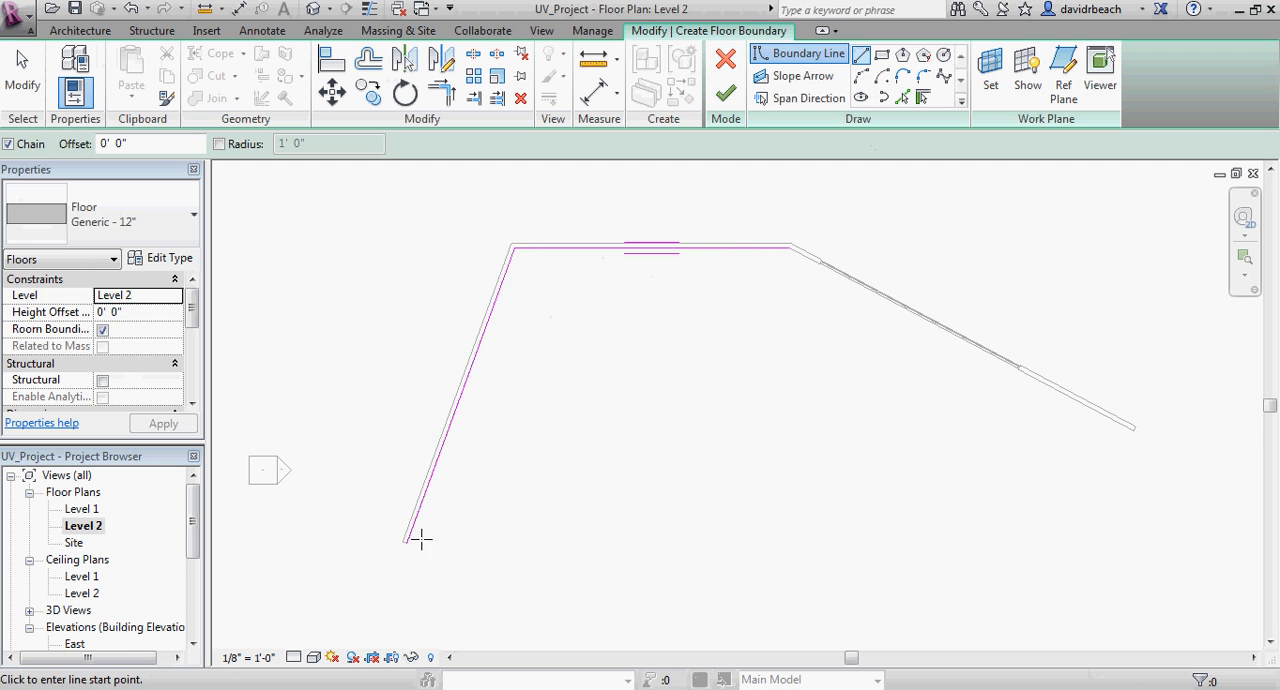
left_click(785, 278)
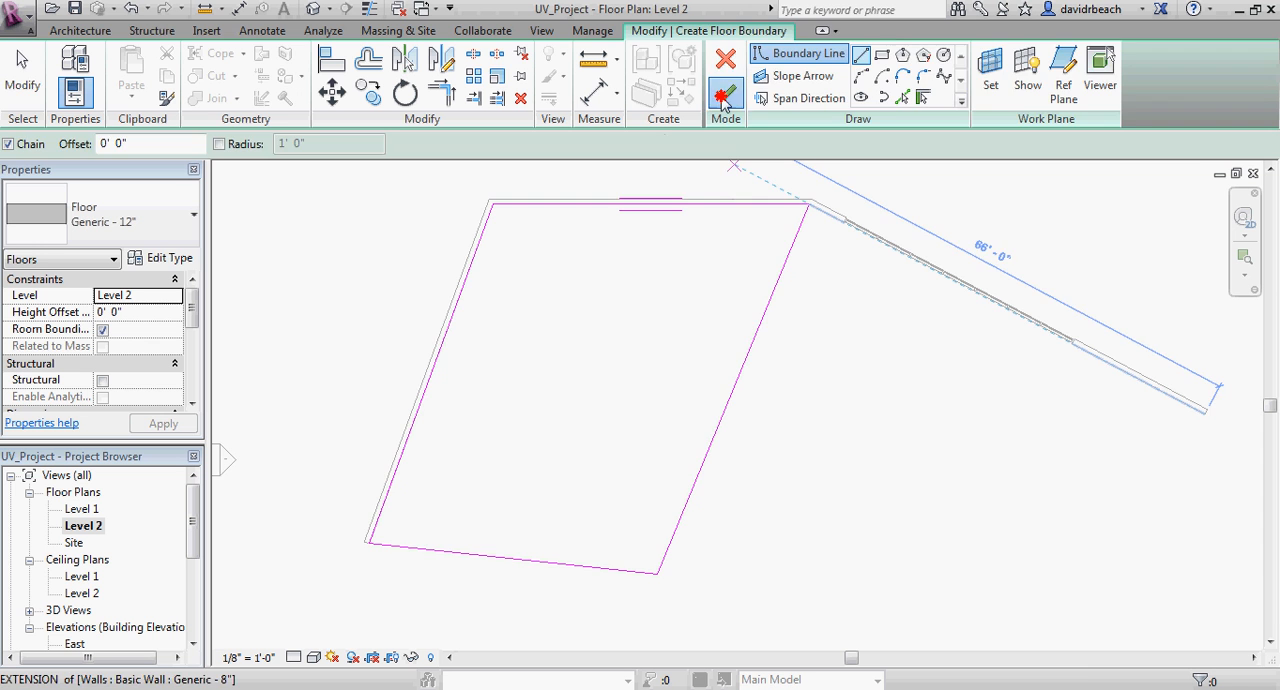
left_click(725, 97)
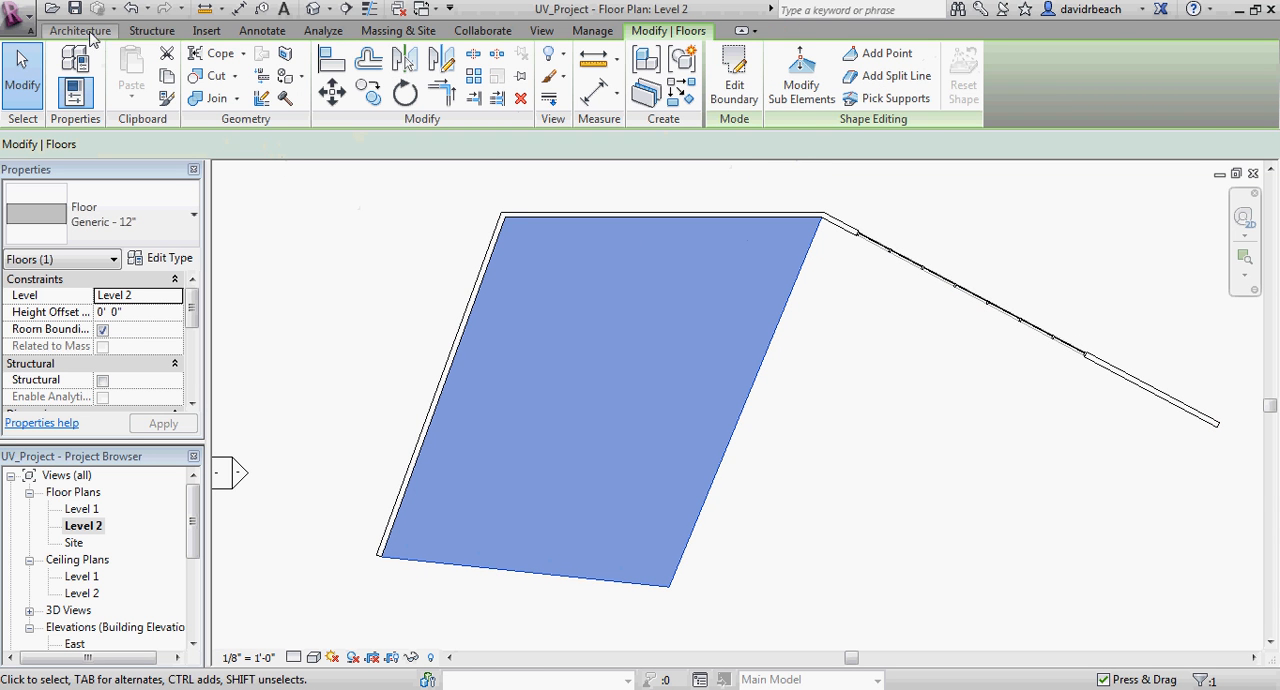
left_click(79, 30)
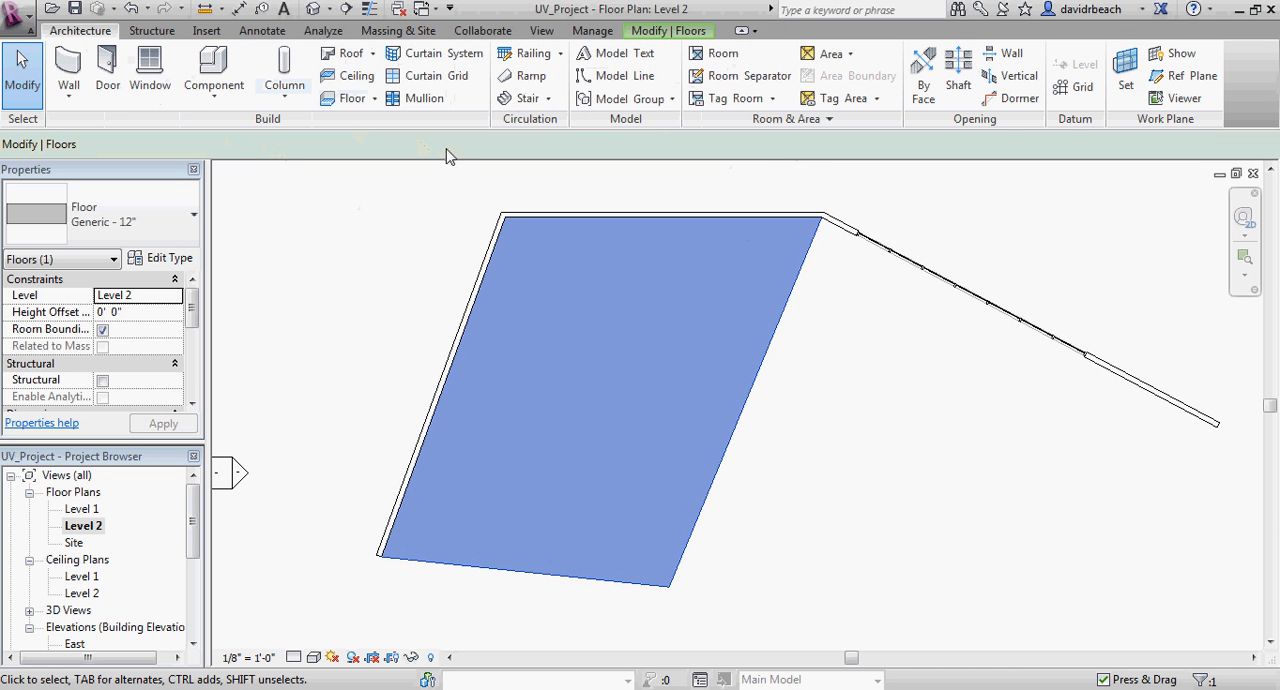
Place a Guardrail - Pipe along the floor edges and pan the 3D view to check it.
left_click(524, 53)
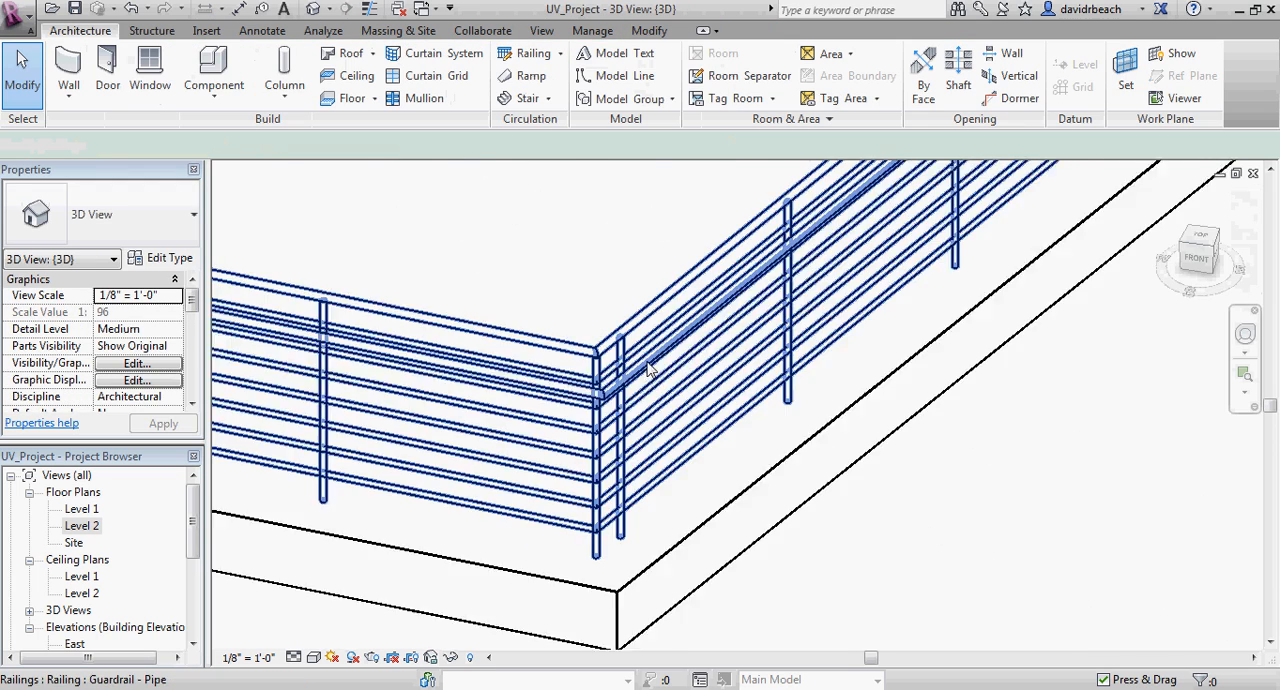
left_click(650, 370)
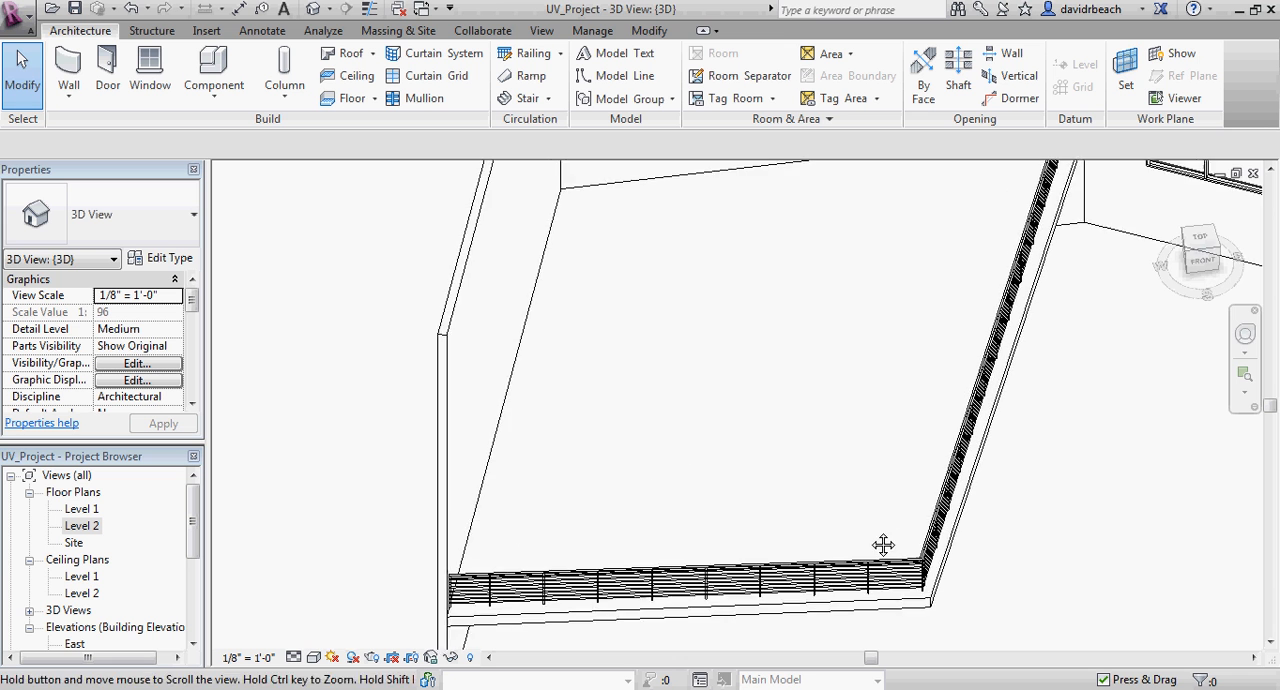
left_click_drag(883, 545, 783, 375)
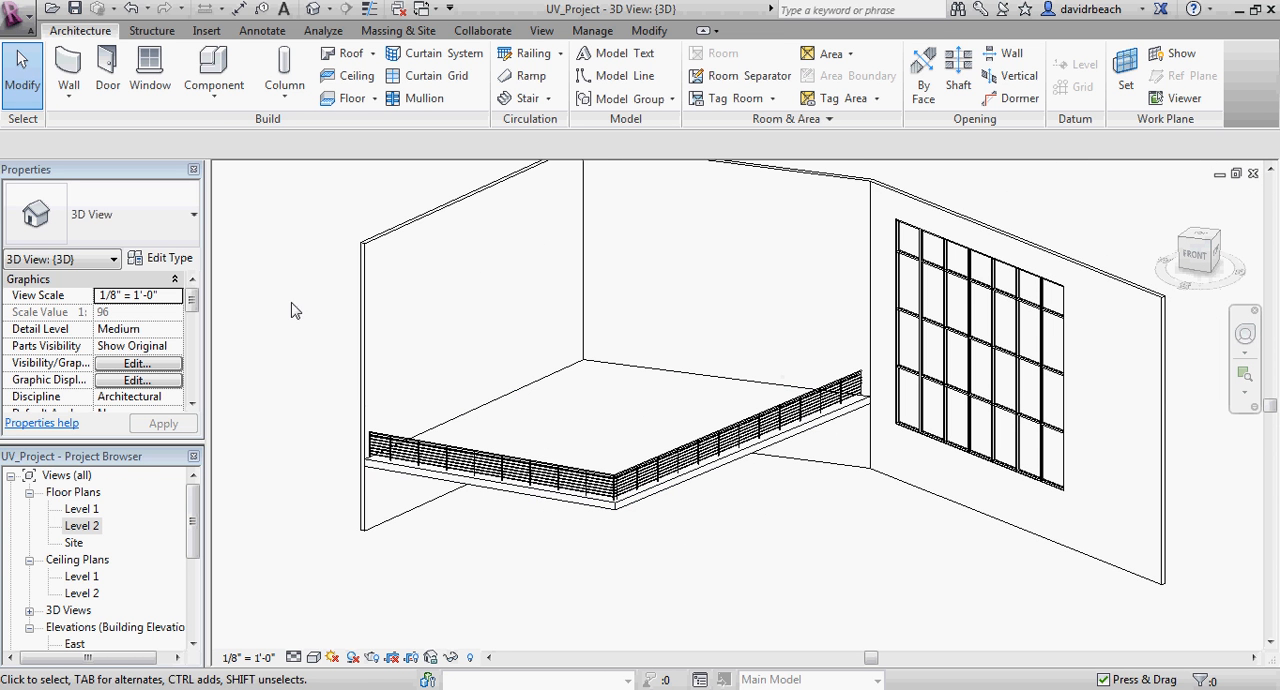
left_click(17, 9)
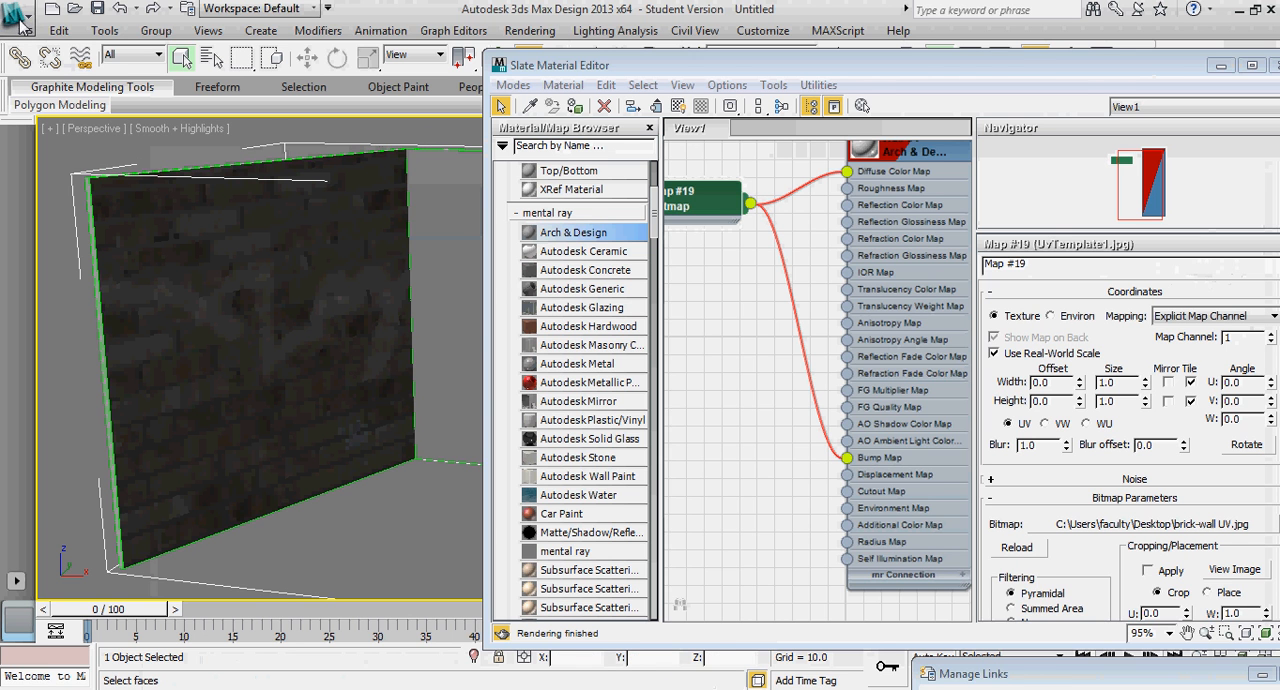
Open Manage Links and choose Reload for UV_Project.rvt.
left_click(972, 673)
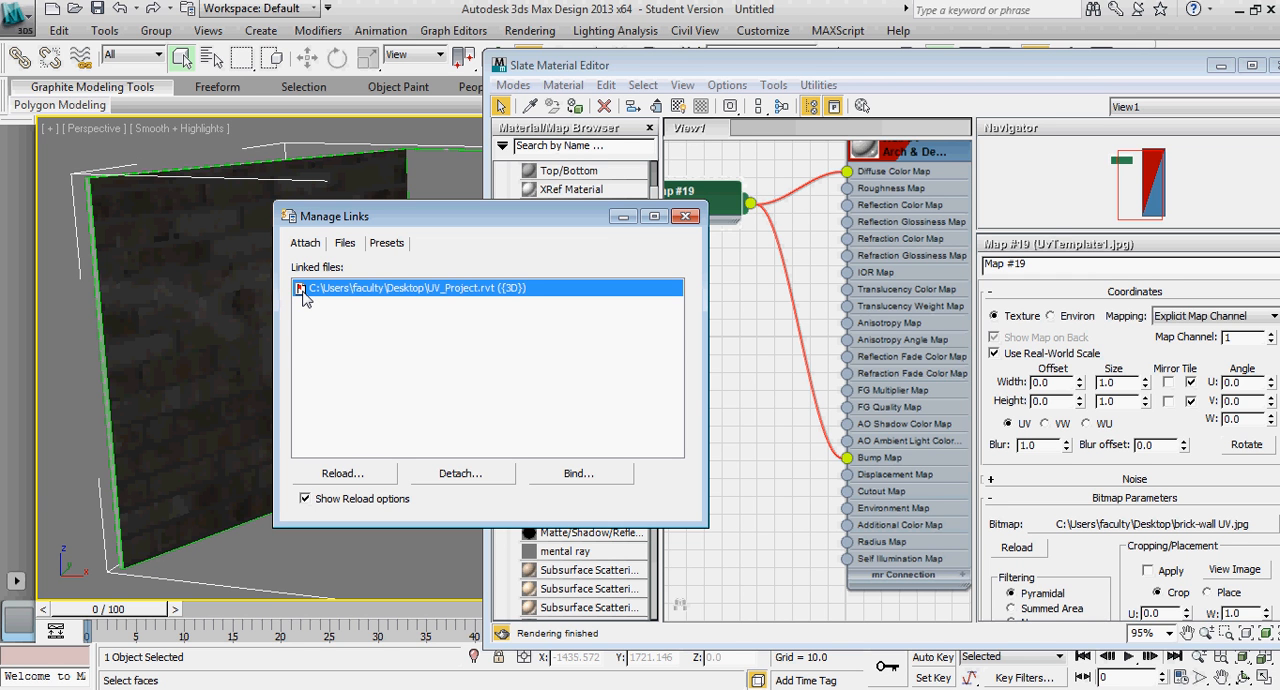
mouse_move(368, 478)
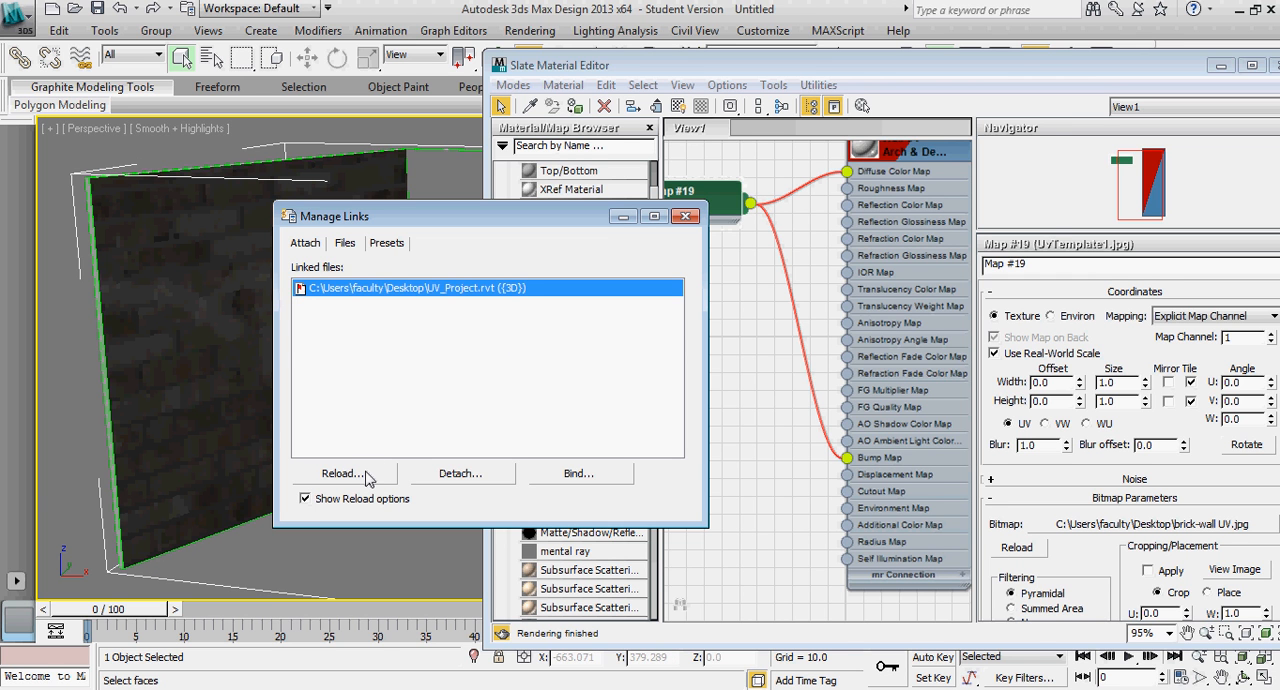
left_click(342, 473)
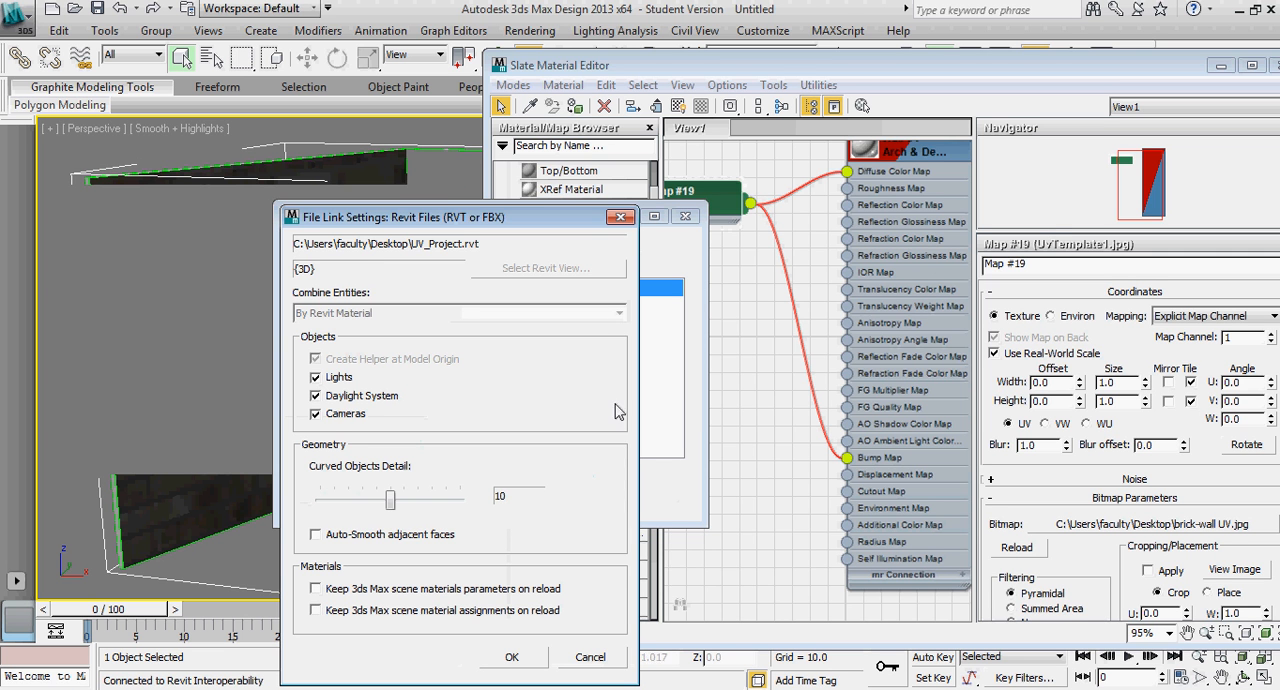
Uncheck Lights, Daylight System and Cameras, check both Keep 3ds Max material options, and OK.
left_click_drag(420, 217, 300, 92)
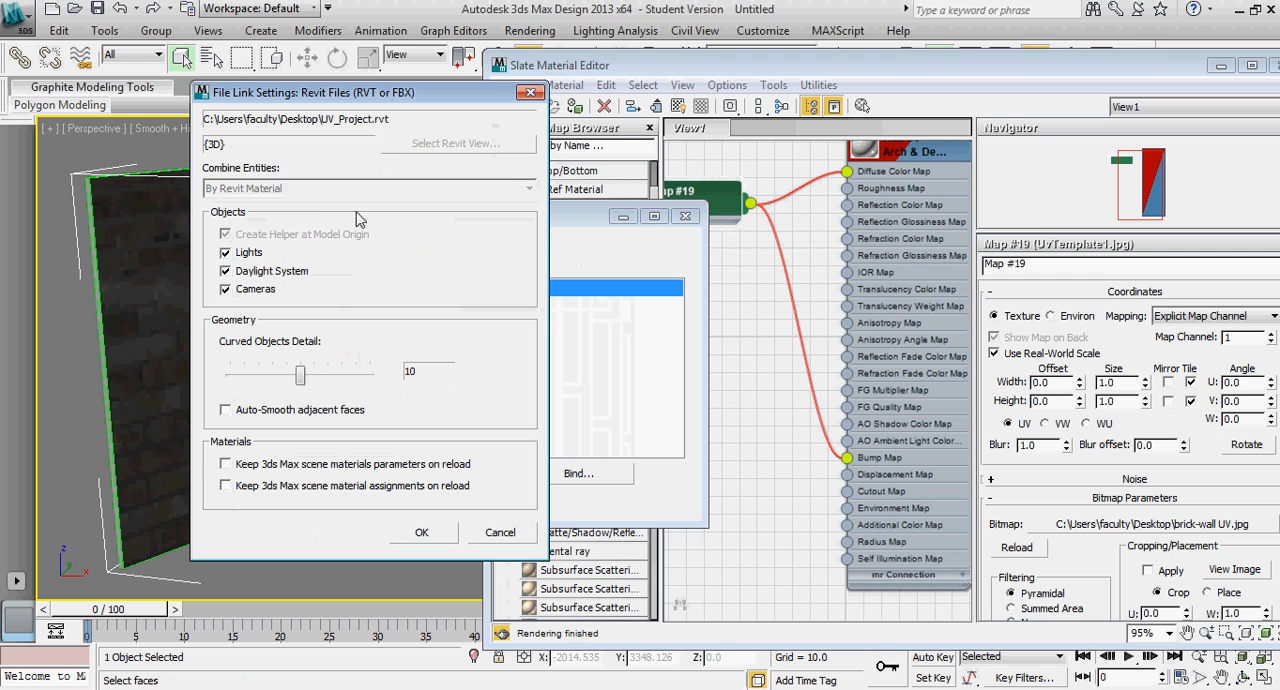
mouse_move(232, 244)
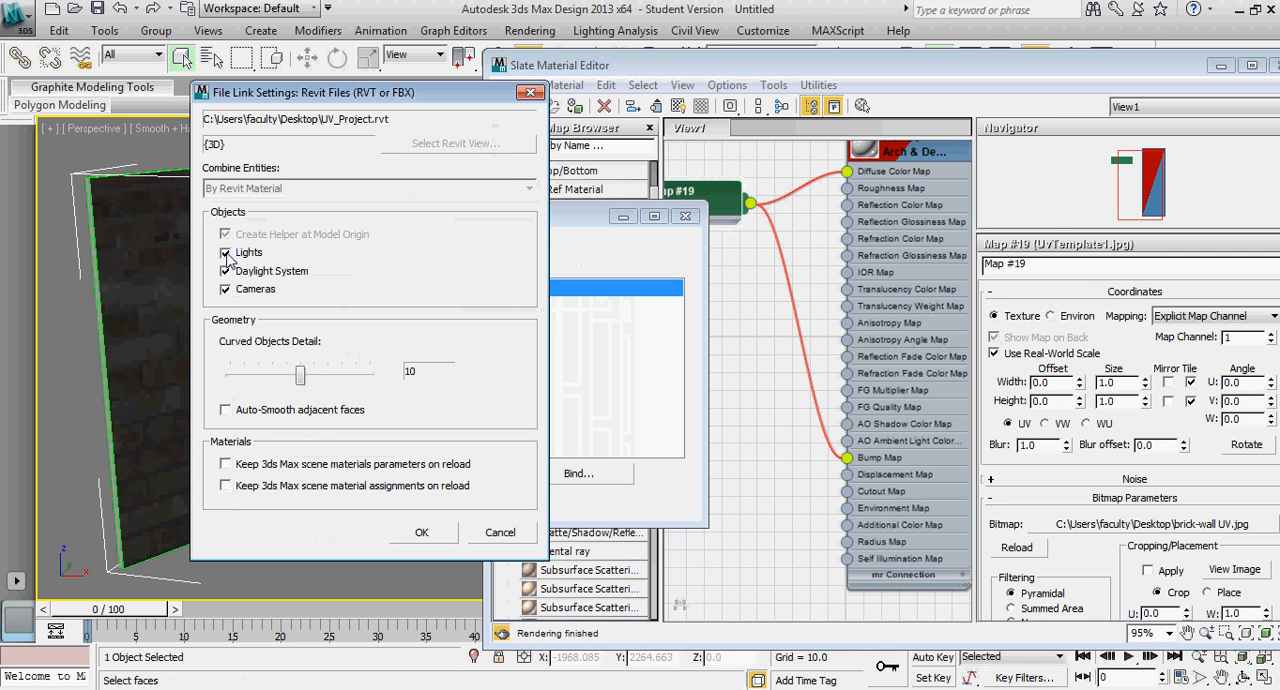
left_click(225, 252)
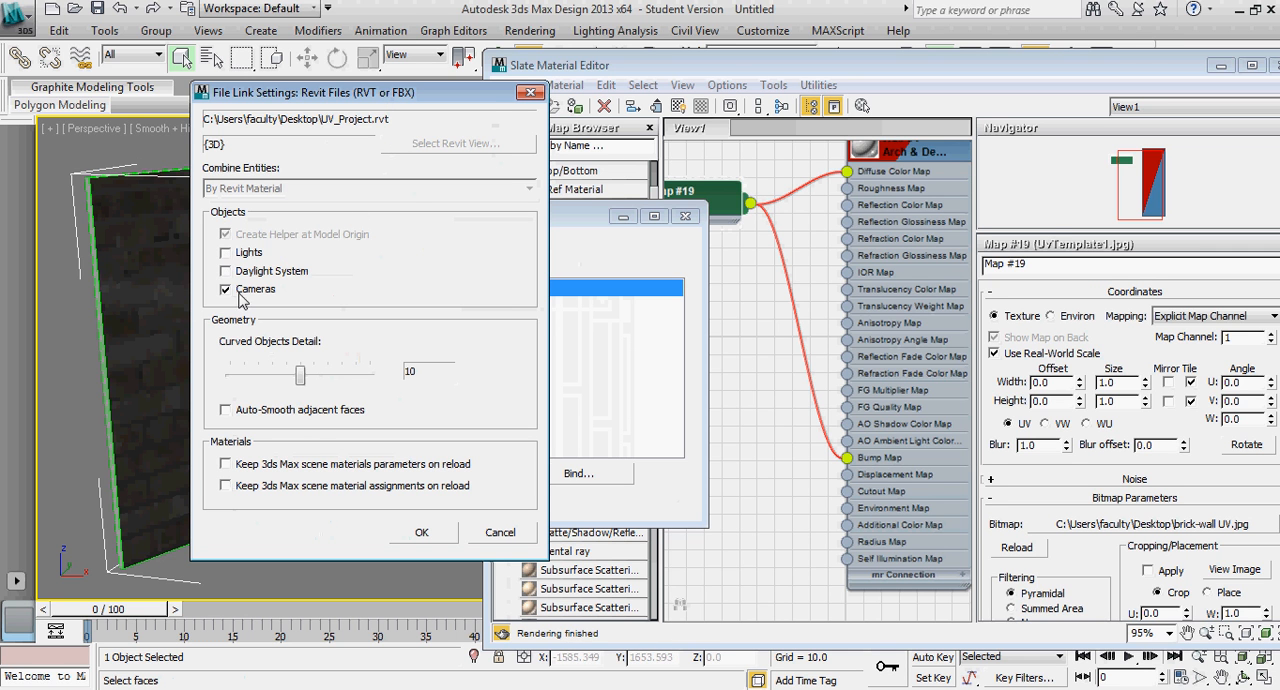
left_click(225, 289)
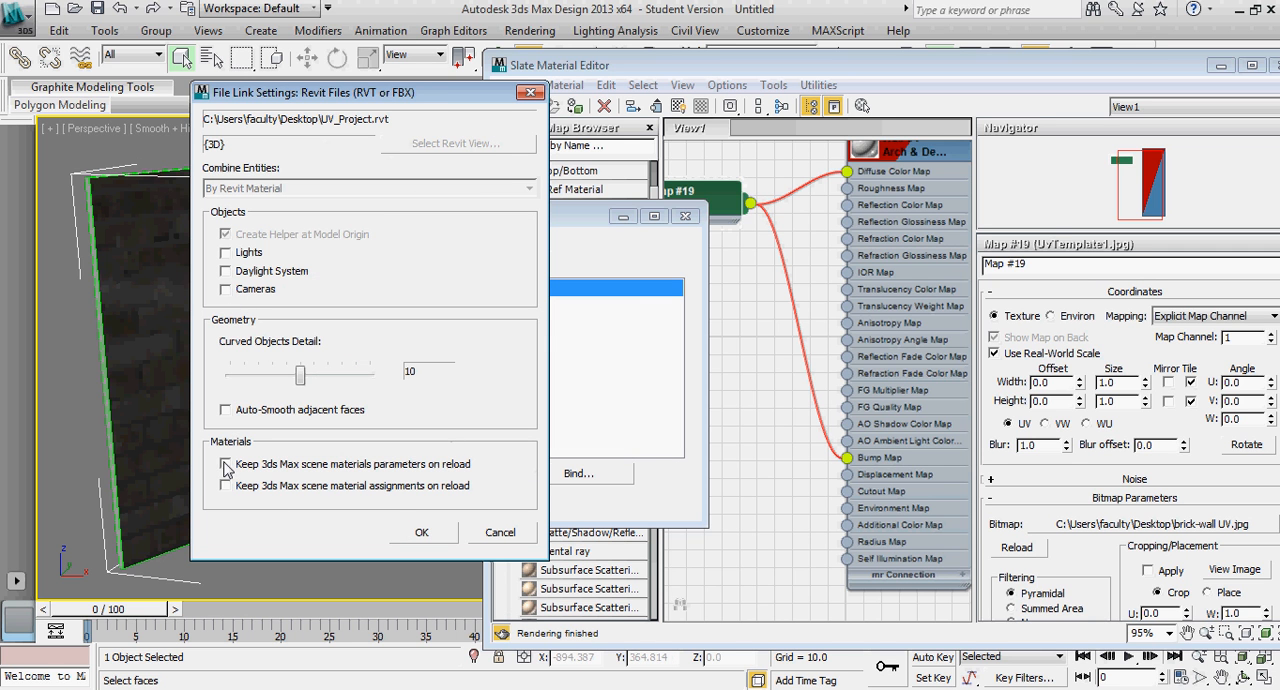
left_click(225, 463)
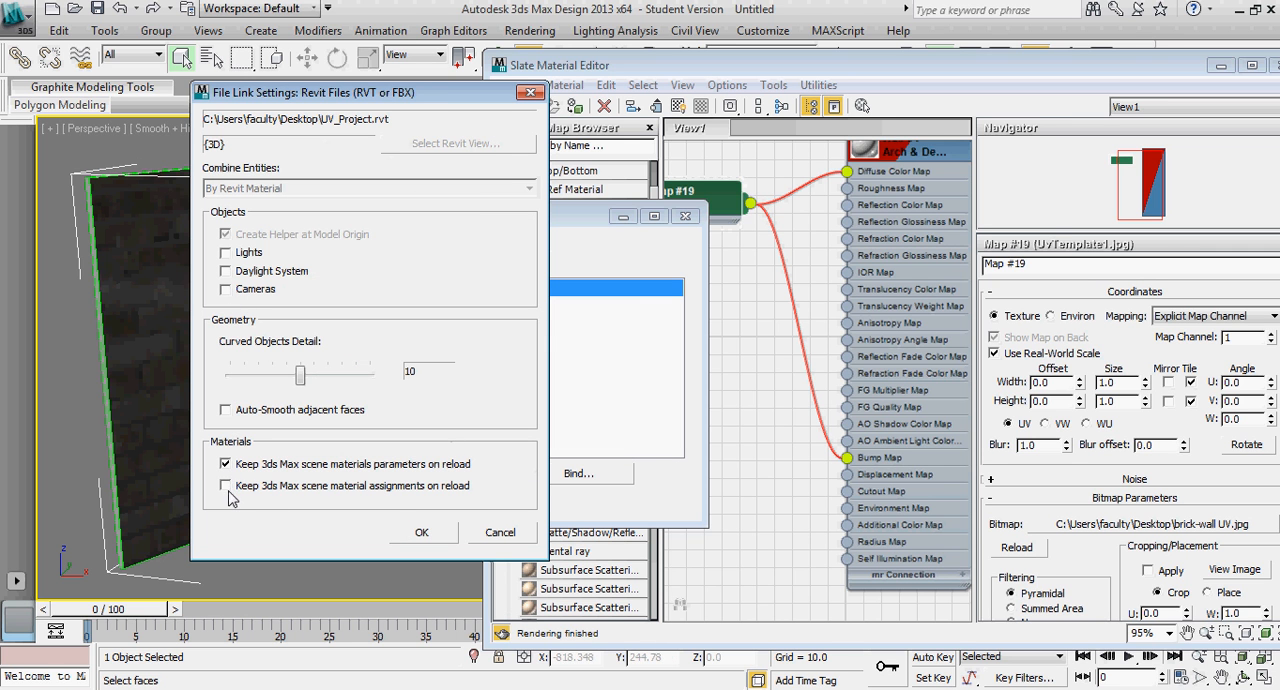
left_click(226, 486)
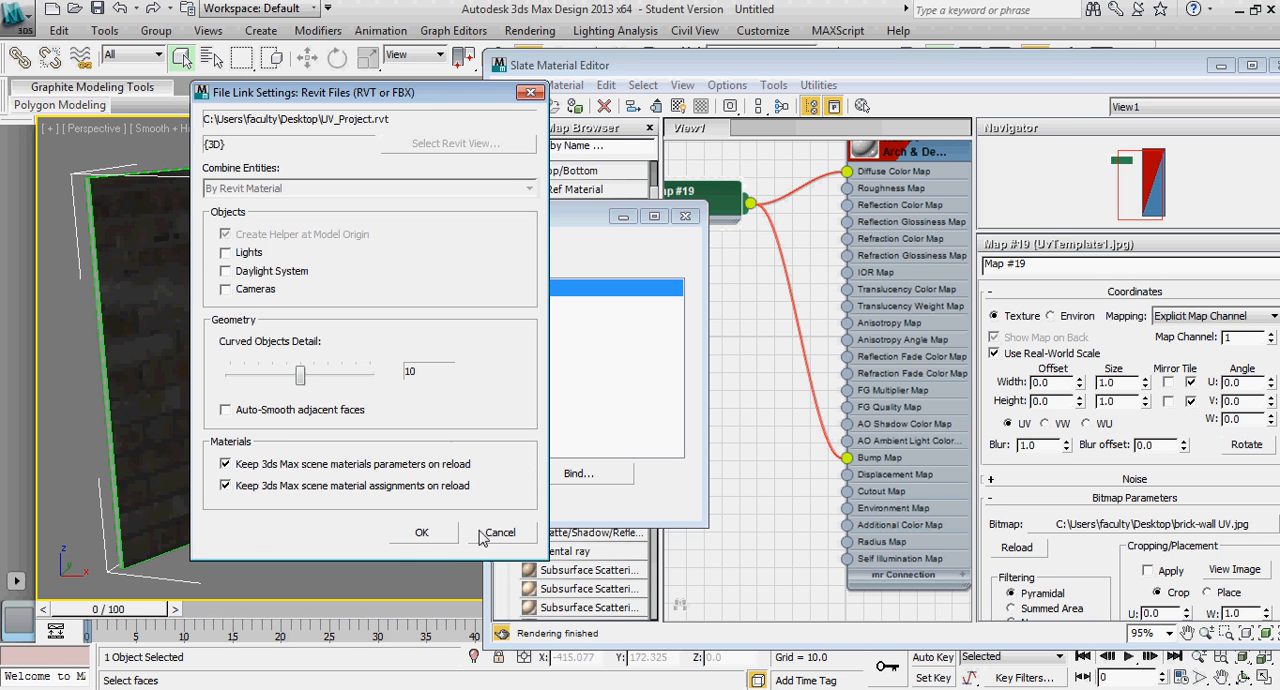
mouse_move(433, 545)
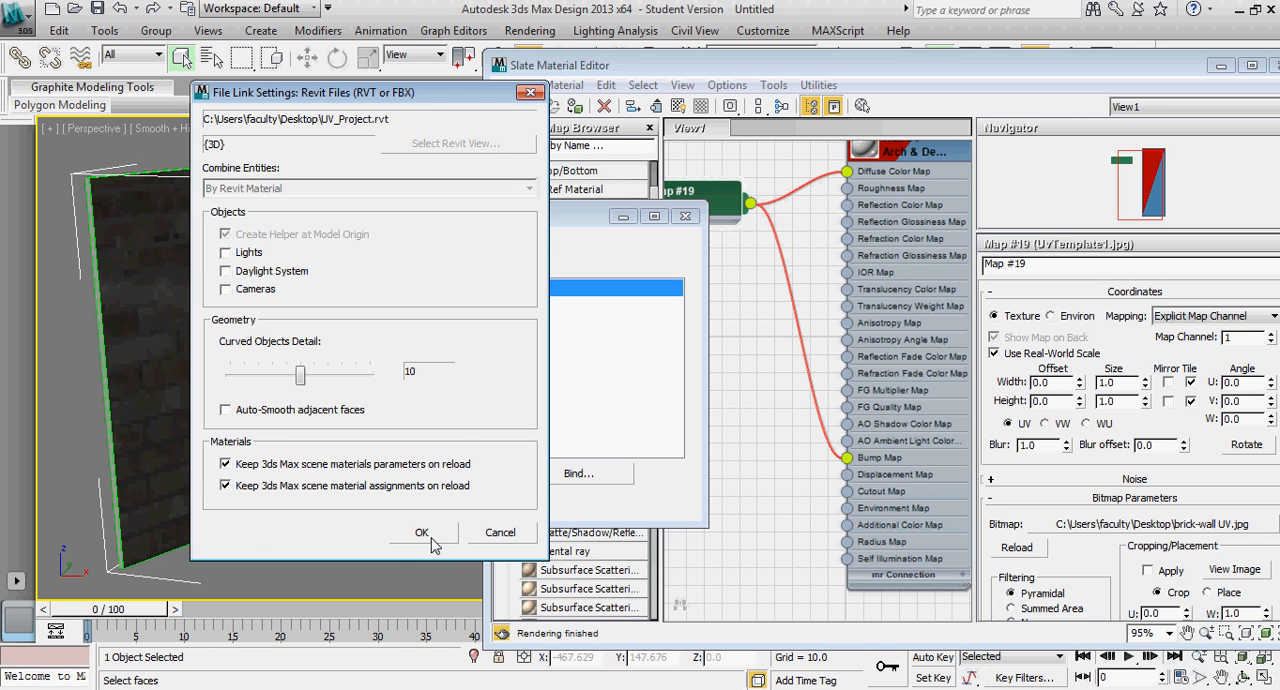
mouse_move(224, 341)
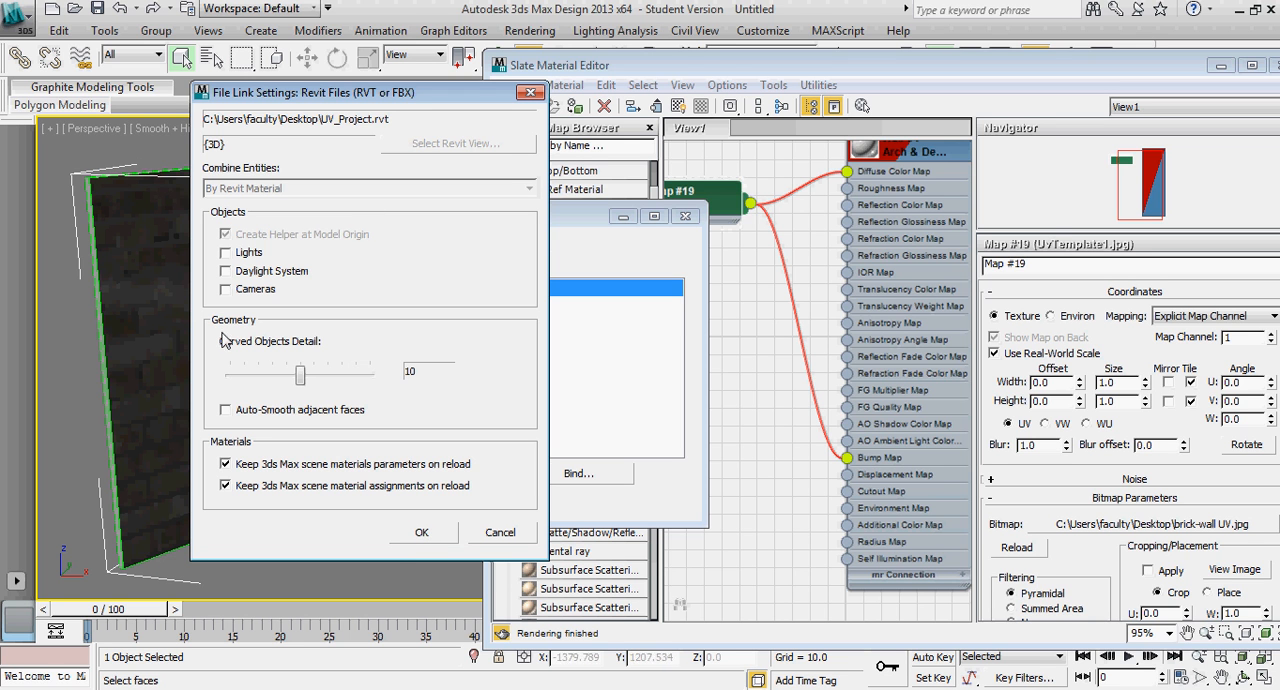
mouse_move(451, 274)
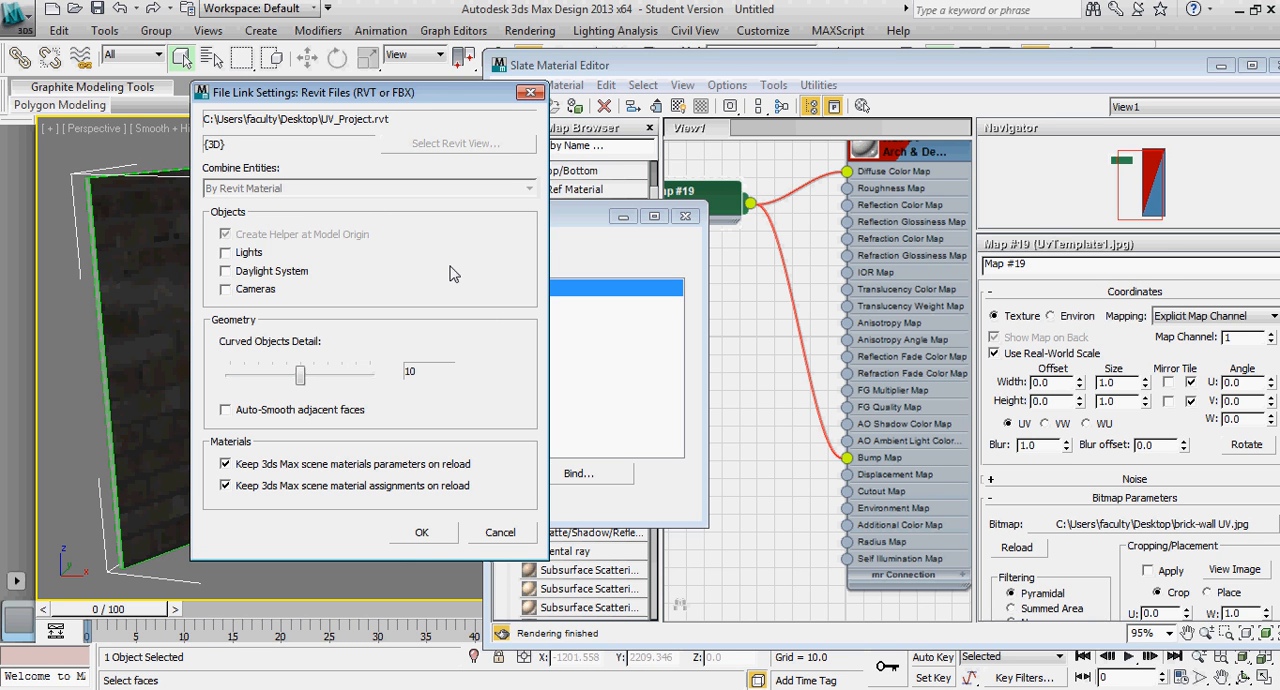
mouse_move(430, 328)
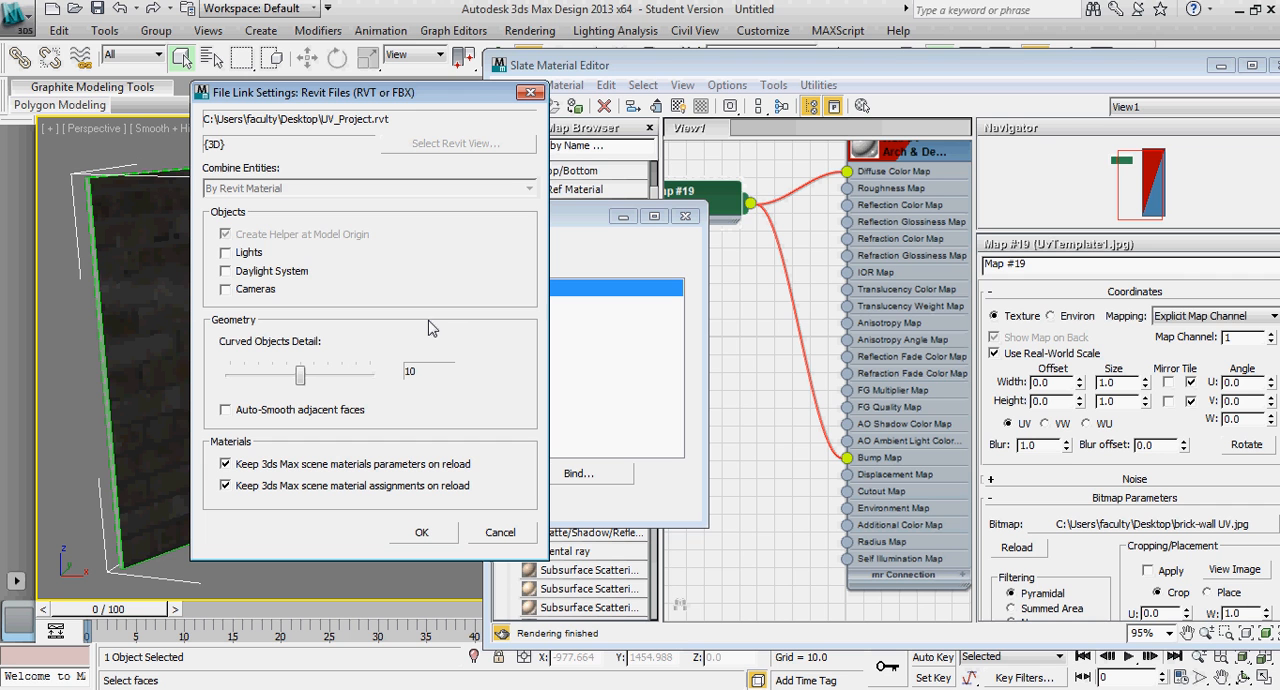
mouse_move(409, 462)
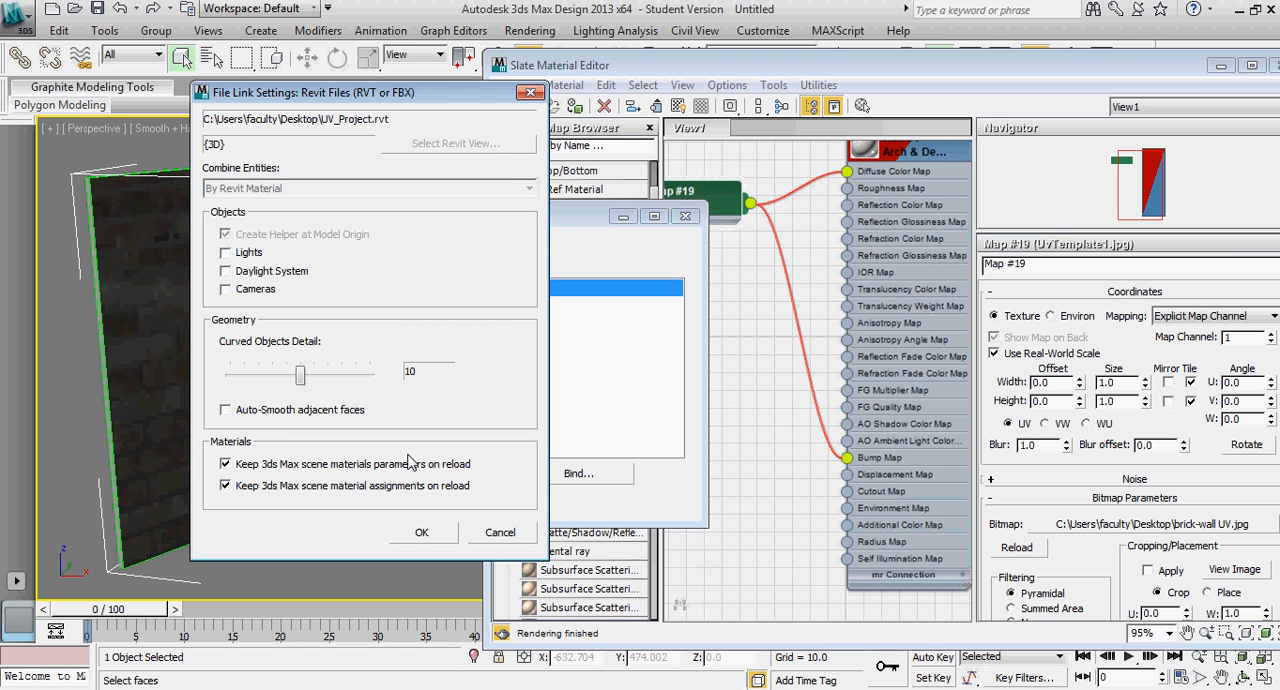
mouse_move(513, 349)
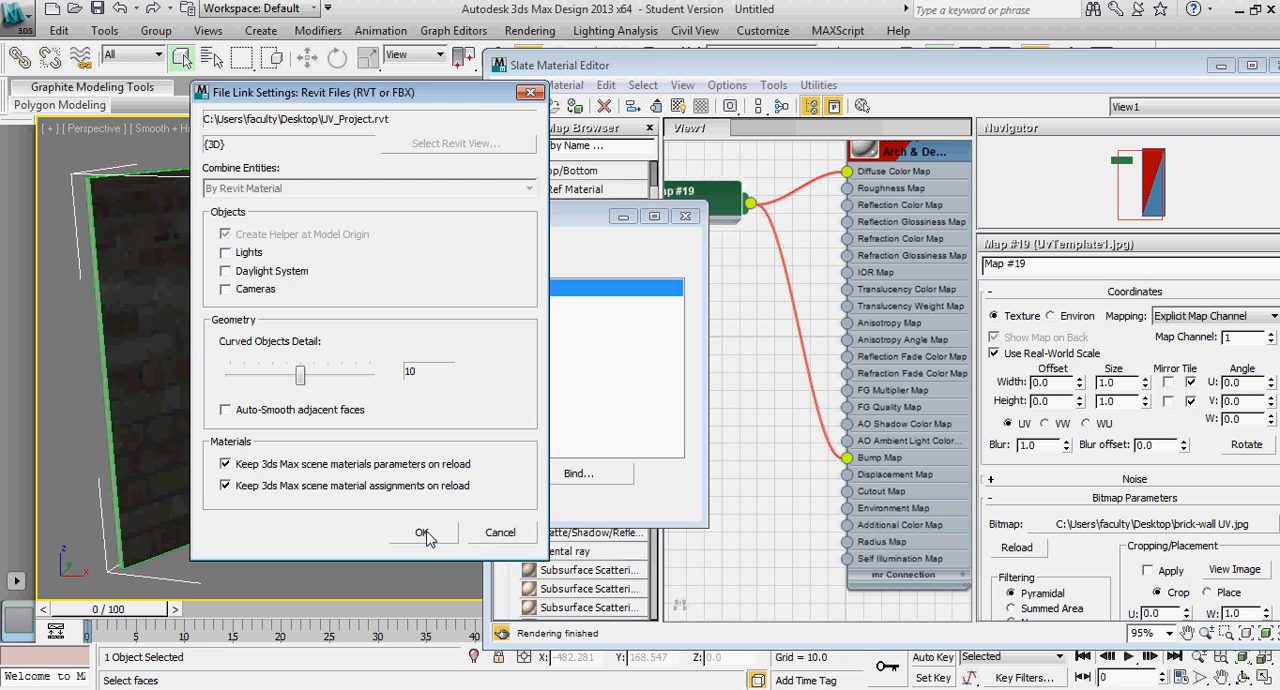
left_click(421, 532)
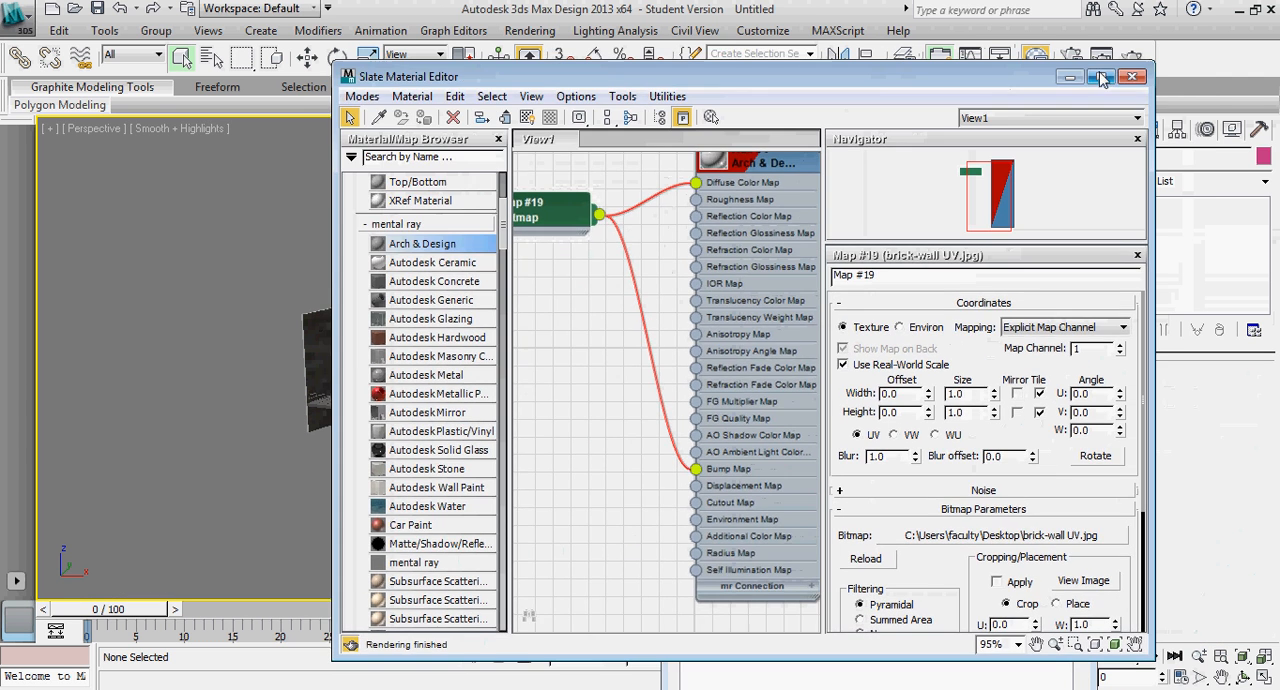
Minimize the Slate Material Editor and orbit the Perspective view over the new floor and railing.
left_click(1133, 77)
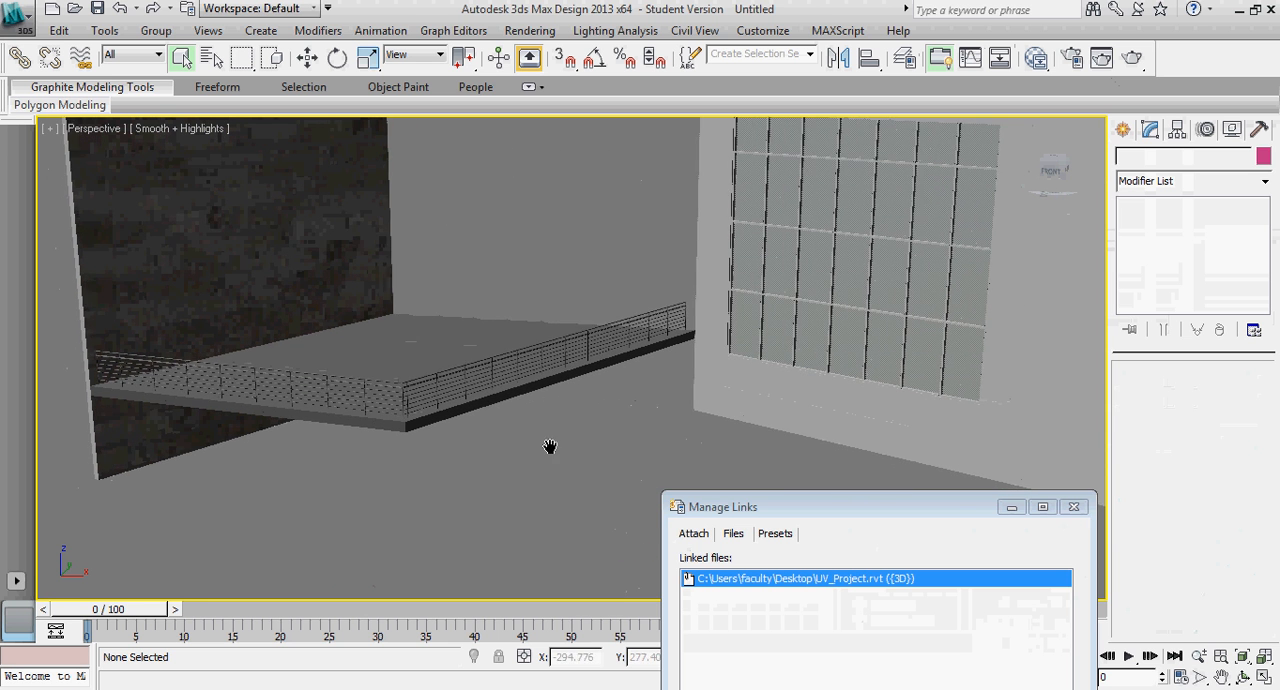
left_click_drag(549, 446, 547, 515)
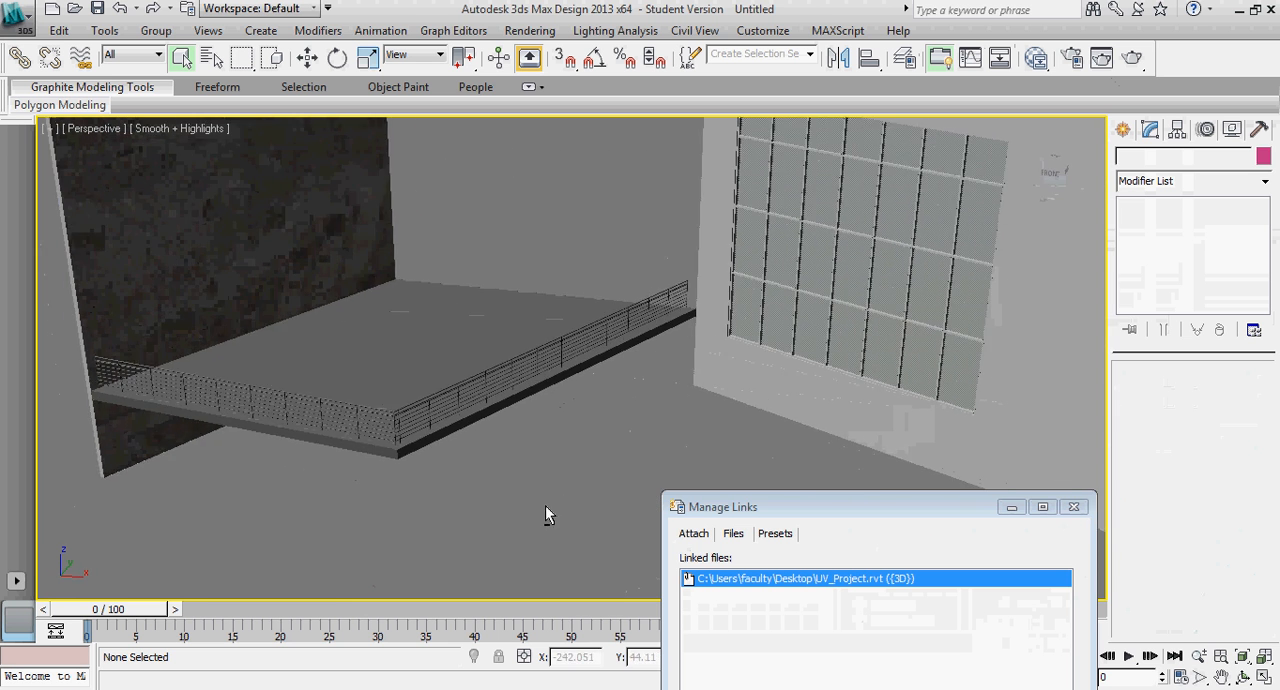